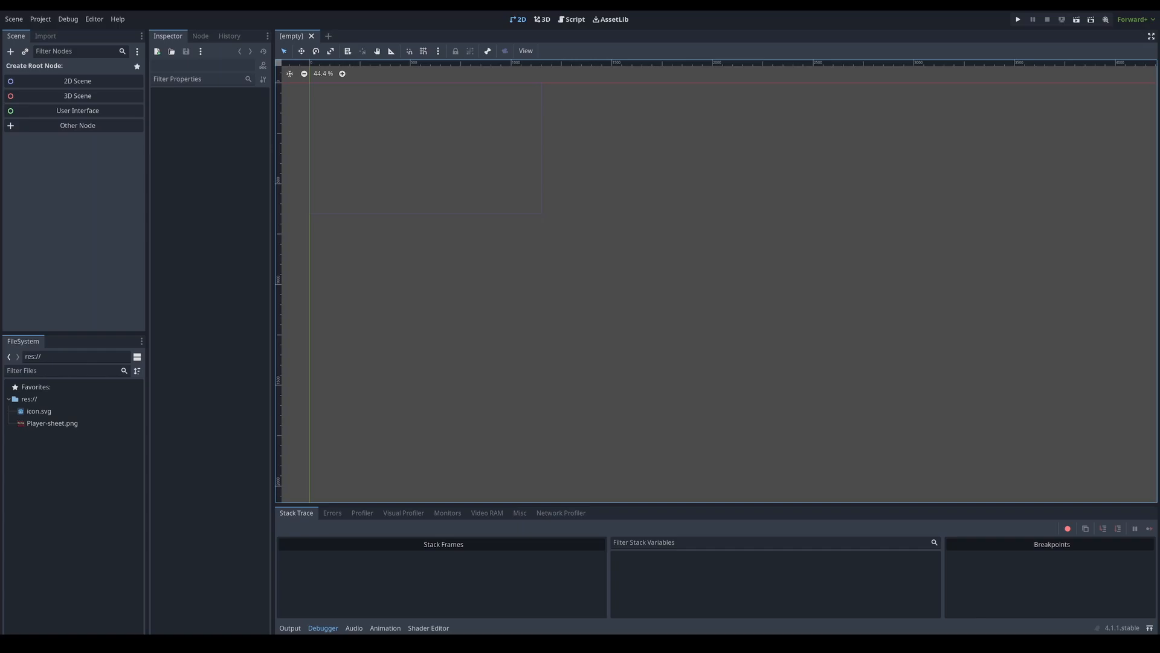
mouse_move(128, 203)
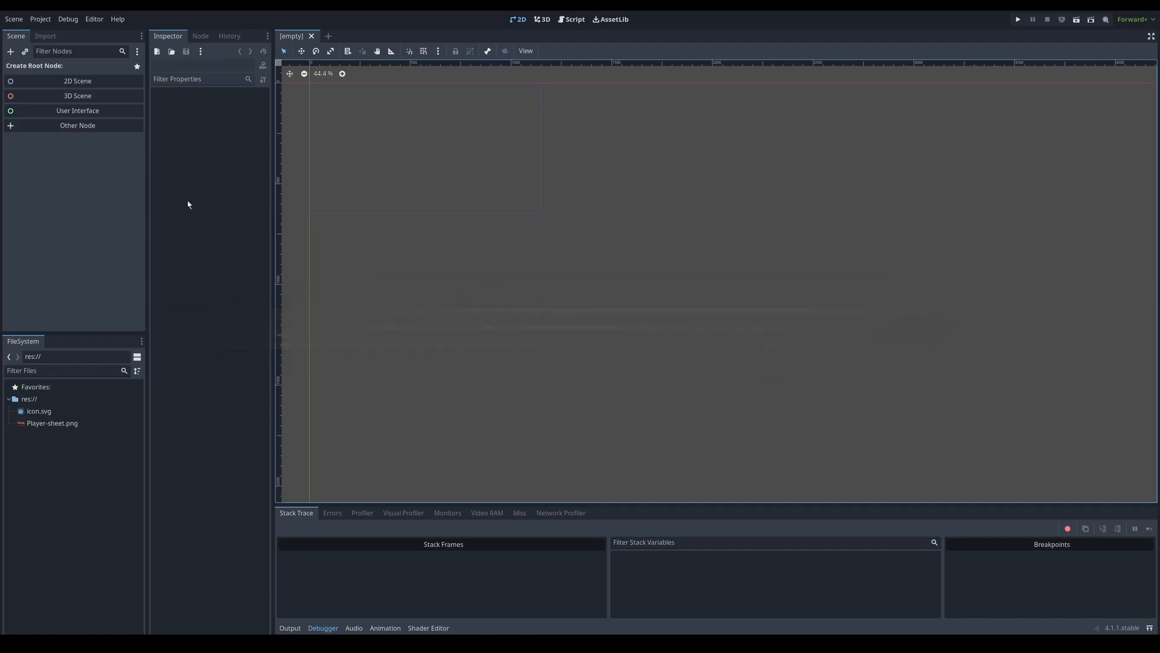
mouse_move(224, 215)
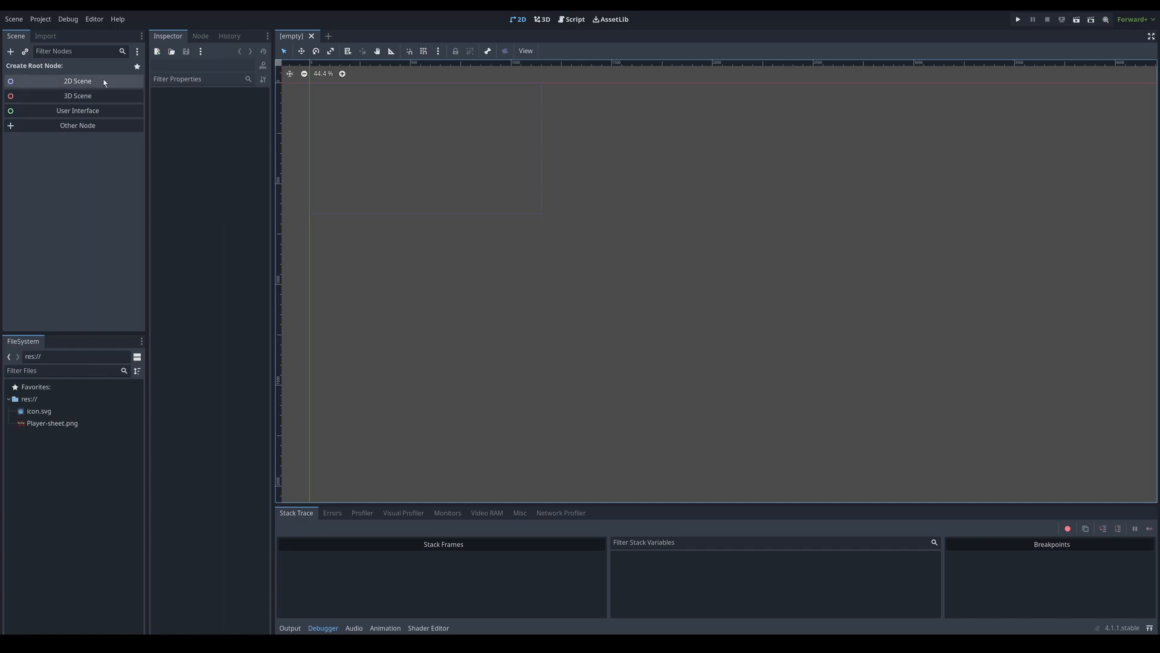
- Create a 2D scene, run the project, and select main.tscn as the main scene
click(77, 81)
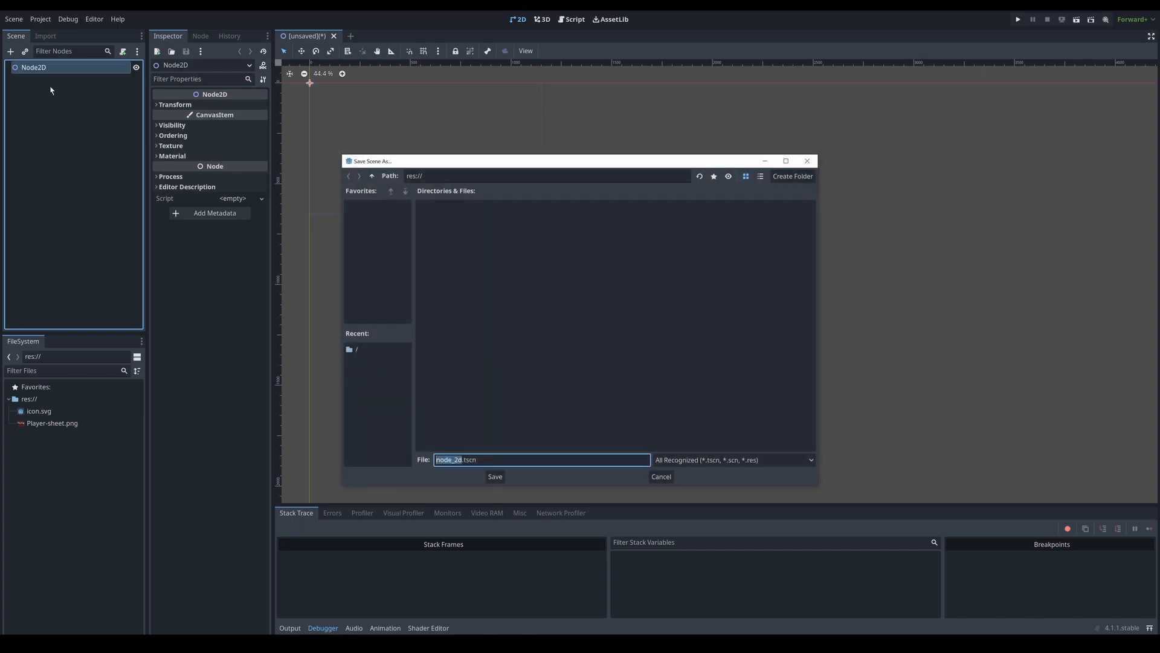
mouse_move(462, 479)
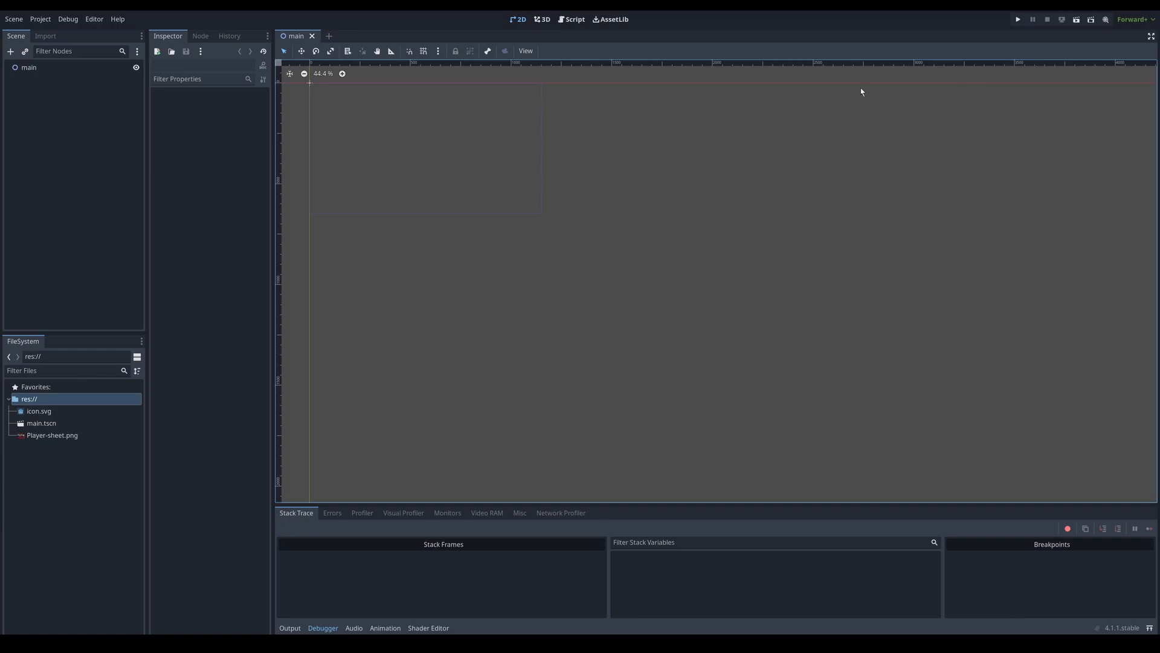
mouse_move(1018, 19)
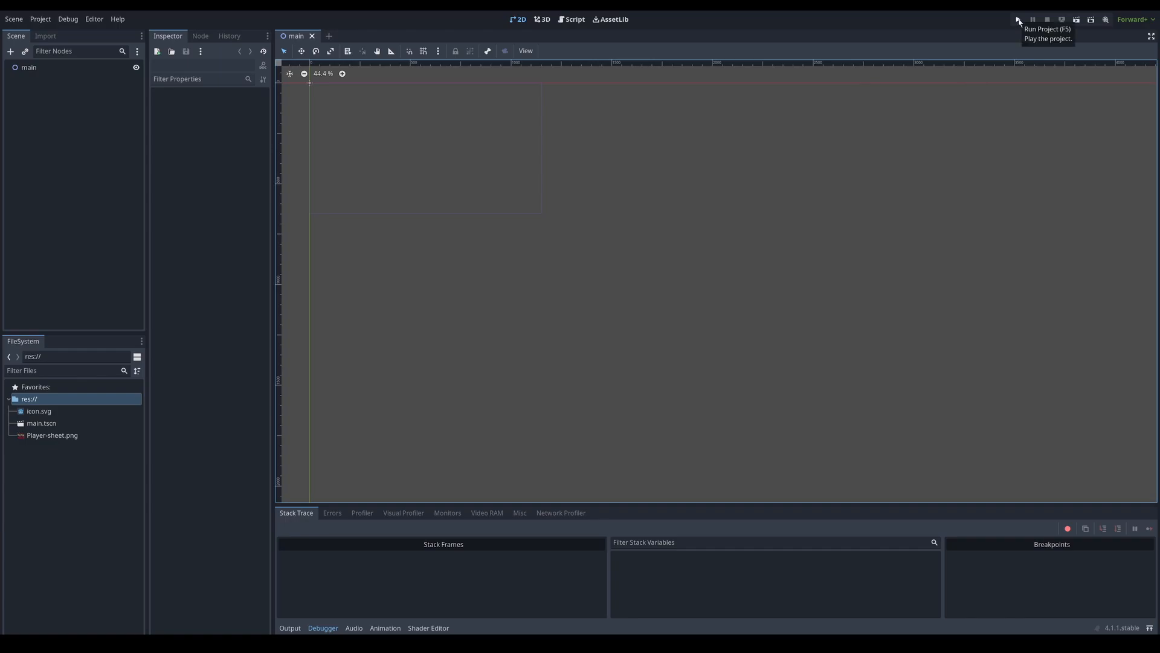
mouse_move(1076, 19)
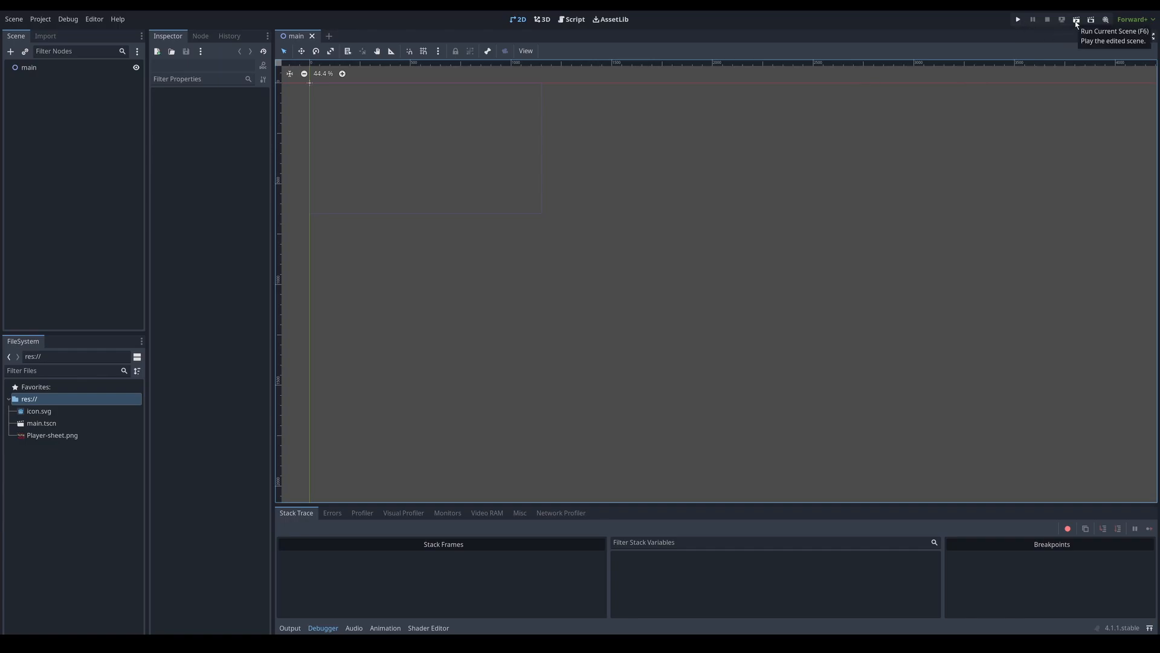
mouse_move(1017, 19)
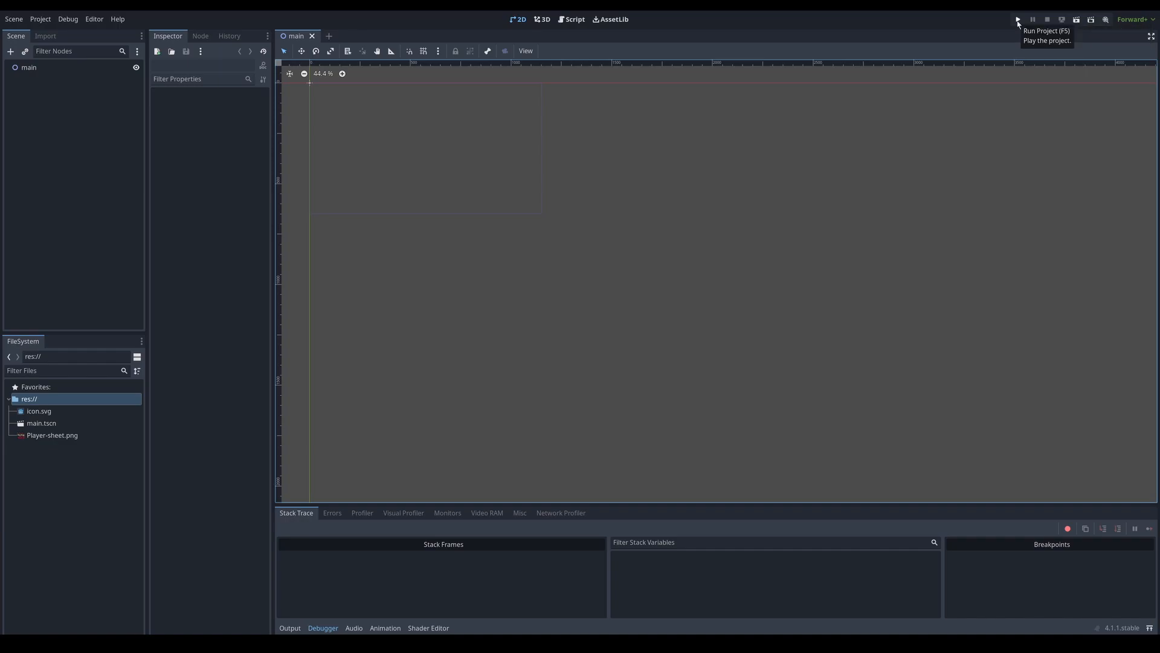
click(1017, 20)
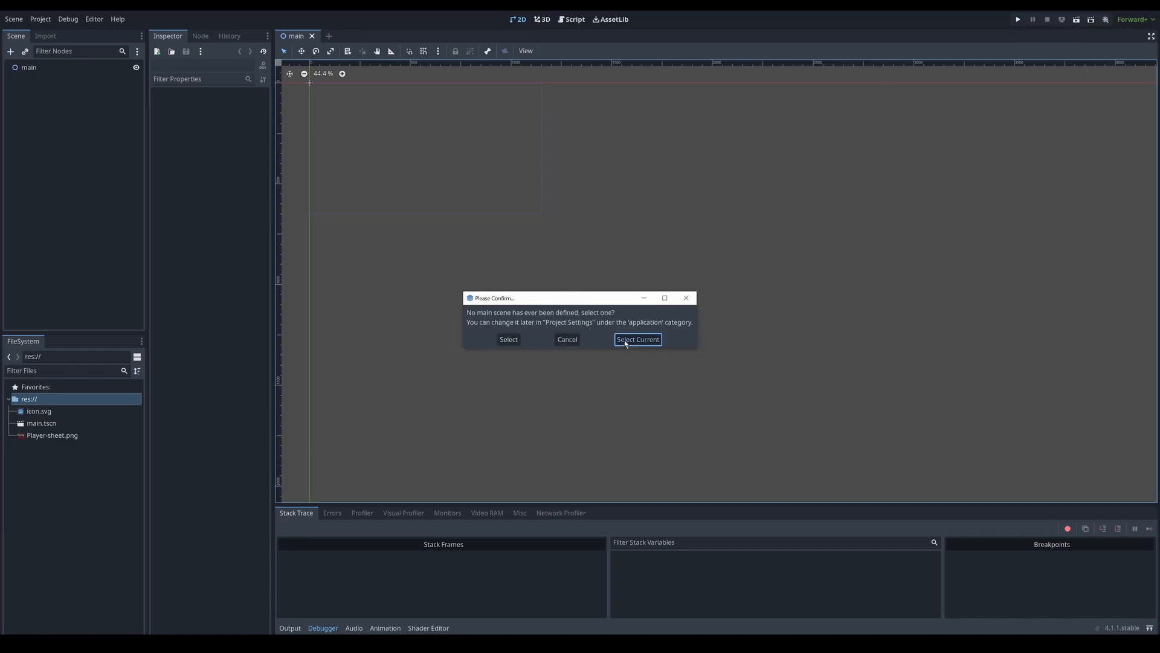
click(637, 339)
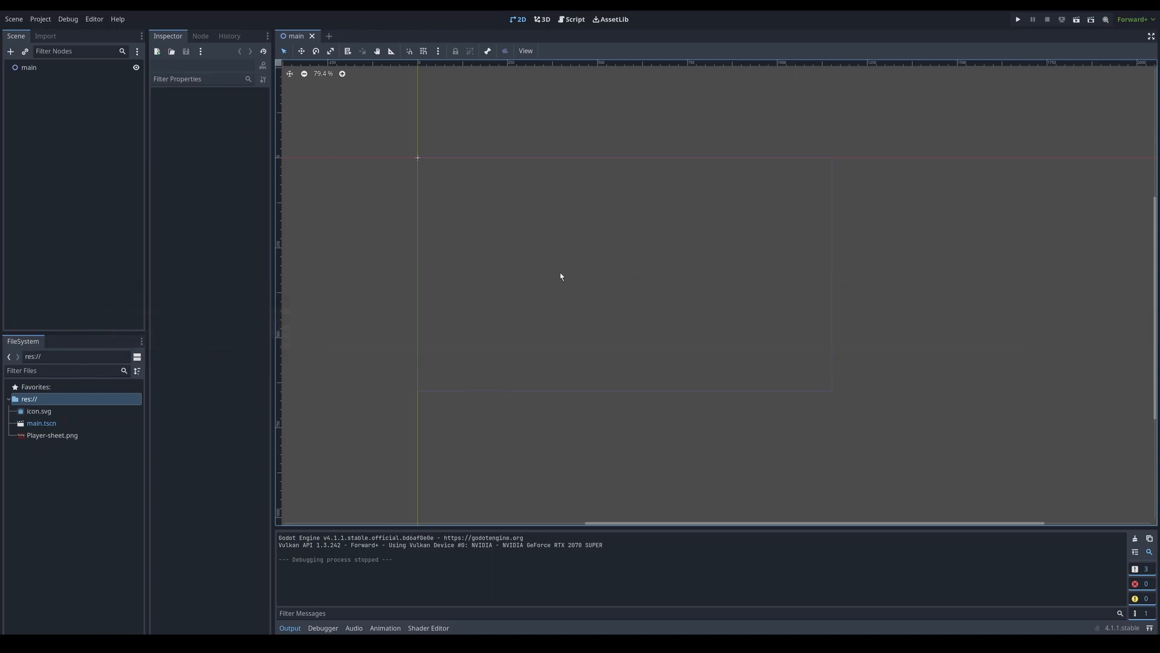
- Add a Sprite2D child node under the main node
right_click(27, 67)
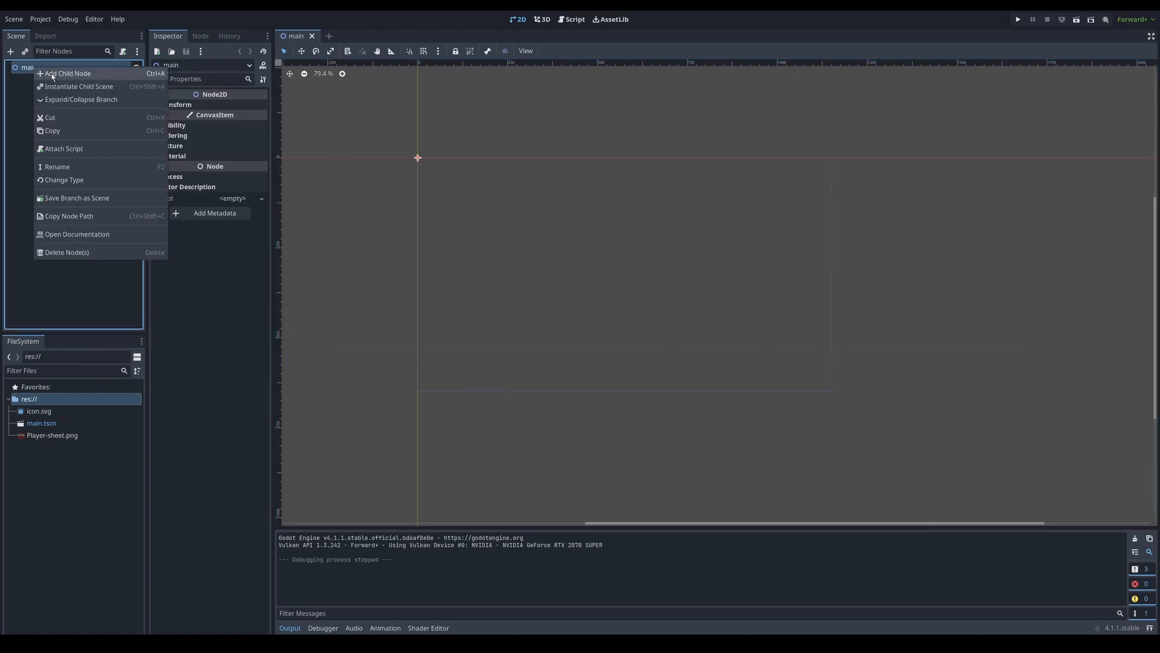
click(66, 73)
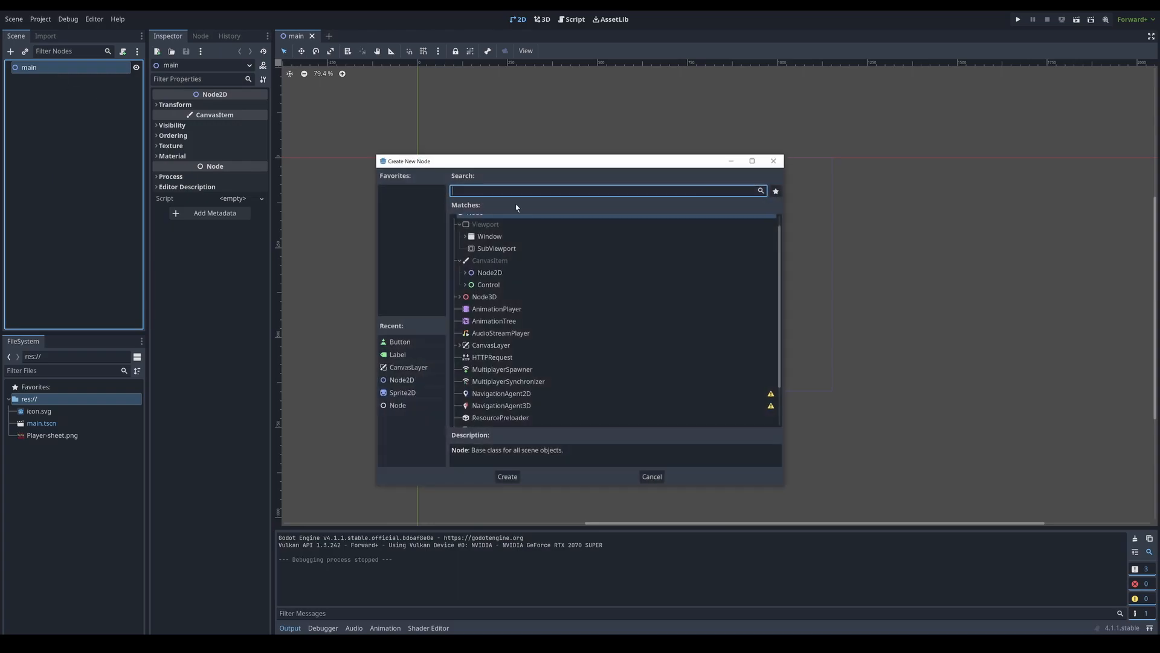
text(spr)
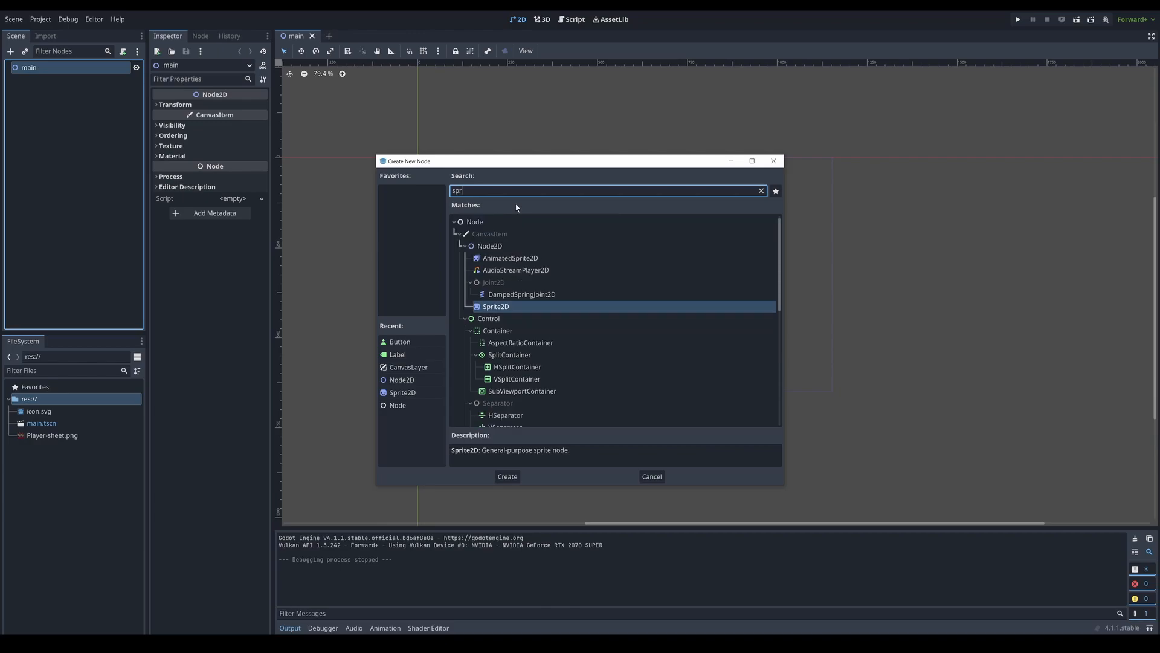
click(507, 475)
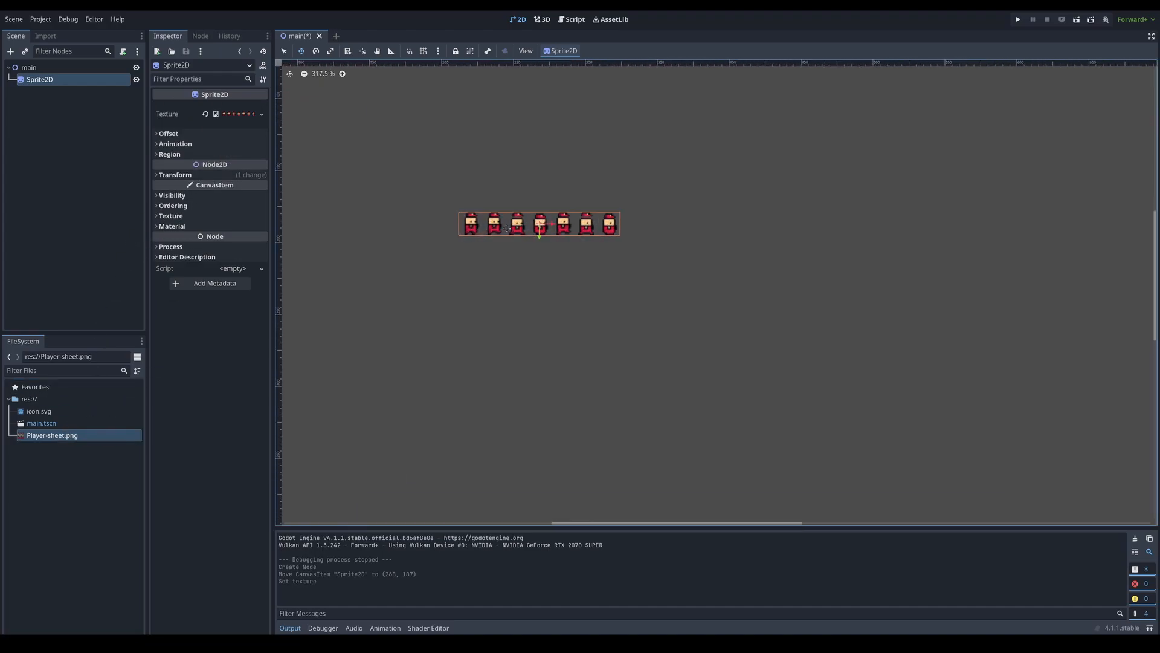
- Set the sprite's Animation Hframes to 7 and leave its texture filter inheriting
click(168, 154)
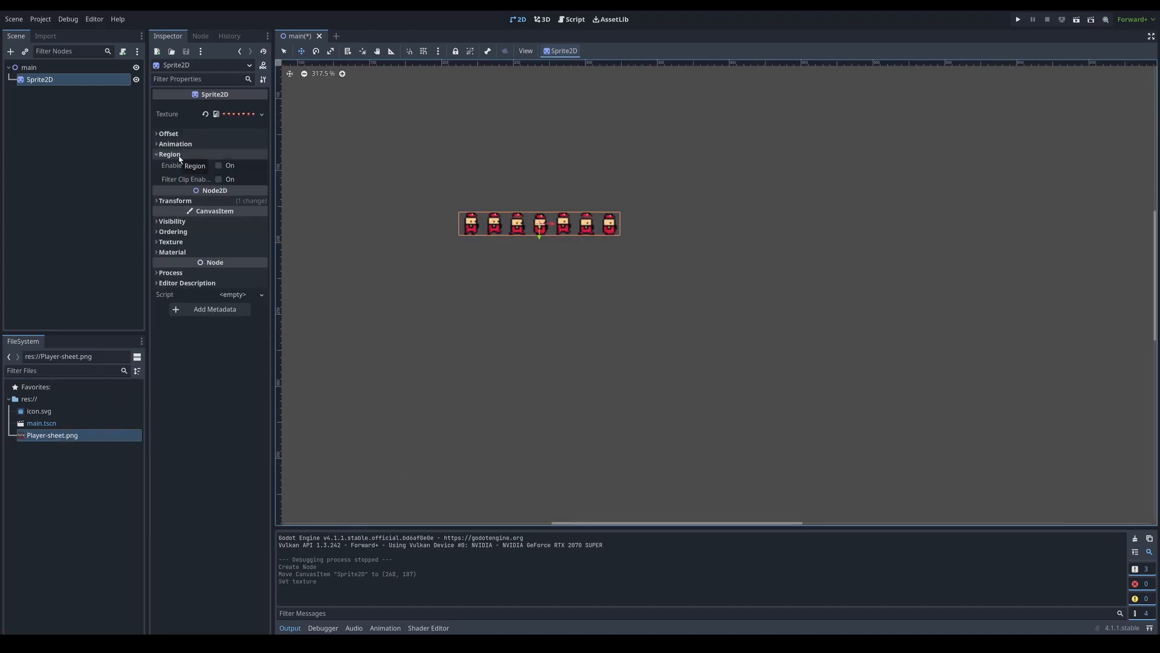
click(175, 144)
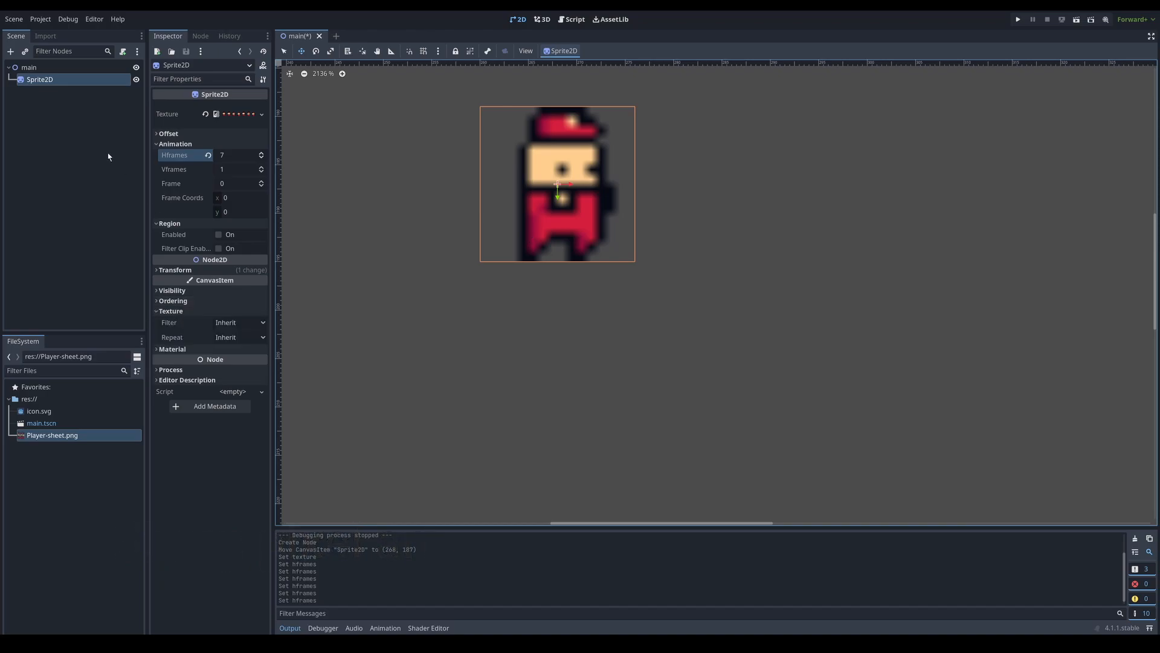
click(239, 322)
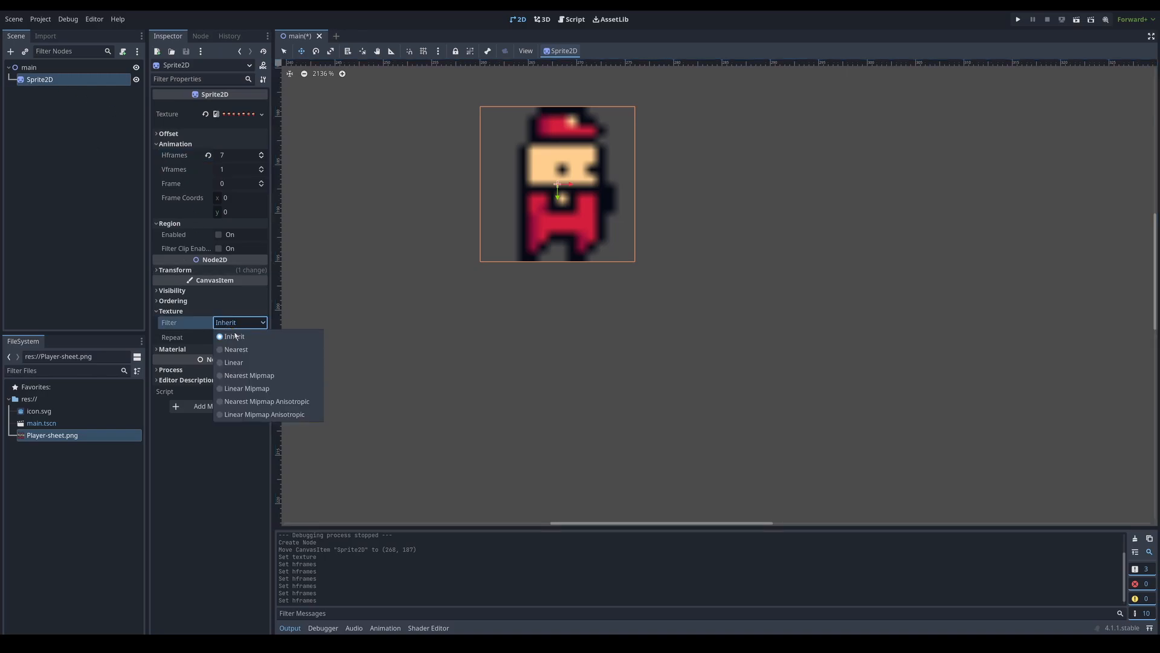
click(234, 336)
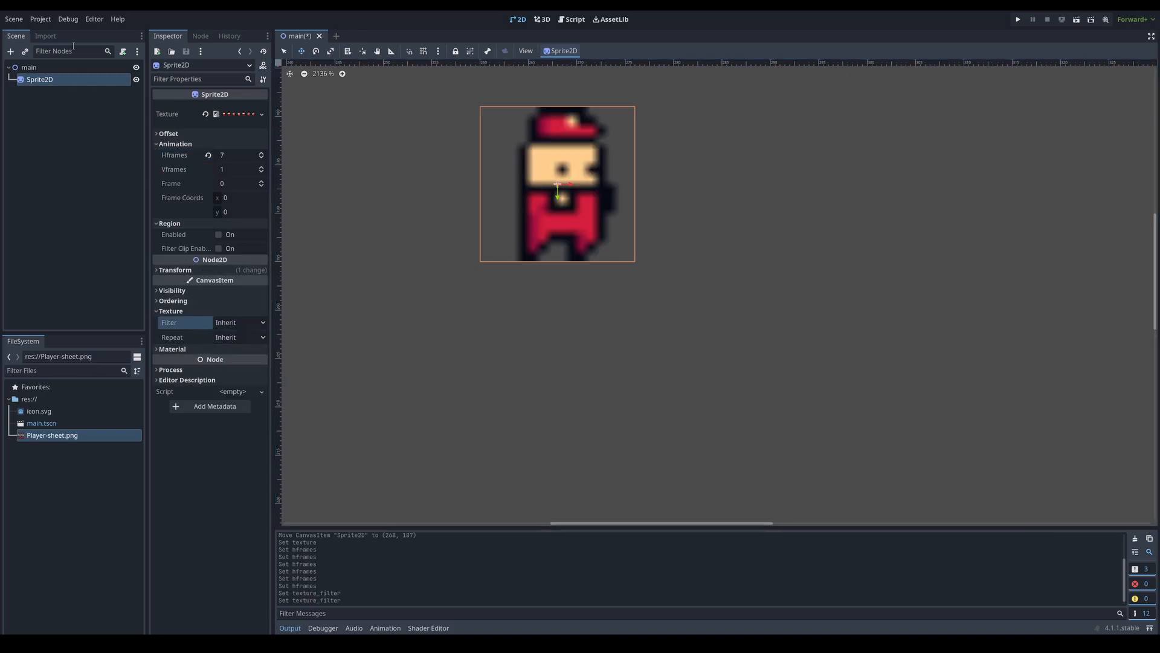
- Set the project Default Texture Filter to Nearest, then run the game
click(40, 19)
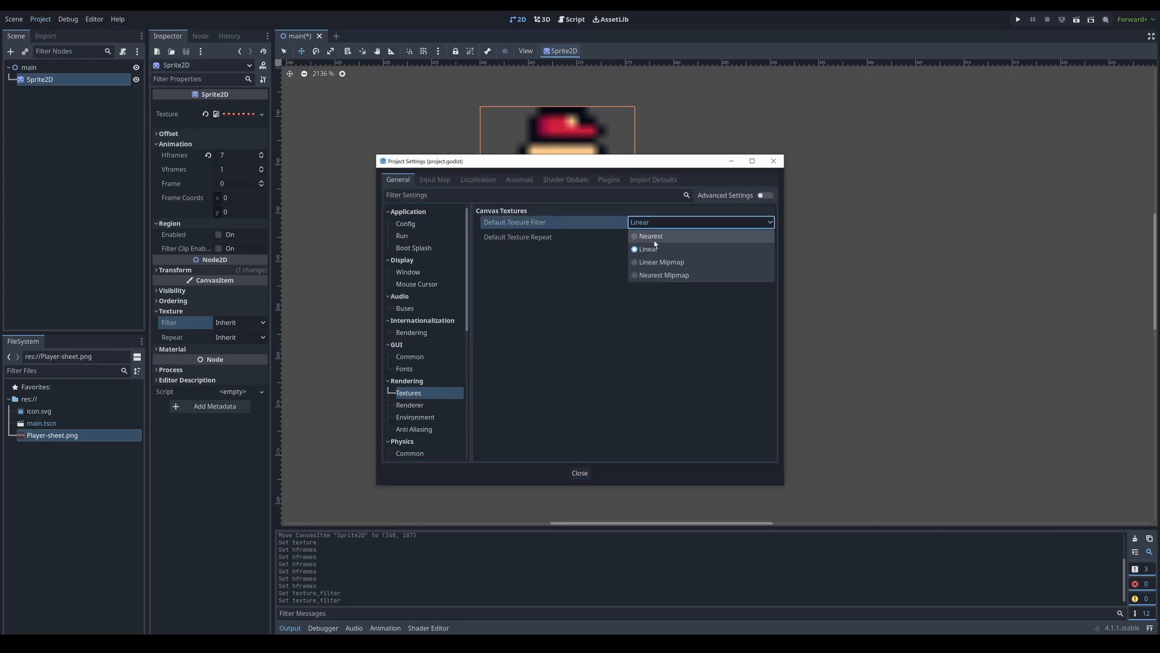
click(650, 235)
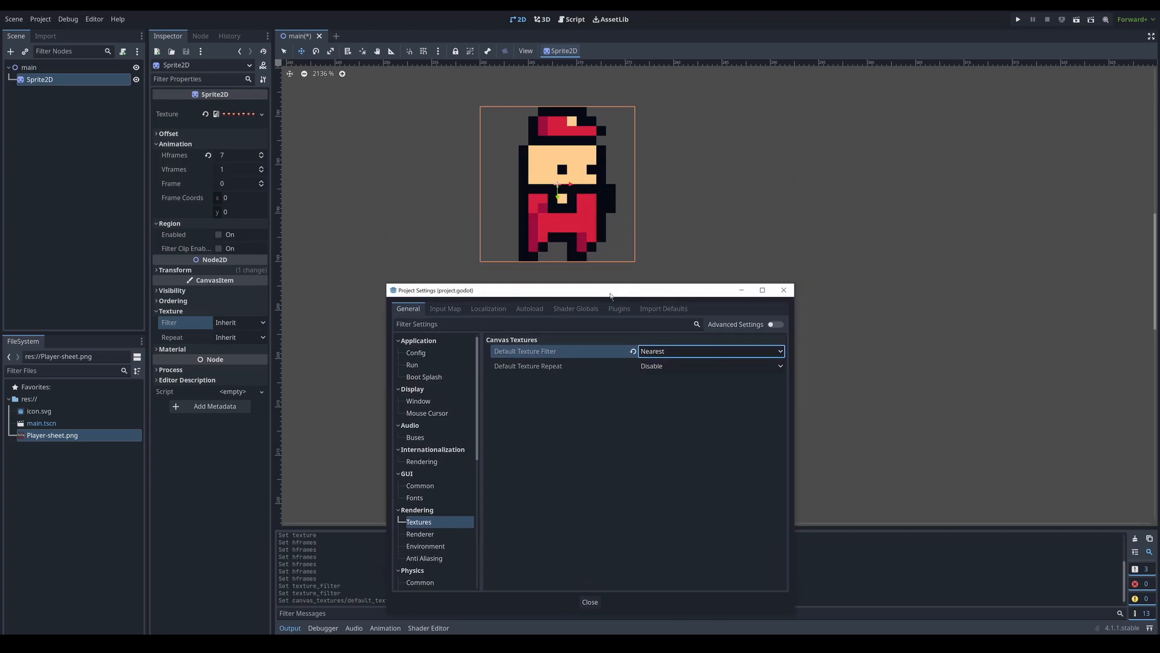
drag(610, 290, 606, 178)
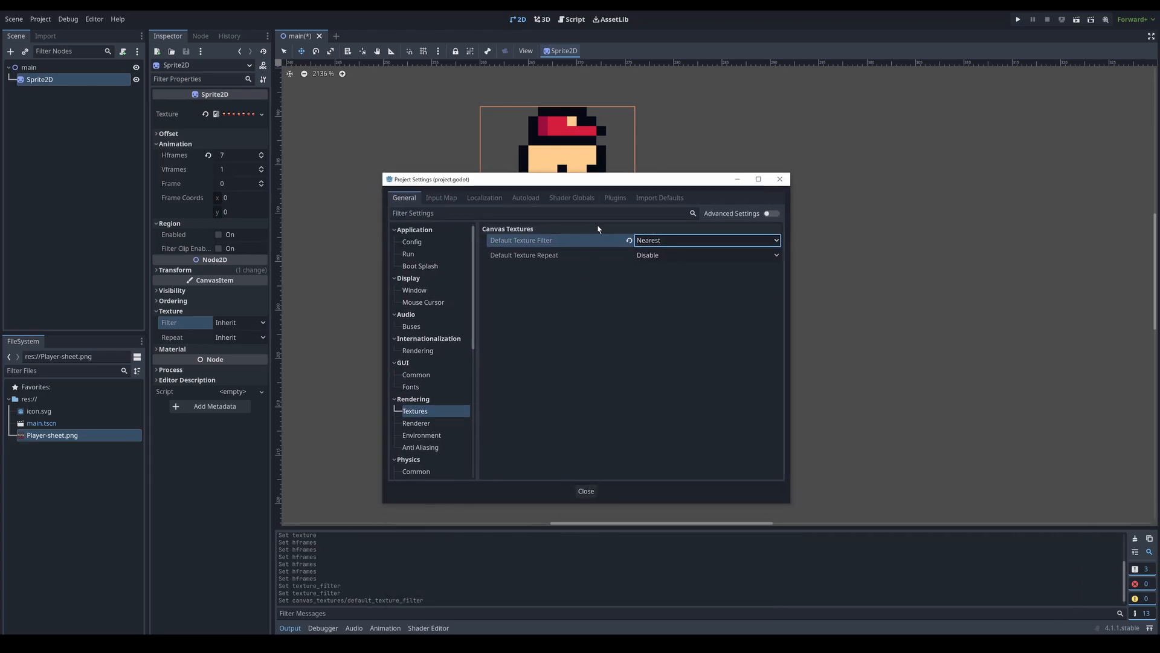
click(585, 490)
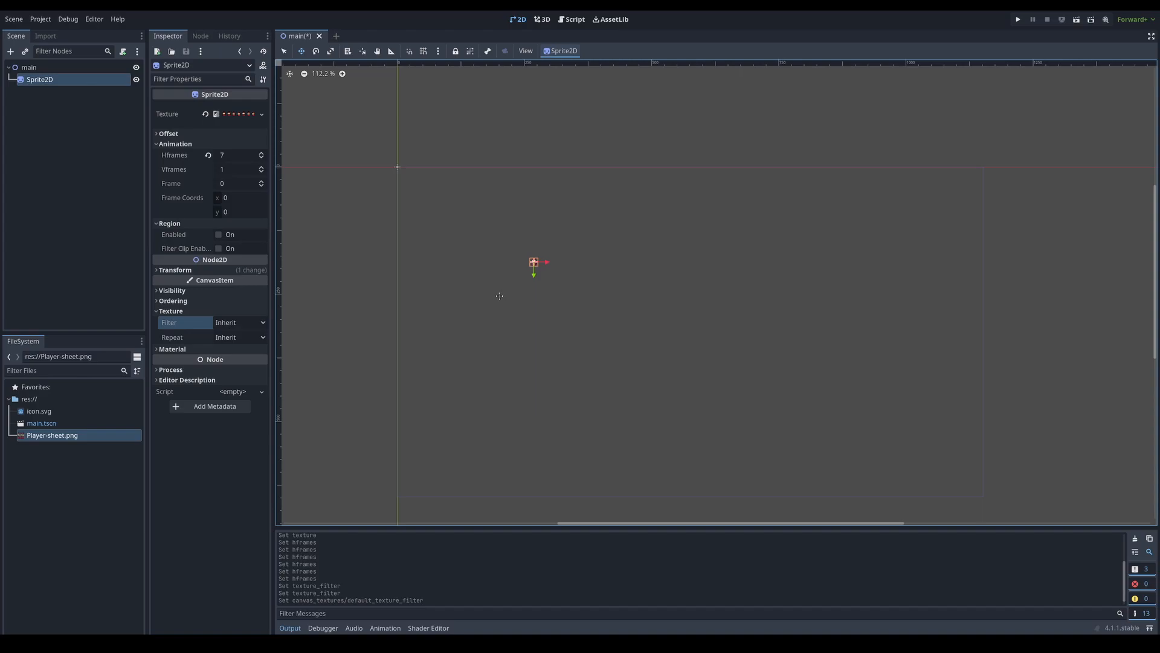
click(1017, 20)
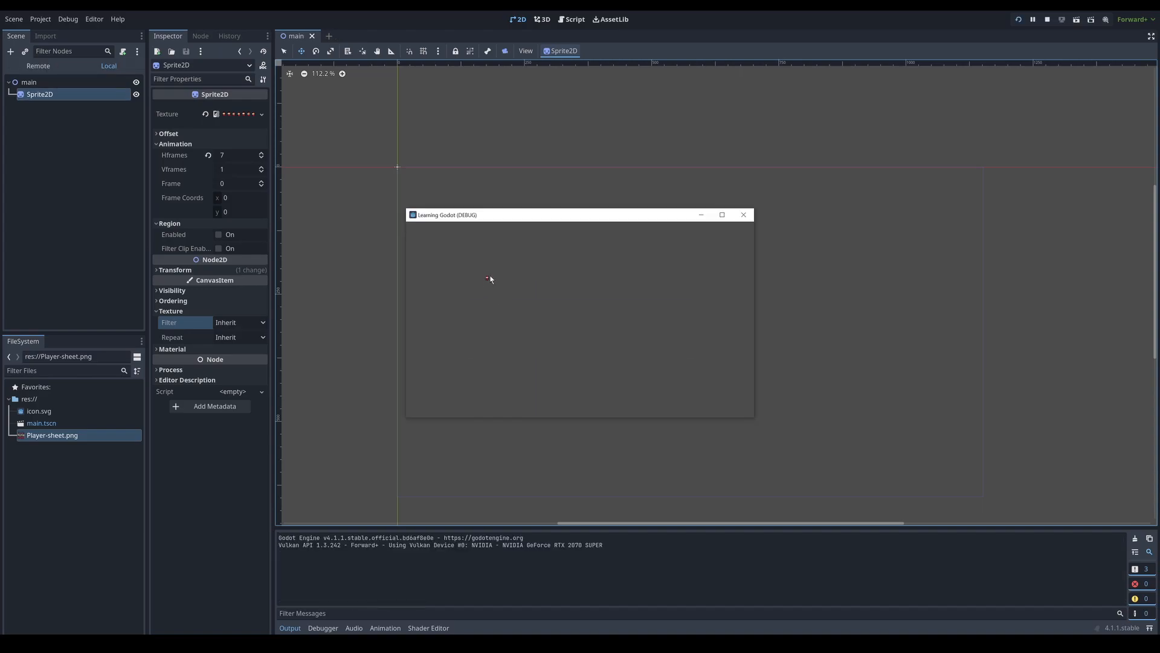
- Set viewport width 1920/4 and height 1080/4 (480×270), then enable Advanced Settings
click(40, 18)
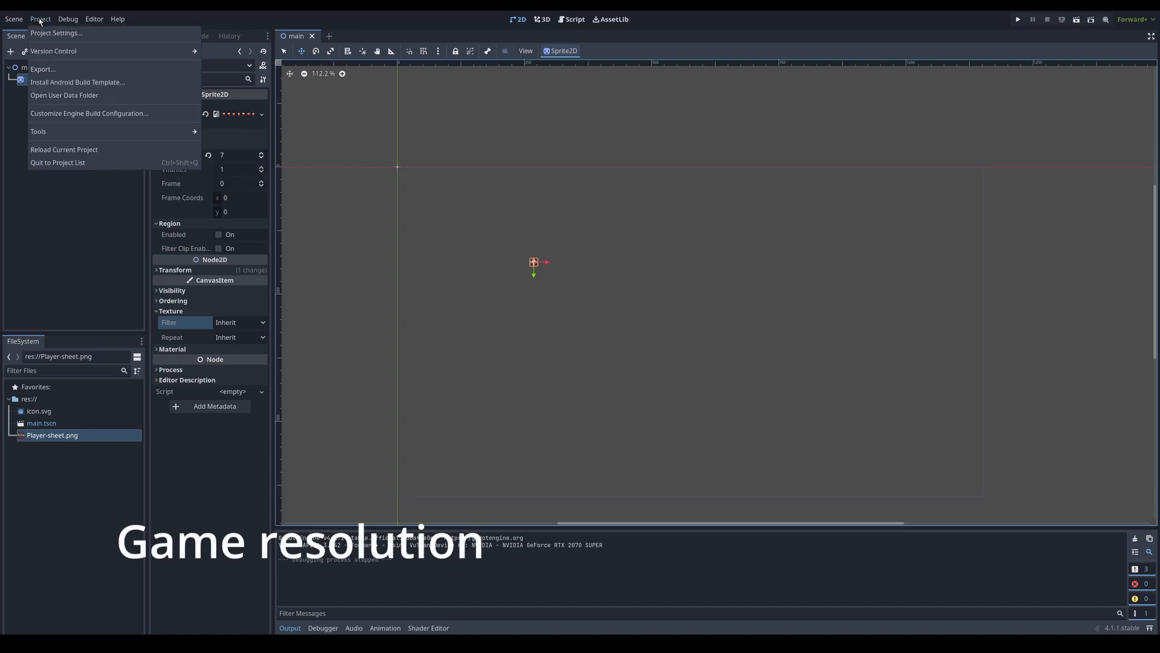
click(56, 32)
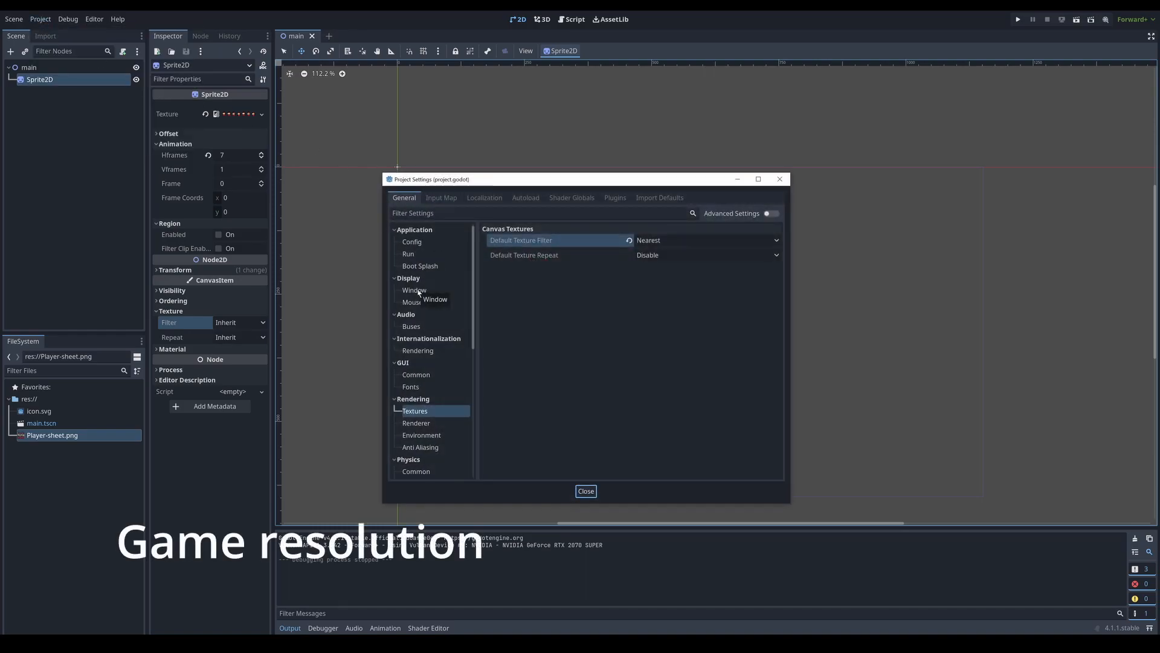
click(415, 289)
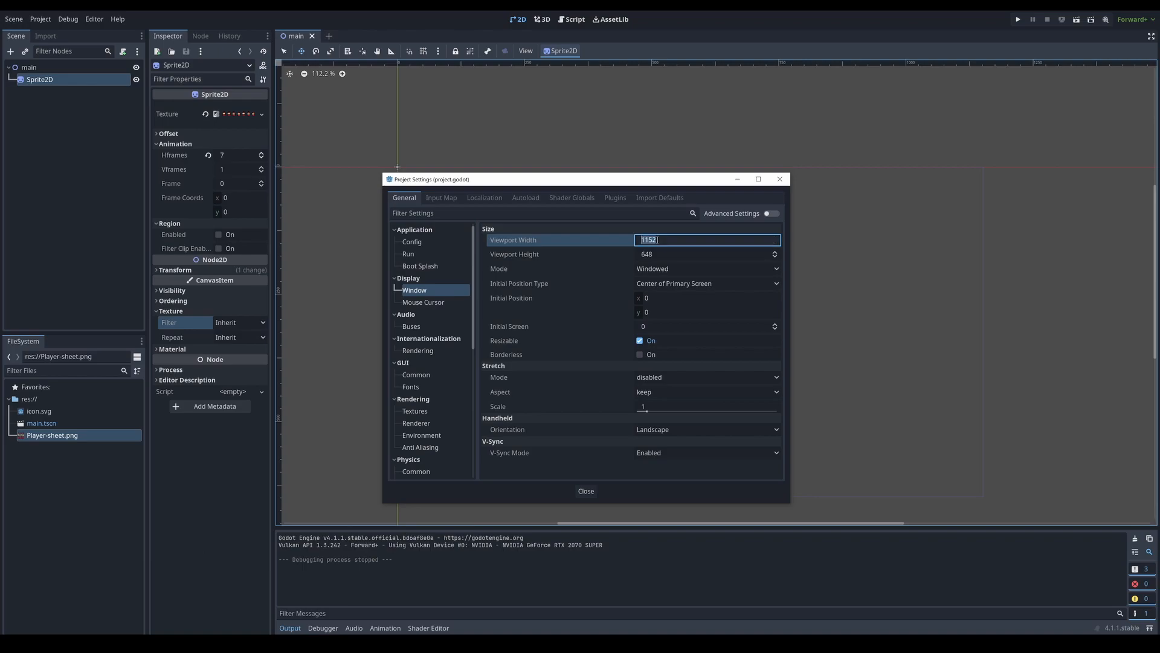
text(1920/4)
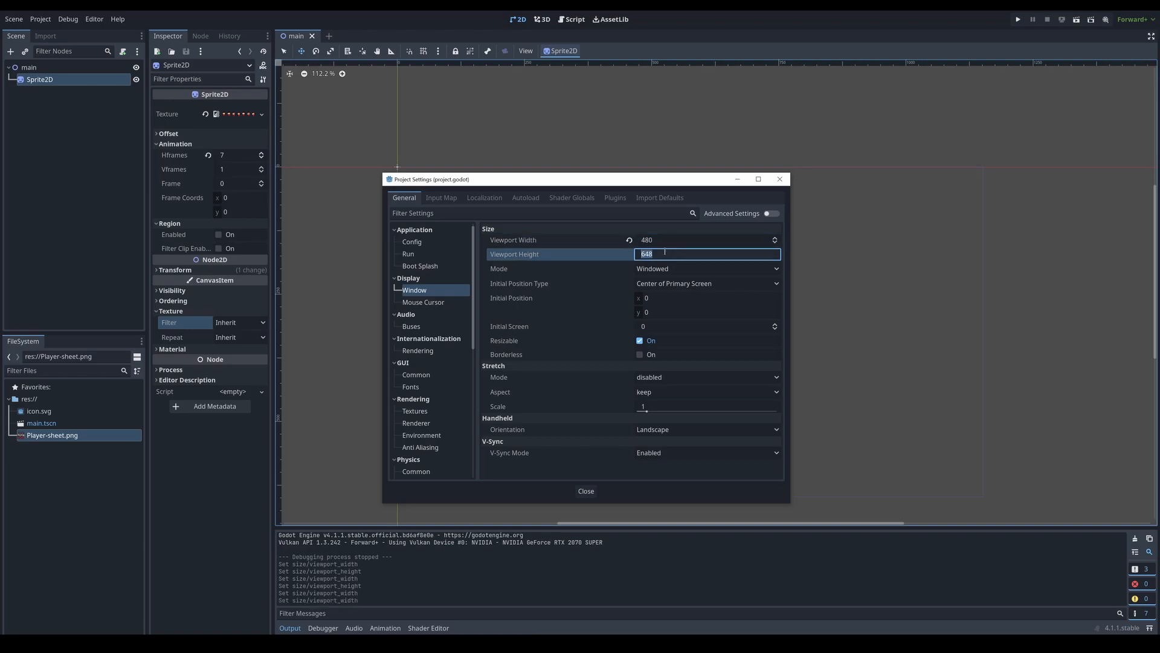
text(1080/4)
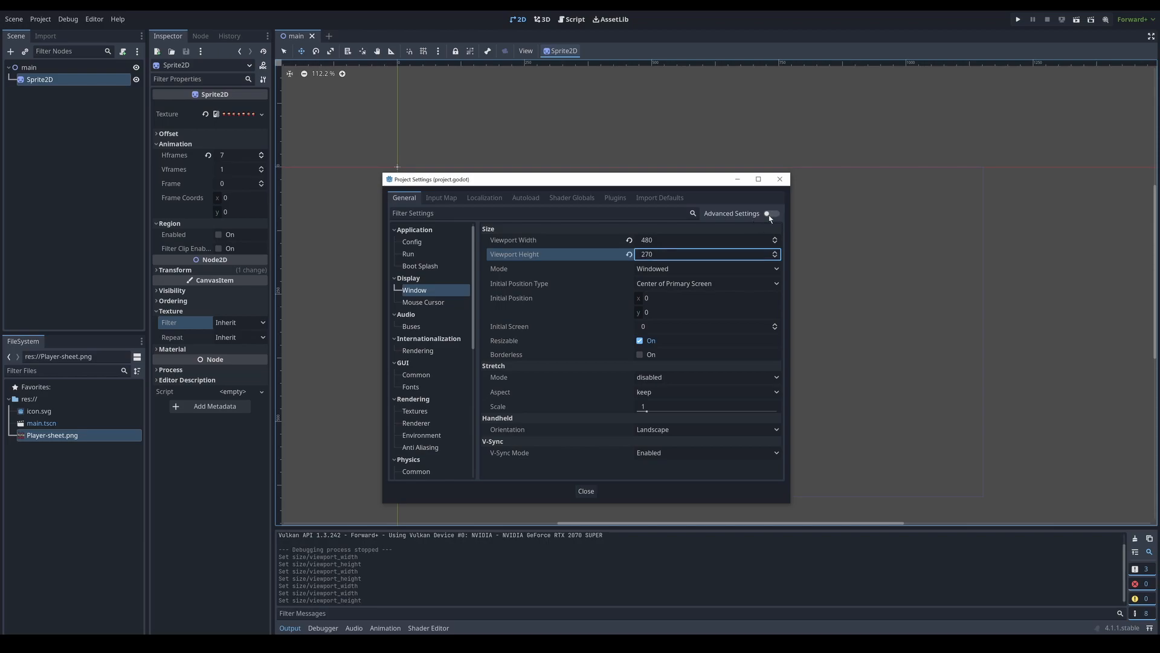
click(775, 213)
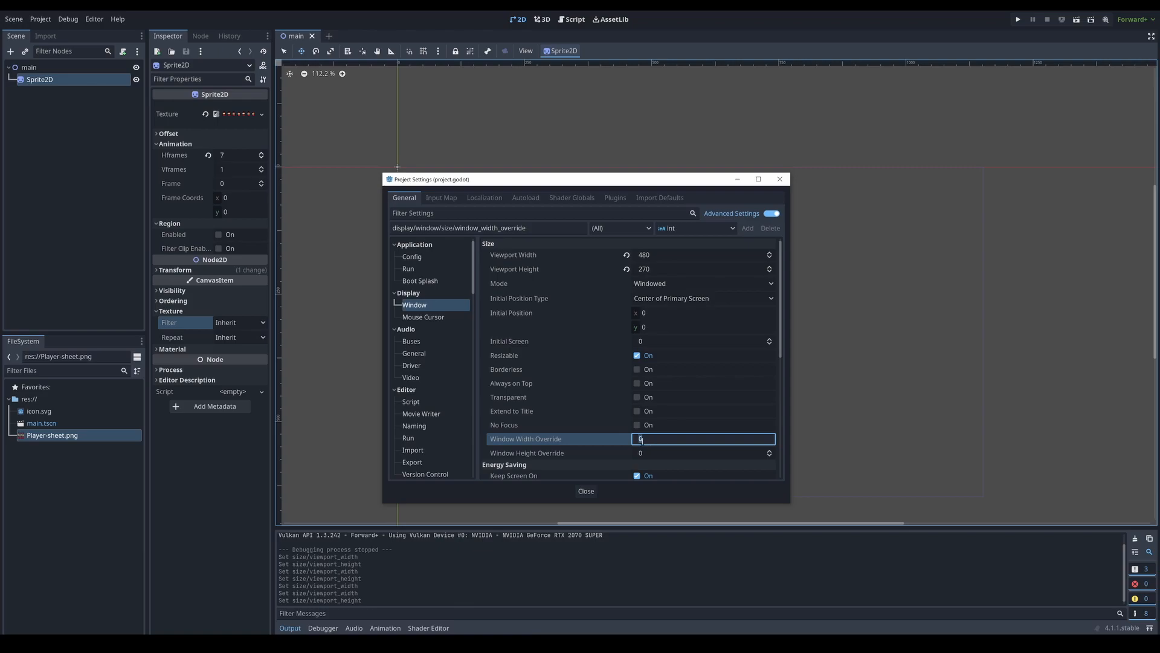
- Enter window width and height overrides (height 720), set Stretch Mode to viewport, and test-run
text(128)
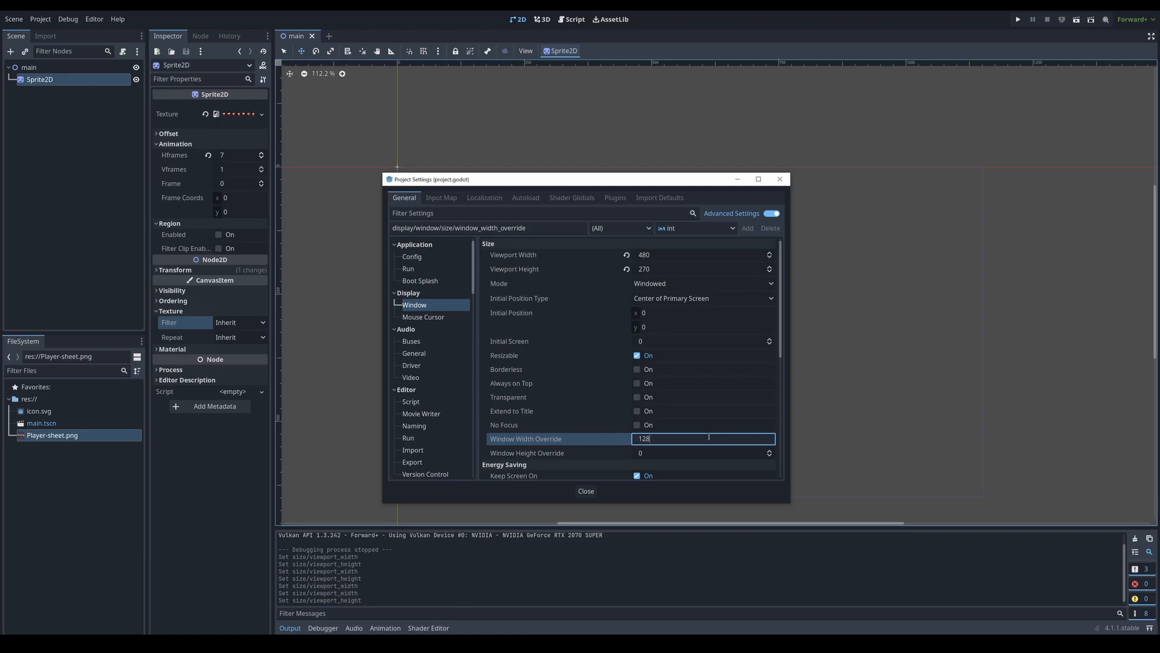
text(720)
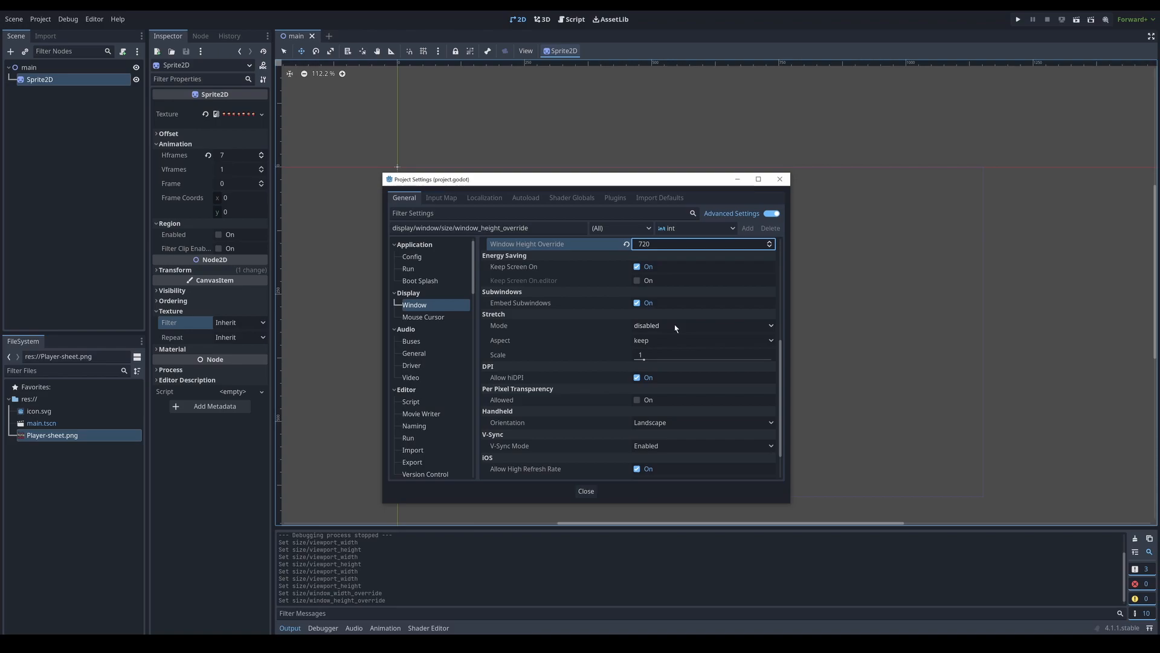
click(699, 325)
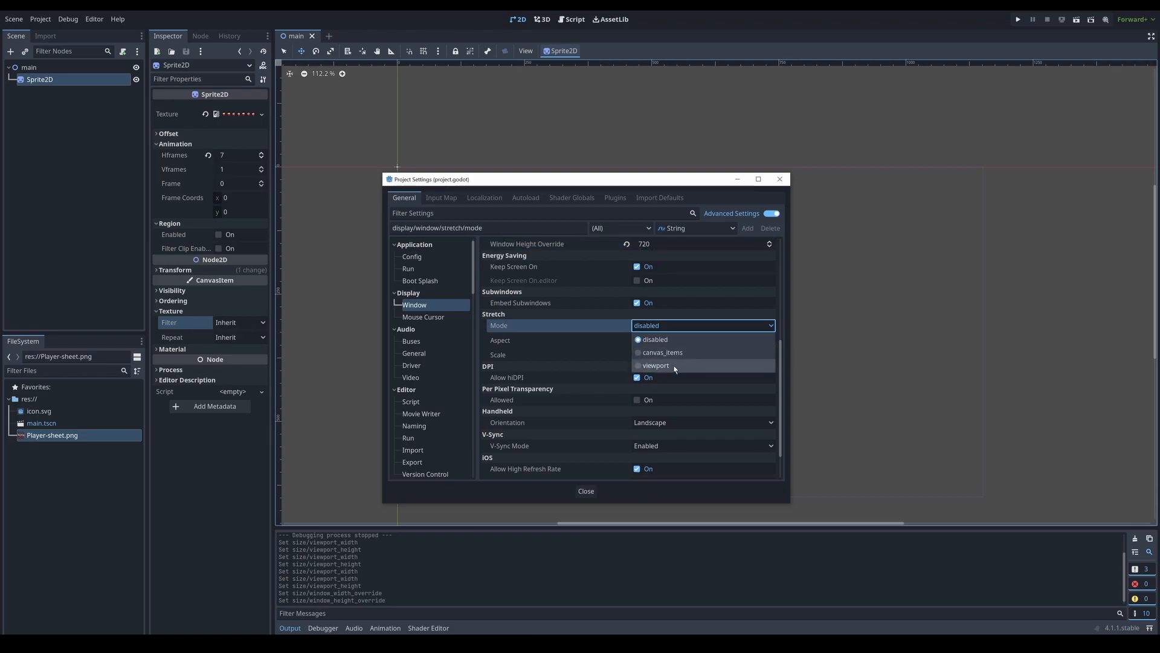
click(662, 352)
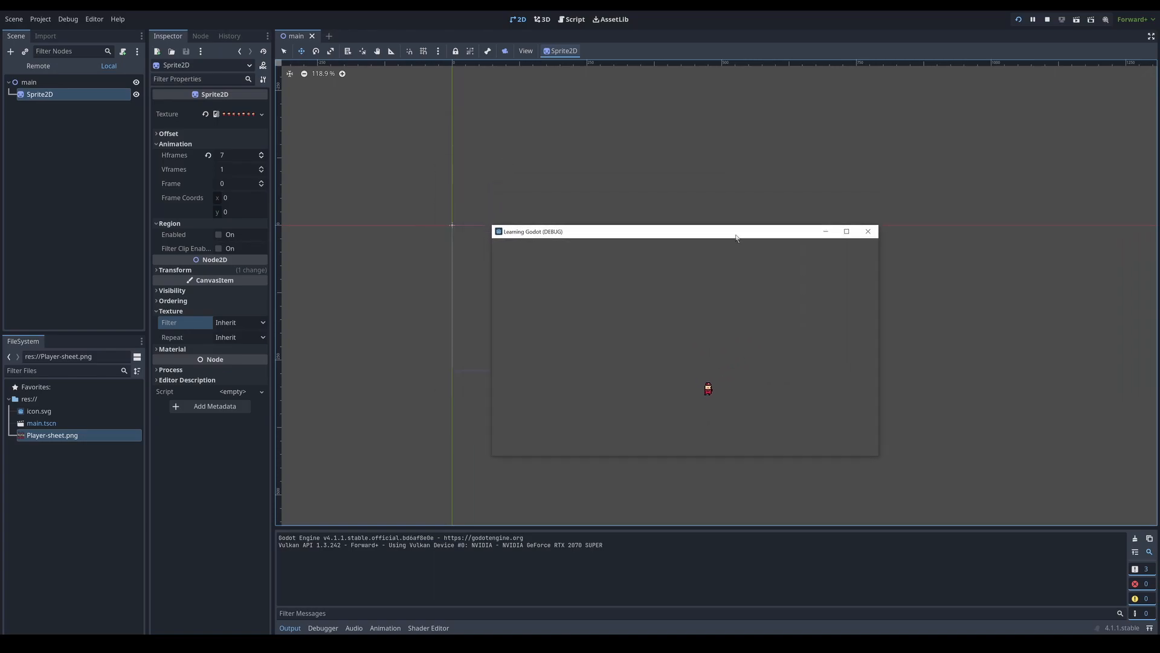
click(1046, 19)
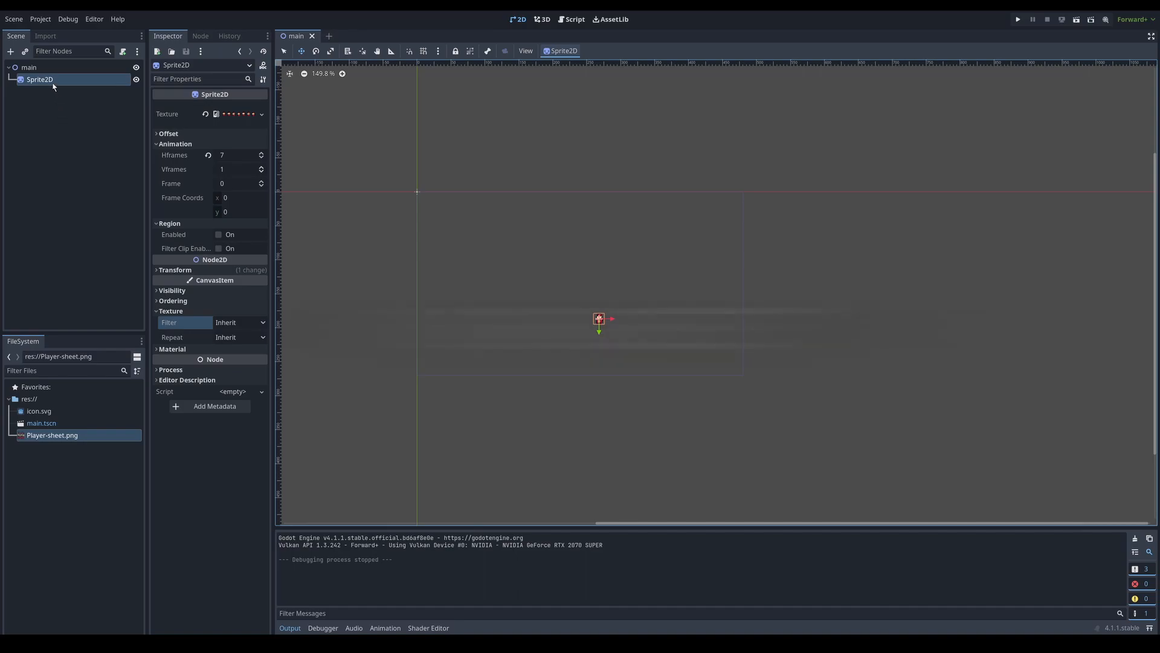
mouse_move(73, 79)
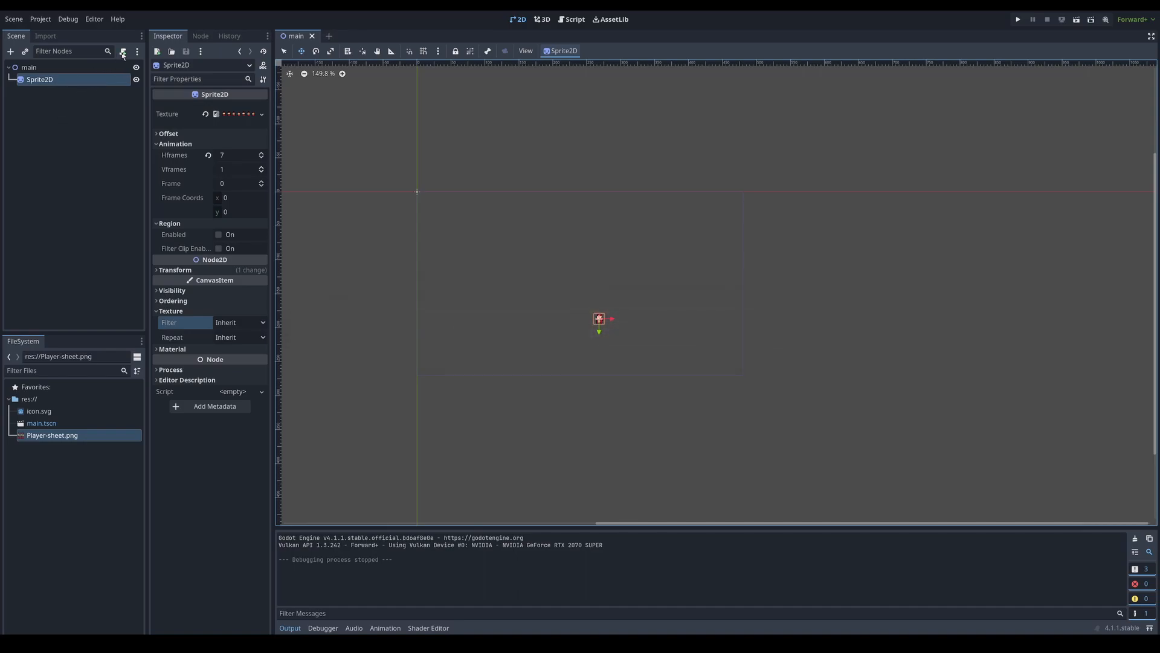
mouse_move(118, 59)
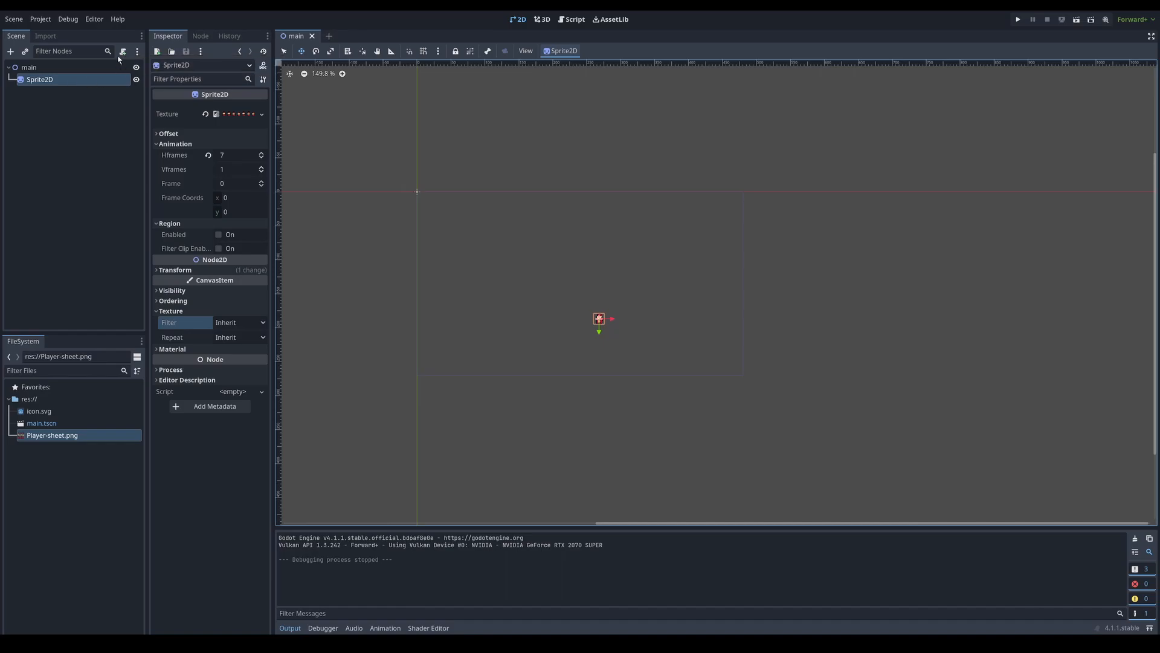
- Attach a new move_input.gd script to Sprite2D and add Input.is_action_pressed lines like ui_right
click(123, 51)
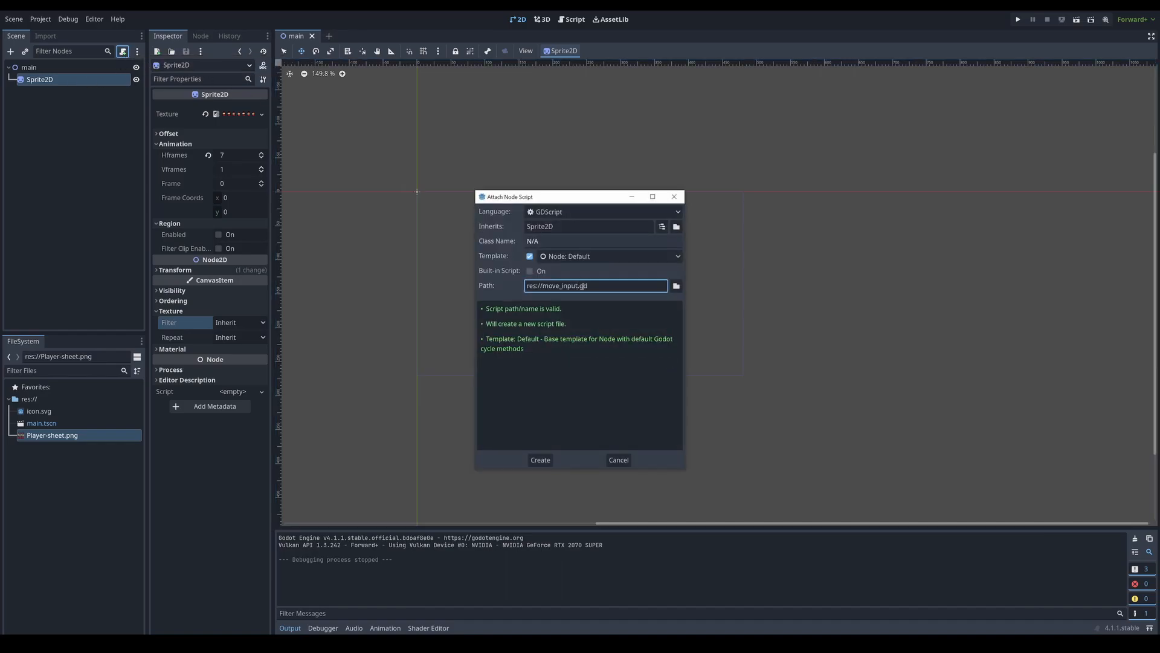
click(540, 459)
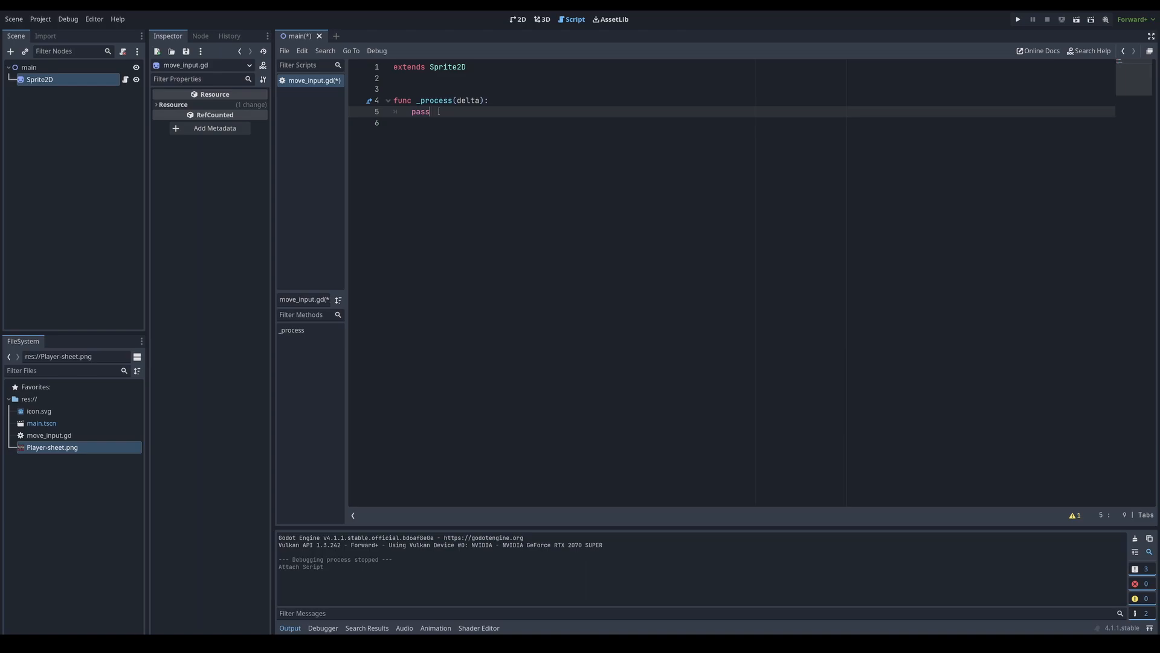
text(var right:bool = Input.is_action_pressed("ui_right"))
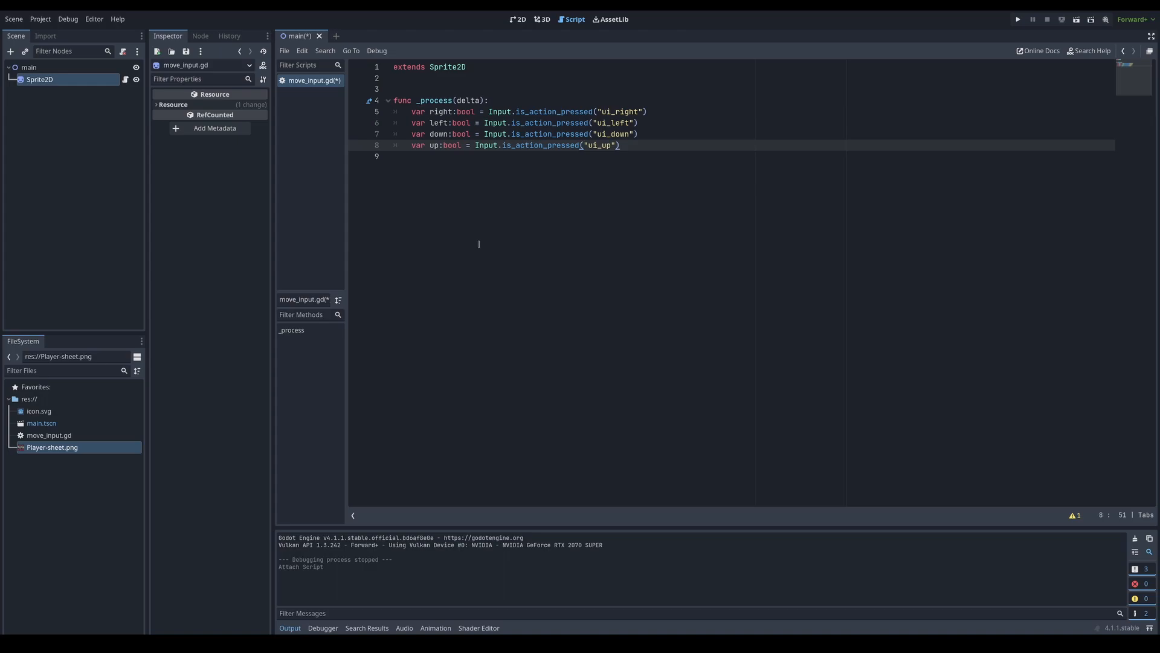
double_click(500, 112)
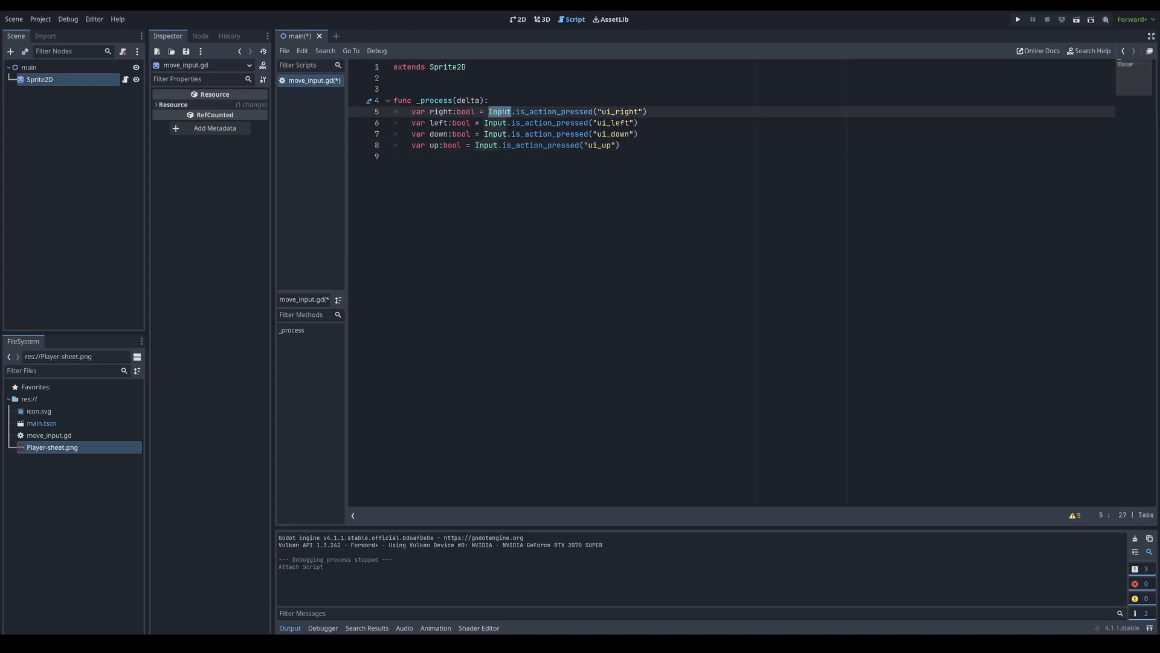
double_click(551, 111)
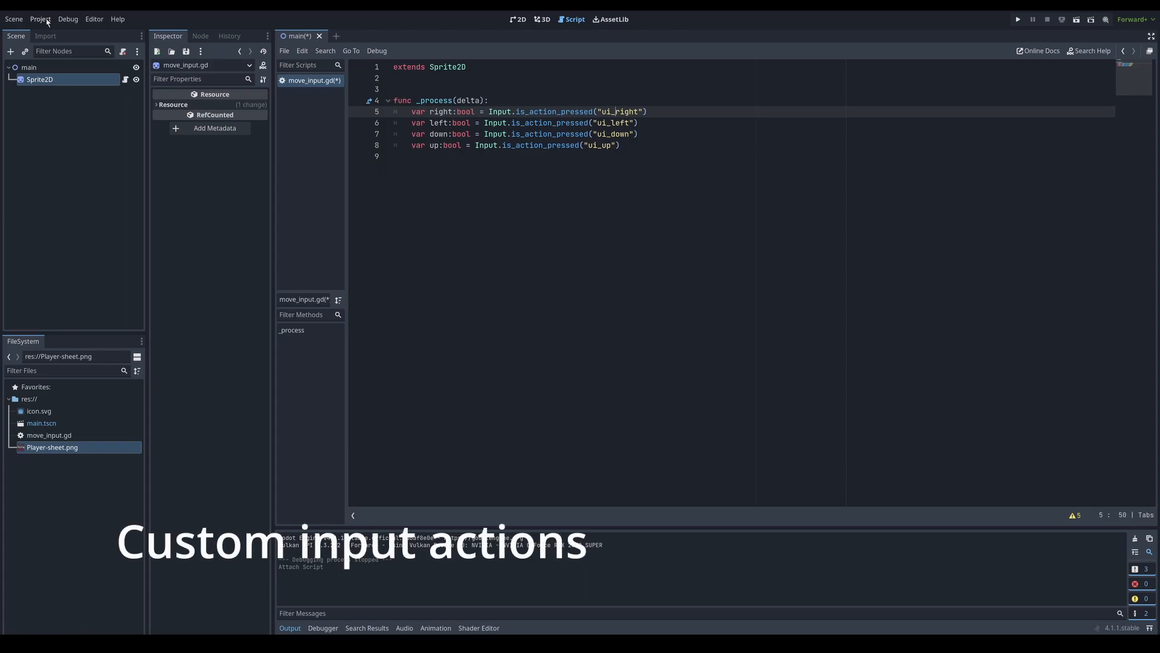
- In the Input Map, toggle built-in actions and add custom actions such as move_down
click(39, 19)
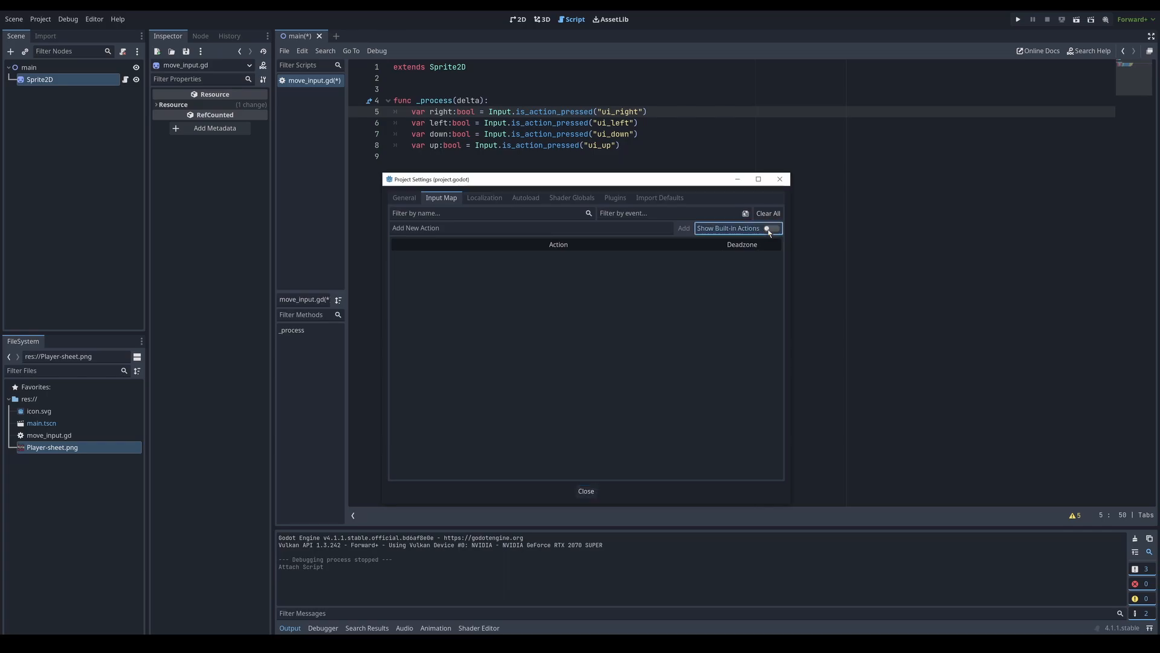
click(772, 228)
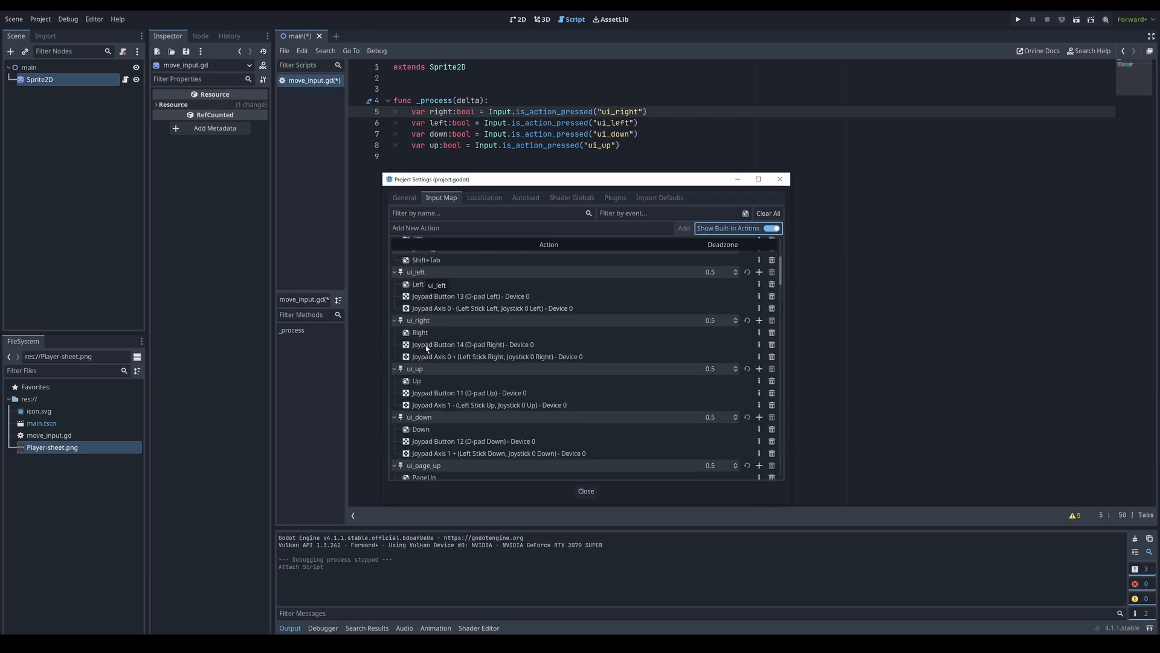
click(772, 228)
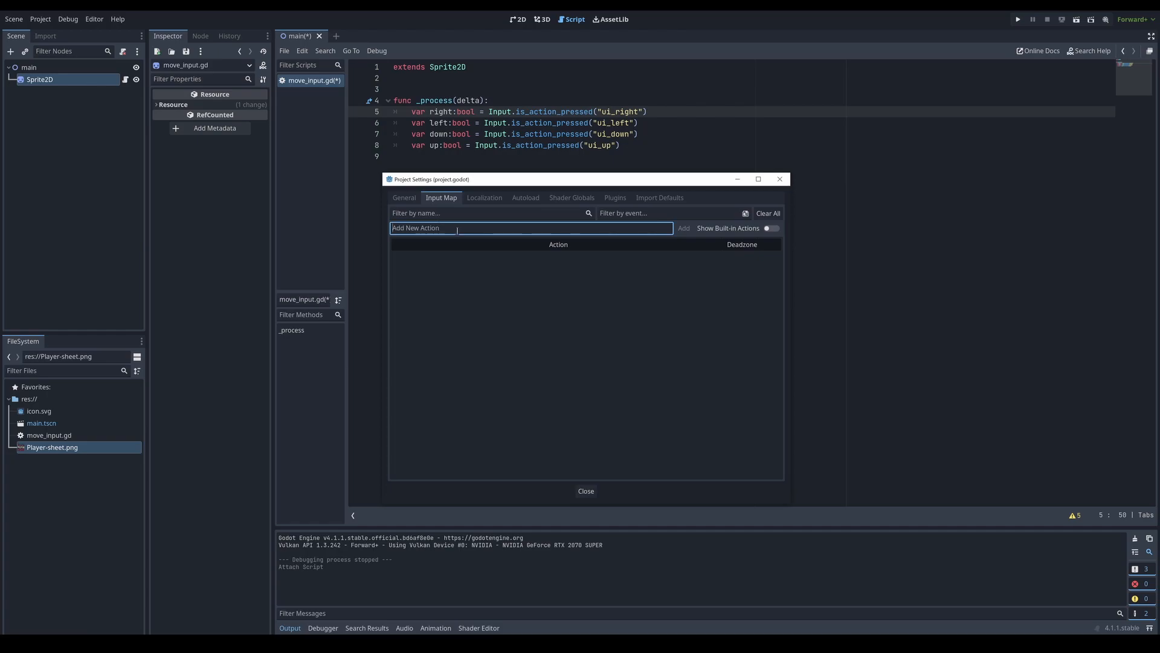
click(683, 228)
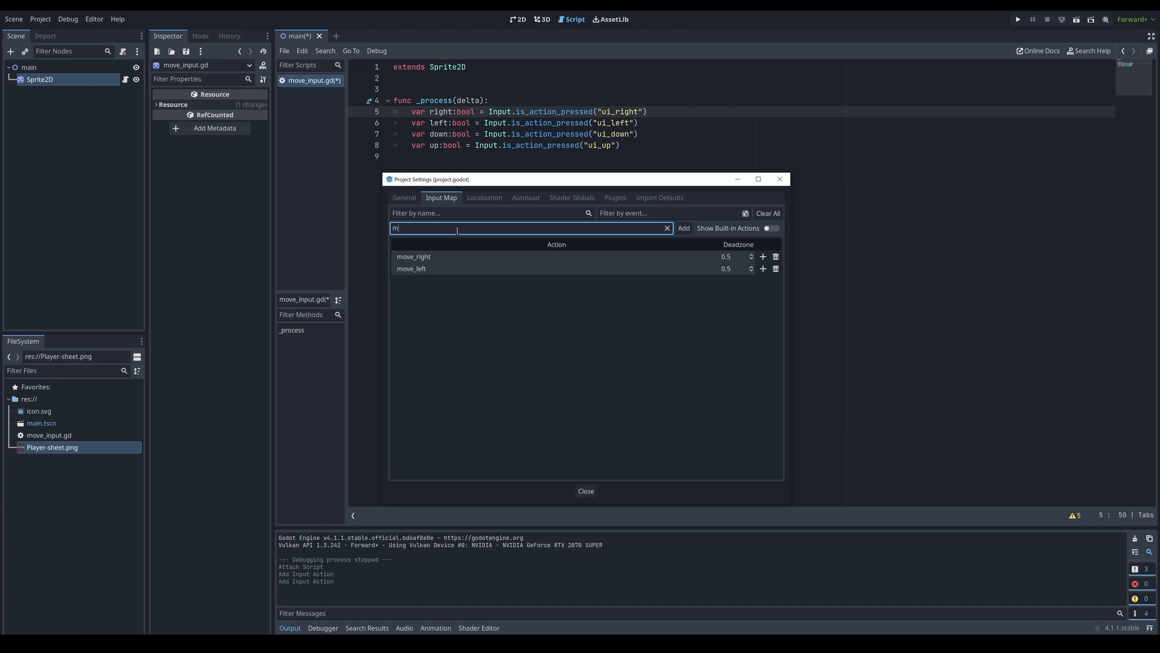
text(ove_down)
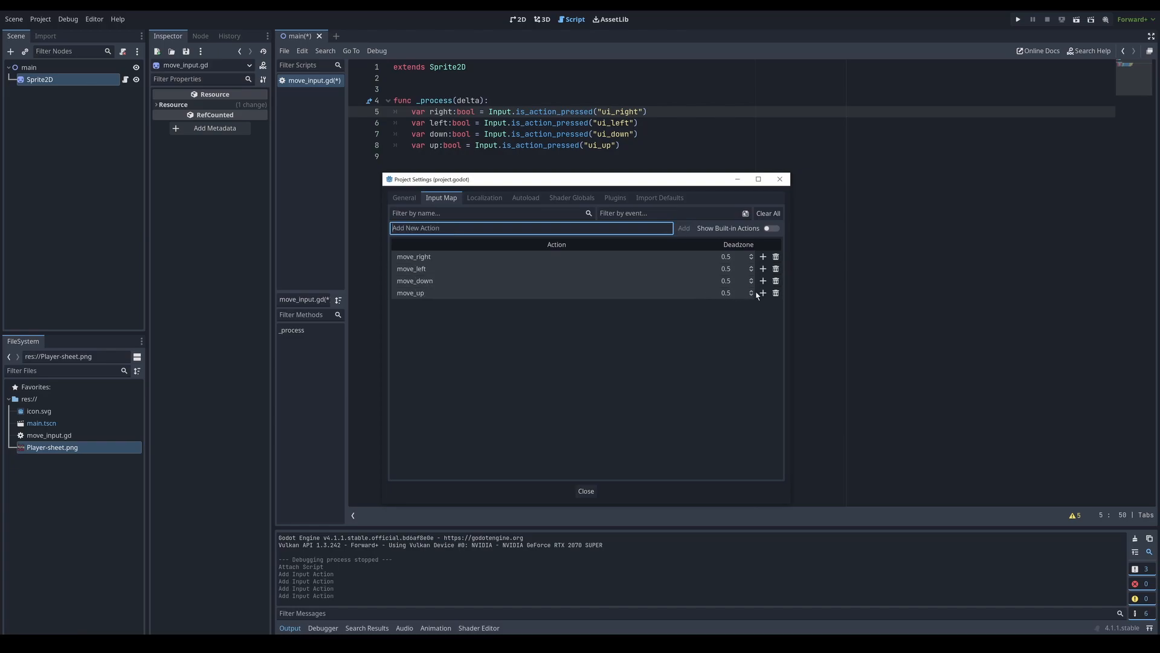
- Bind the W key to the move_up action
click(763, 293)
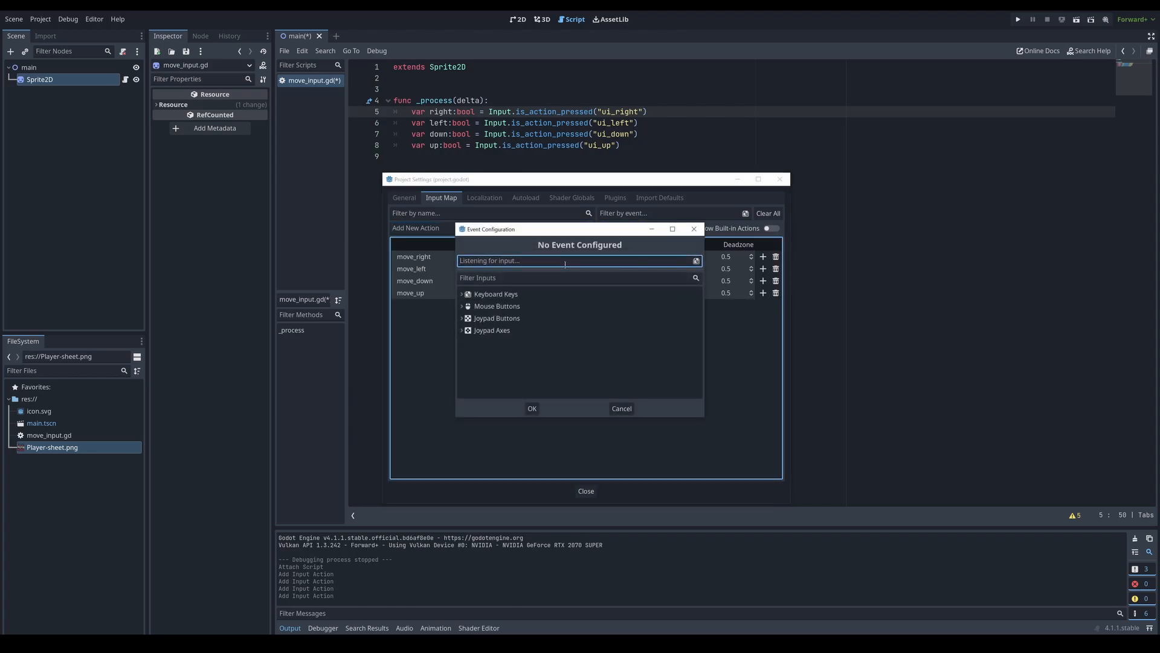
key(w)
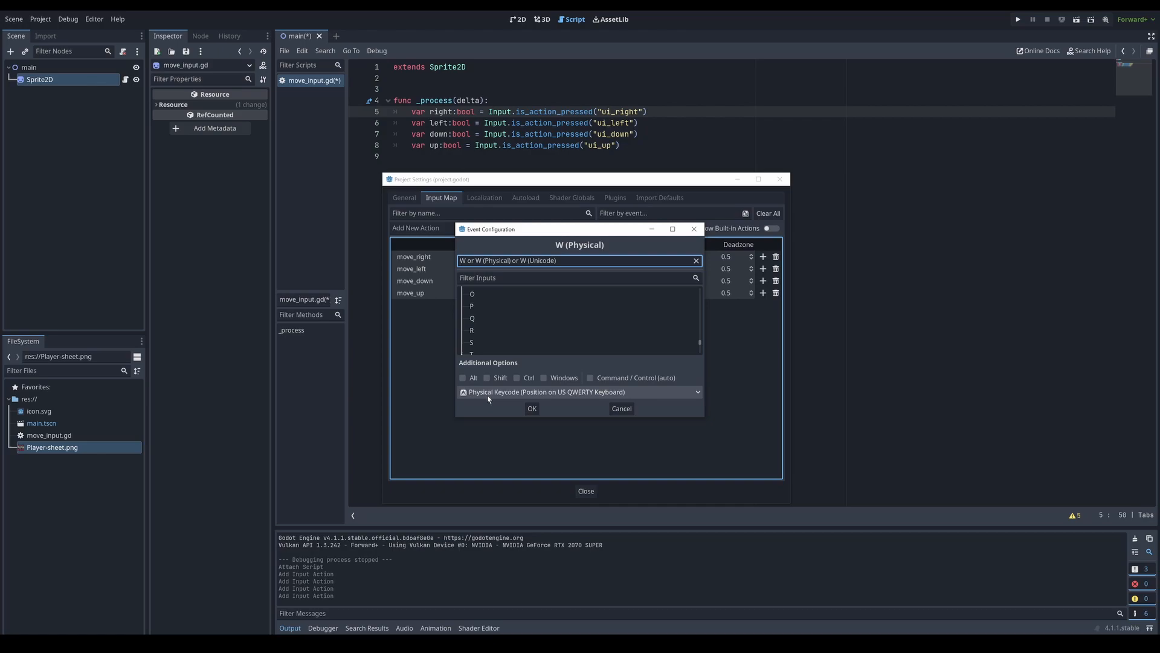
mouse_move(487, 398)
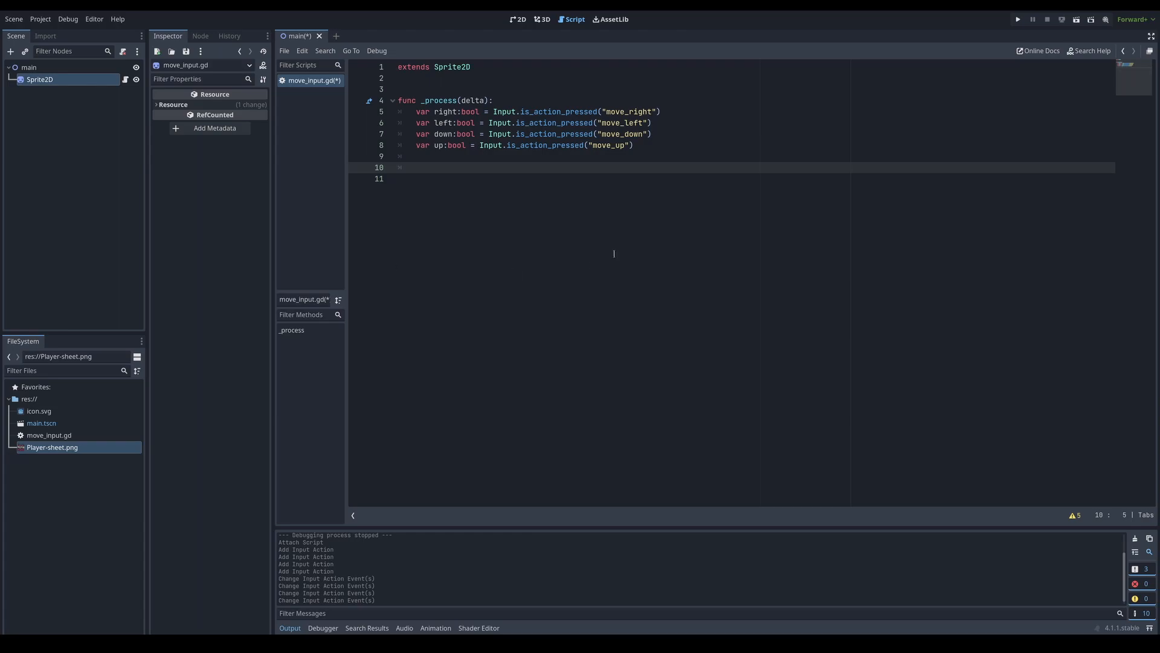
- Add the dir Vector2 from the move inputs and 'position = position + dir' to the script
text(var dir: = Vector2(int(right)-int(left), int(down)-int(up)))
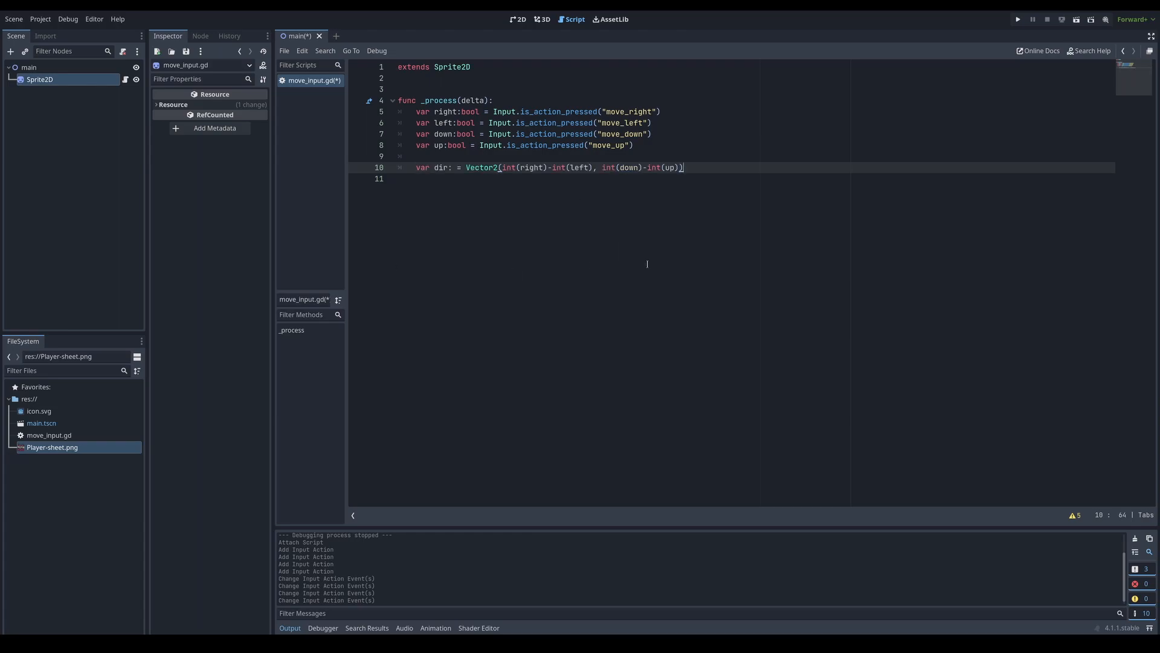
double_click(531, 168)
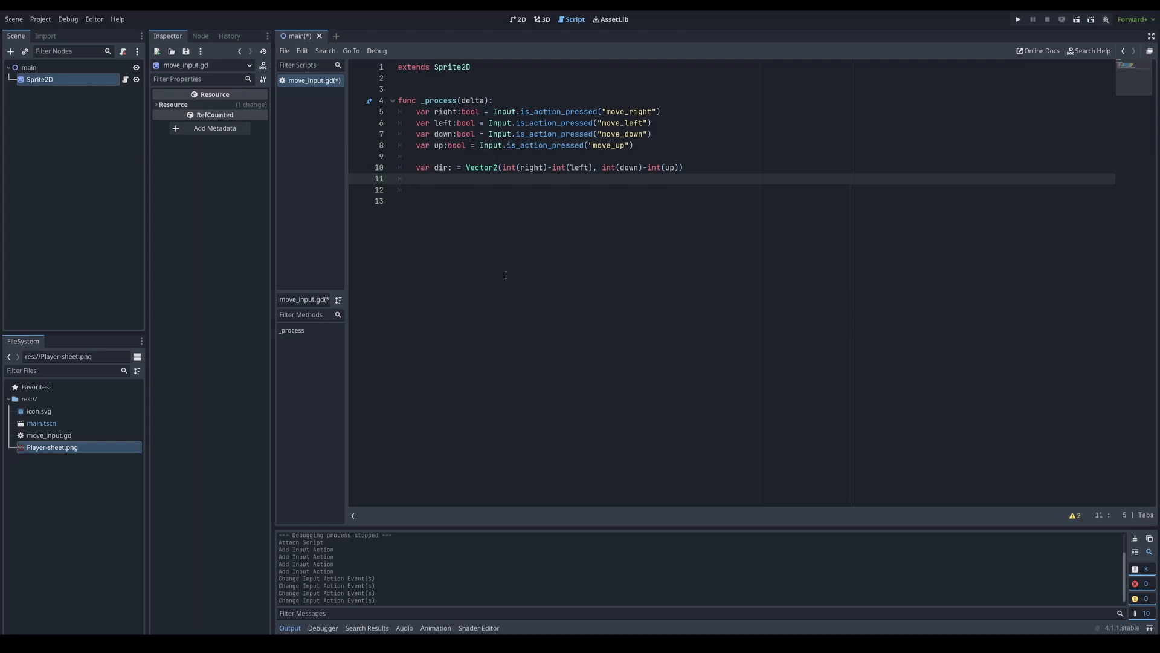
text(position = position + dir)
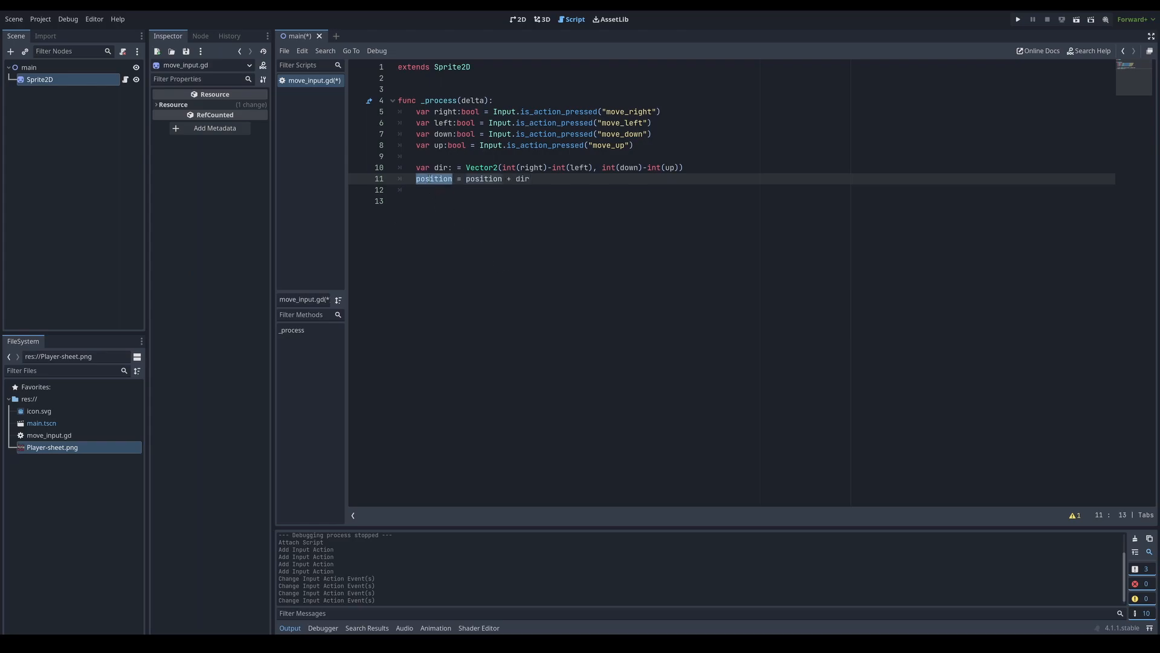
double_click(484, 178)
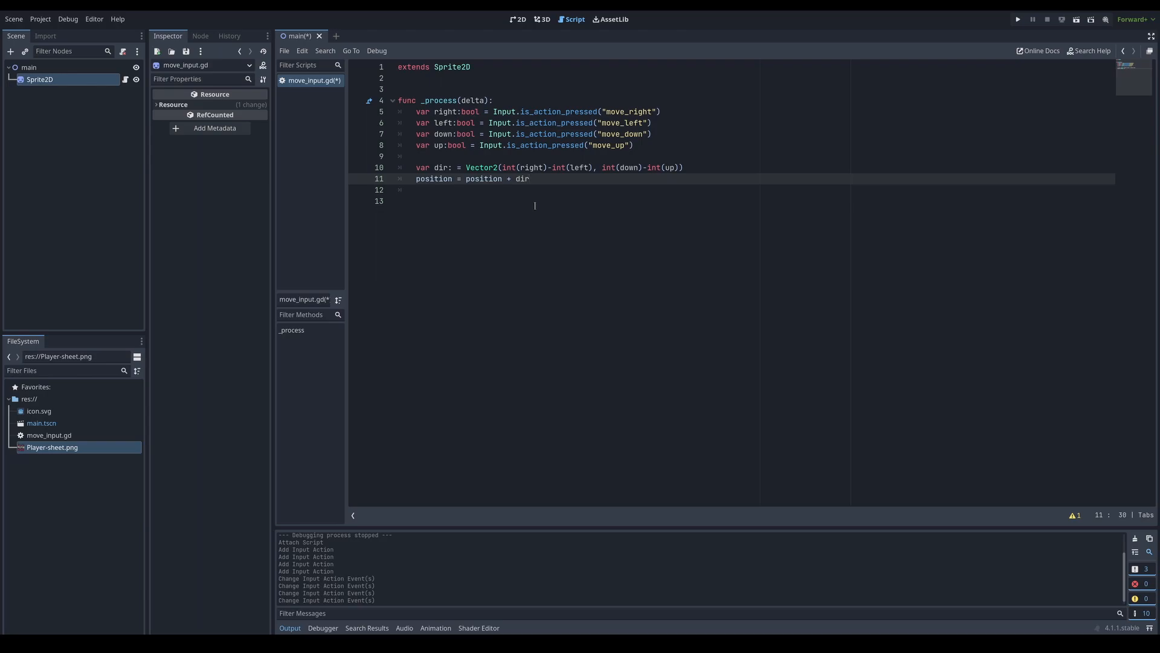
click(1018, 19)
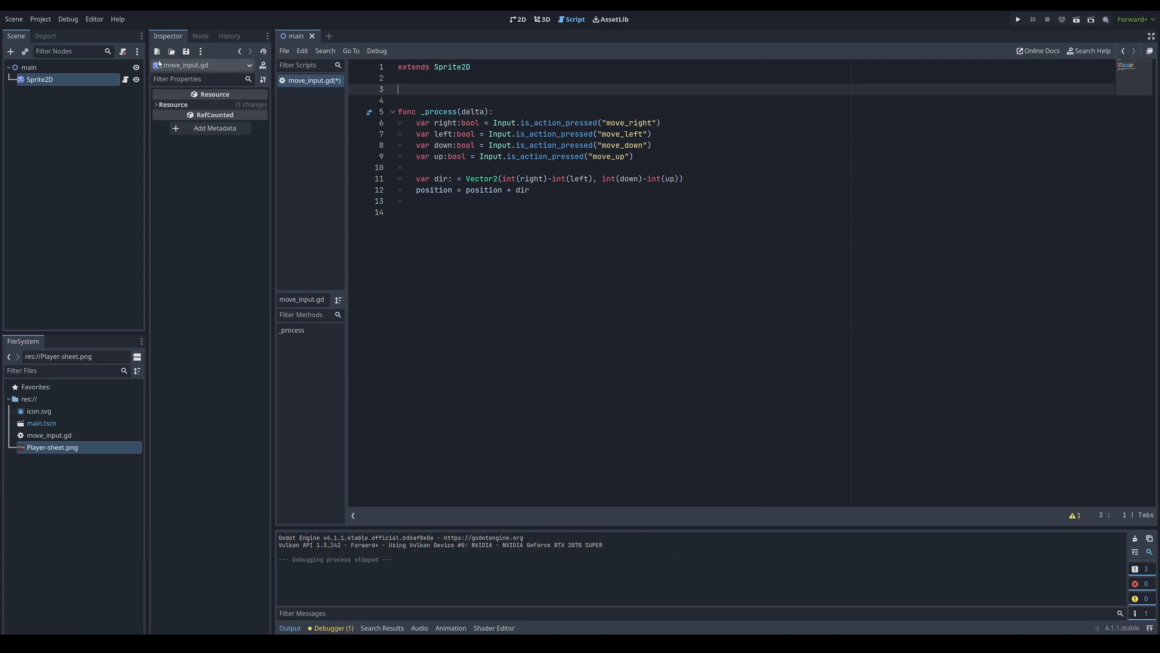
- Export a speed float, set Speed to 120, and multiply dir by speed in the position line
text(@export var speed)
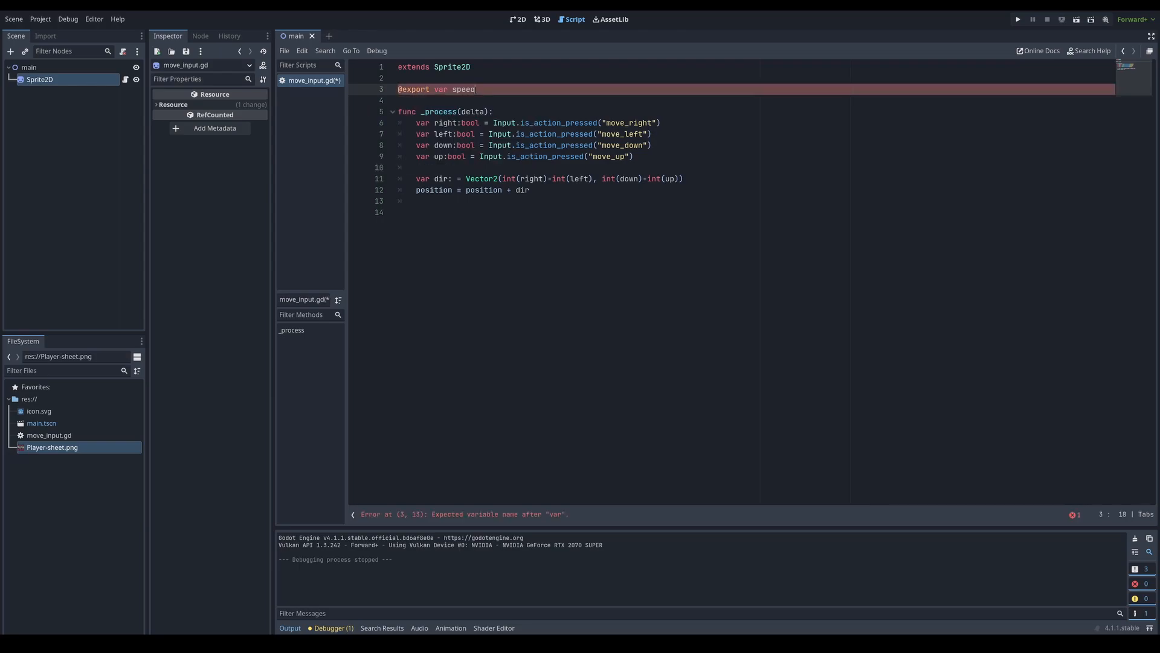
text(:)
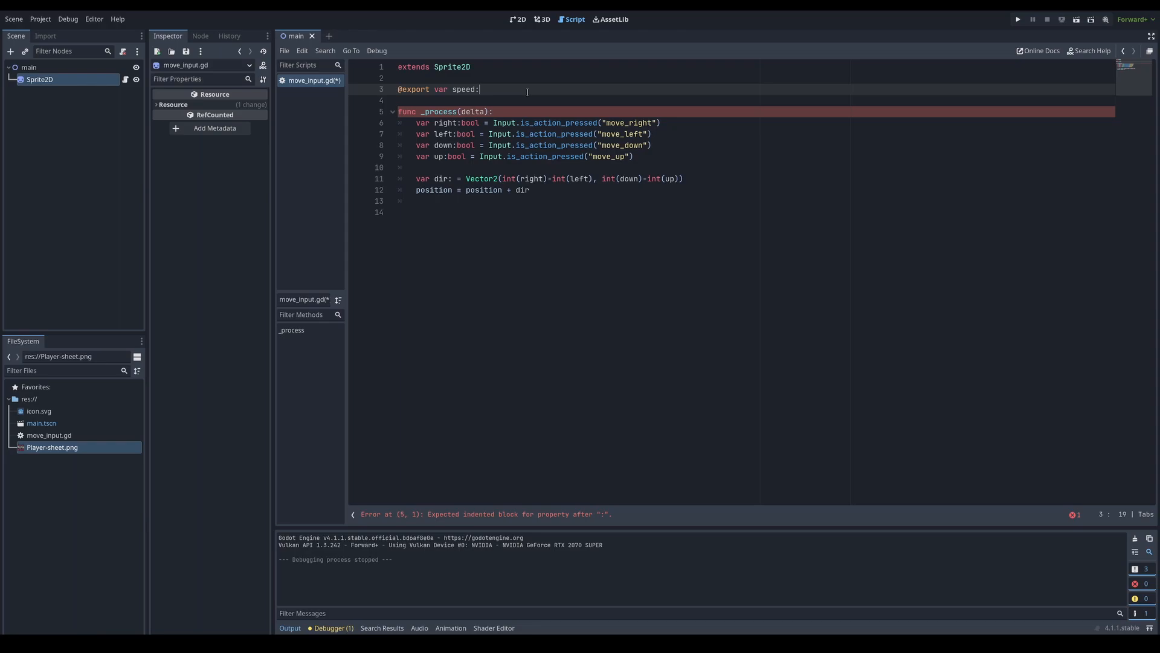
text(float)
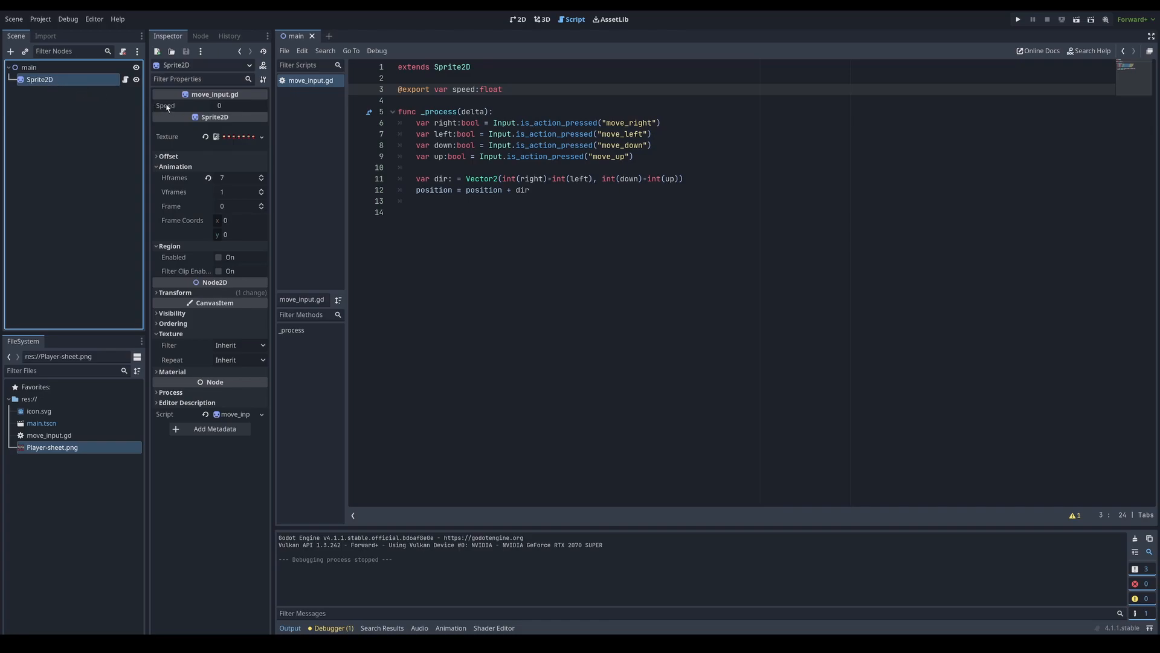
click(237, 105)
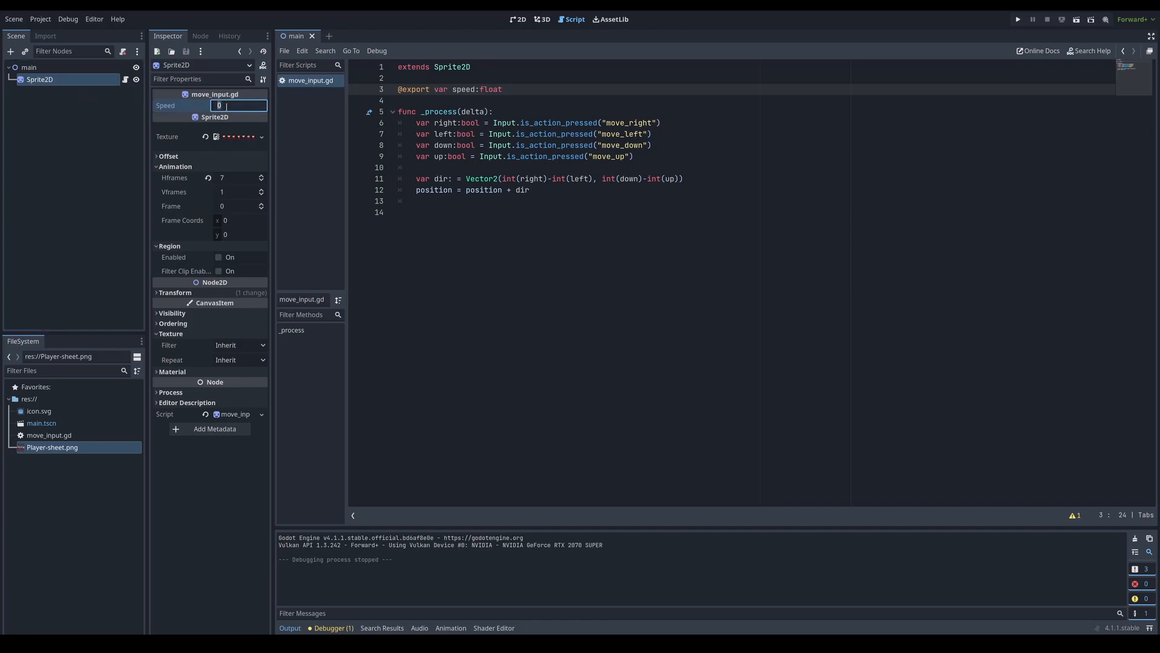
text(12)
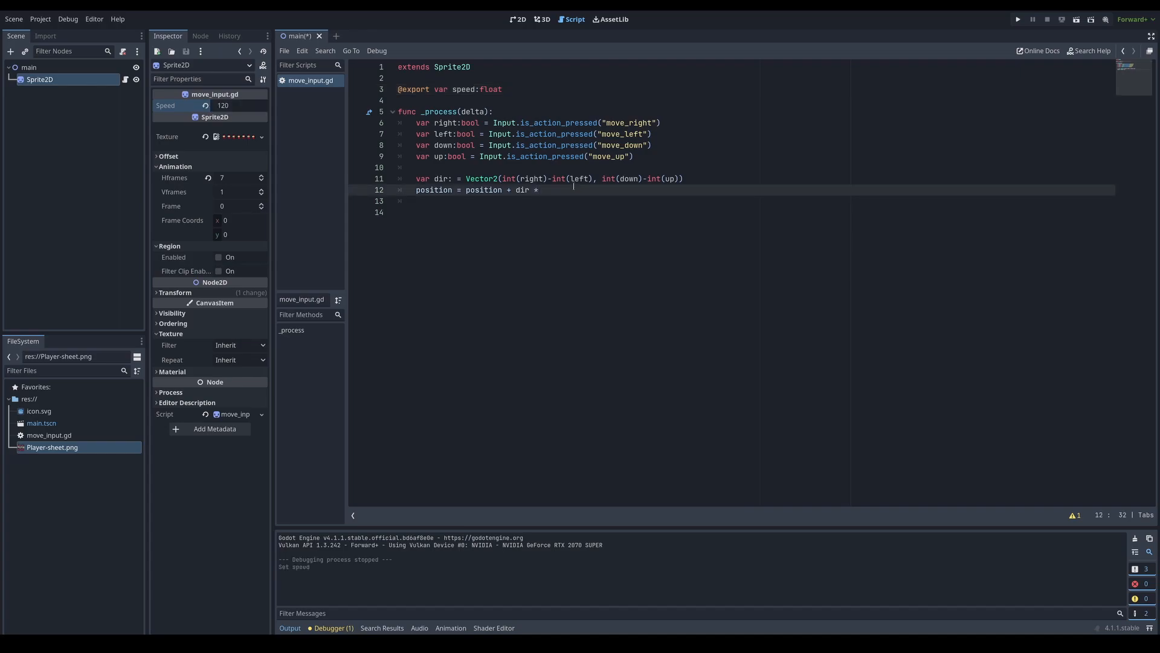
text(speed * delta)
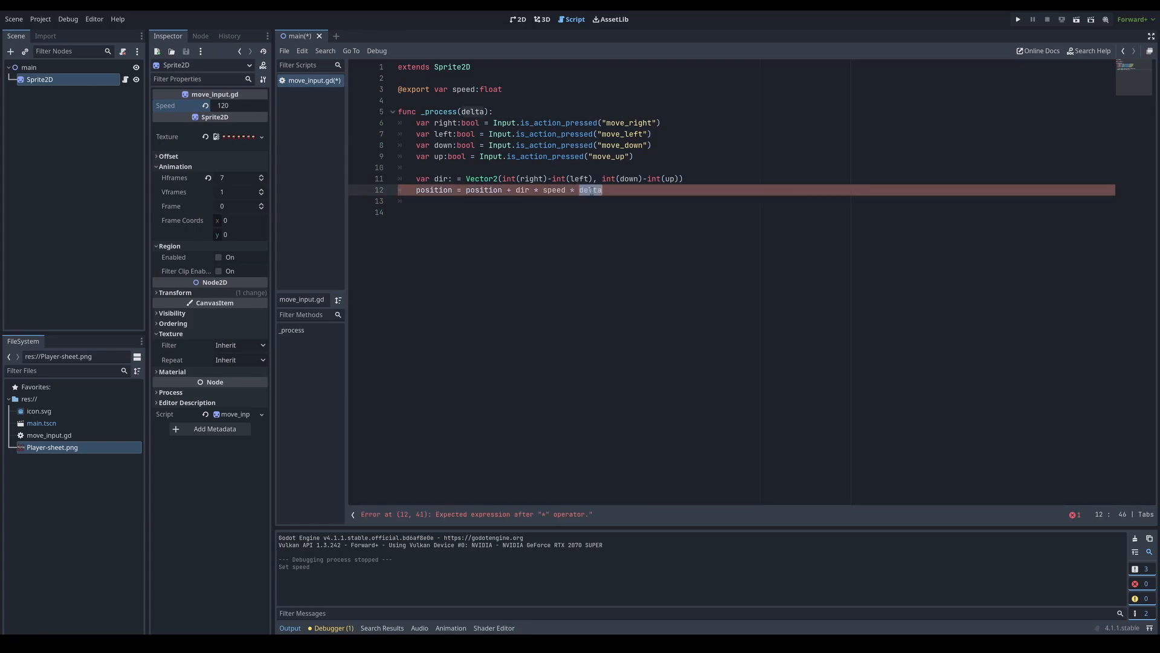
- Browse the Sprite2D and move_input.gd help pages, then go back to move_input.gd
click(1019, 19)
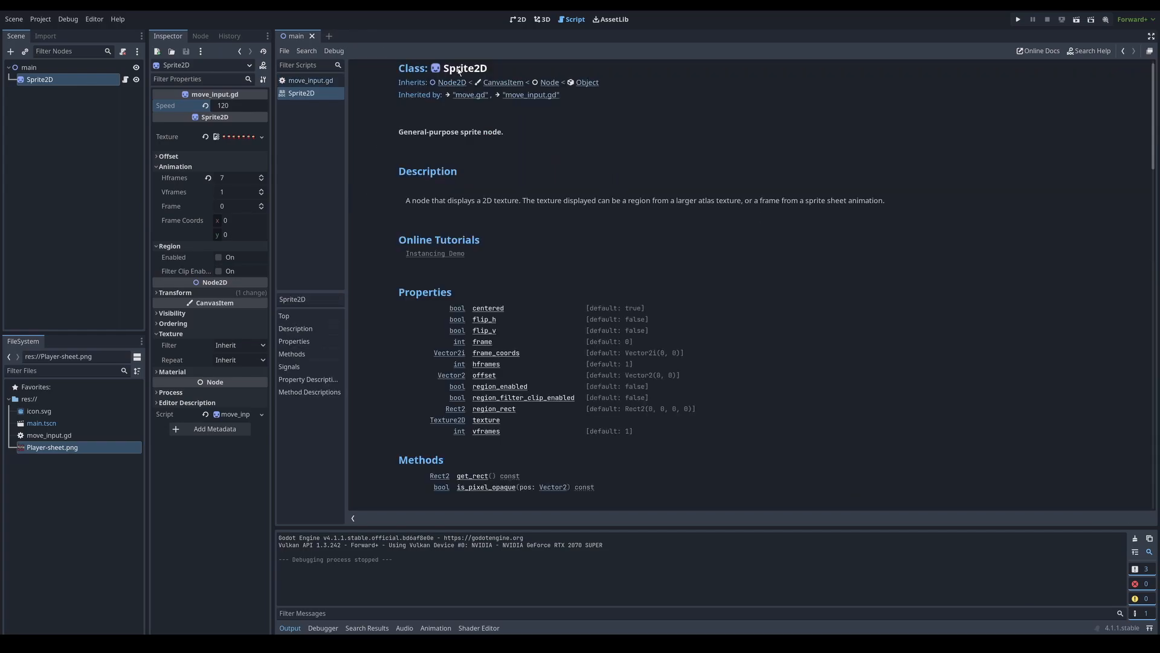
mouse_move(451, 89)
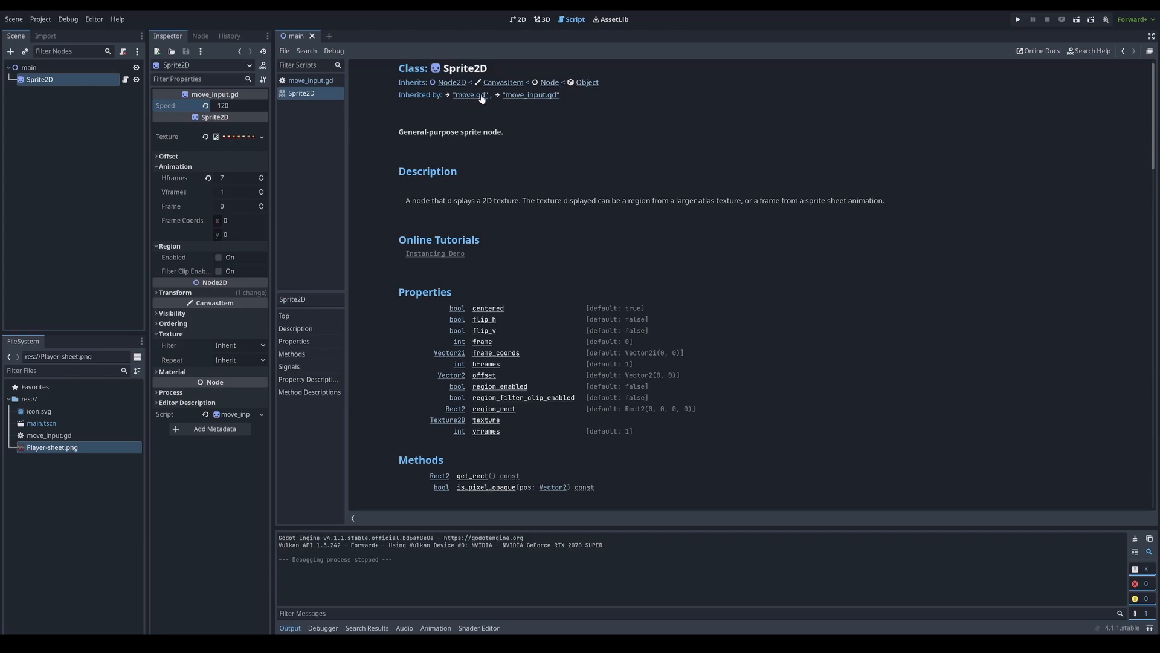
mouse_move(464, 72)
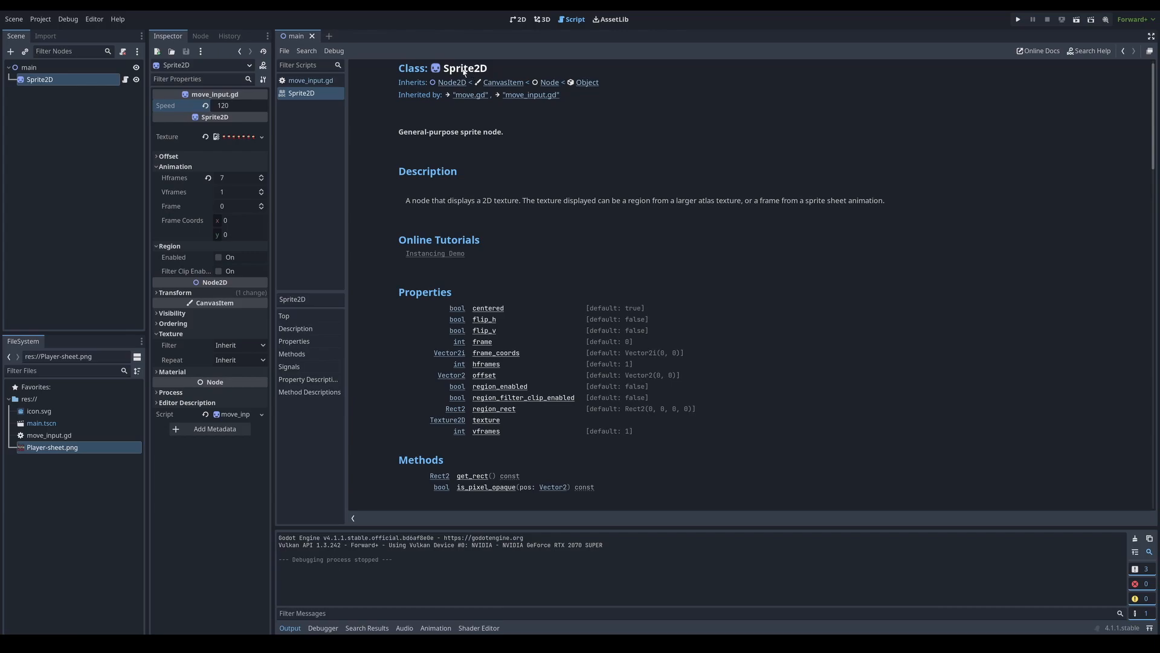
mouse_move(530, 95)
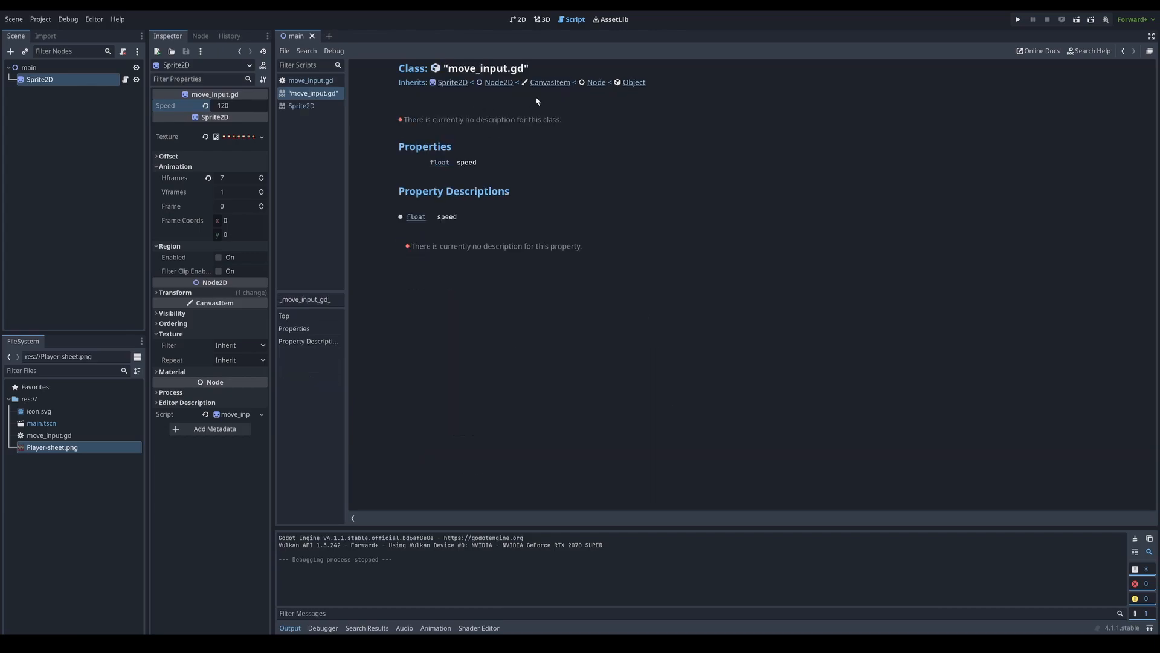
click(311, 80)
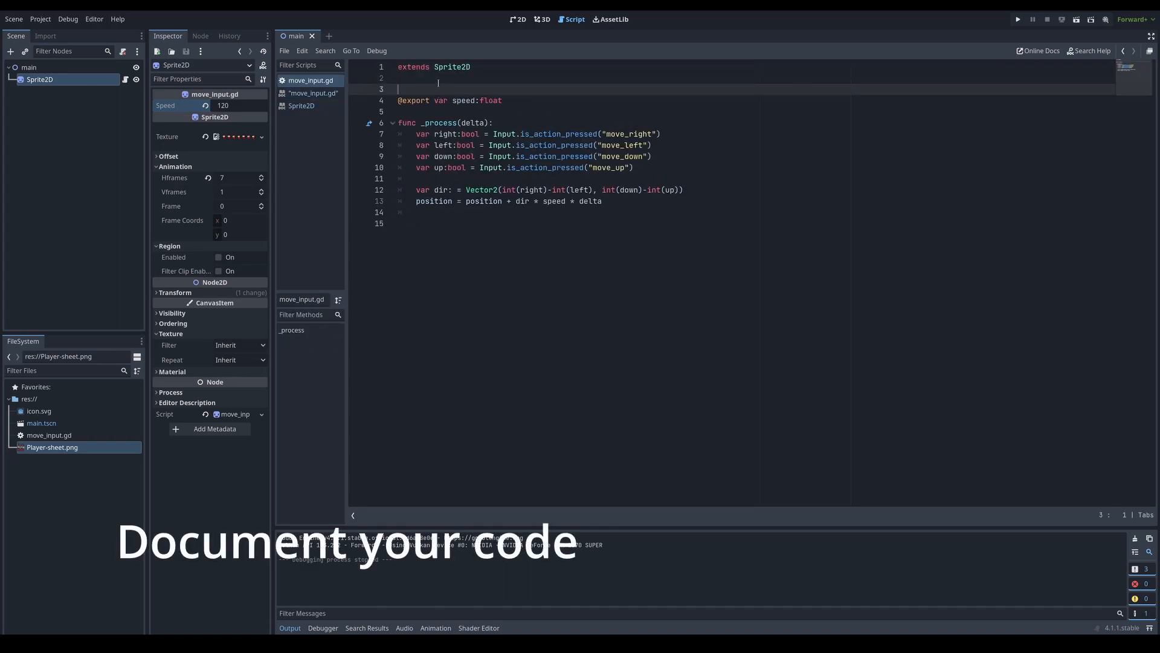
- Document speed with a '## Movement speed (pixels per second)' comment and verify it on the help page
text(##)
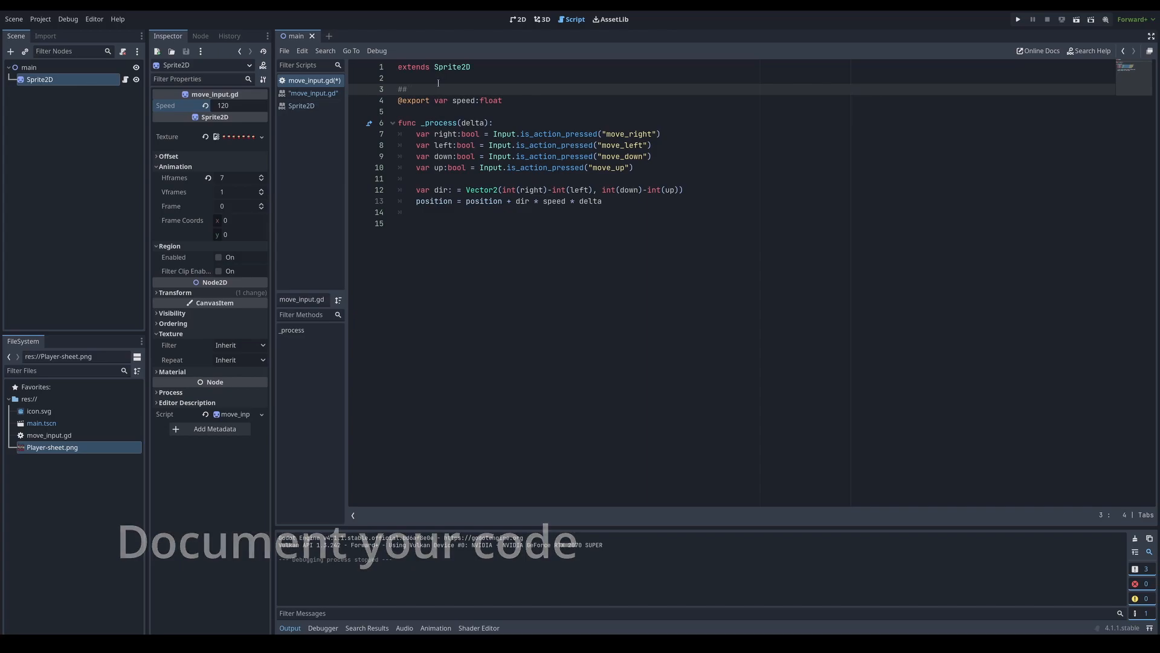
click(312, 93)
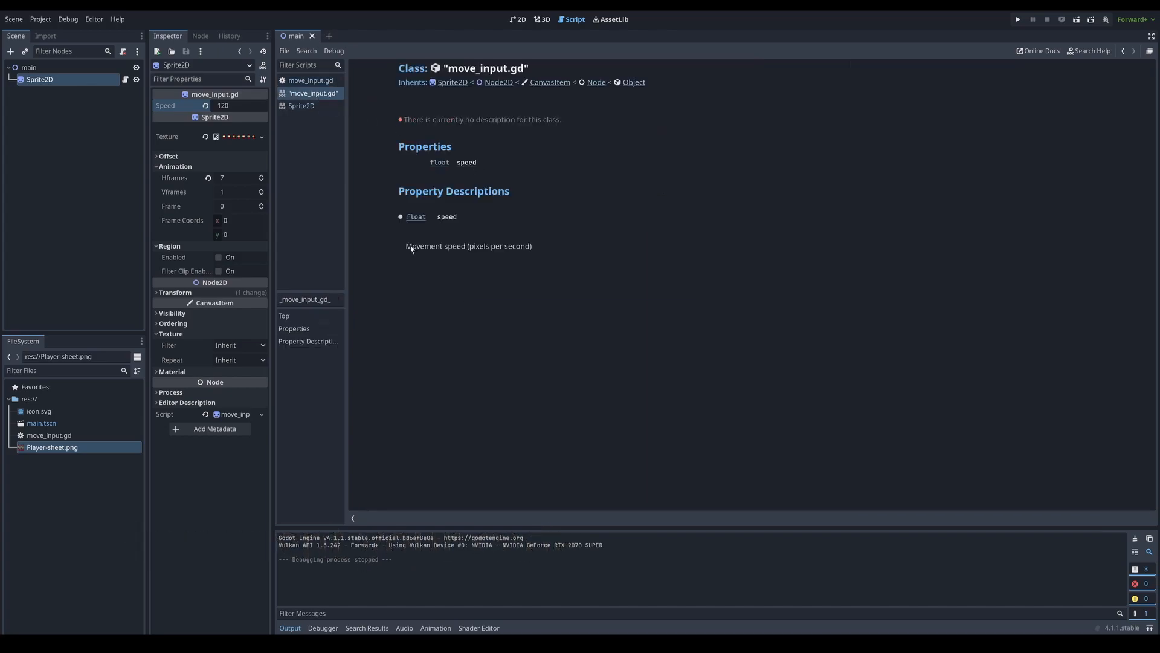
double_click(469, 246)
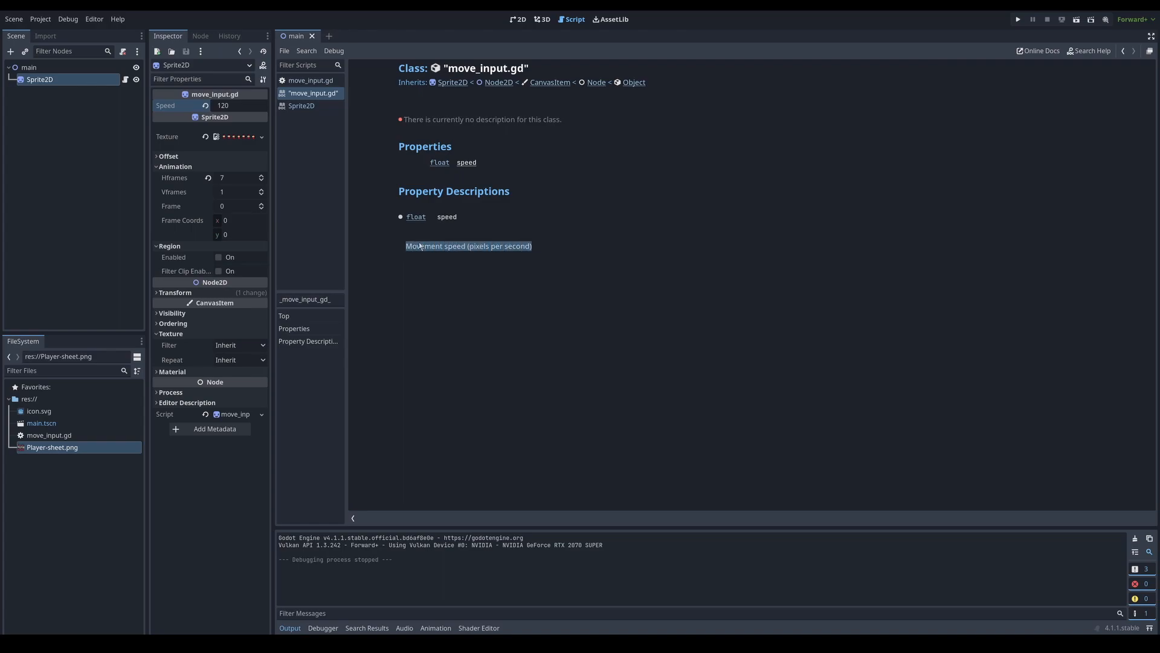
mouse_move(459, 221)
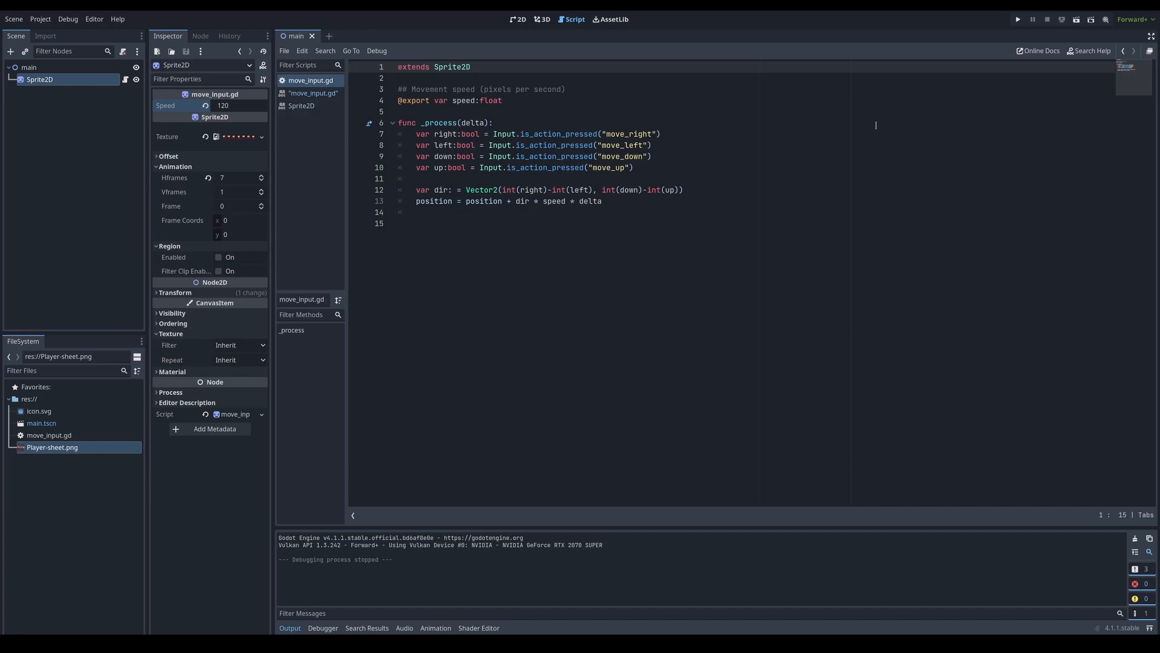
- Search the help for _process and open the Node class's _process method
click(1088, 50)
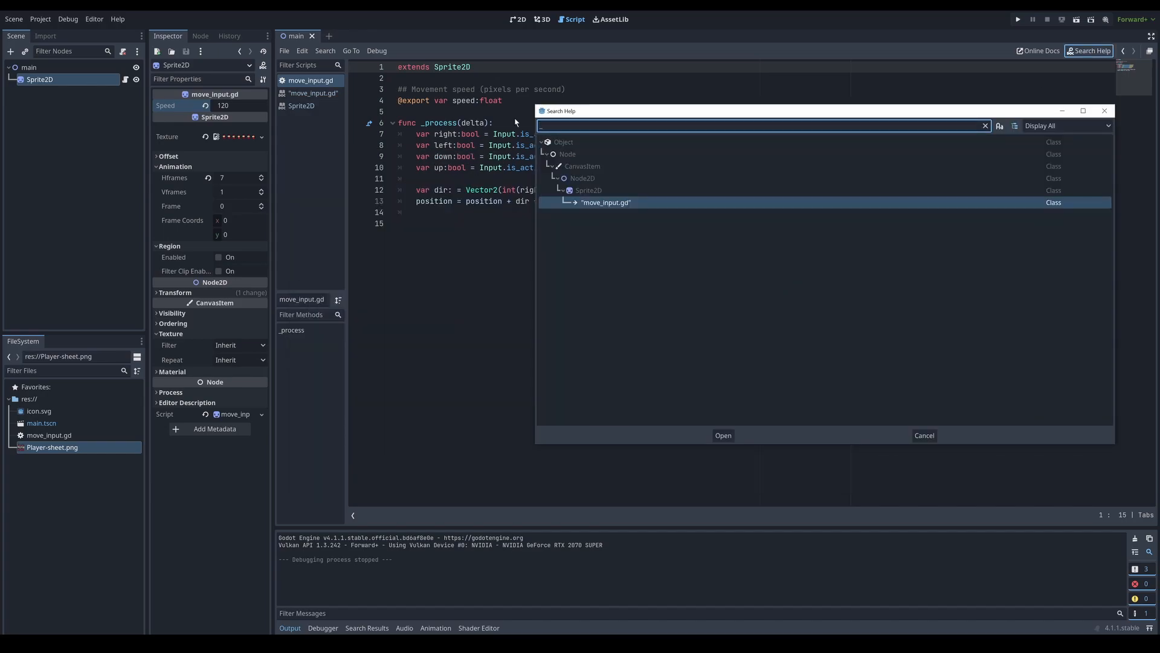
text(_process)
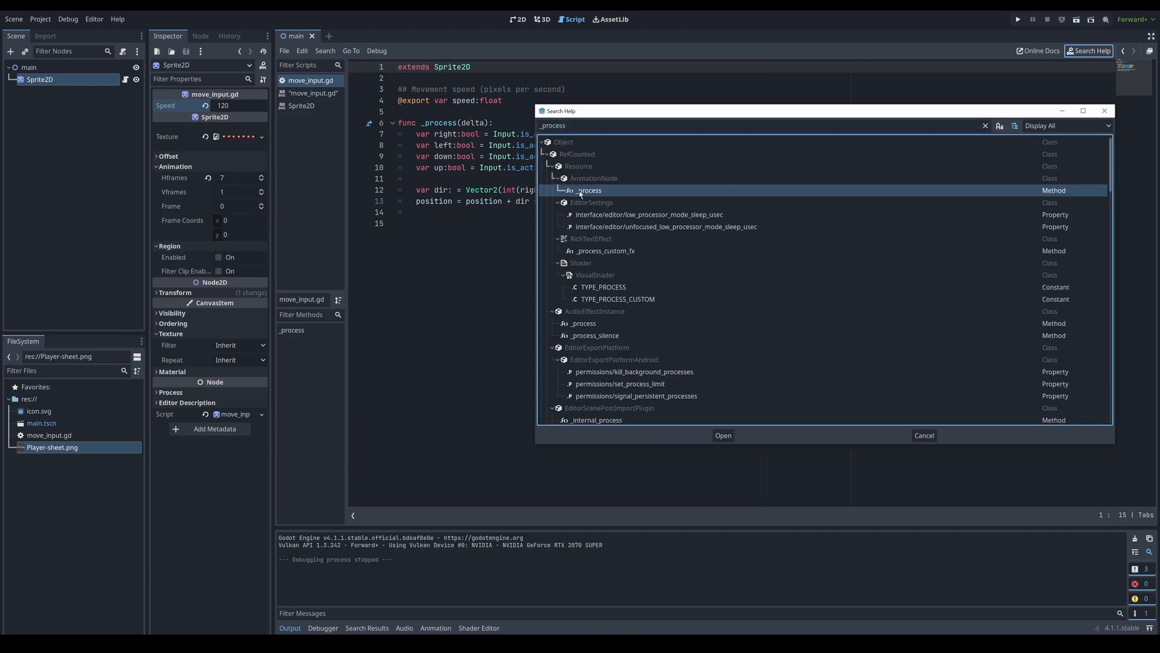
click(593, 179)
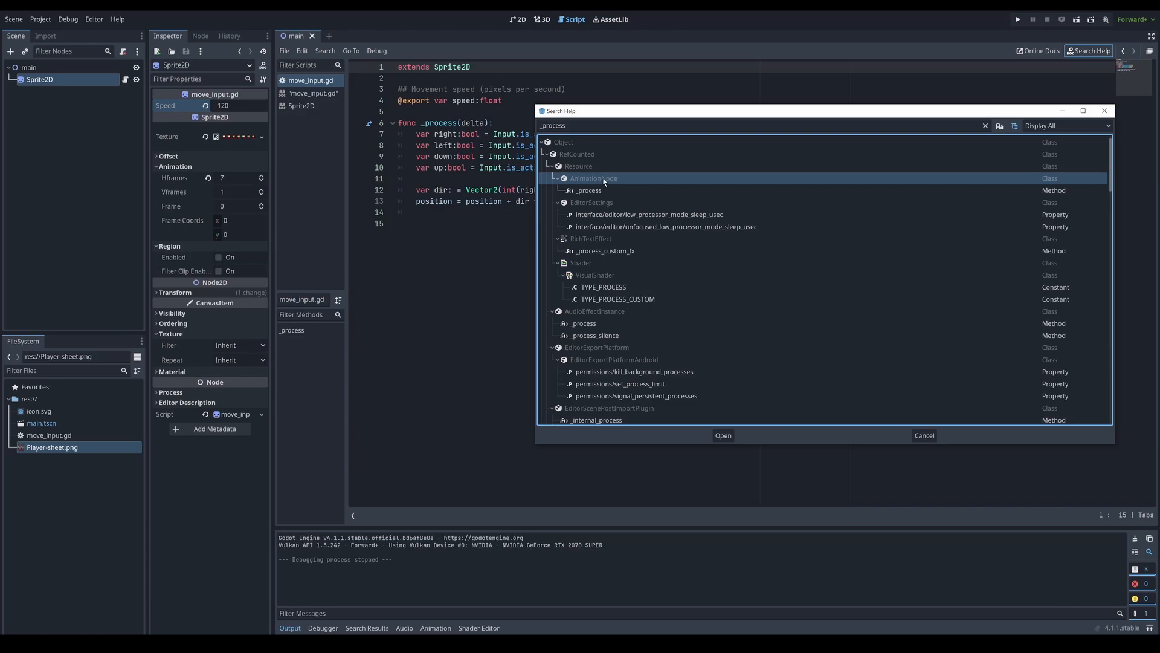
mouse_move(556, 180)
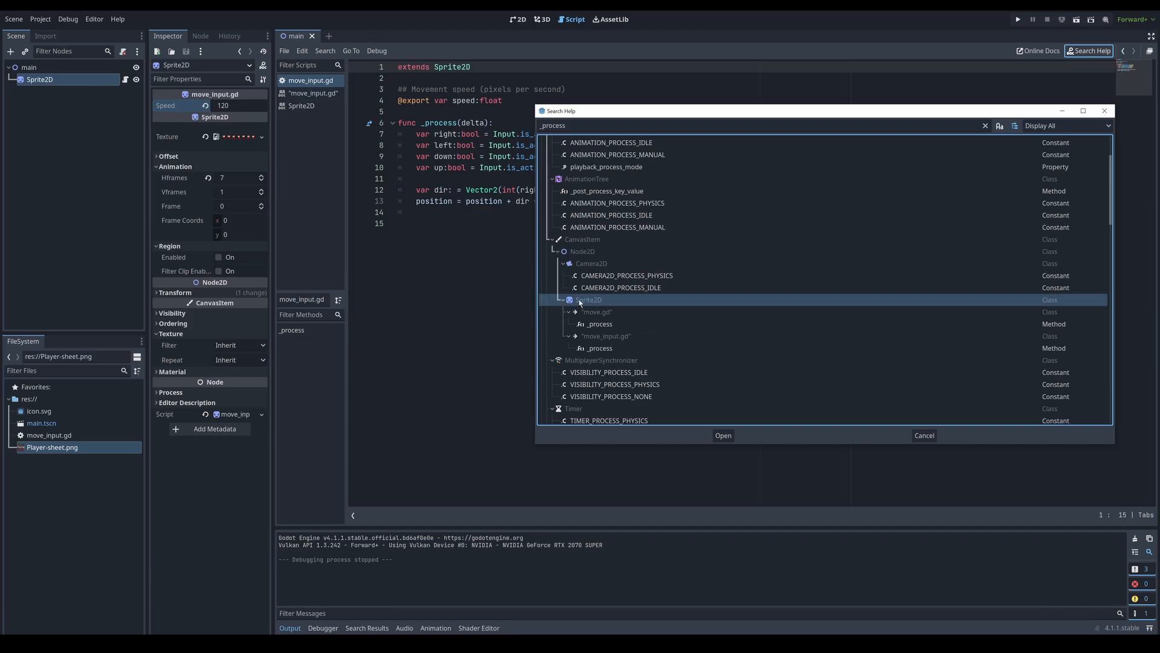
mouse_move(580, 303)
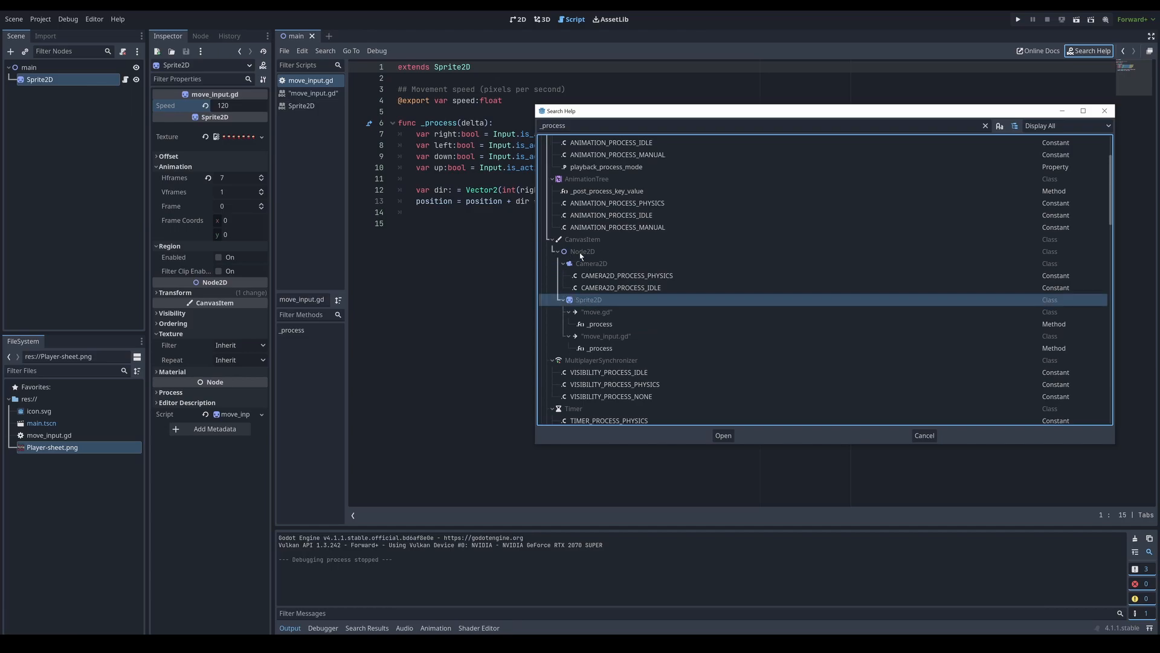
scroll(down, 3)
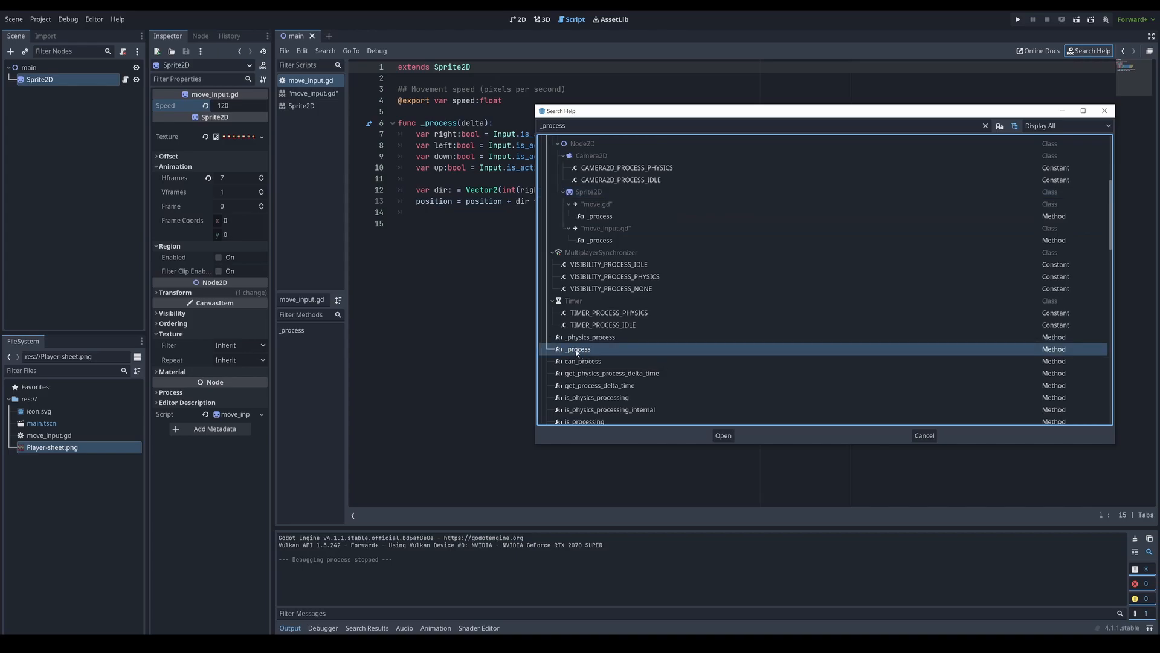
click(722, 435)
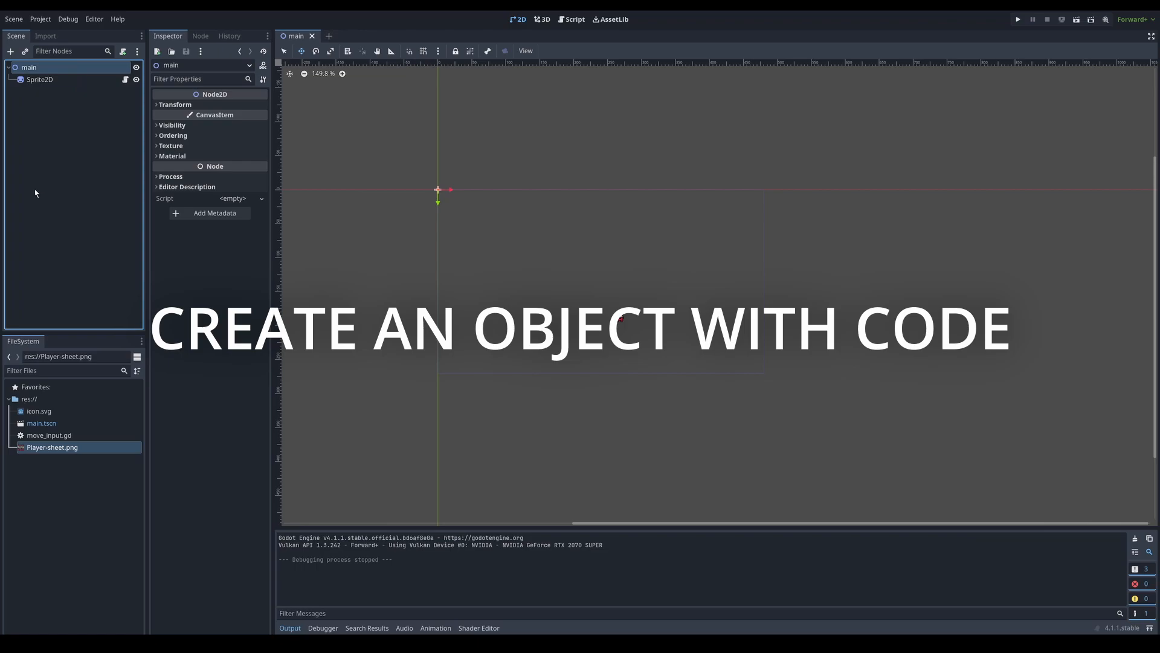
- Add a Sprite2D child named IconSprite with the icon.svg texture, scaled to 0.09
right_click(29, 67)
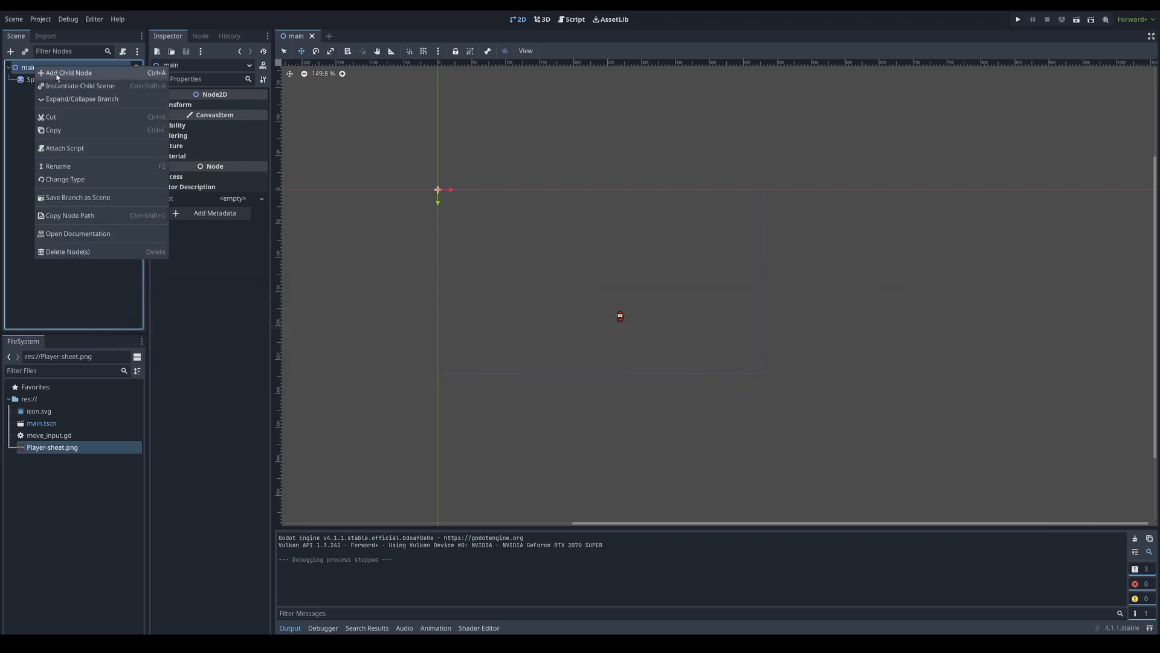
click(68, 72)
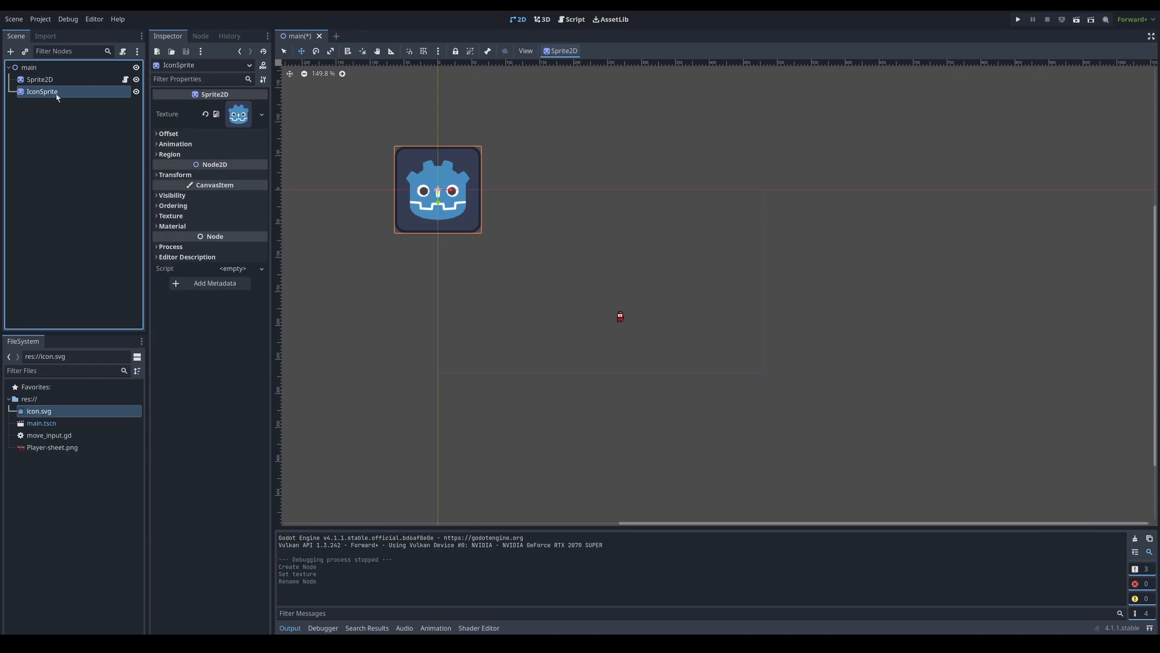
click(175, 174)
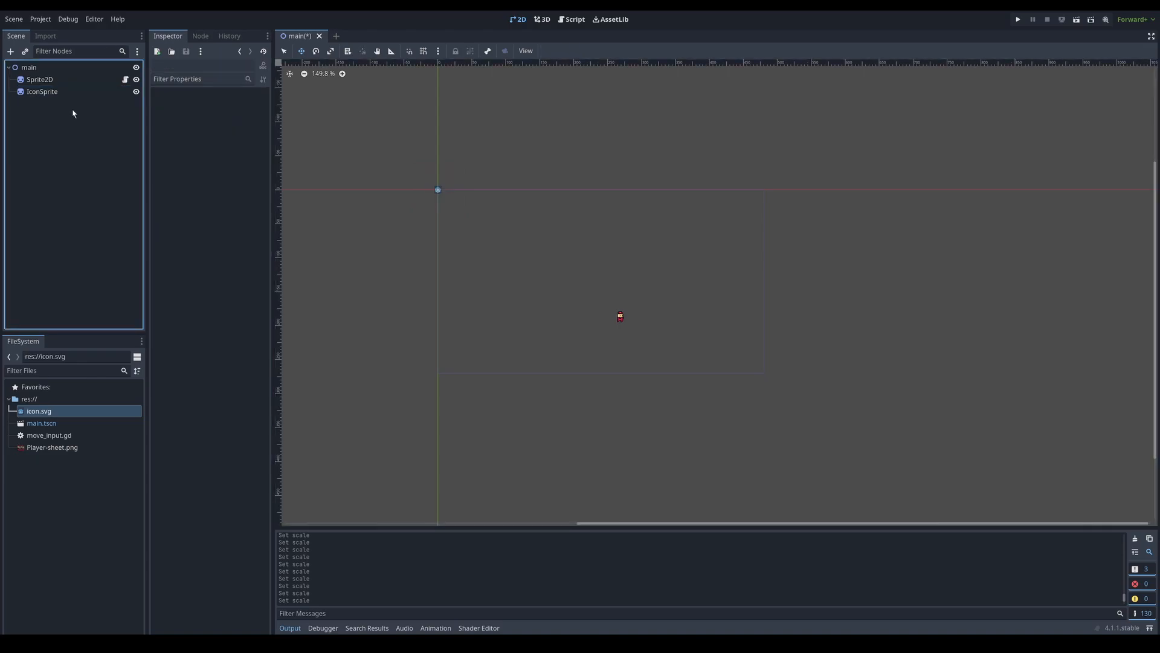
click(43, 91)
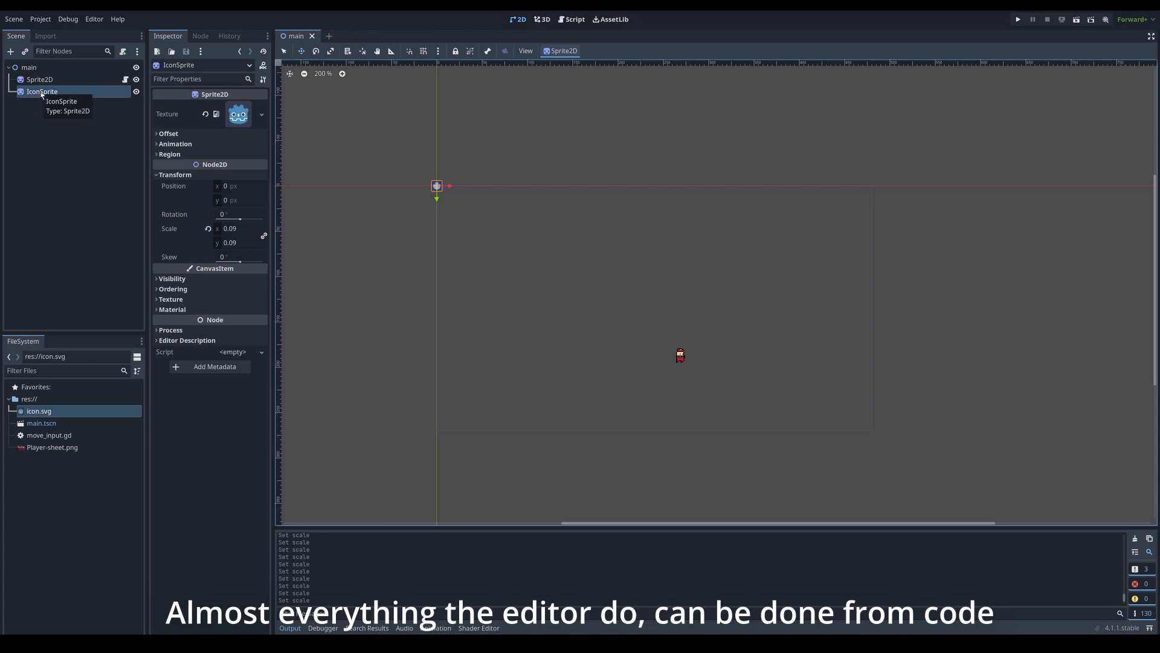
- Save IconSprite as icon_sprite.tscn, then delete it from the main scene
right_click(41, 92)
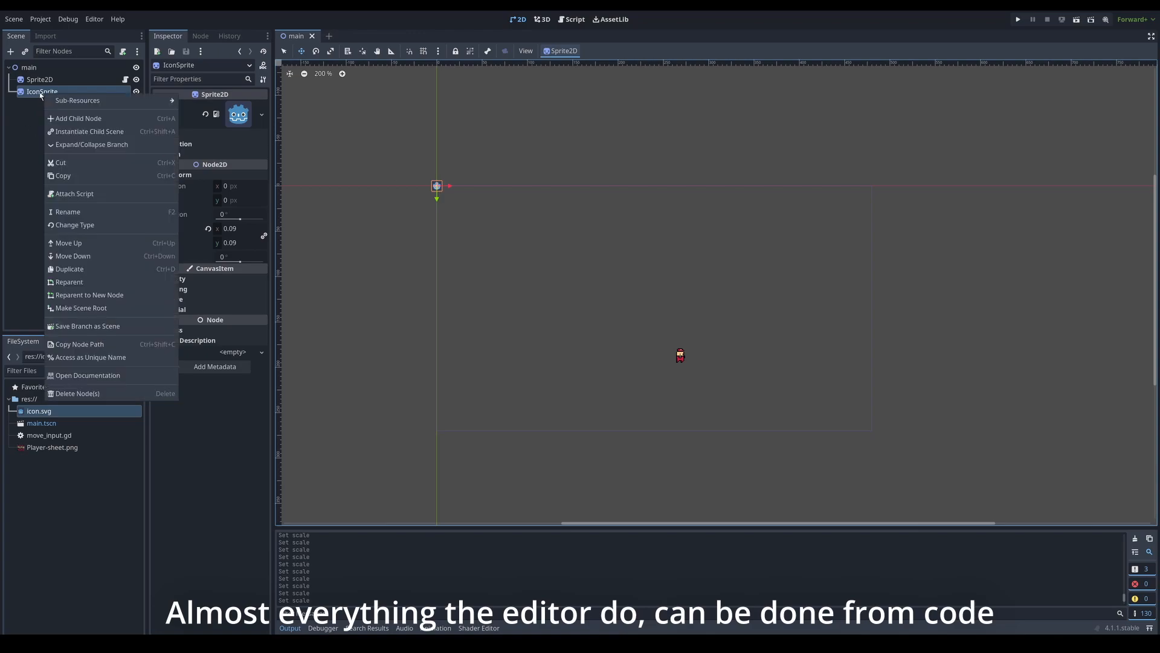
mouse_move(94, 329)
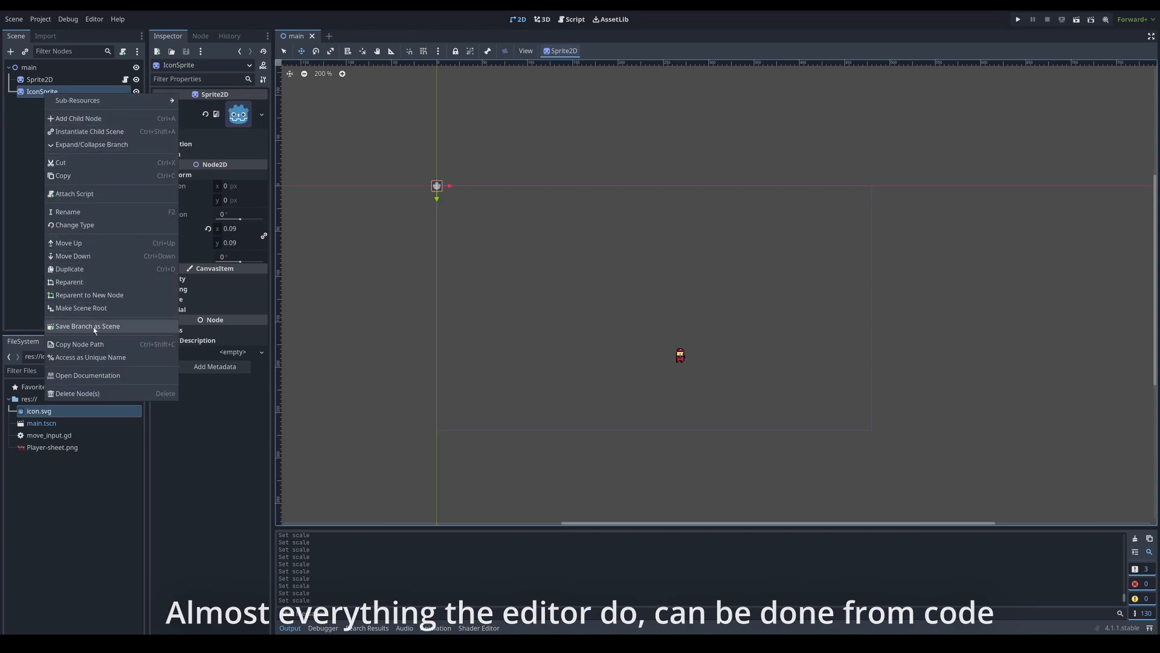
click(87, 325)
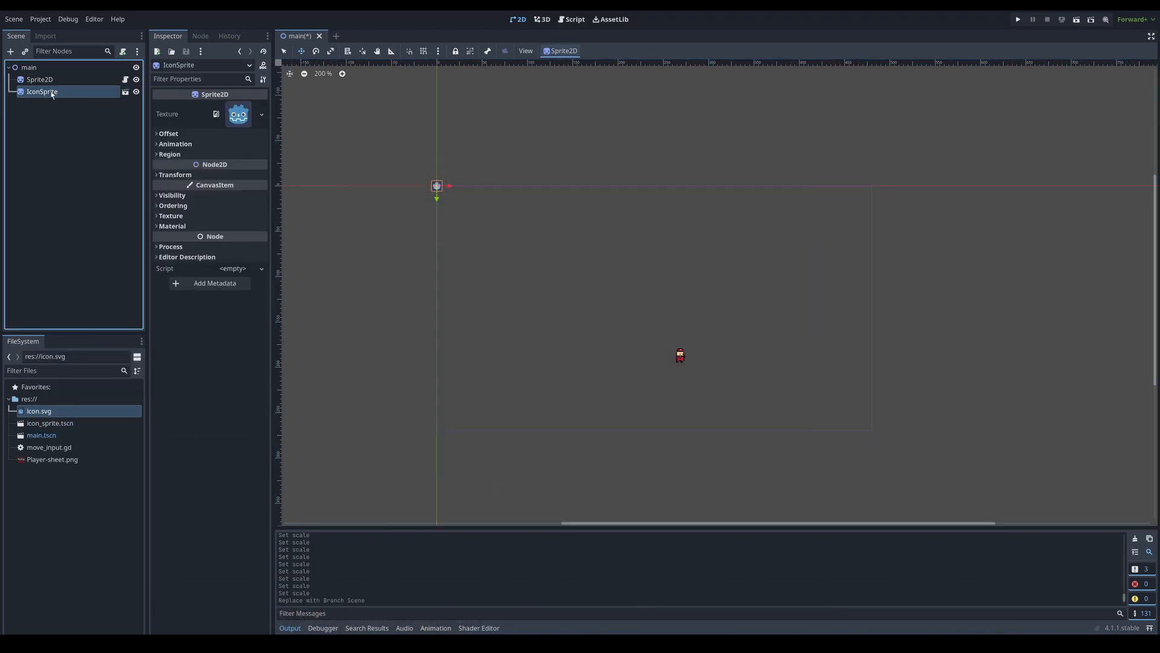
key(Delete)
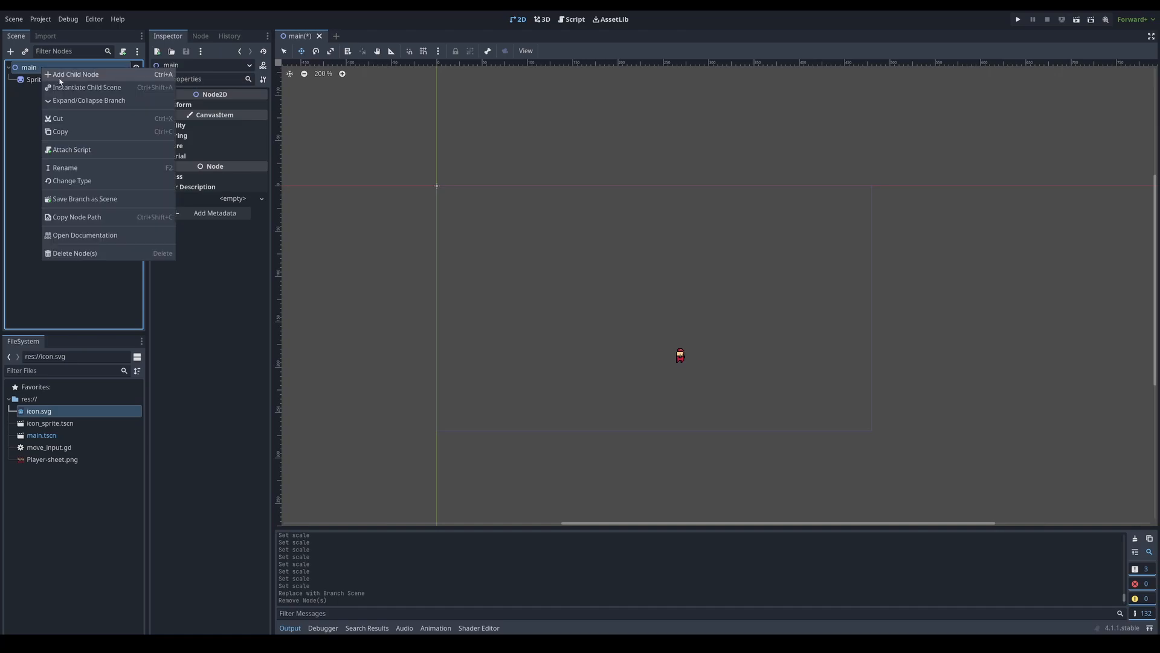
- Add a Node2D child under main and start attaching a res://spawner.gd script
click(75, 73)
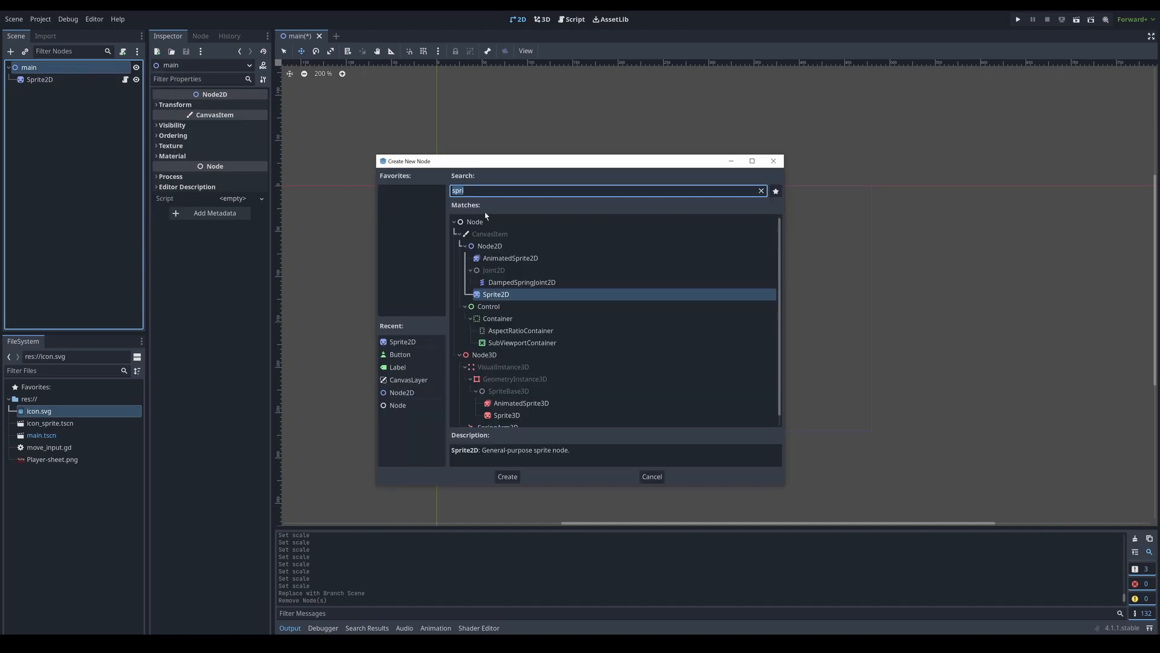
mouse_move(489, 289)
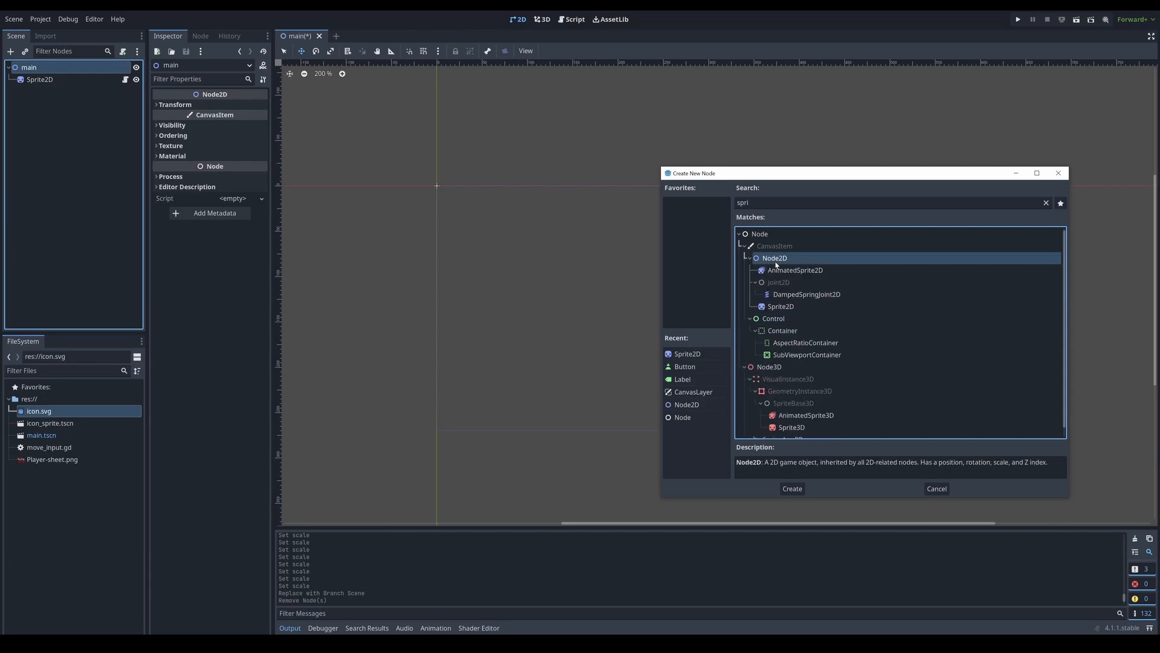
mouse_move(775, 258)
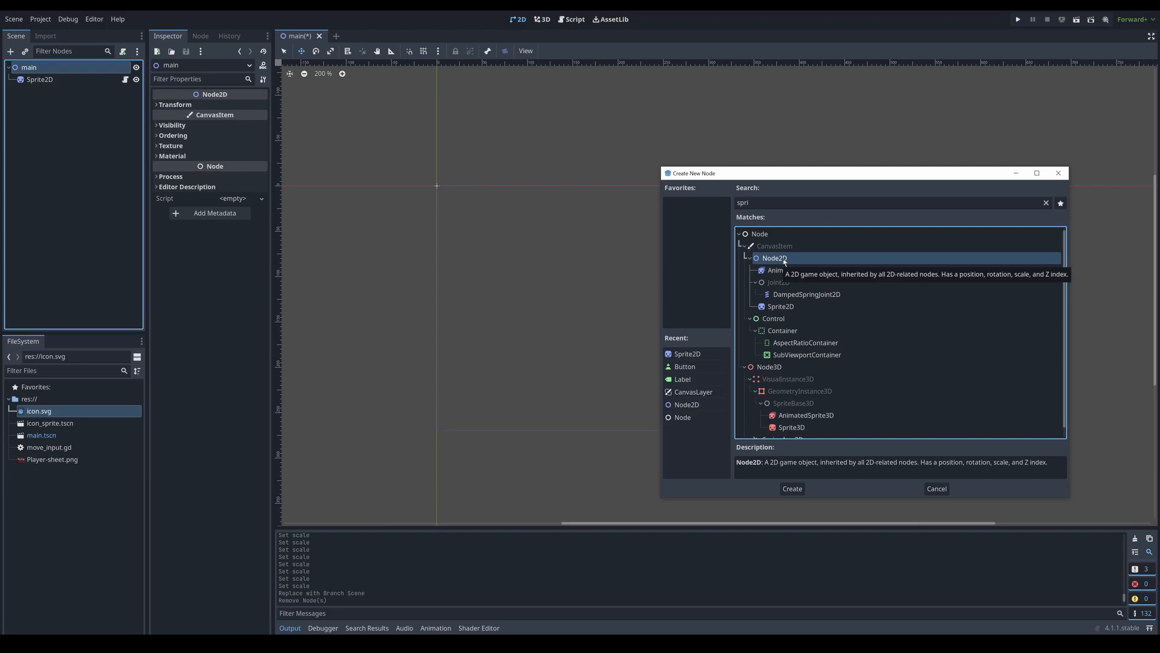
click(792, 488)
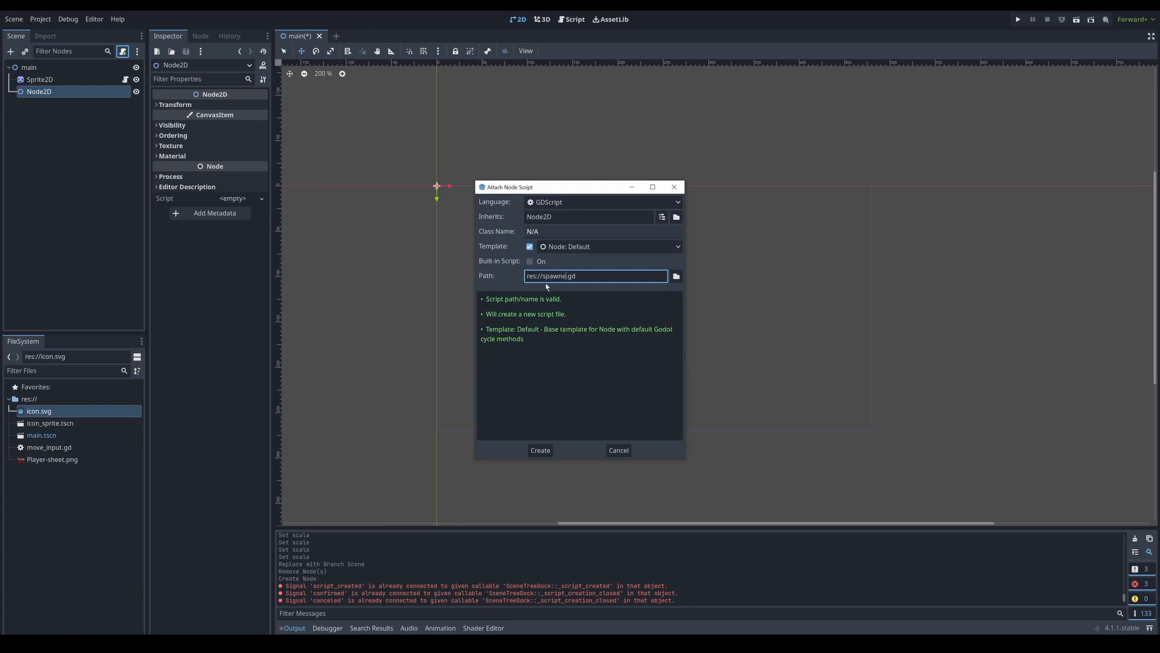
- Create spawner.gd exporting packed_scene:PackedScene set to icon_sprite.tscn, then show move_input.gd
click(540, 450)
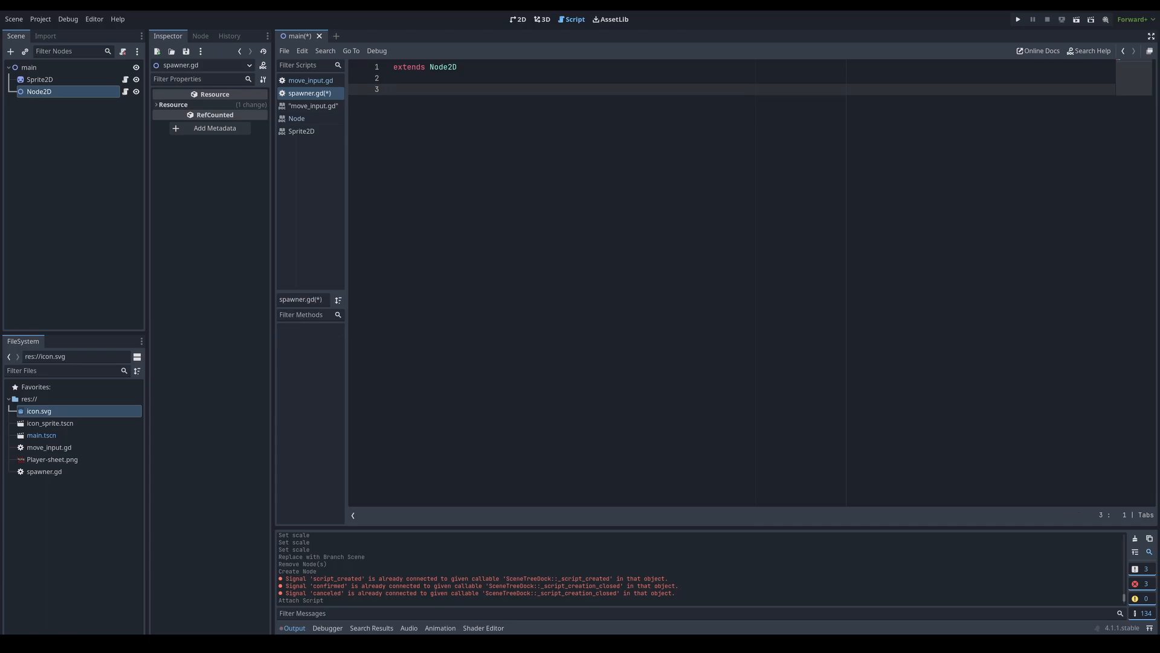
text(@export var packed_scene:PackedScene)
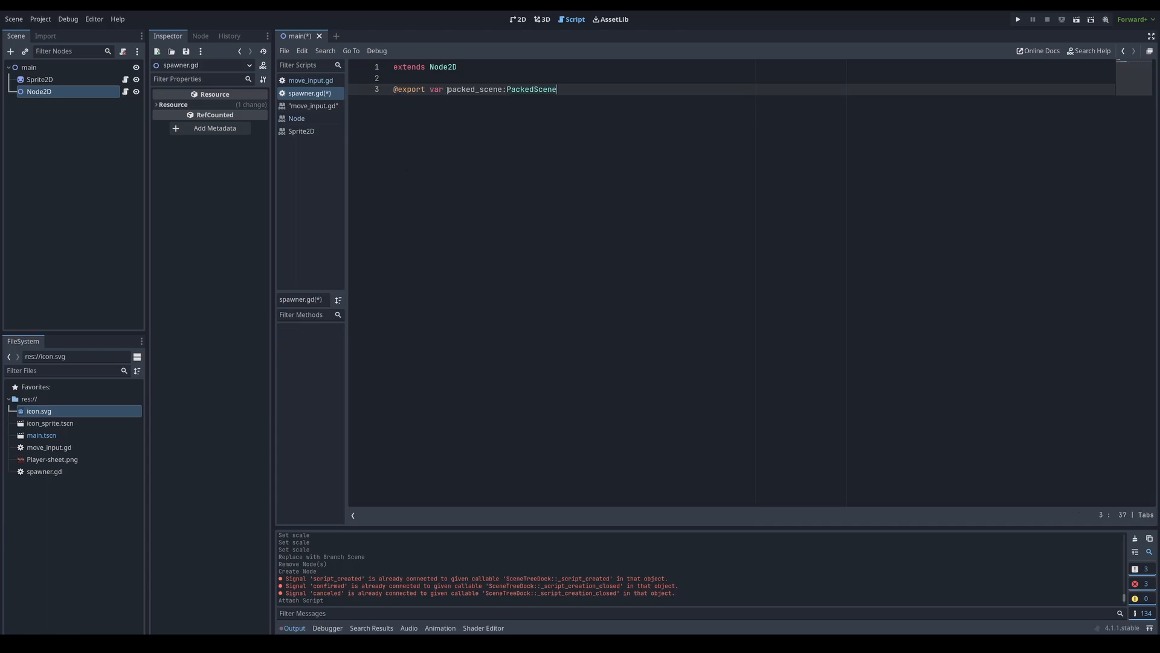
double_click(472, 89)
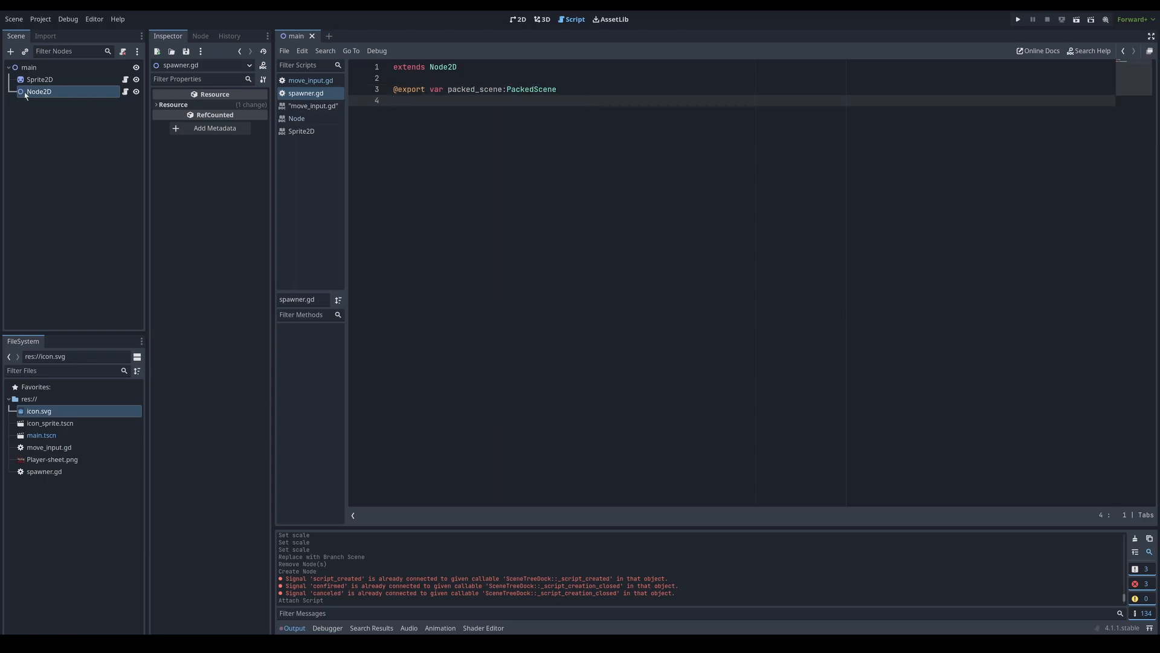
click(39, 91)
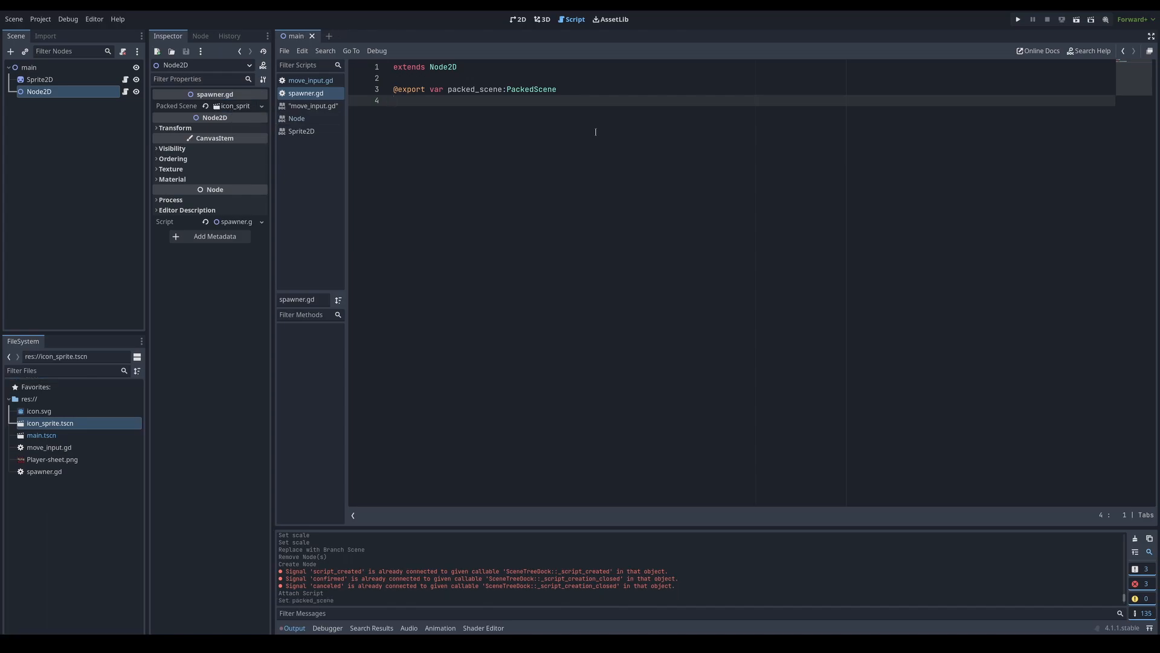
key(enter)
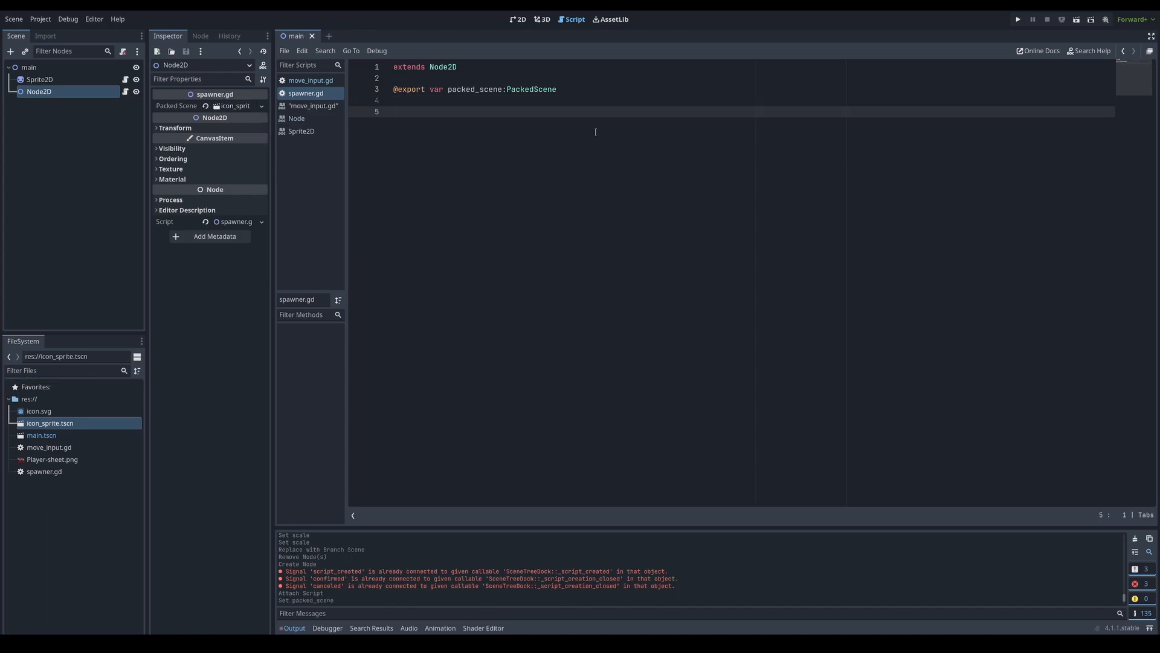
click(310, 80)
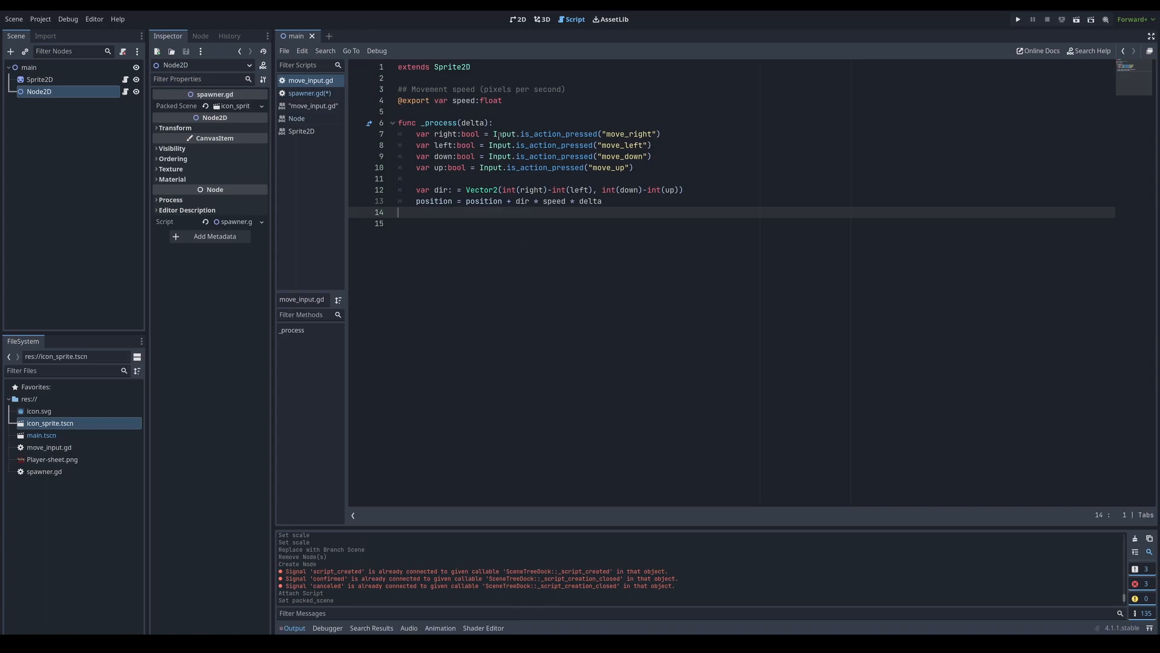
- Write _input and new_colored_sprite in spawner.gd to spawn packed_scene on mouse_left
click(310, 92)
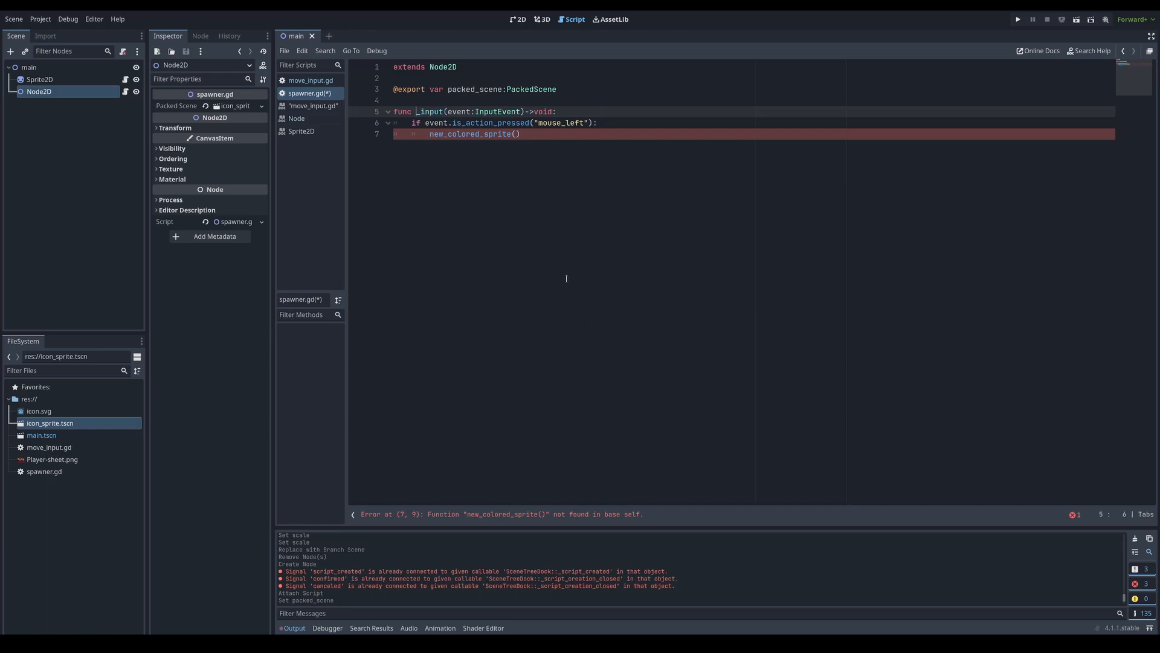
click(518, 134)
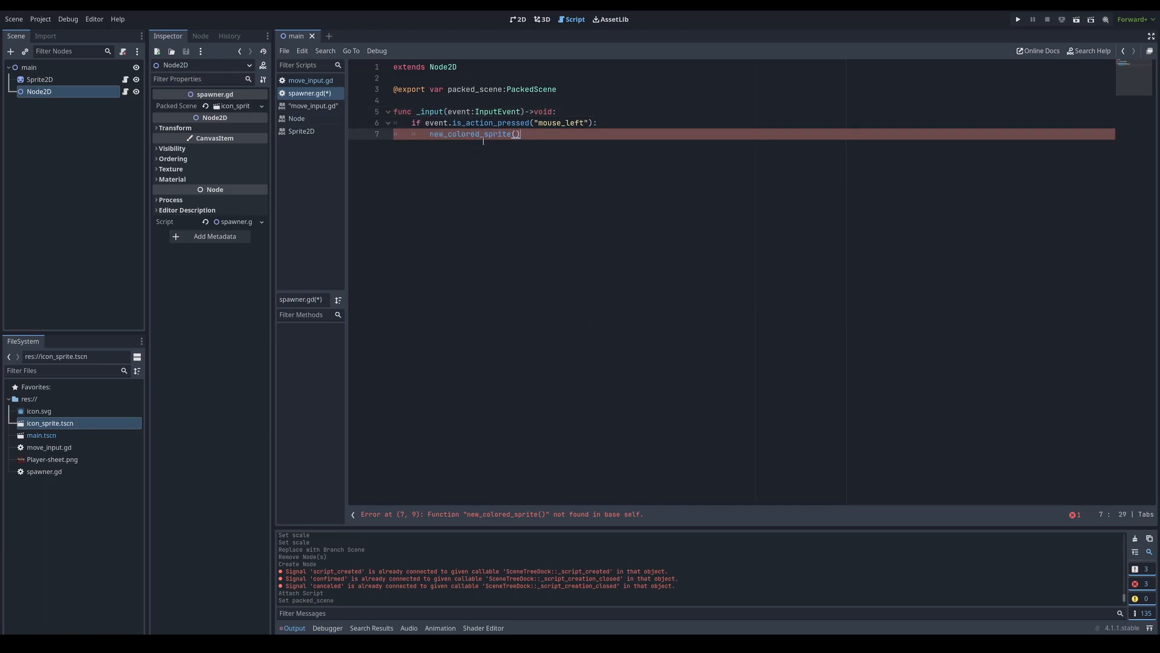
double_click(471, 135)
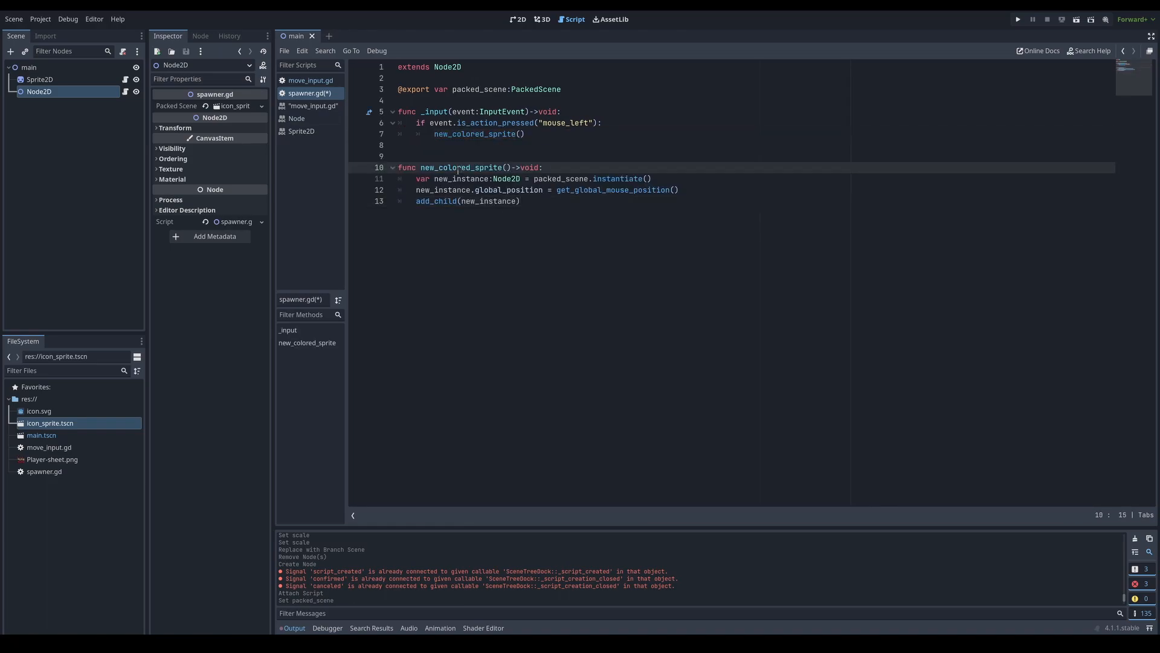
click(435, 111)
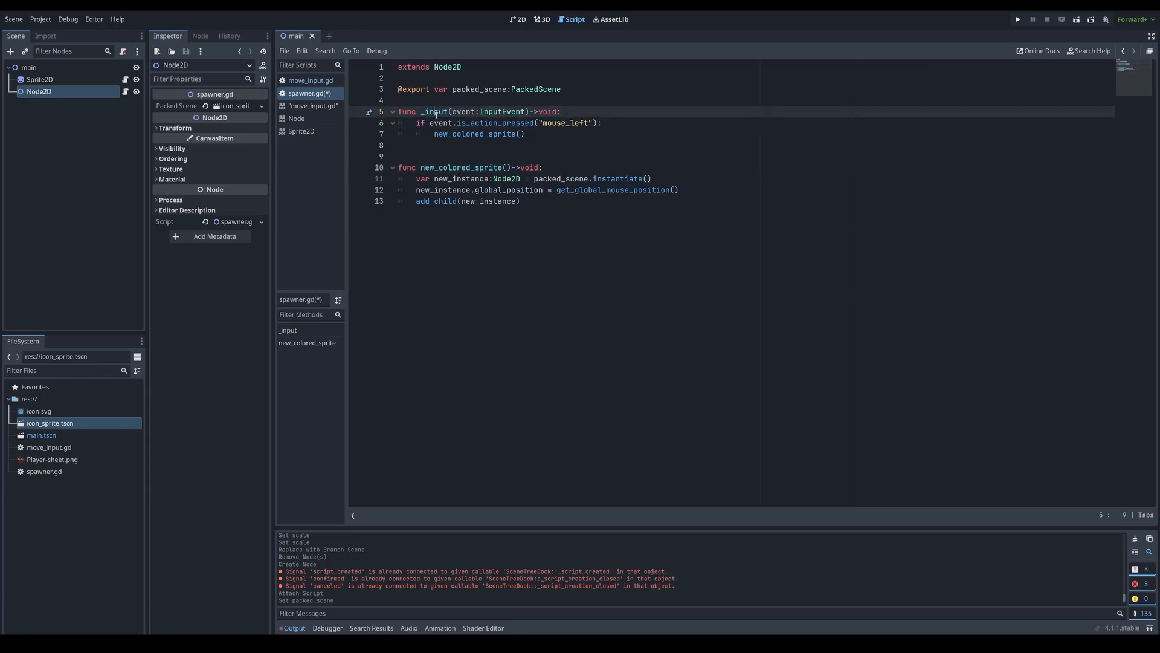
double_click(464, 112)
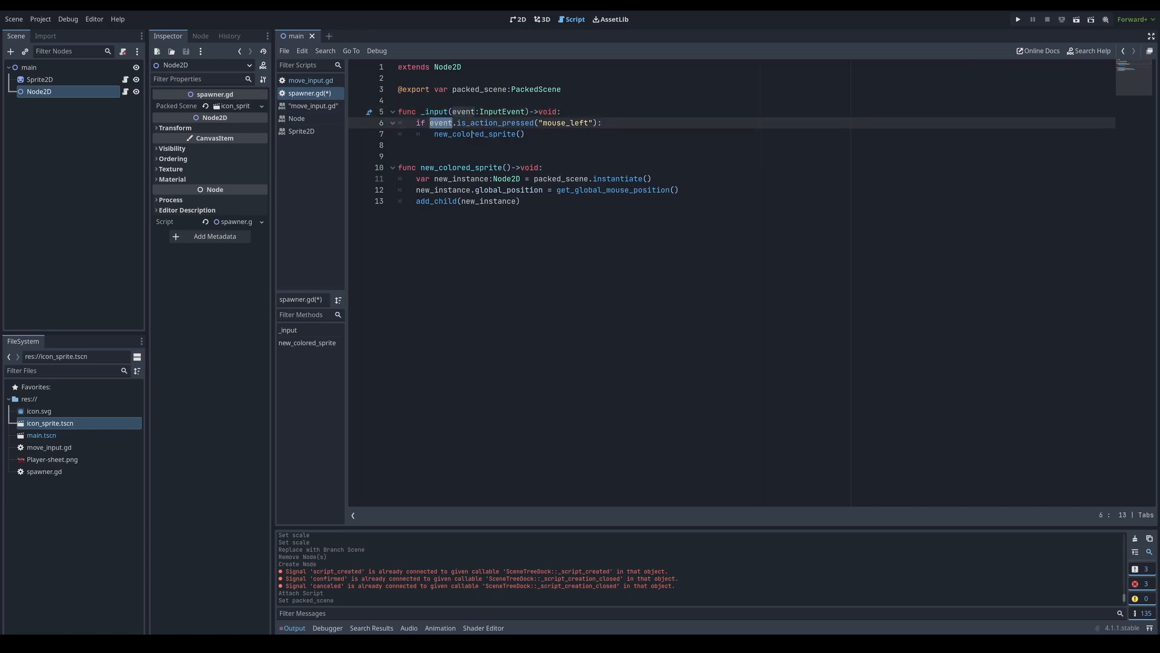
double_click(497, 122)
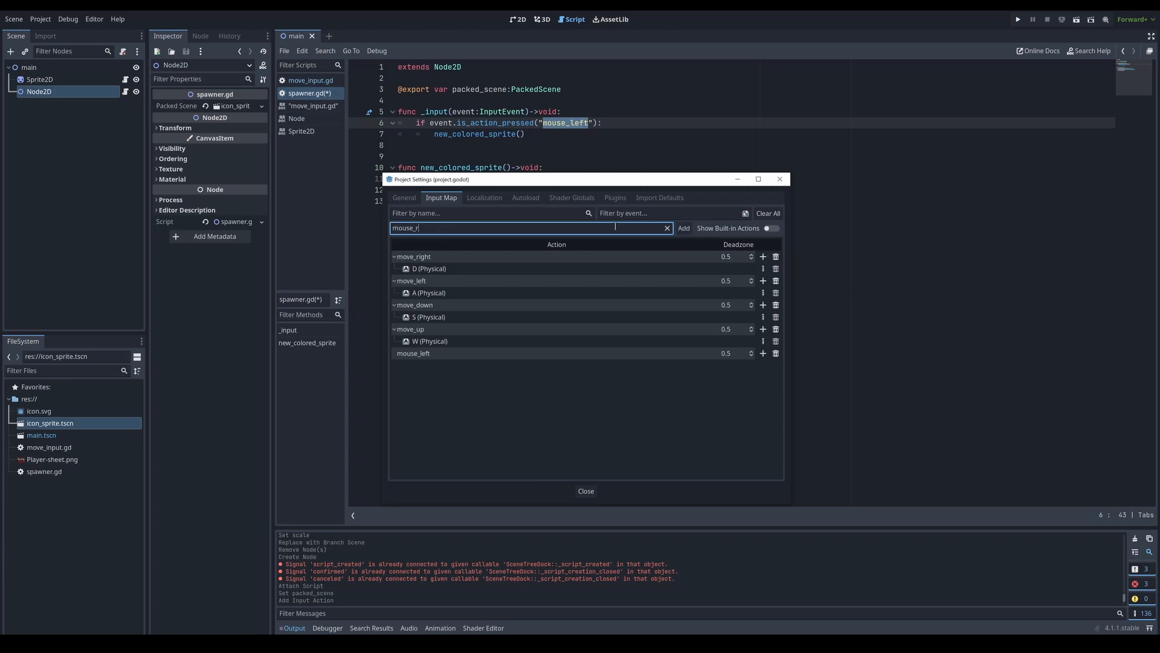
- Add a mouse_right action and assign mouse button events to the mouse actions
click(682, 228)
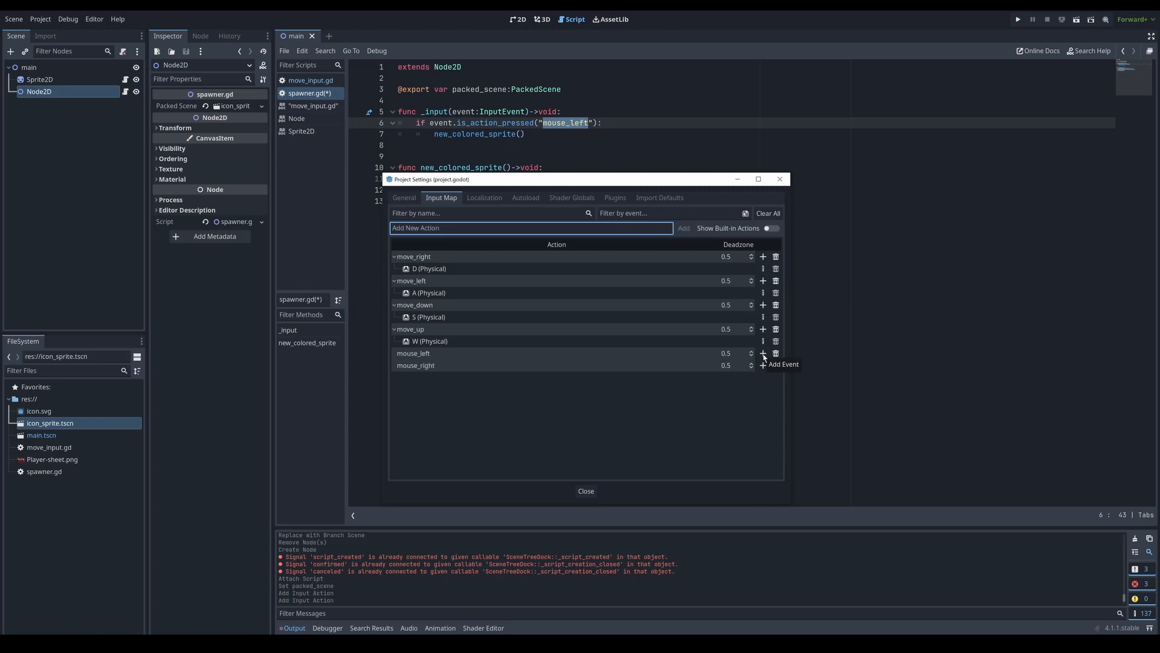
click(762, 353)
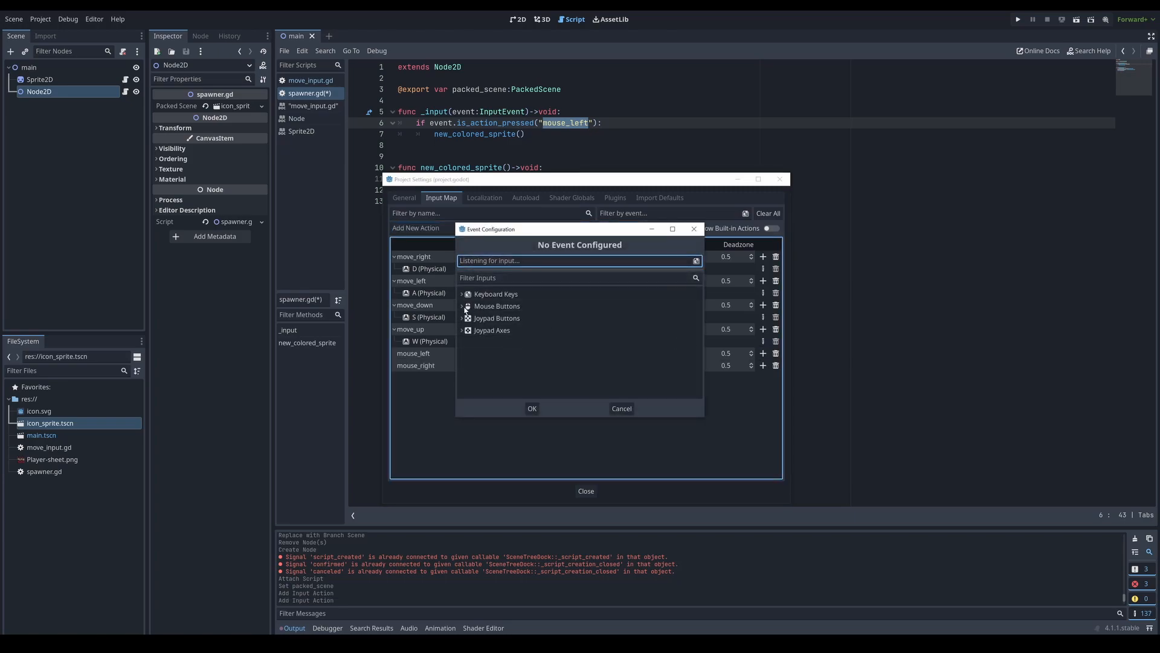
click(497, 307)
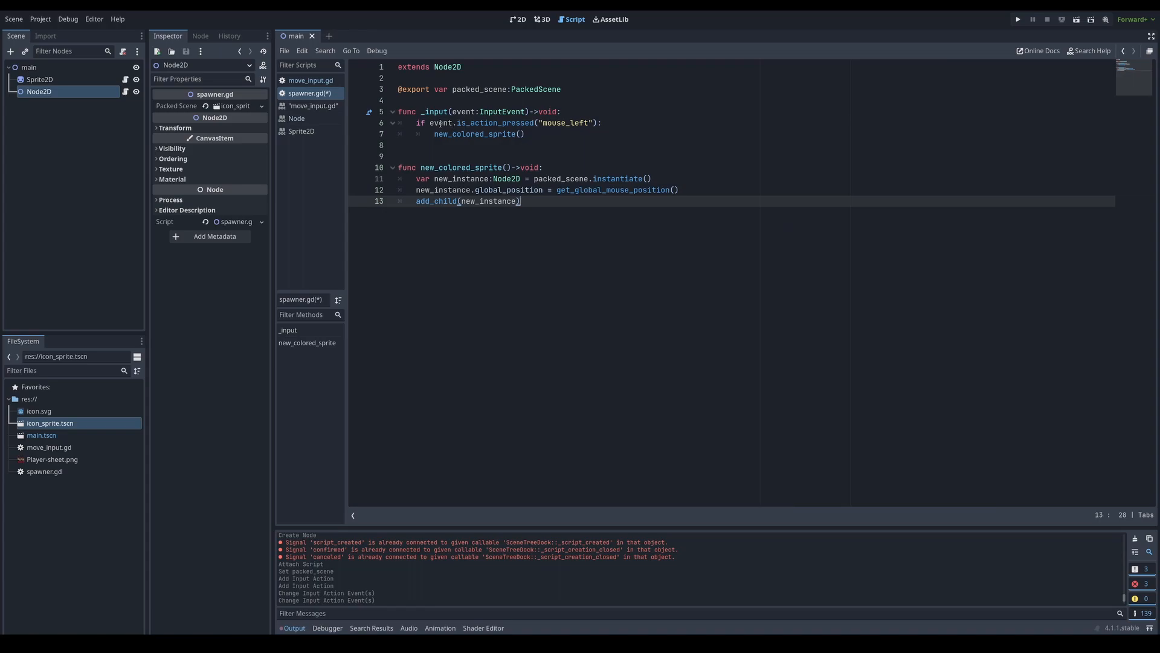
- Walk through the spawner.gd code, save it, and run the project
double_click(495, 122)
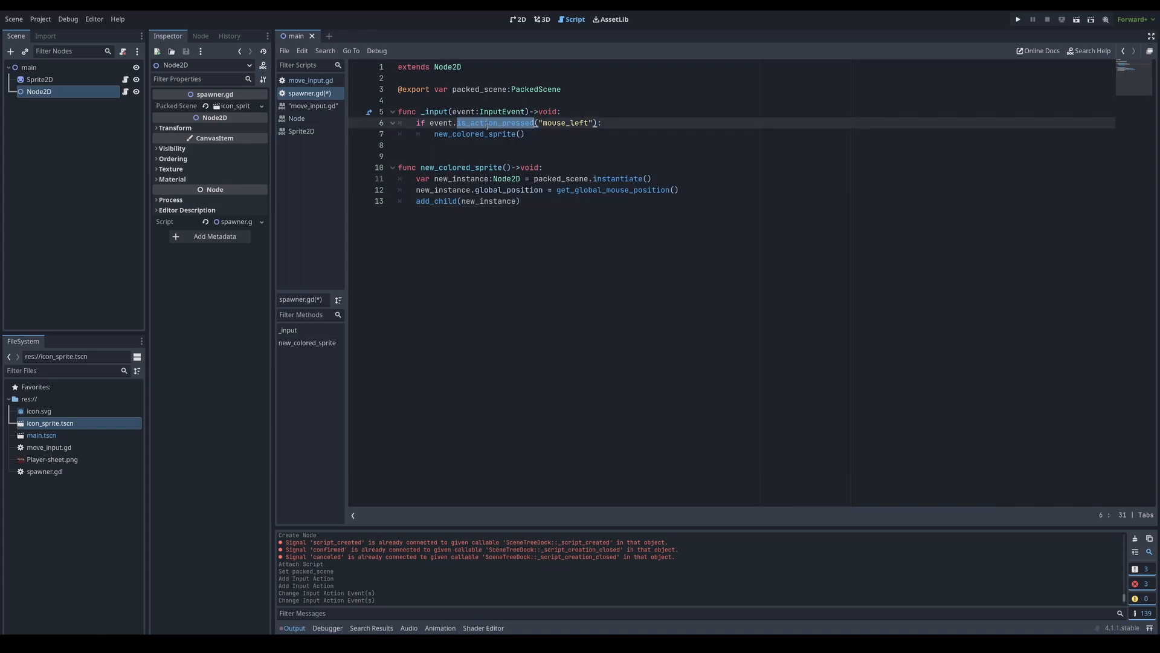
double_click(478, 135)
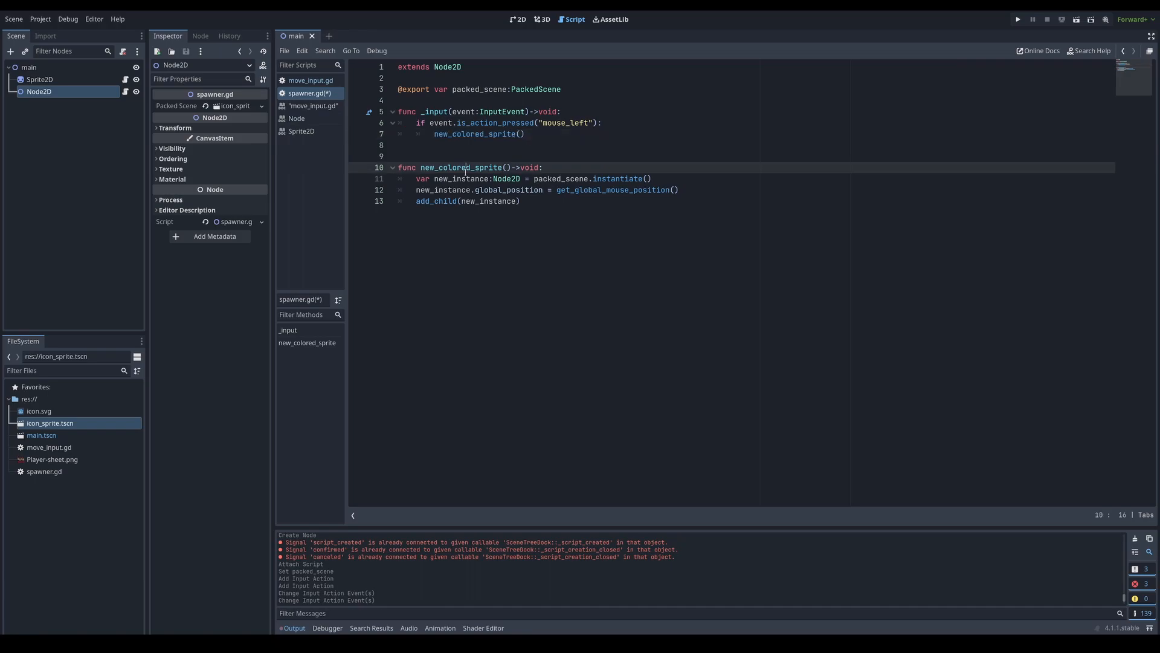
double_click(562, 178)
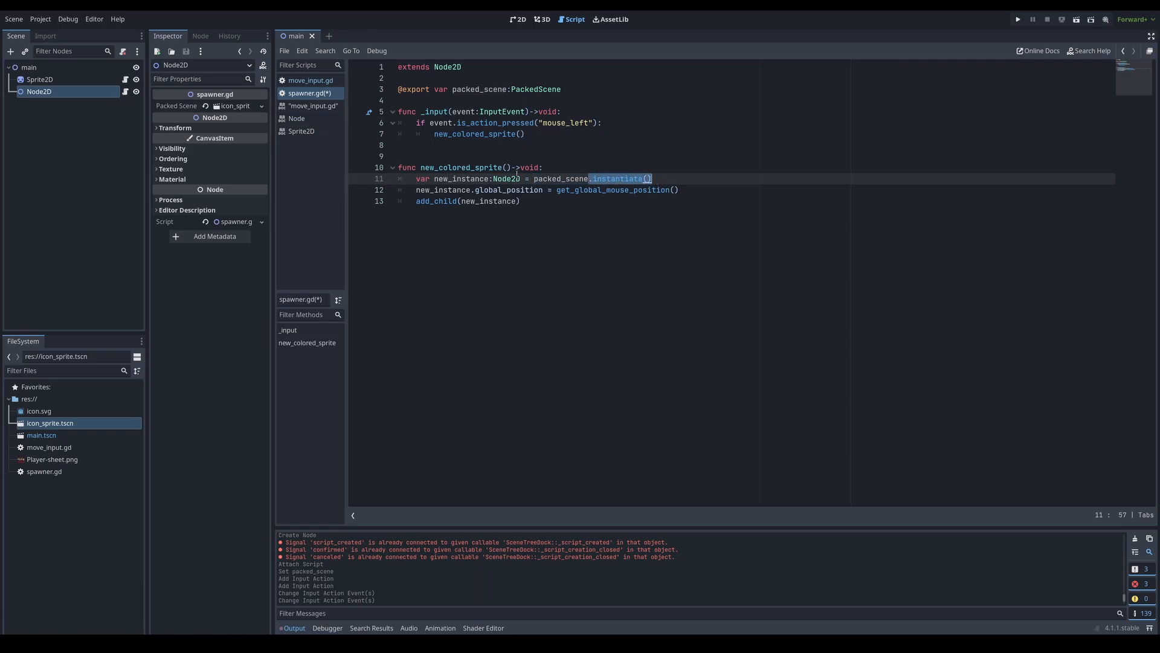
double_click(461, 179)
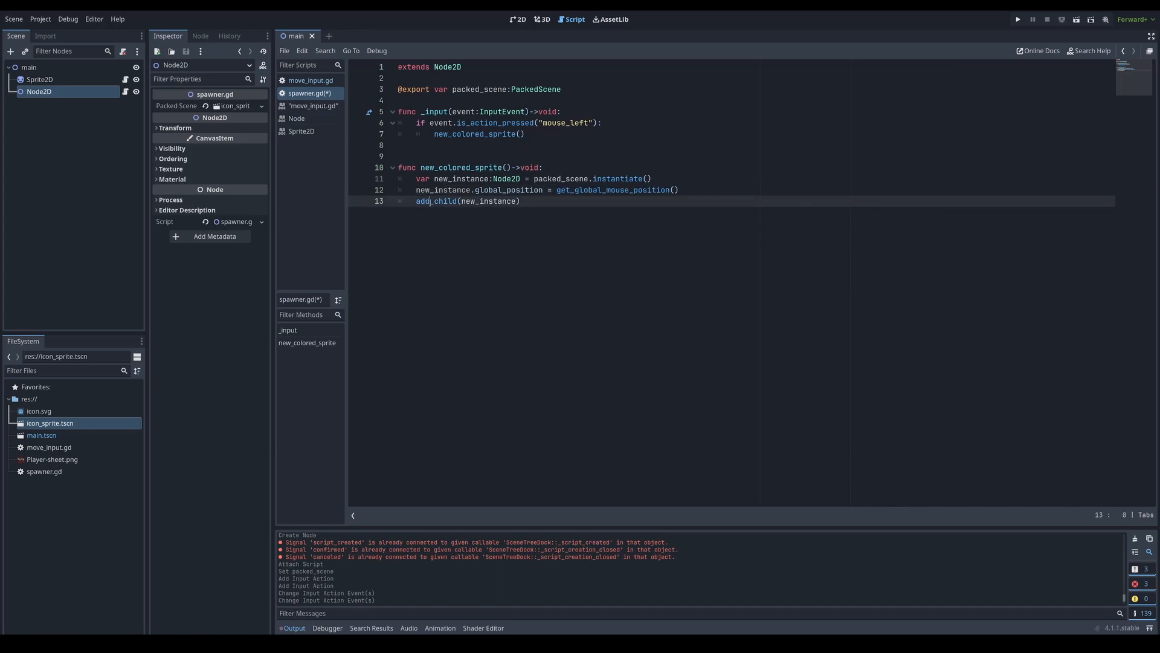
double_click(437, 201)
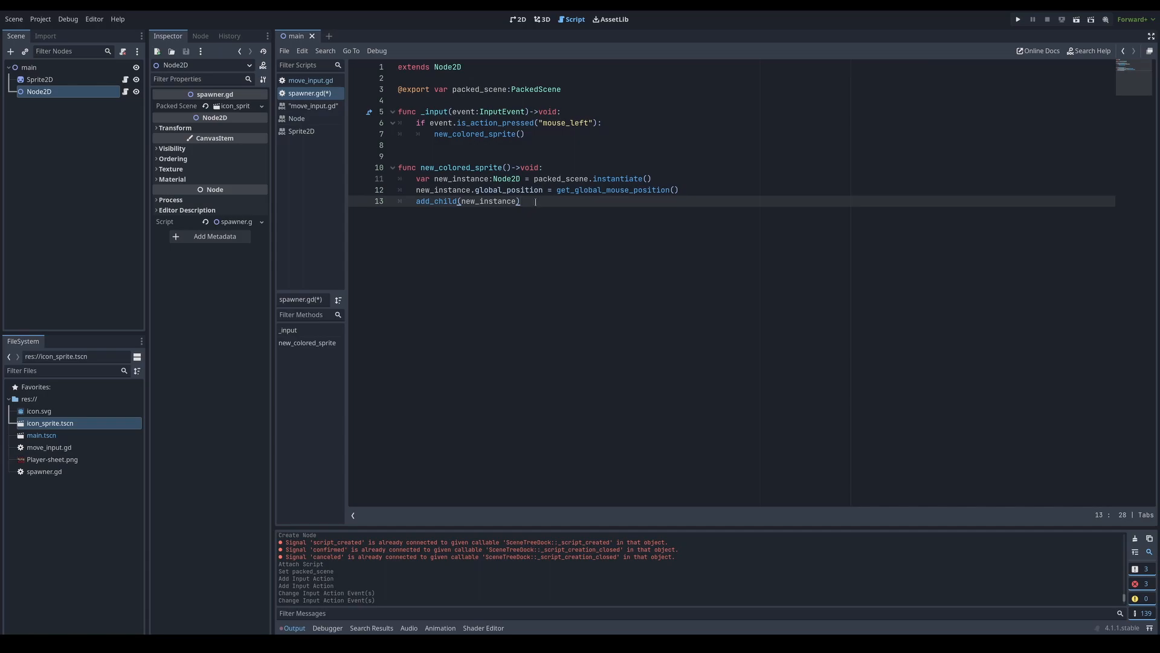
double_click(435, 201)
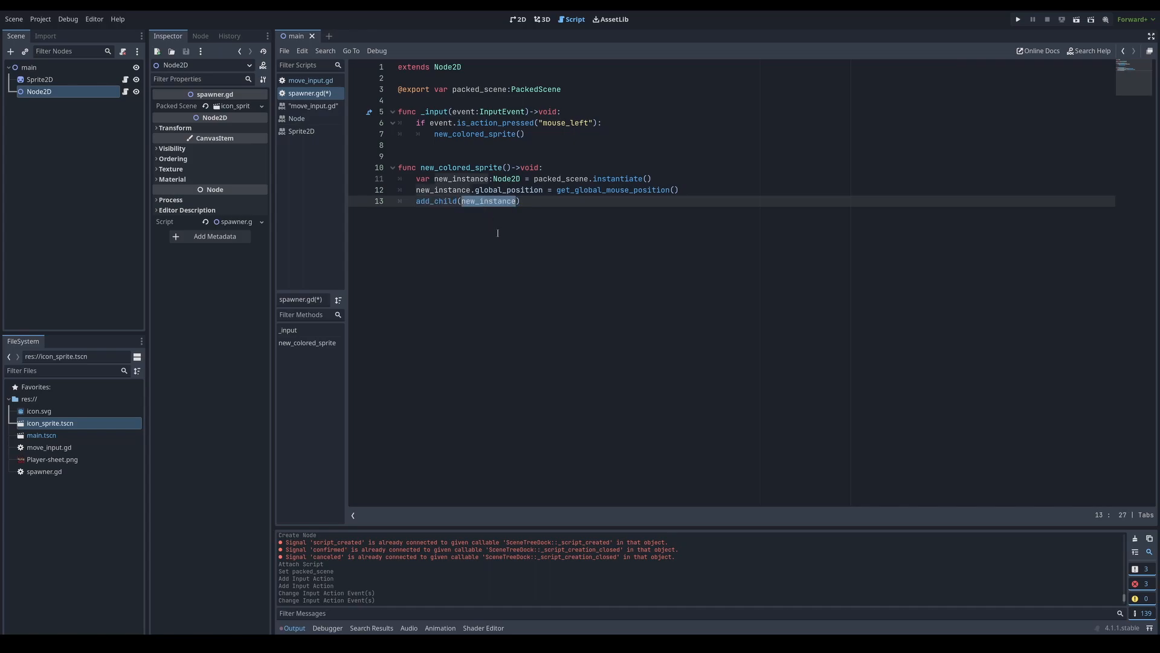
key(ctrl+s)
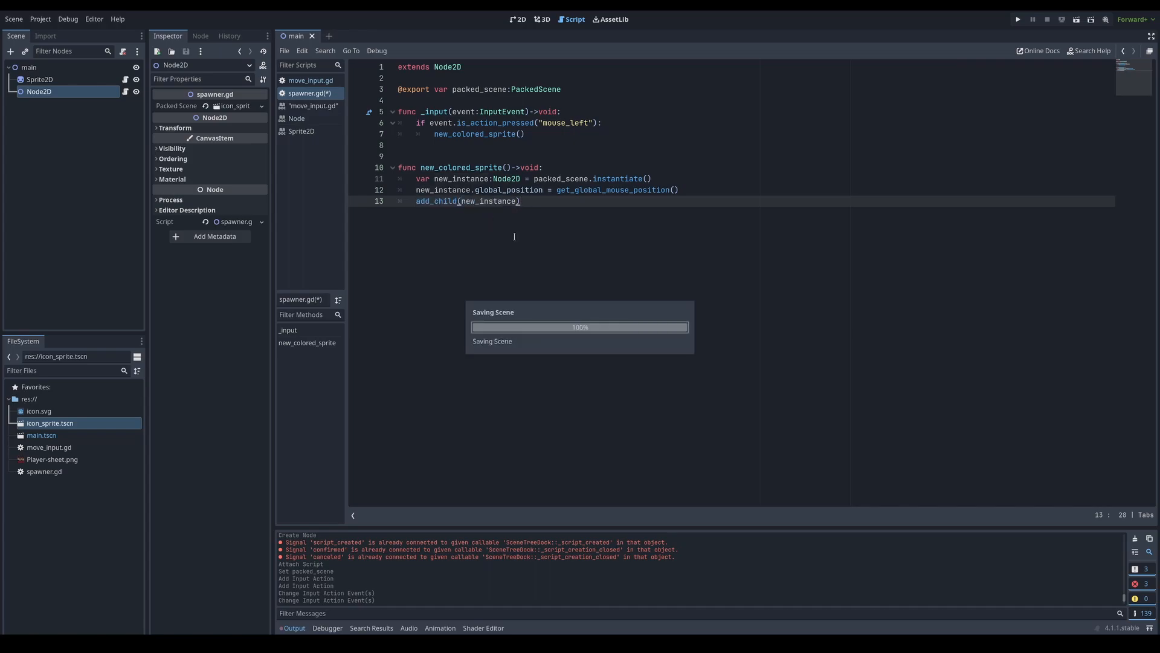
click(1018, 19)
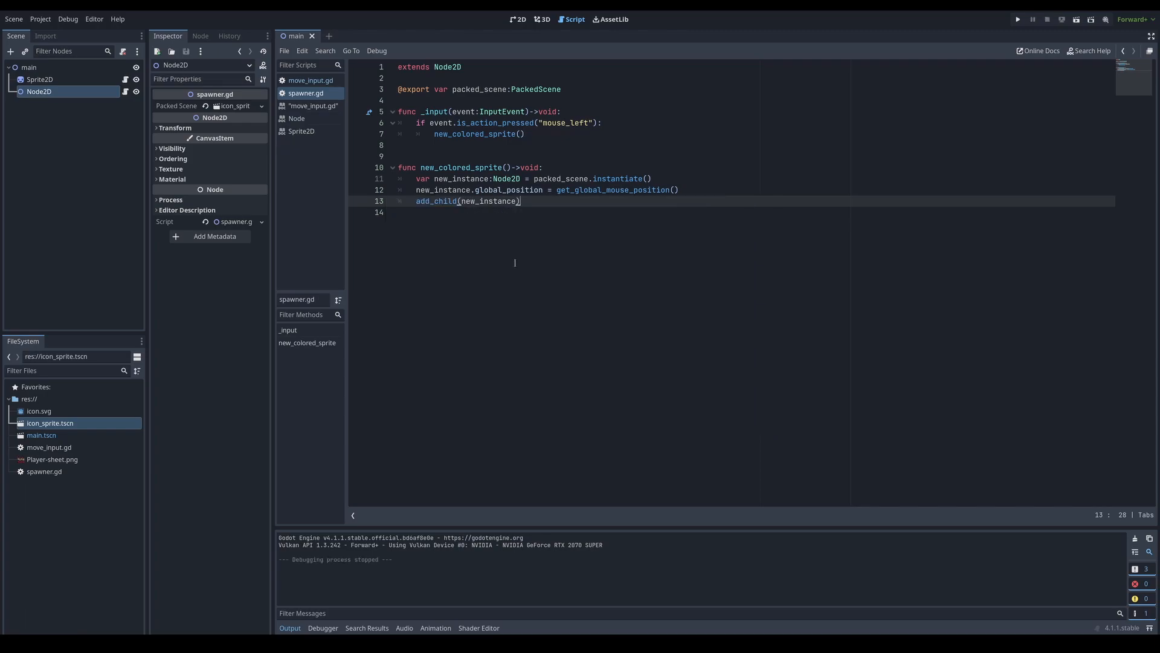
- Add a child node named Remover under main and attach a new remover.gd script
click(29, 67)
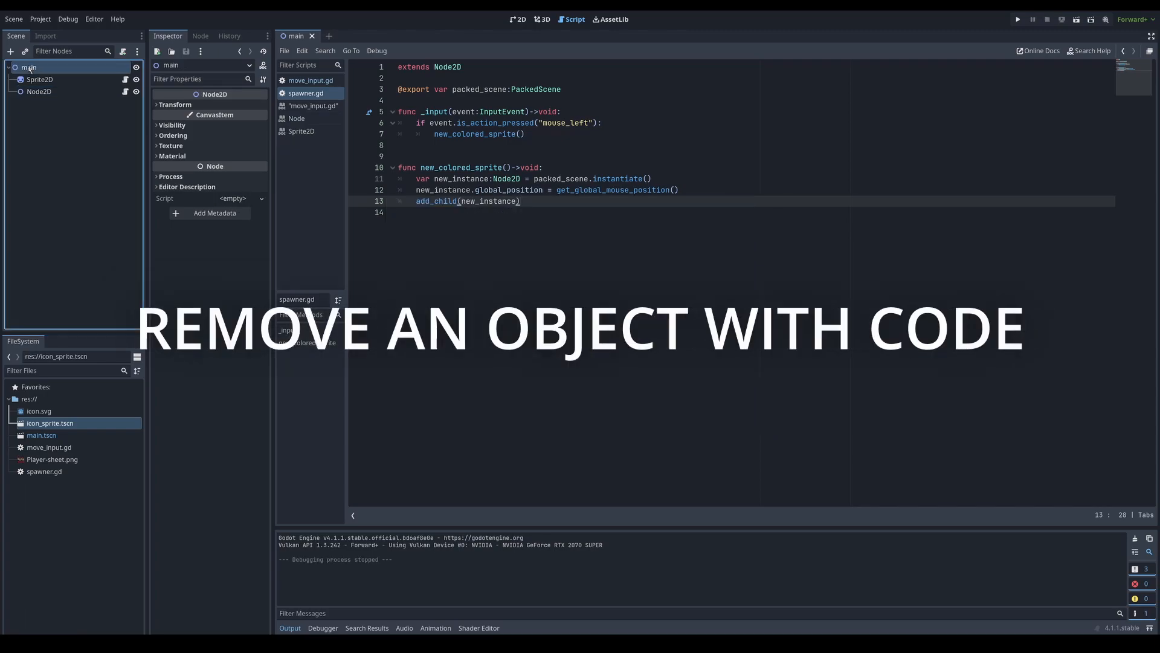
right_click(29, 67)
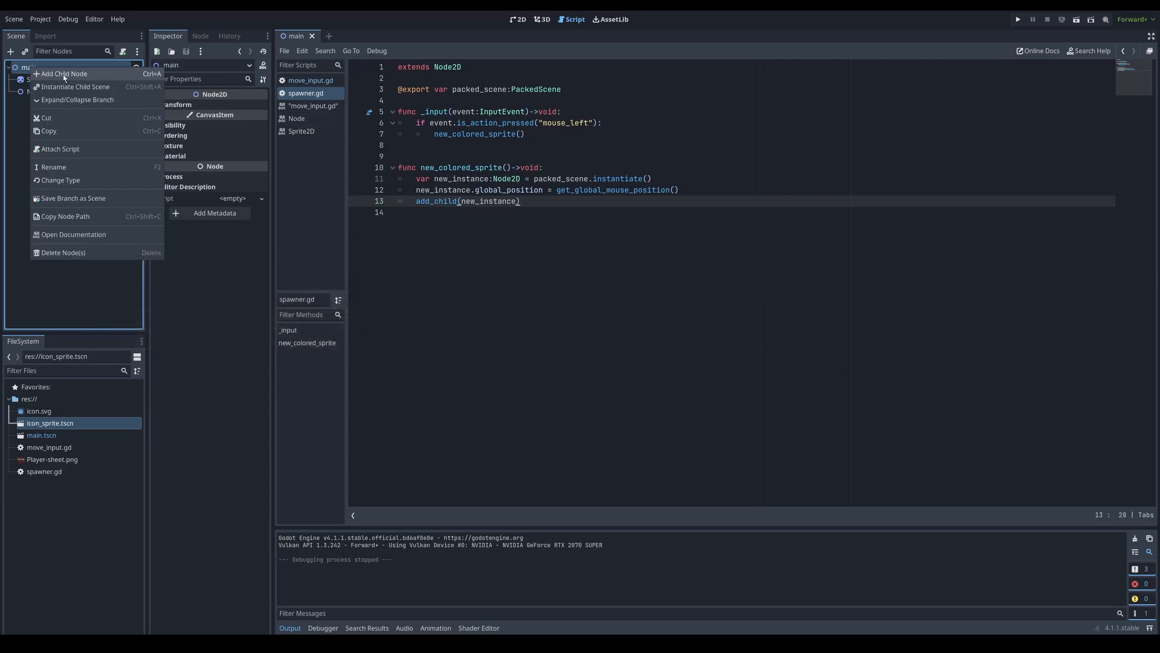
click(63, 73)
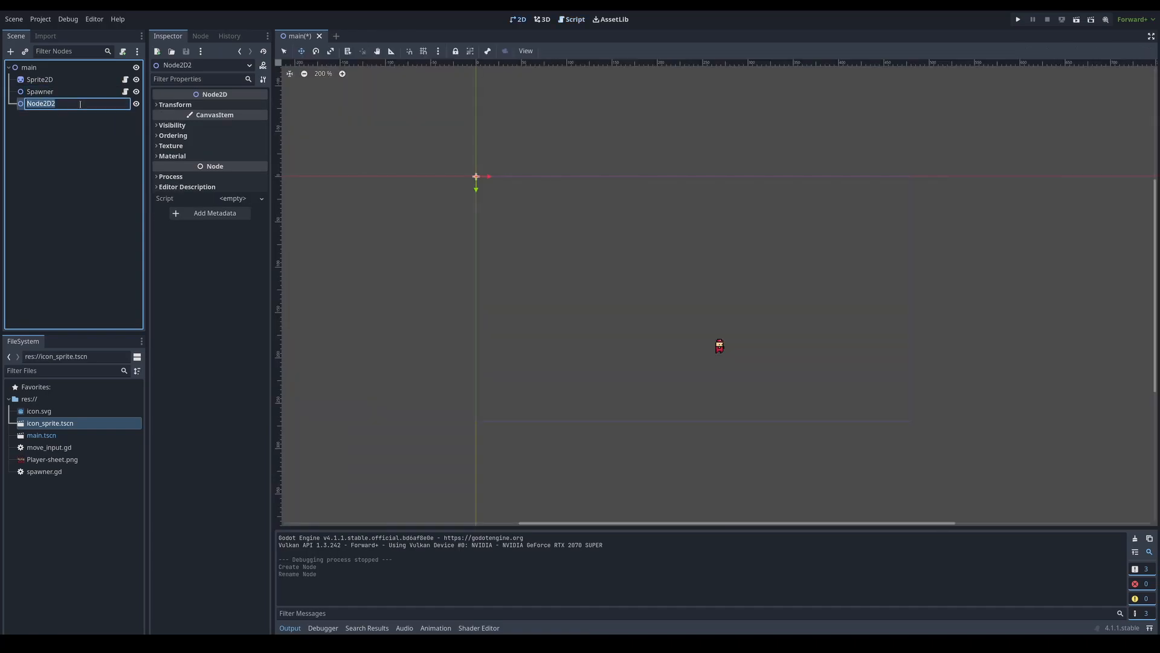
text(Remover)
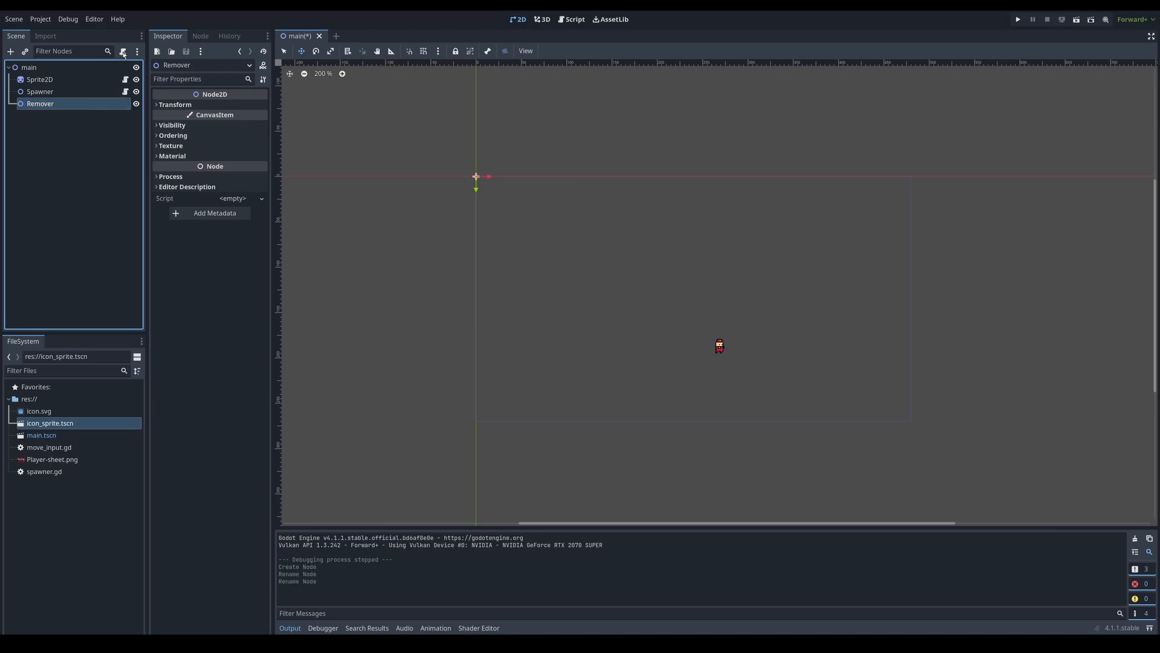
click(122, 51)
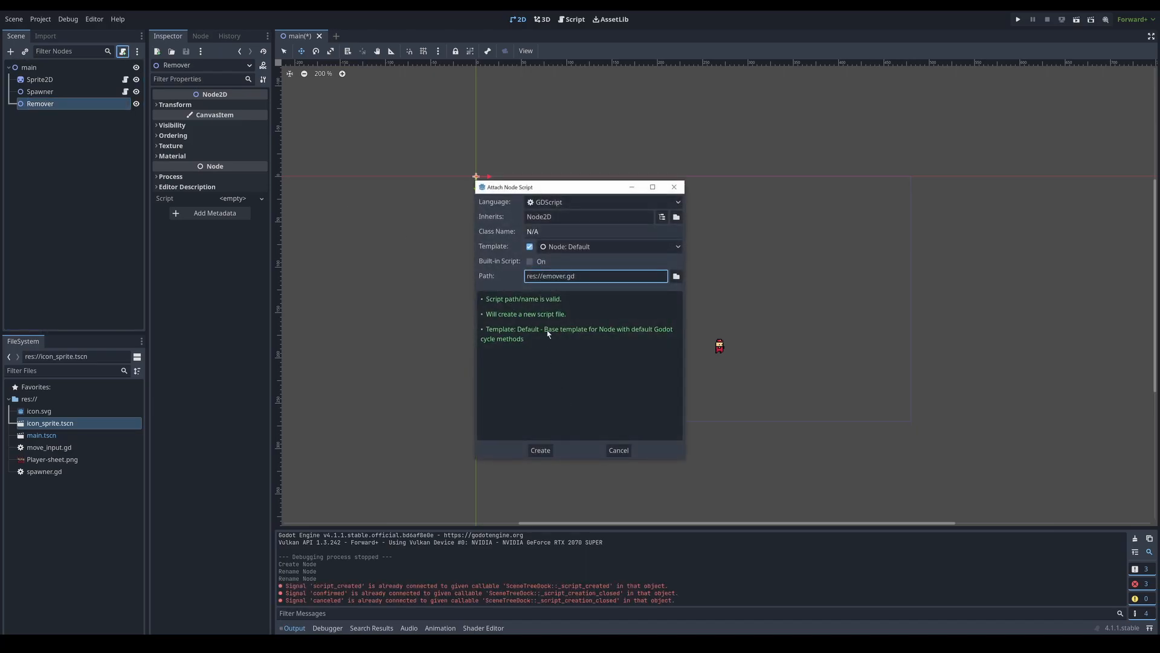
click(539, 450)
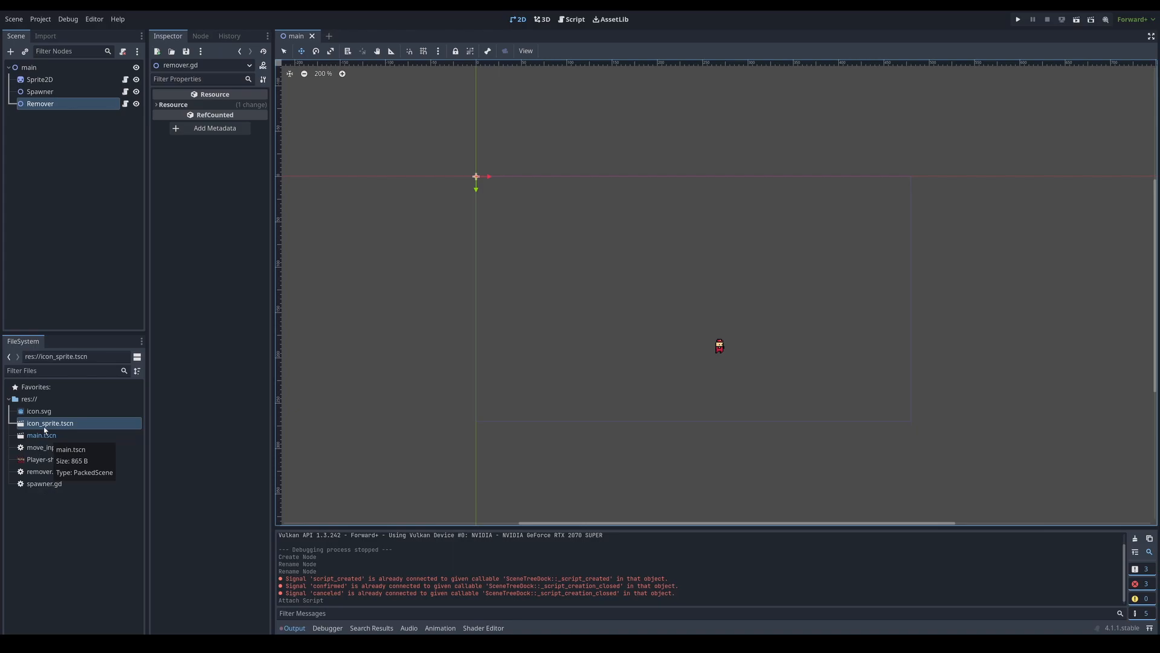
- Select IconSprite in icon_sprite.tscn and show its groups in the Node dock
double_click(49, 422)
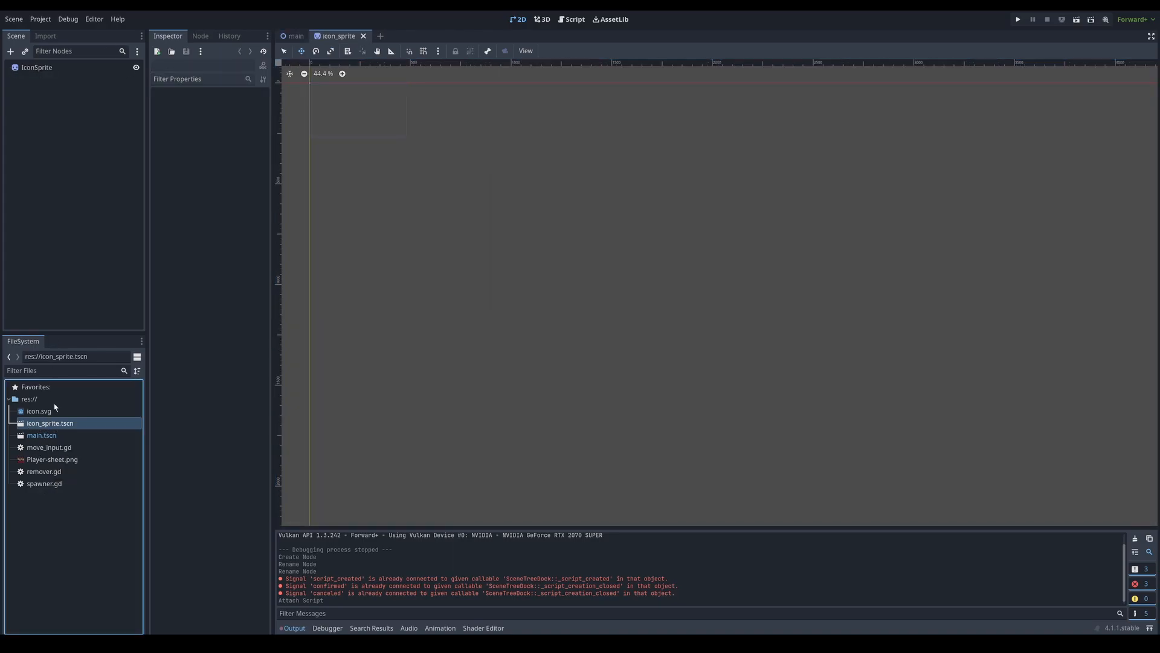
click(37, 67)
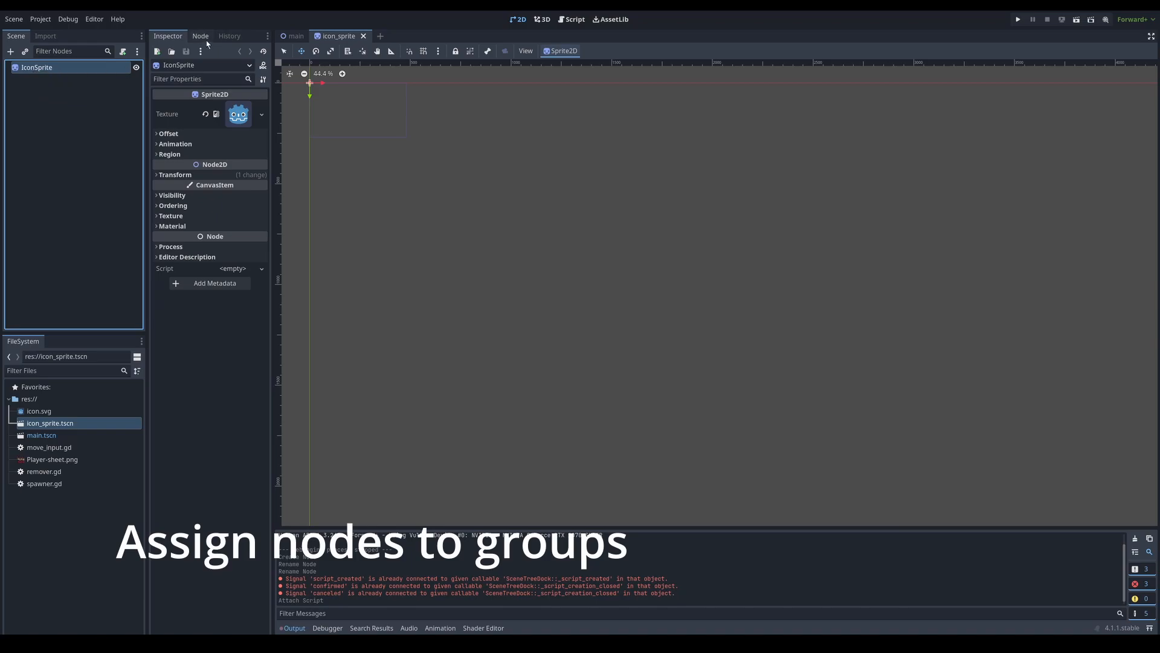
click(200, 35)
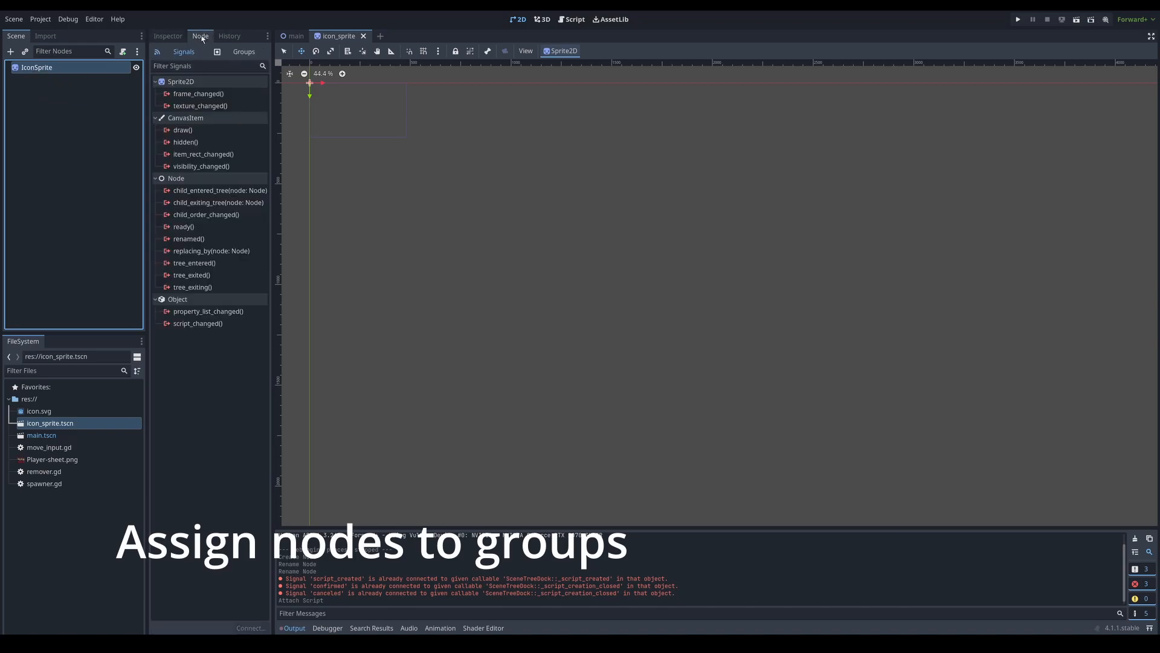
click(243, 51)
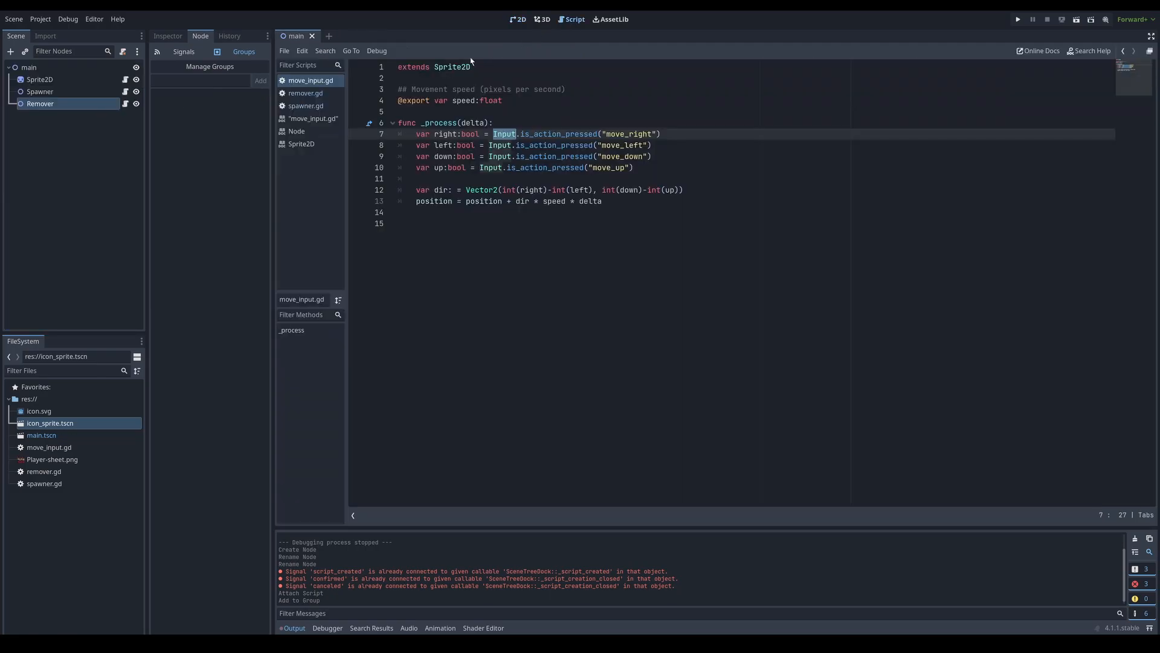
- Add const DISTANCE:float = 16.0 and review _unhandled_input's event check and group lookup
click(306, 92)
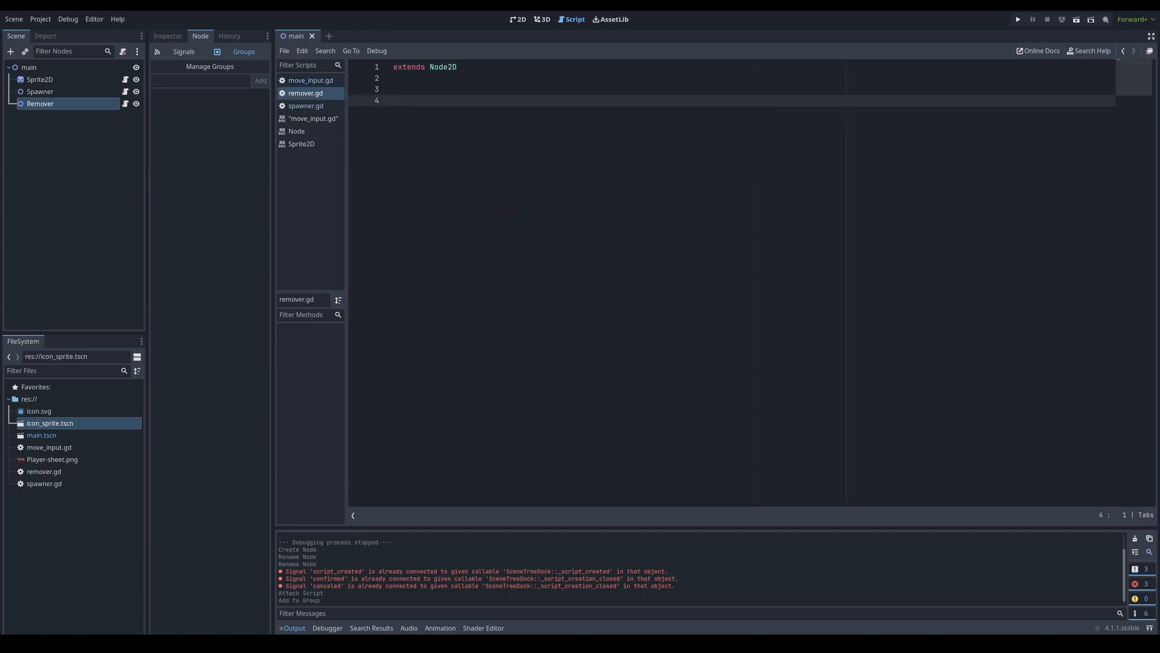
text(const DISTANCE:float = 16.0)
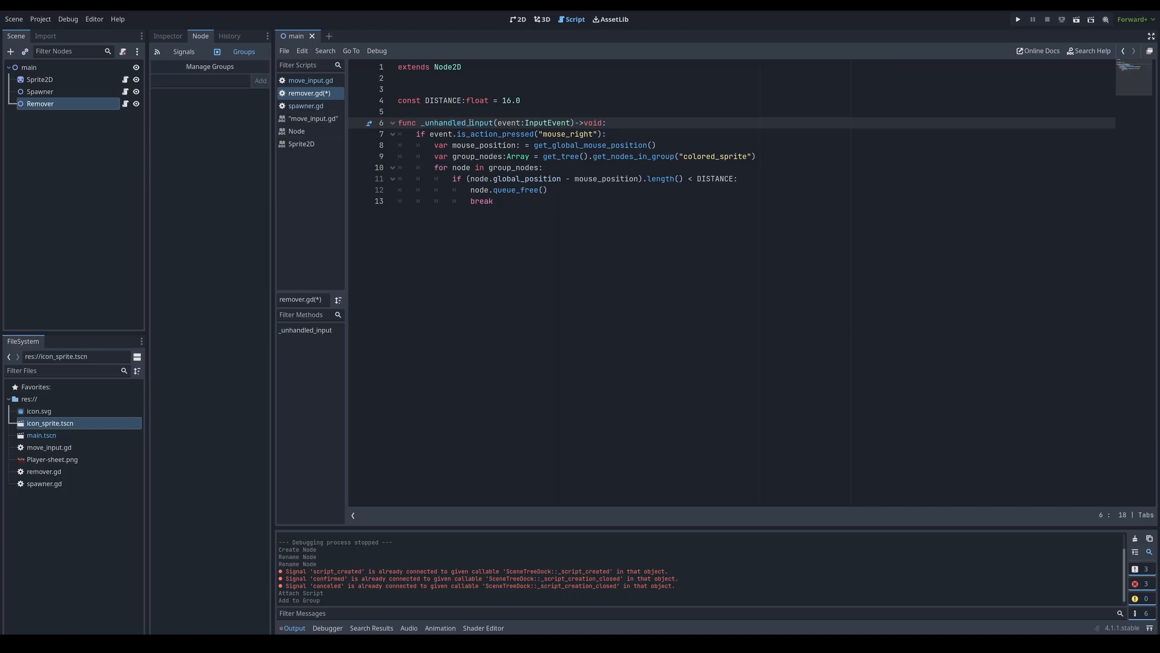
double_click(444, 122)
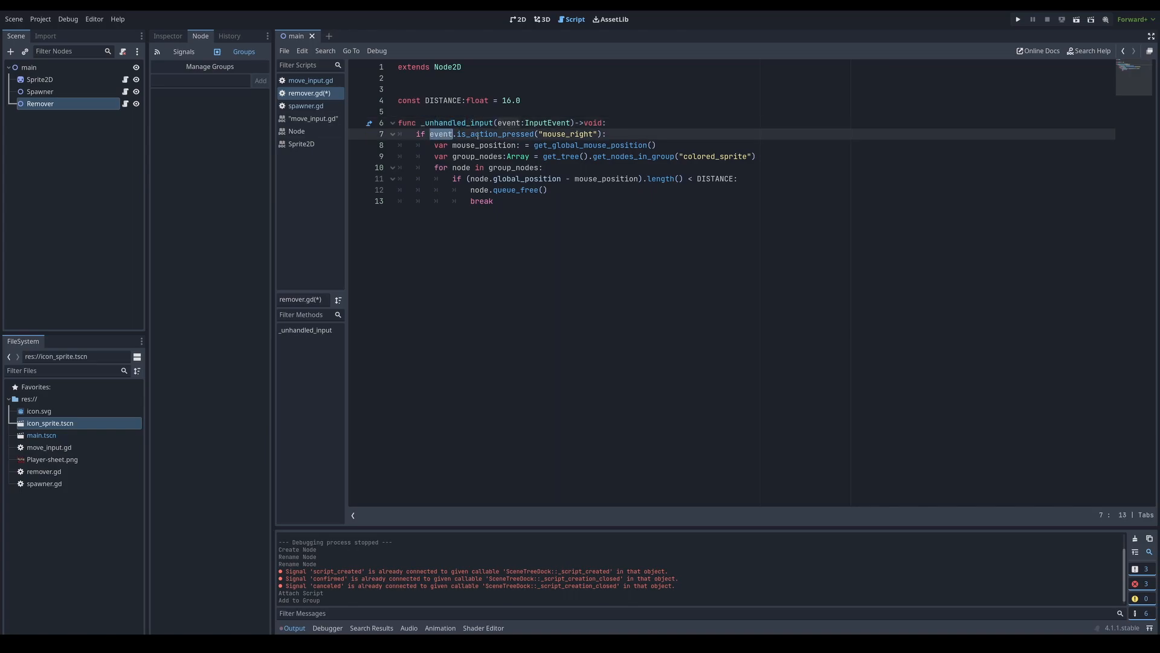
double_click(494, 134)
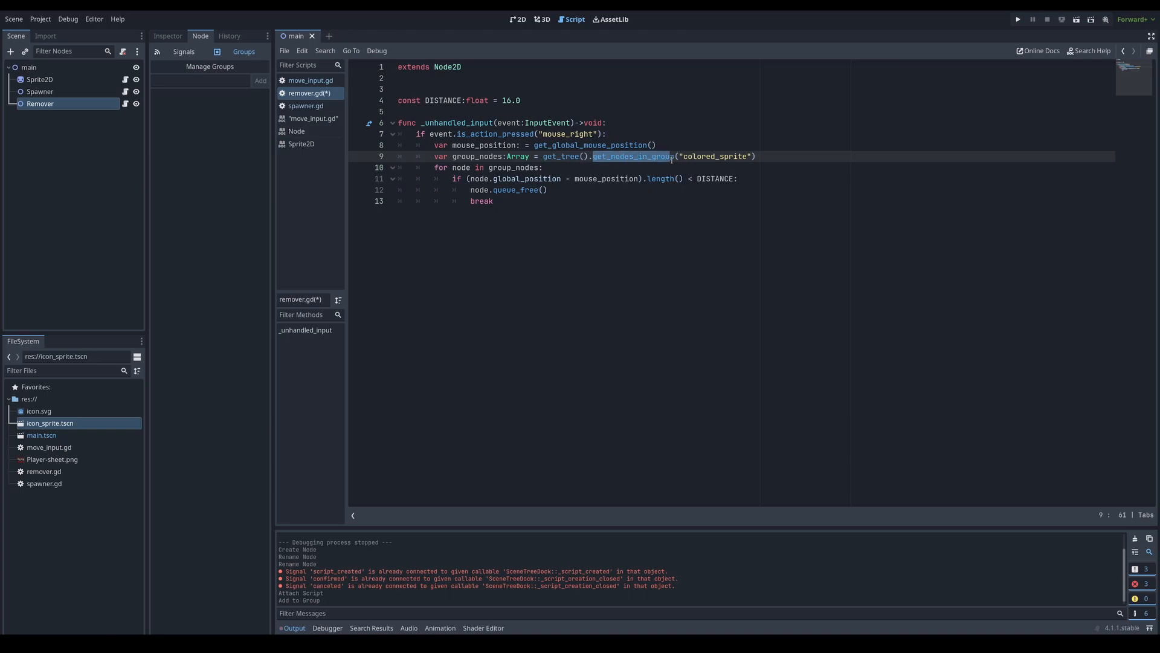
double_click(716, 156)
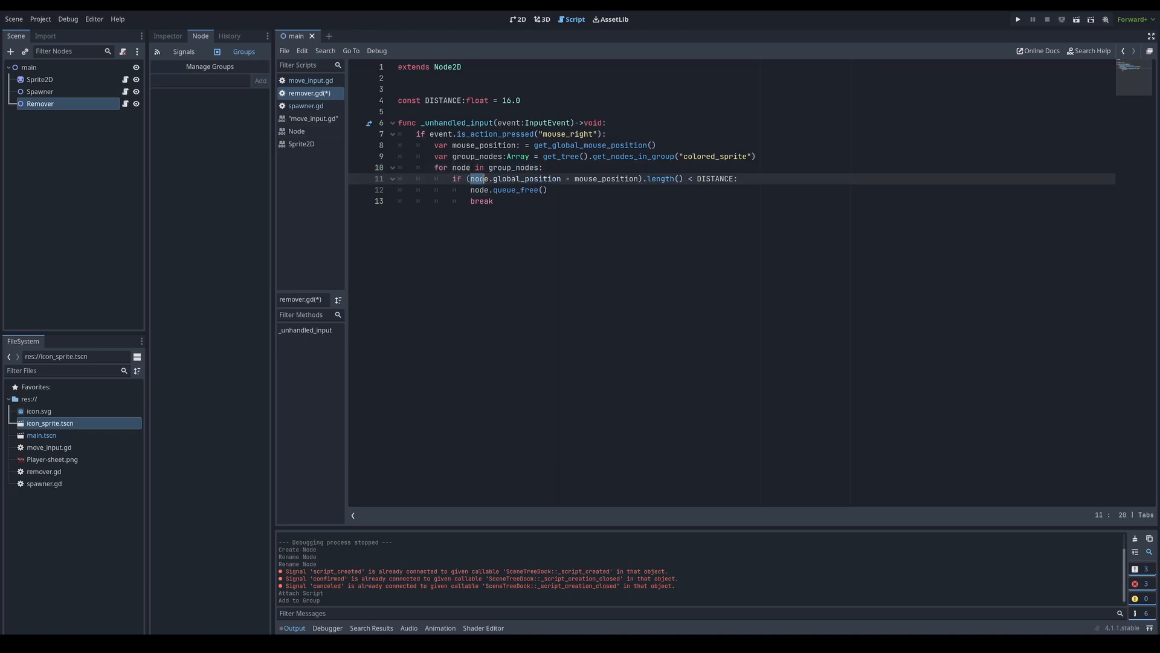
double_click(514, 178)
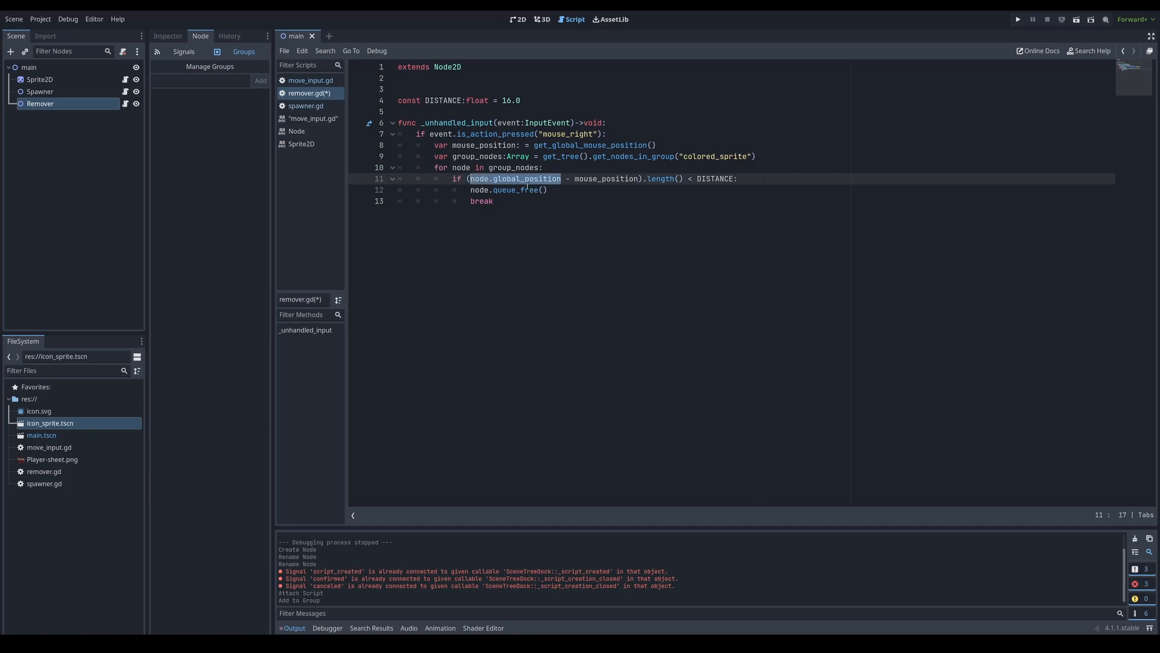
- Review the DISTANCE comparison, queue_free call and break, then save remover.gd
drag(527, 178, 638, 178)
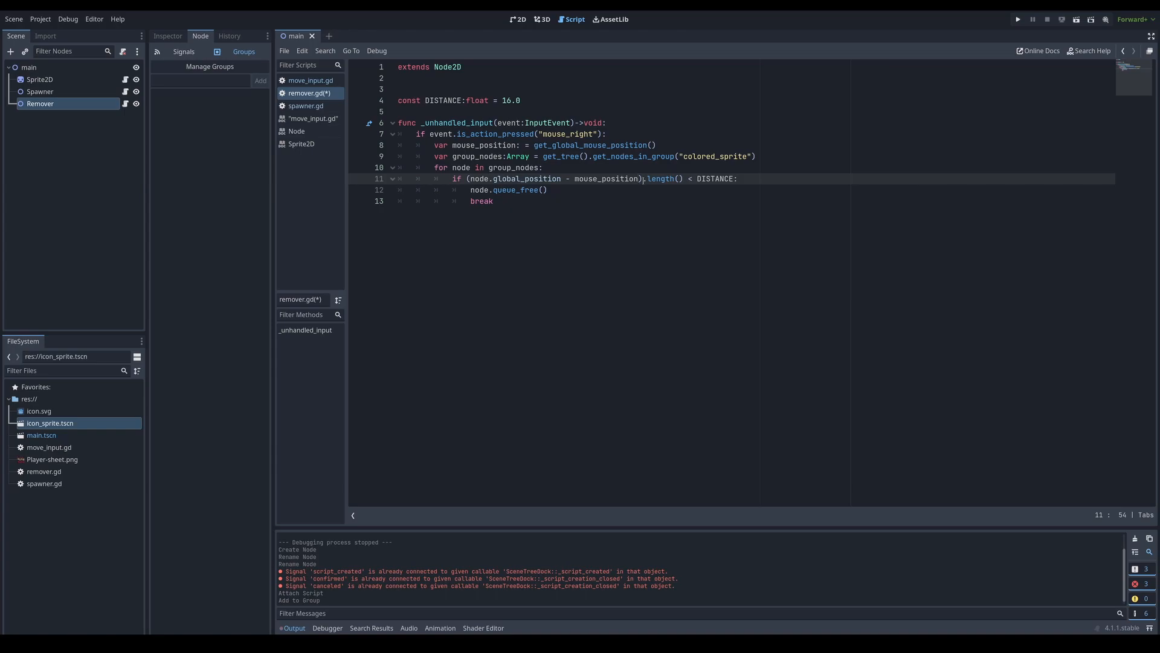
double_click(715, 178)
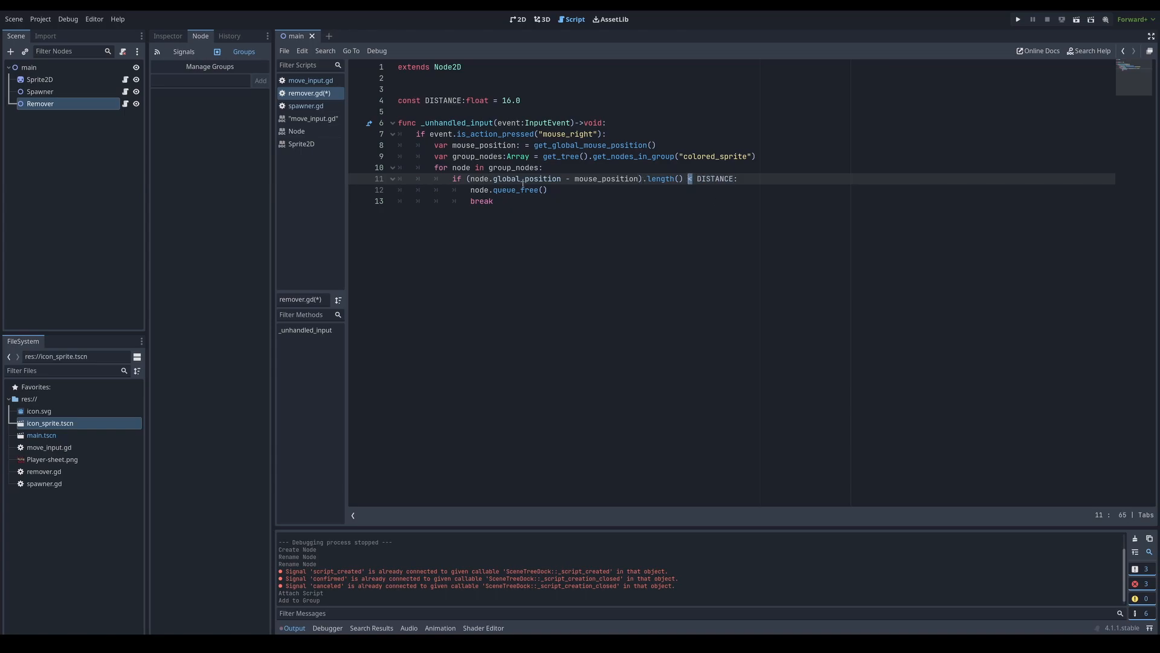
double_click(713, 178)
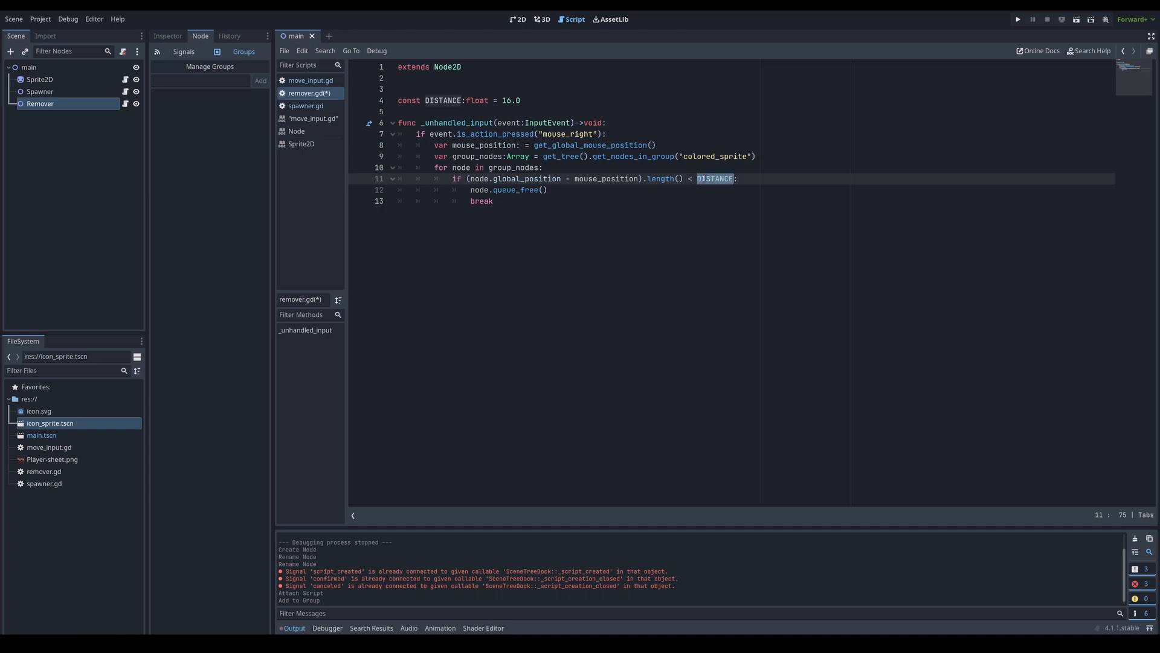
click(550, 189)
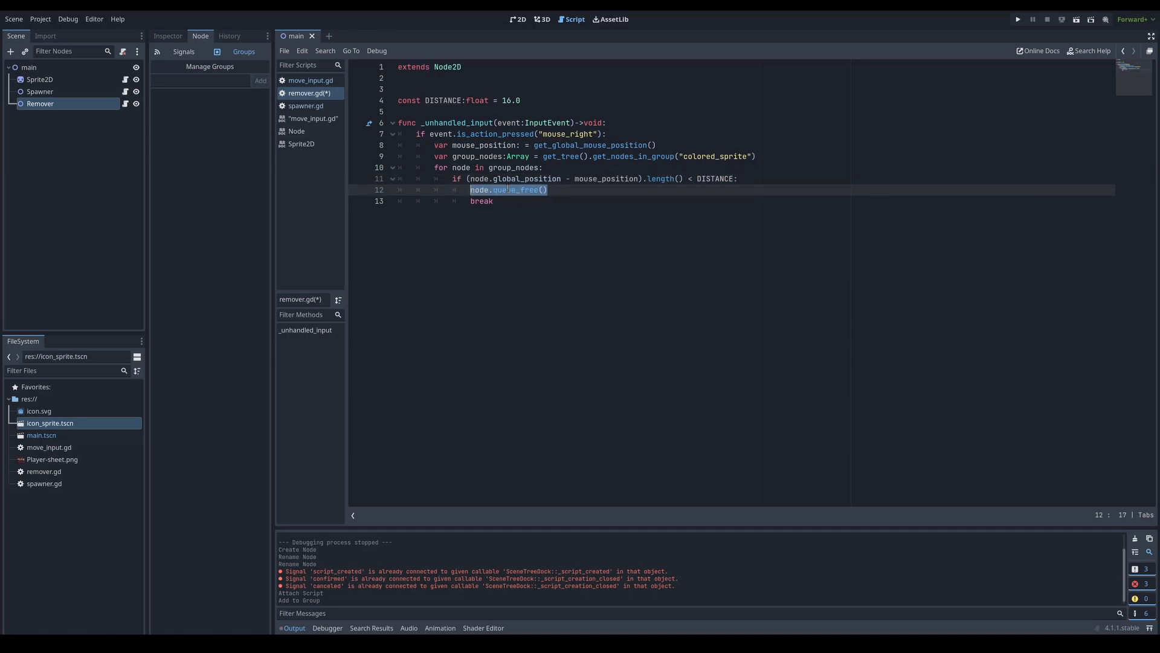
click(518, 189)
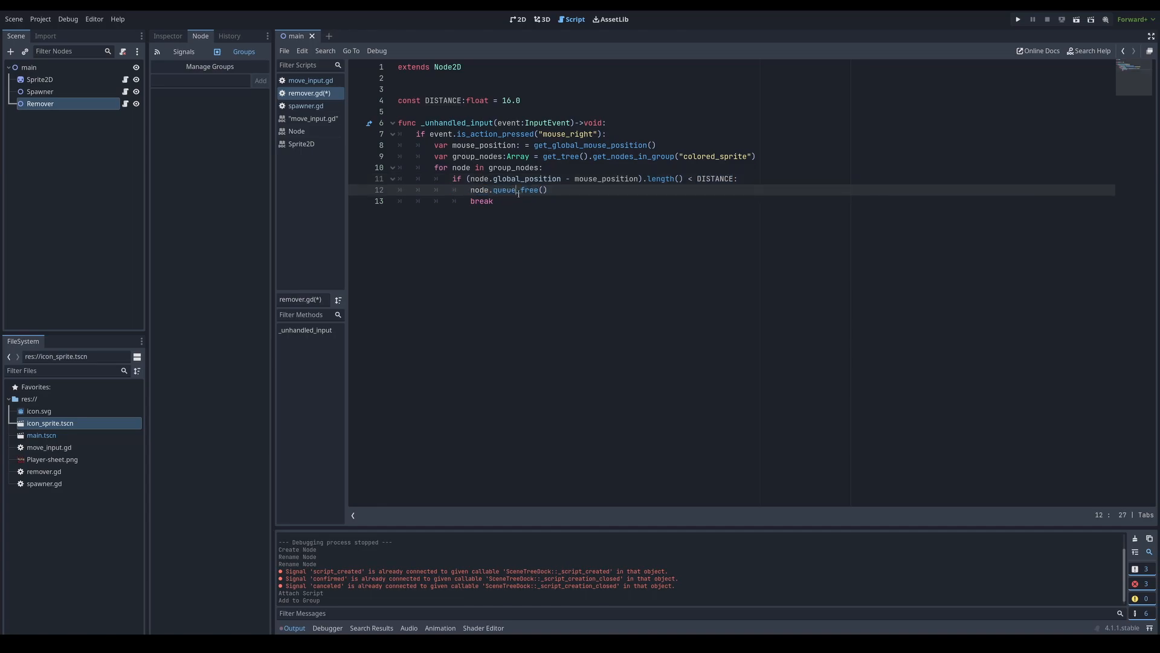
double_click(505, 189)
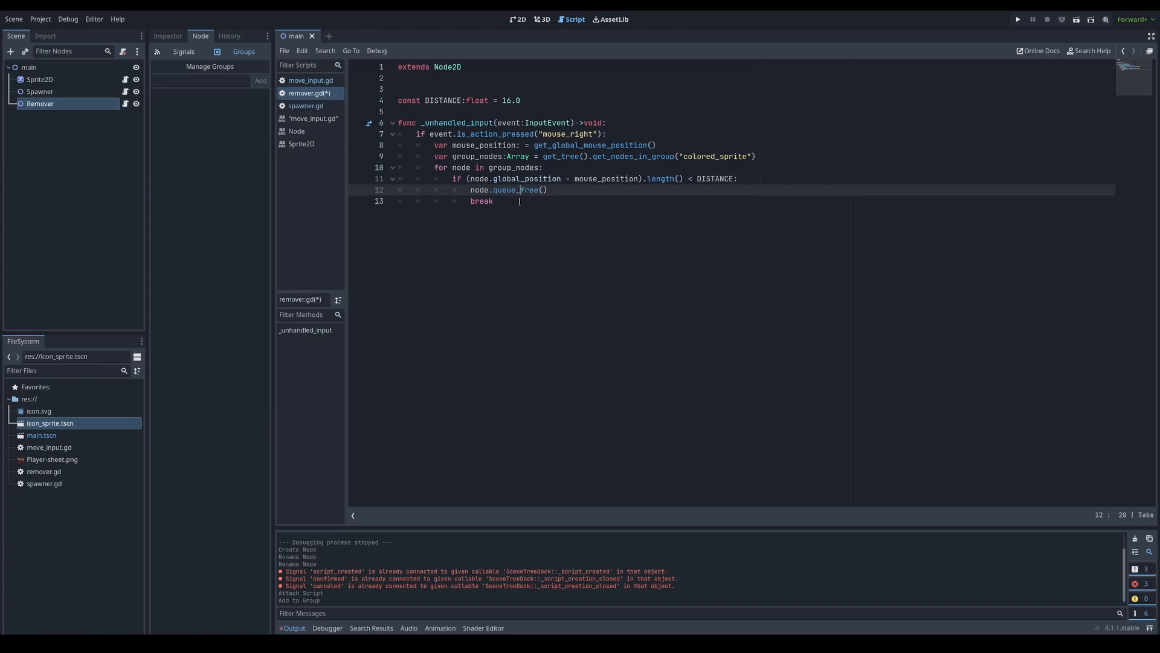
double_click(481, 201)
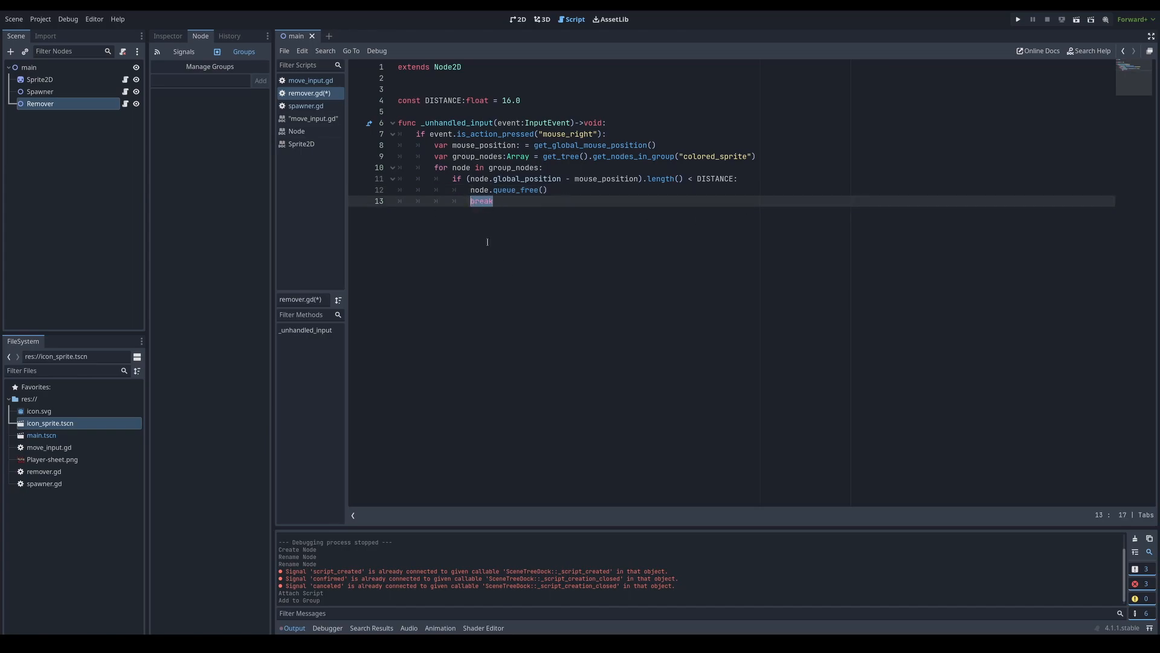
click(552, 217)
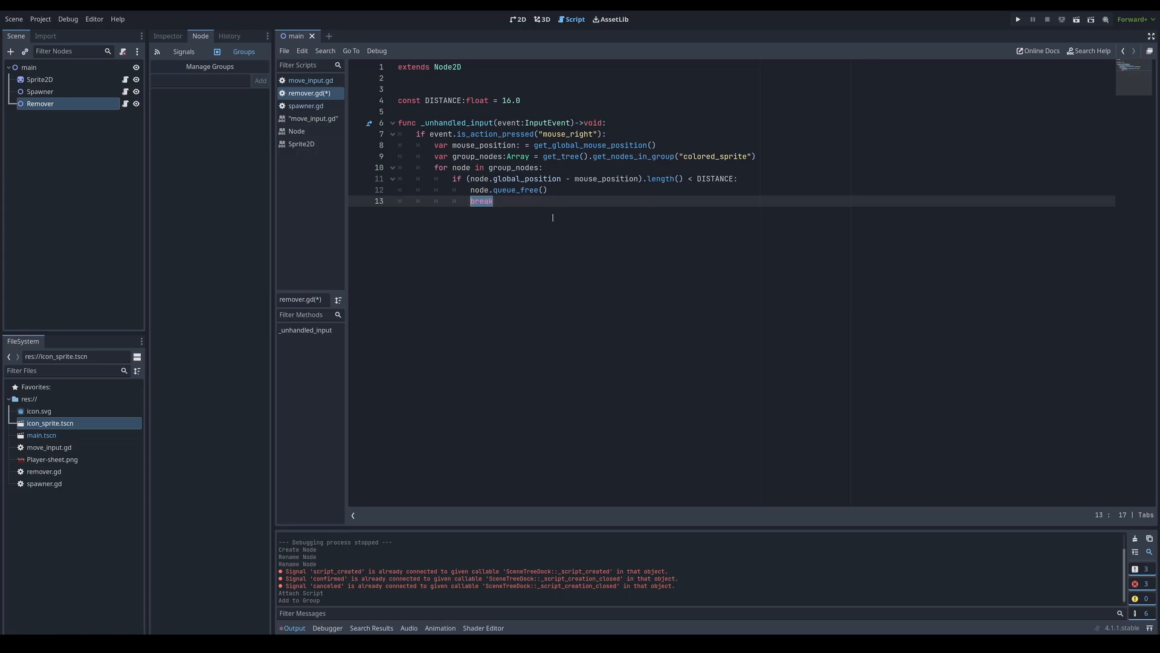
key(ctrl+s)
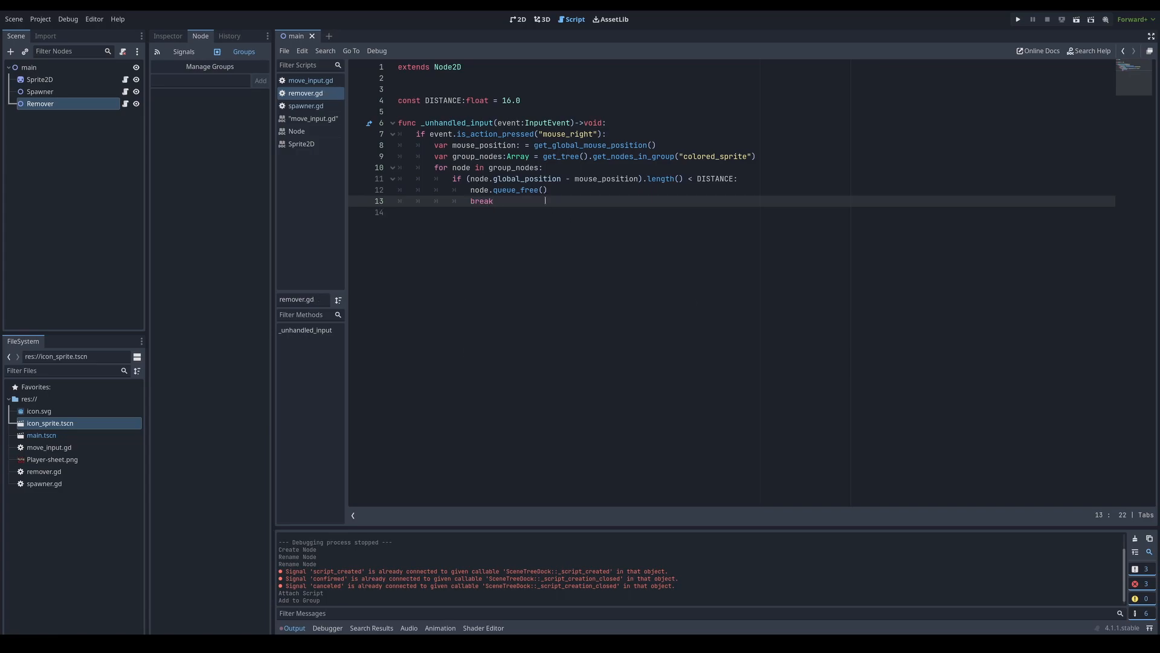
click(1018, 20)
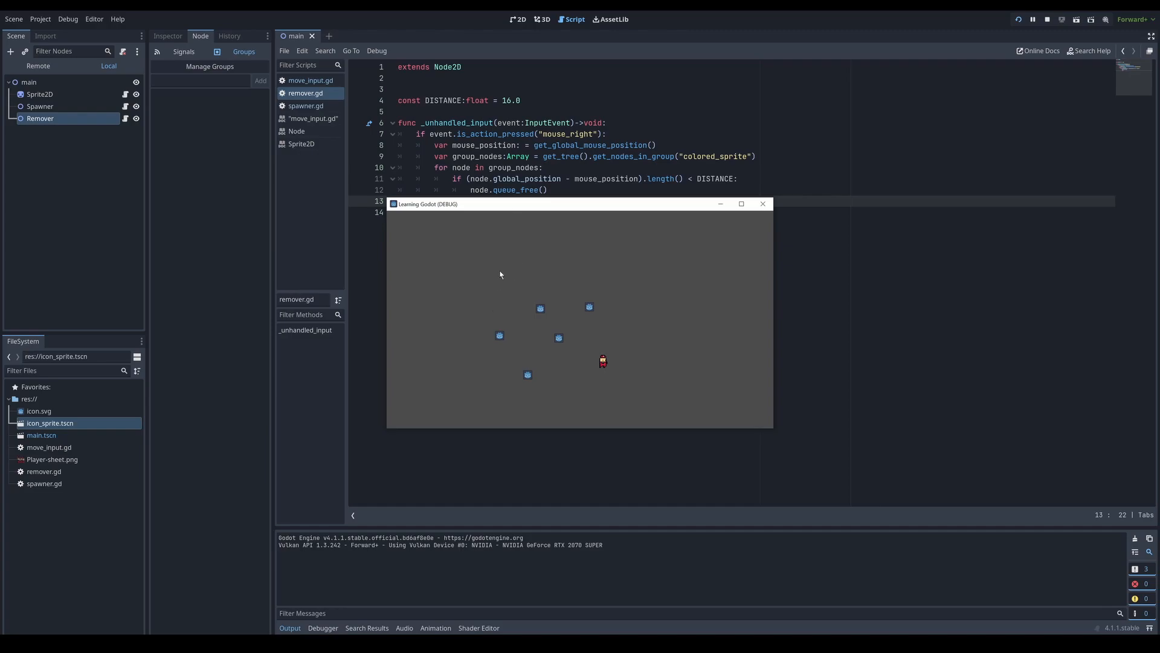
mouse_move(528, 333)
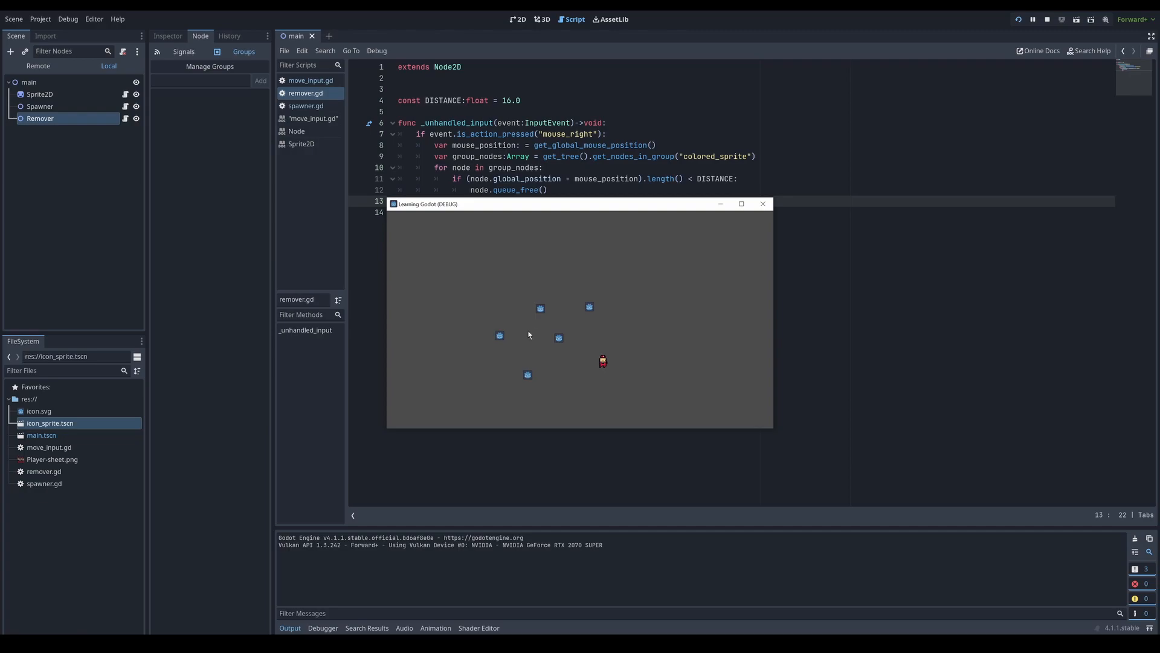
right_click(541, 307)
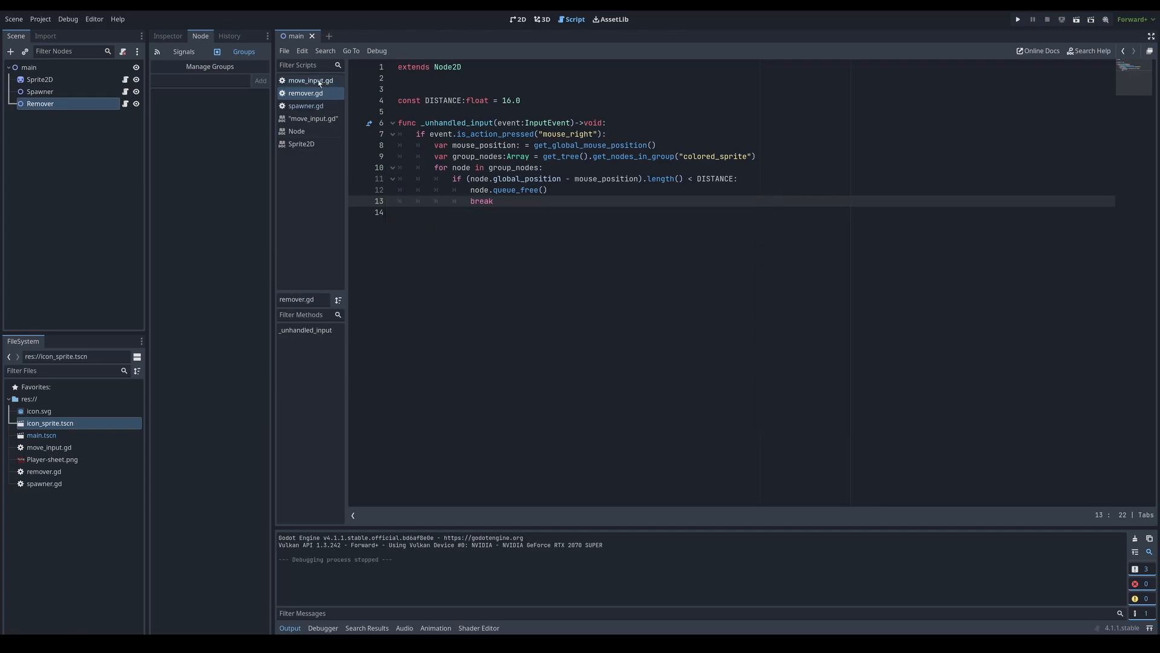
mouse_move(339, 117)
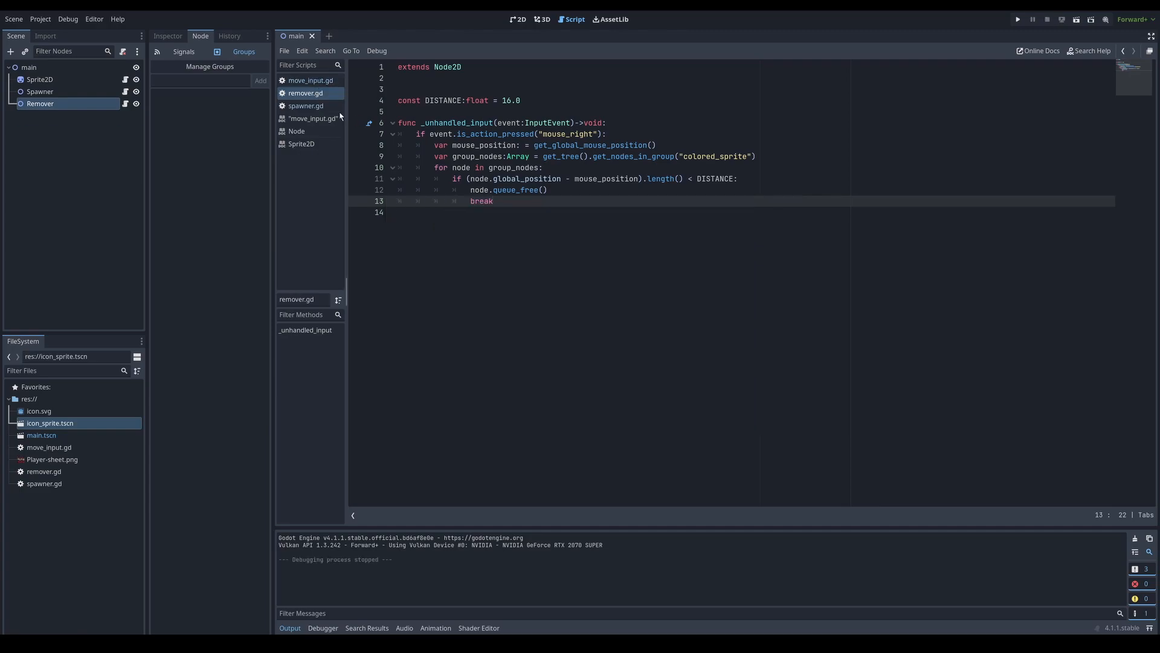
- Add get_viewport().set_input_as_handled() to spawner.gd, then return to remover.gd's _unhandled_input
click(305, 105)
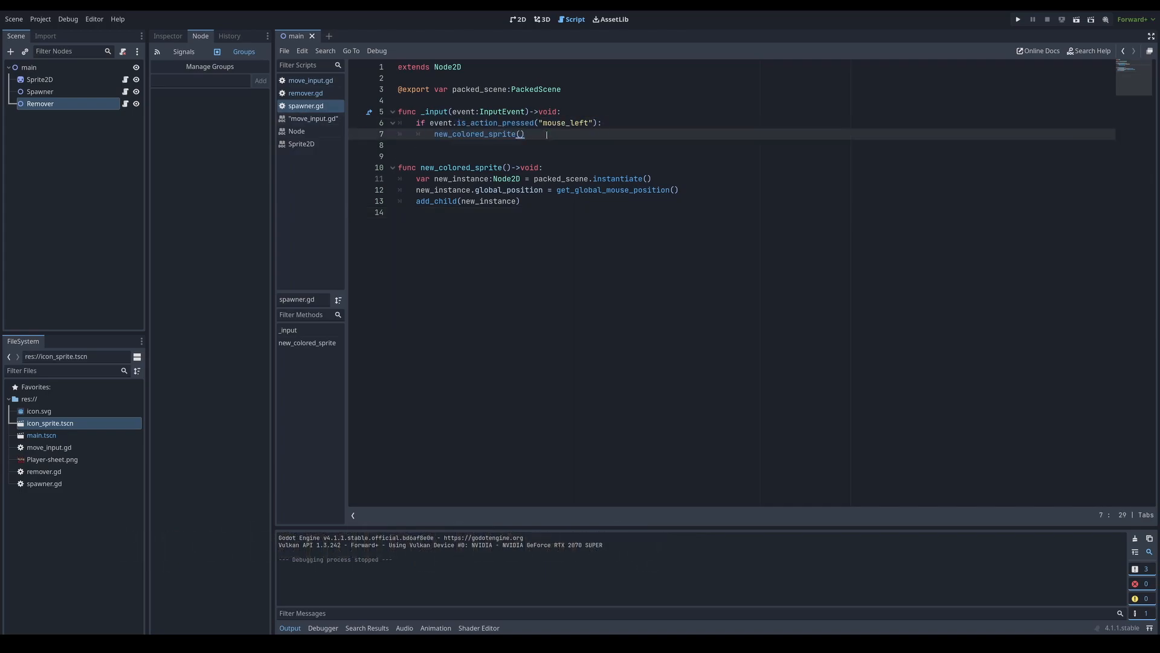
text(get_viewport().set_input_as_handled())
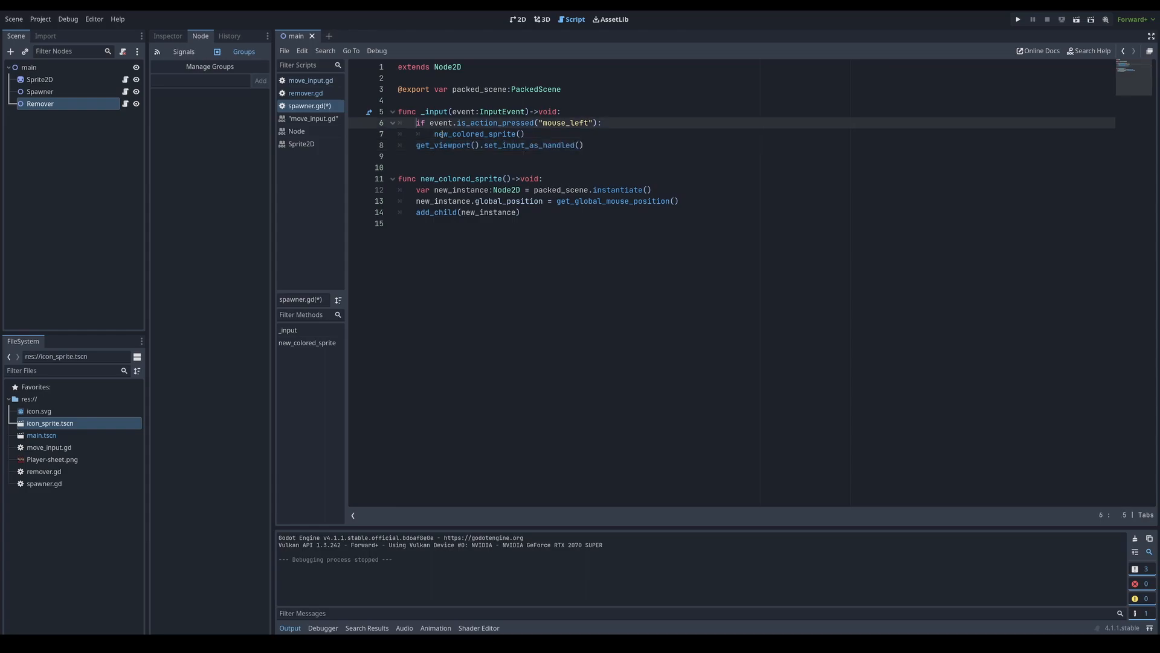
drag(428, 122, 551, 123)
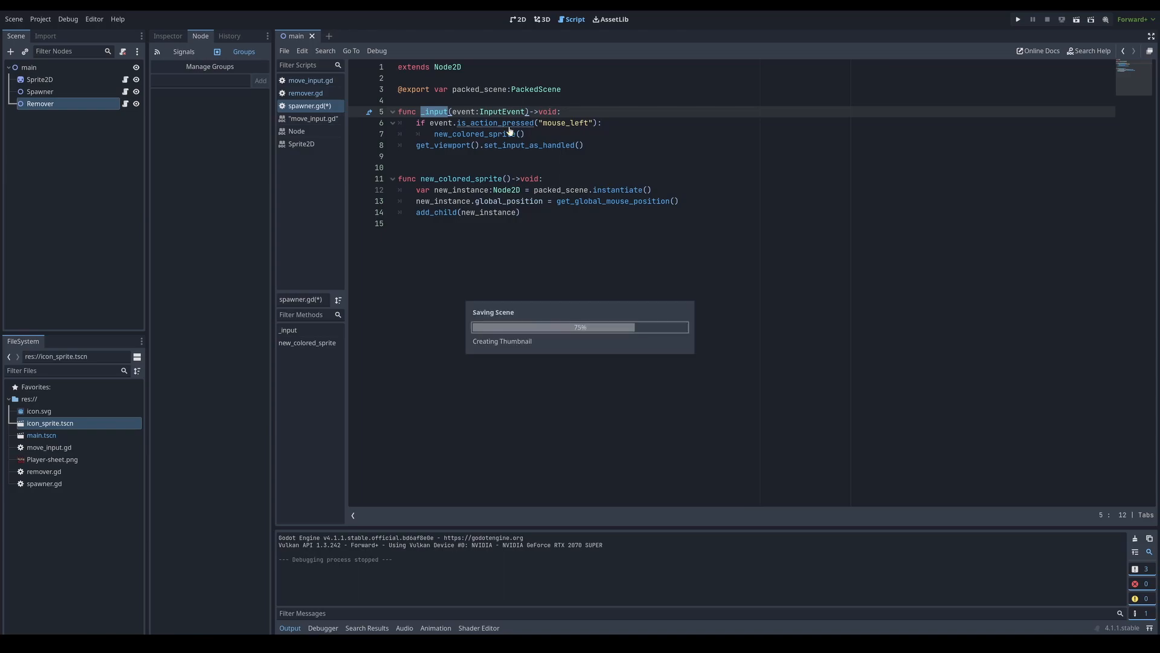
click(306, 93)
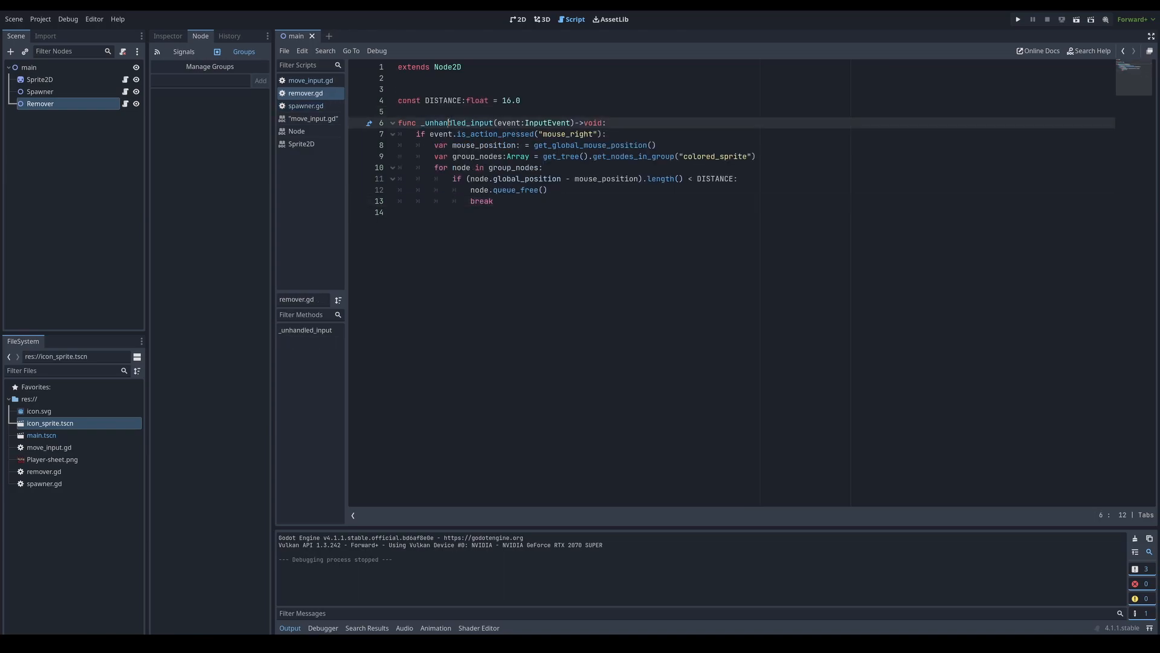
double_click(457, 122)
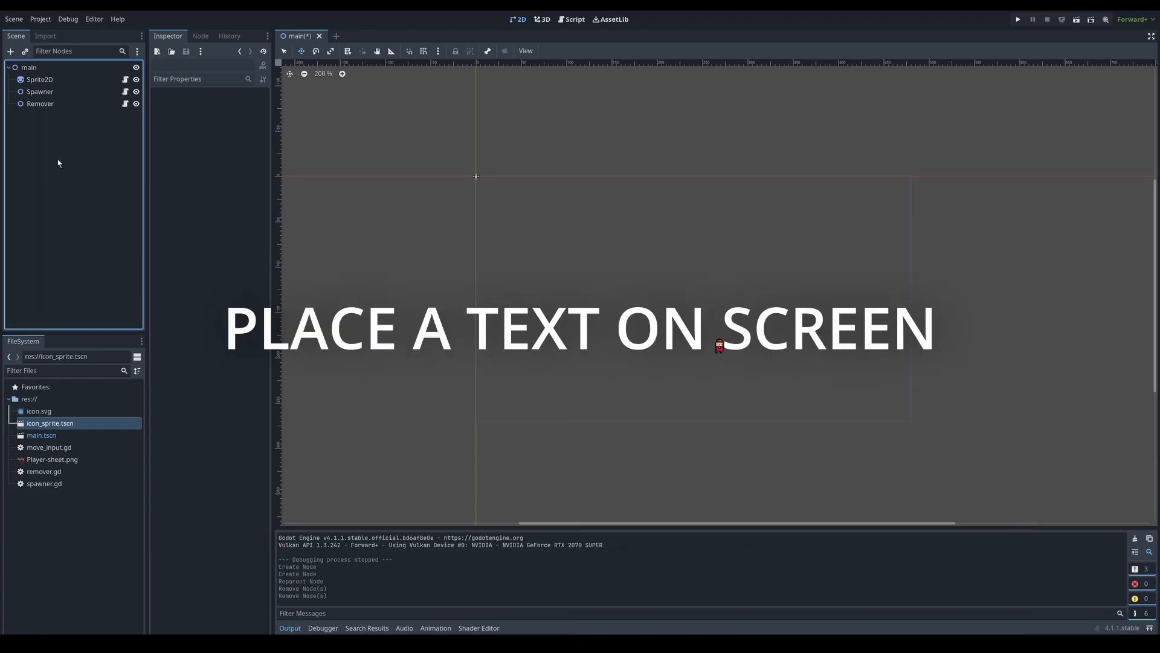
- Search 'label' in the node dialog and create a Label node under main
text(label)
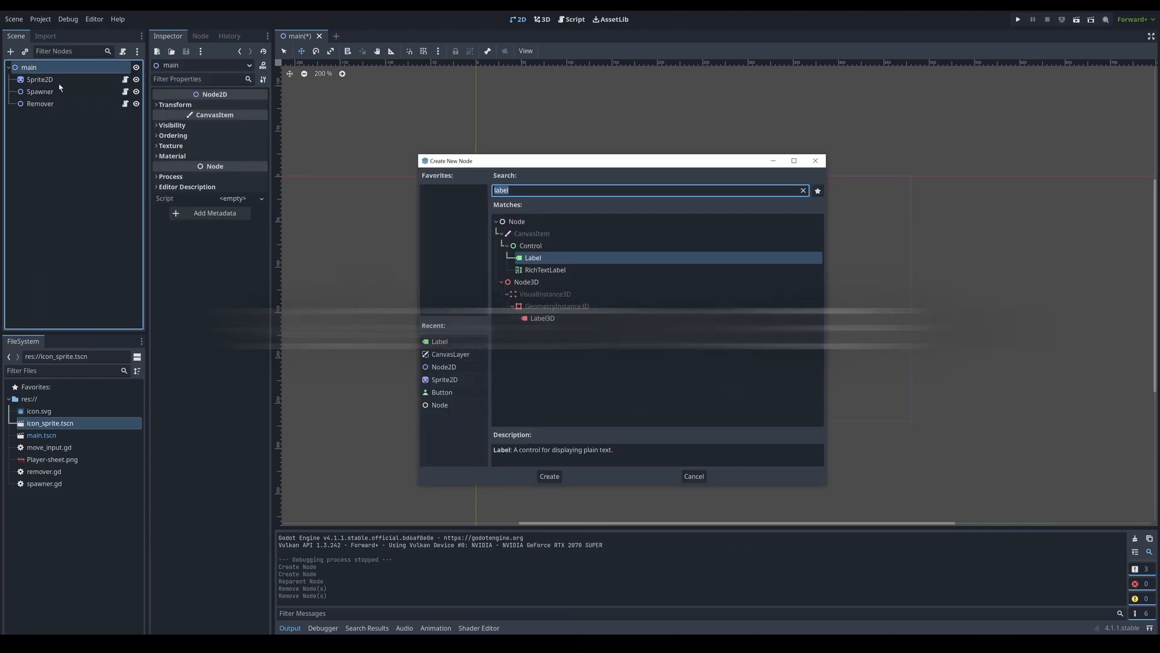
click(530, 245)
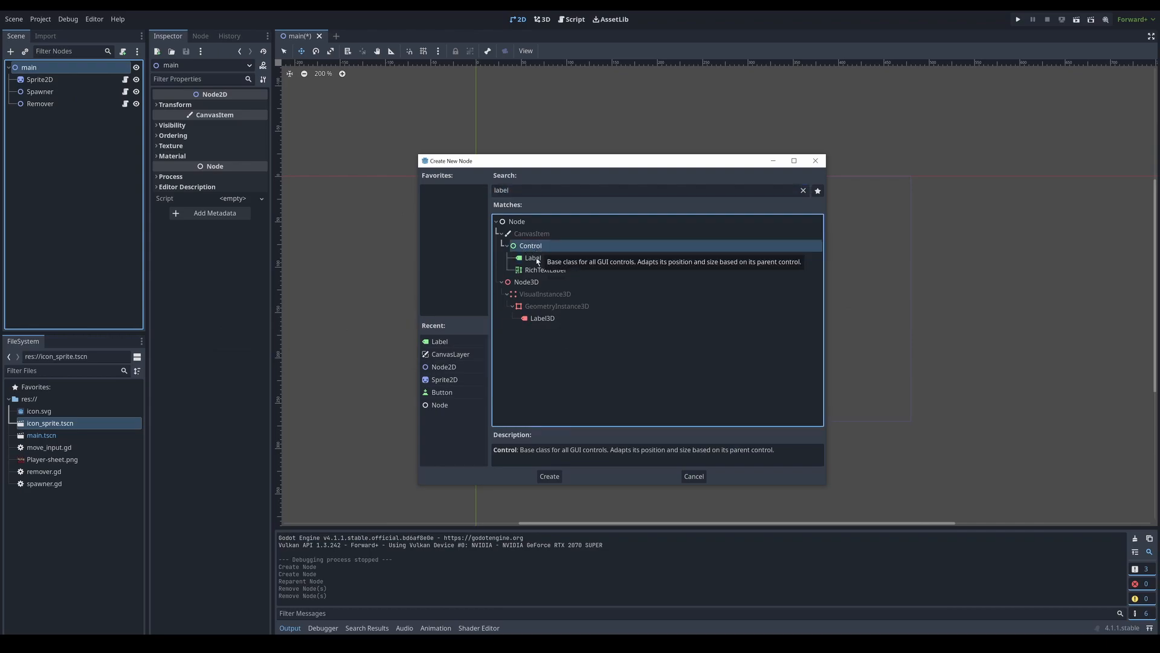
click(532, 258)
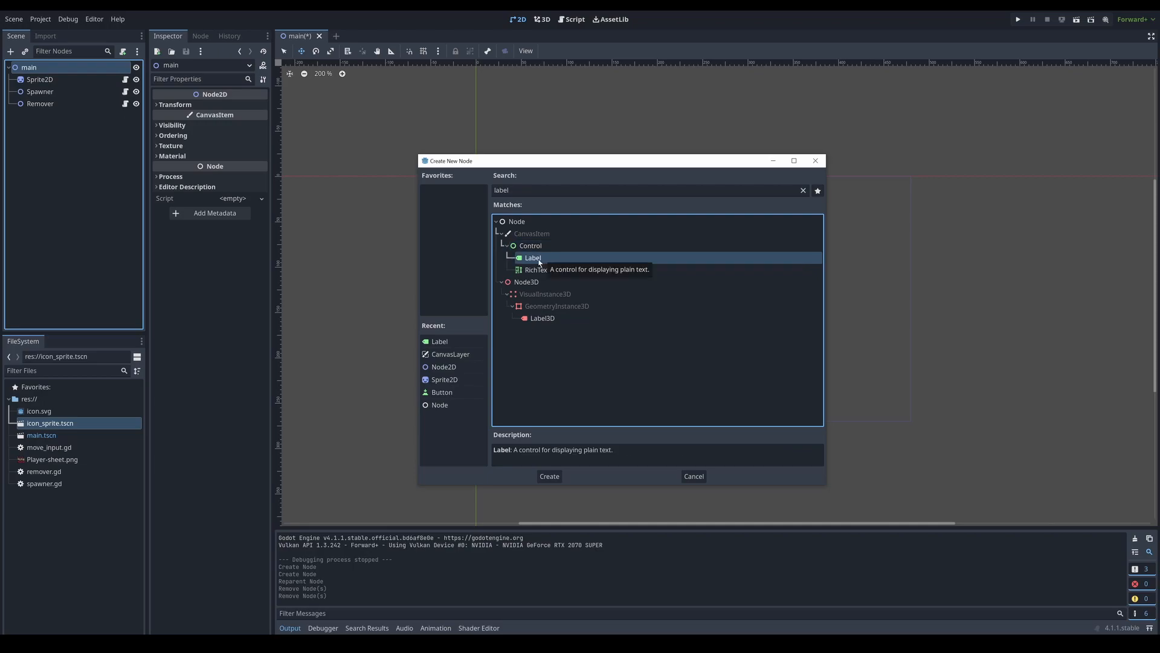
click(550, 475)
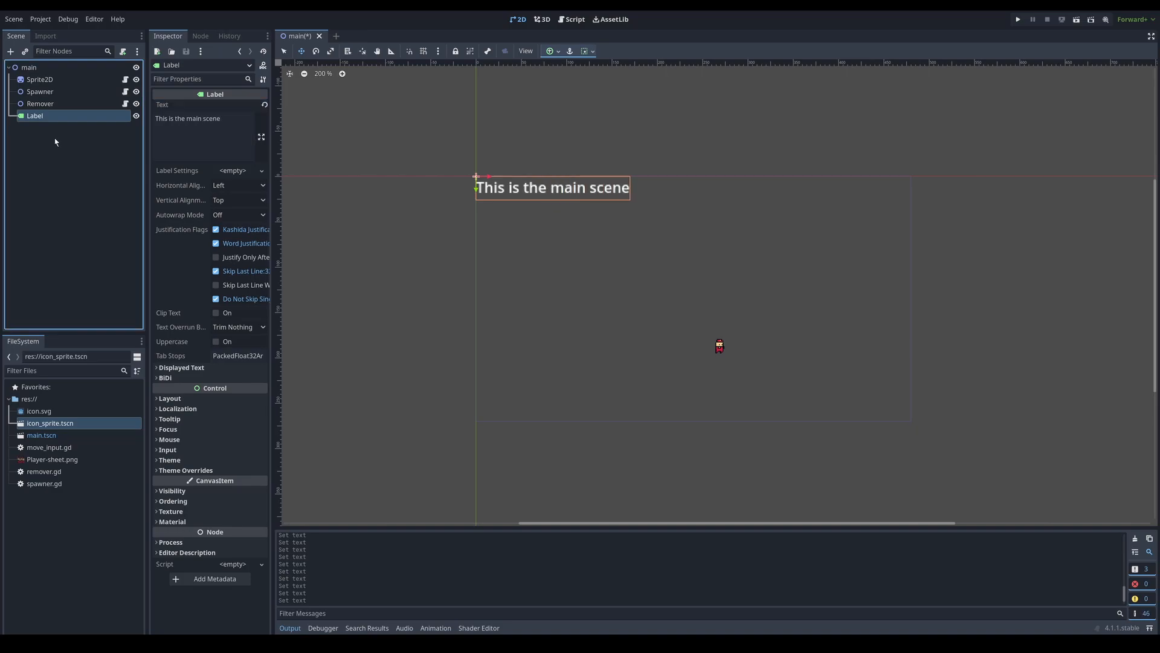
mouse_move(35, 116)
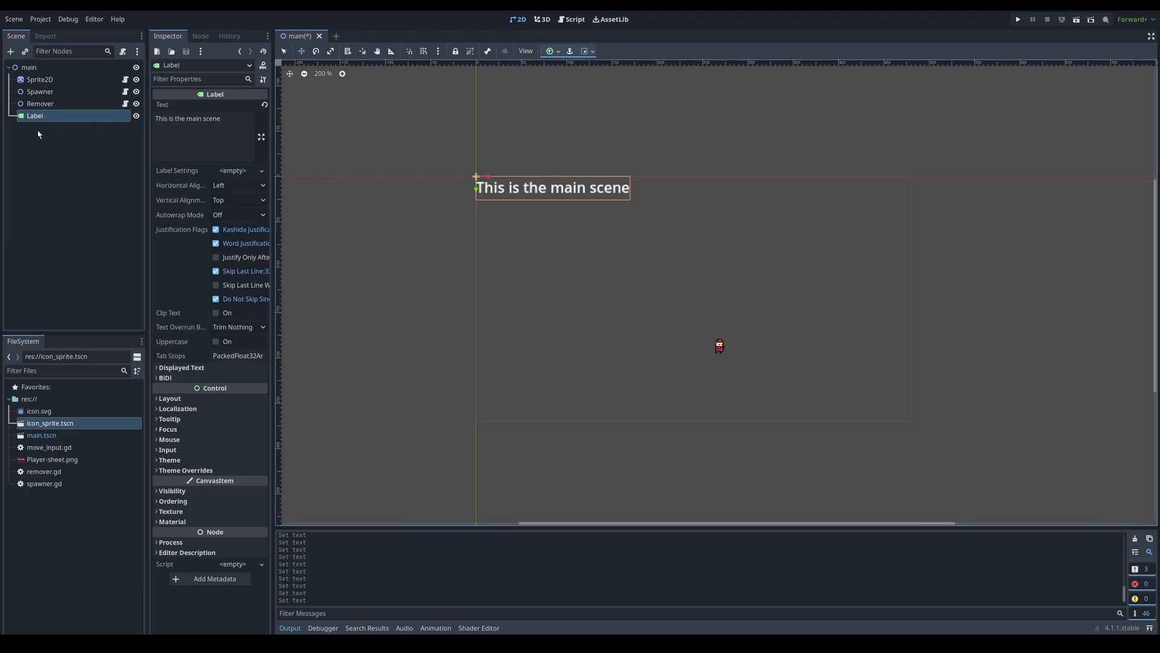
mouse_move(40, 80)
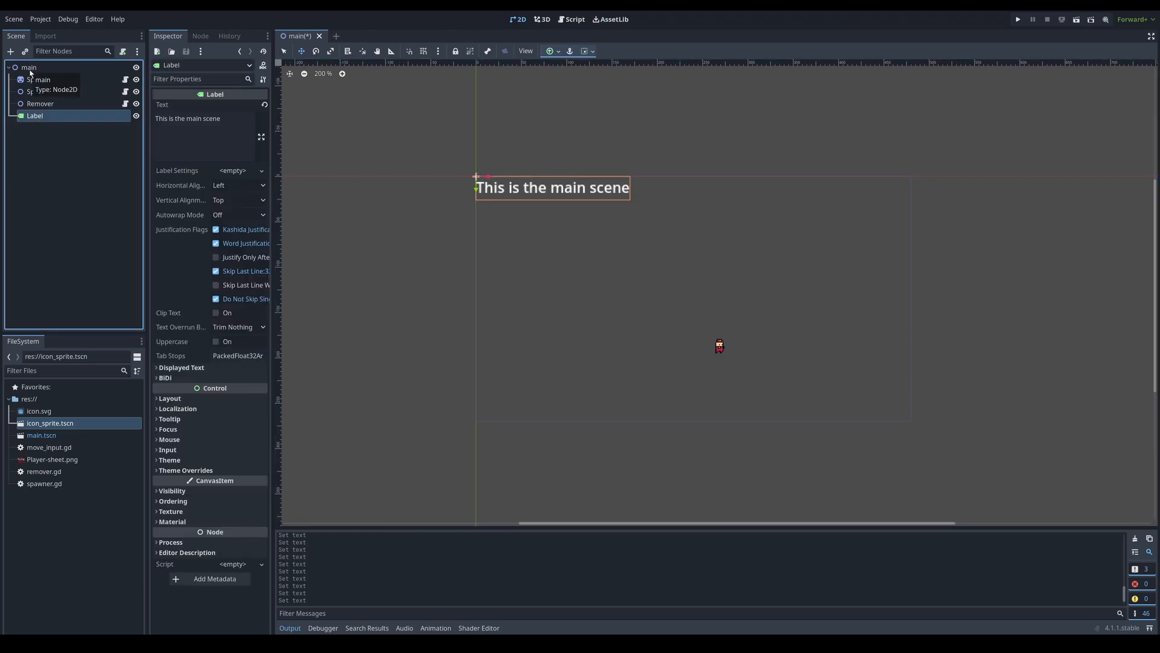
- Add a Camera2D child node under Sprite2D
right_click(40, 79)
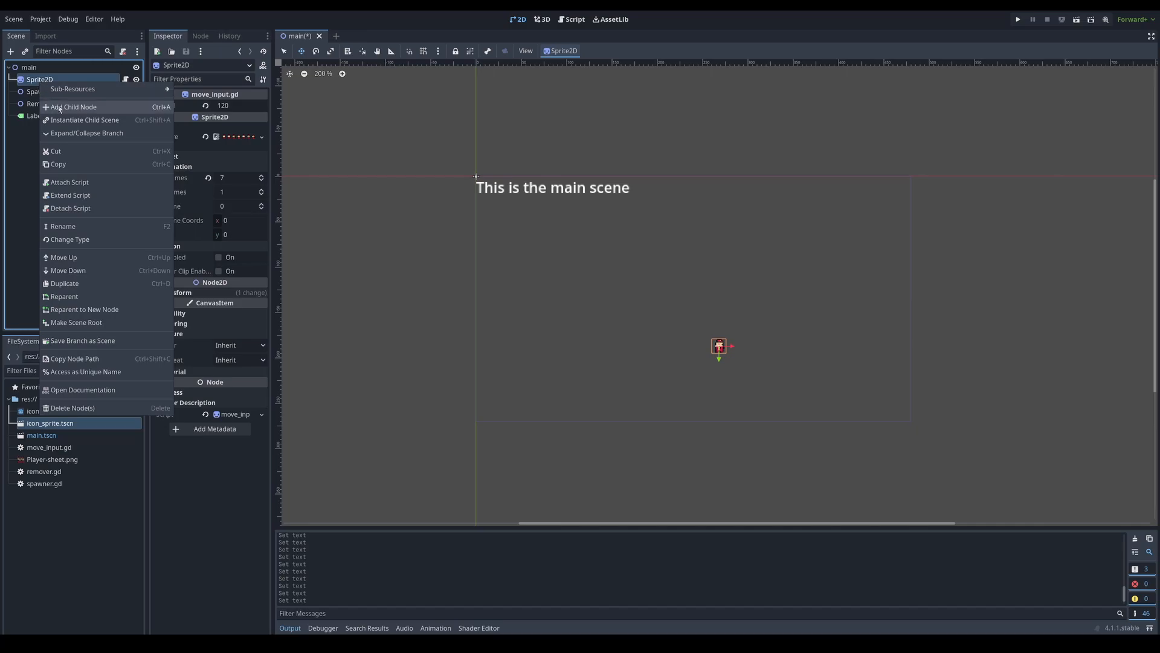
click(74, 106)
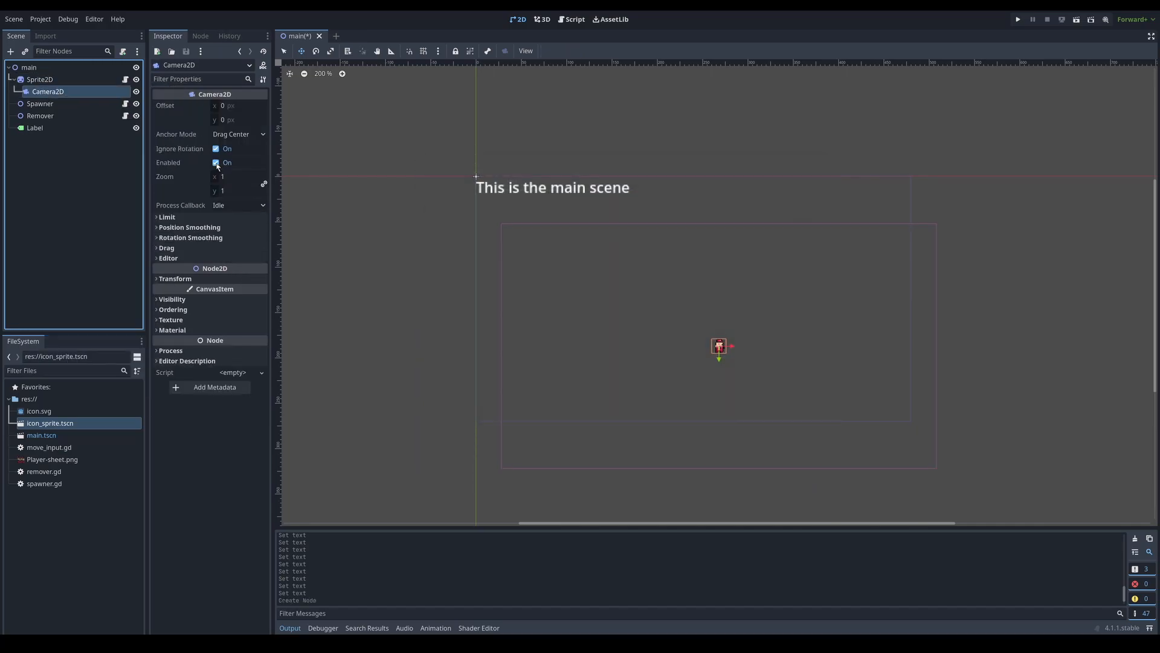
click(1017, 20)
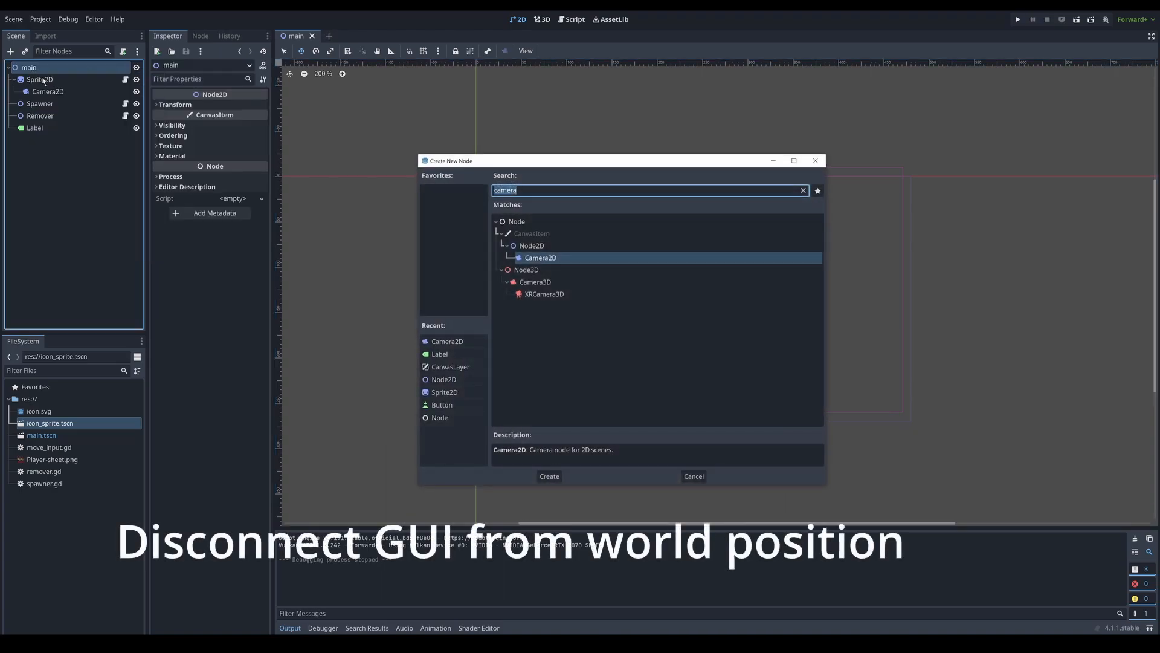
- Create a CanvasLayer, move the Label into it, and test-run the game
click(549, 475)
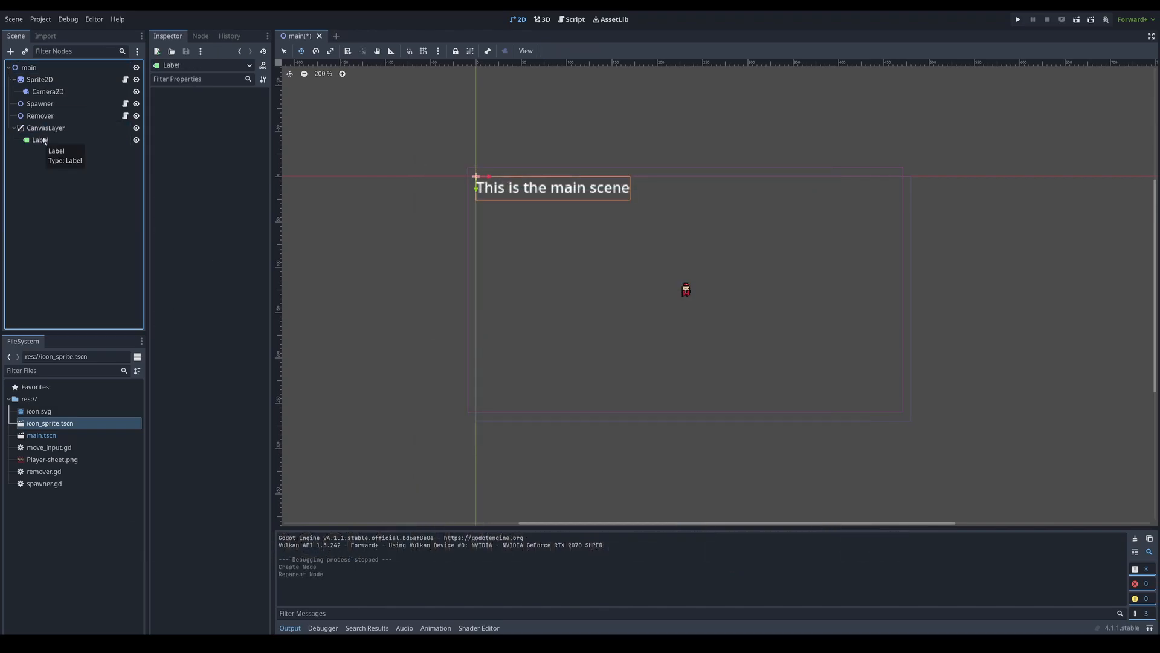
click(40, 139)
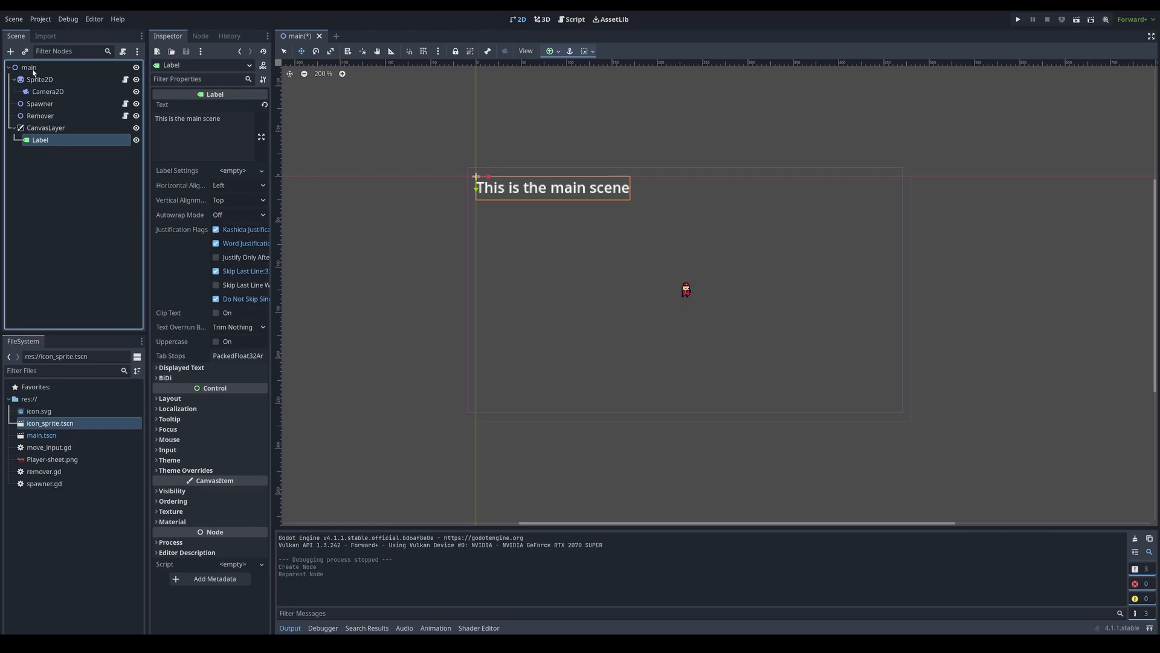
click(1017, 19)
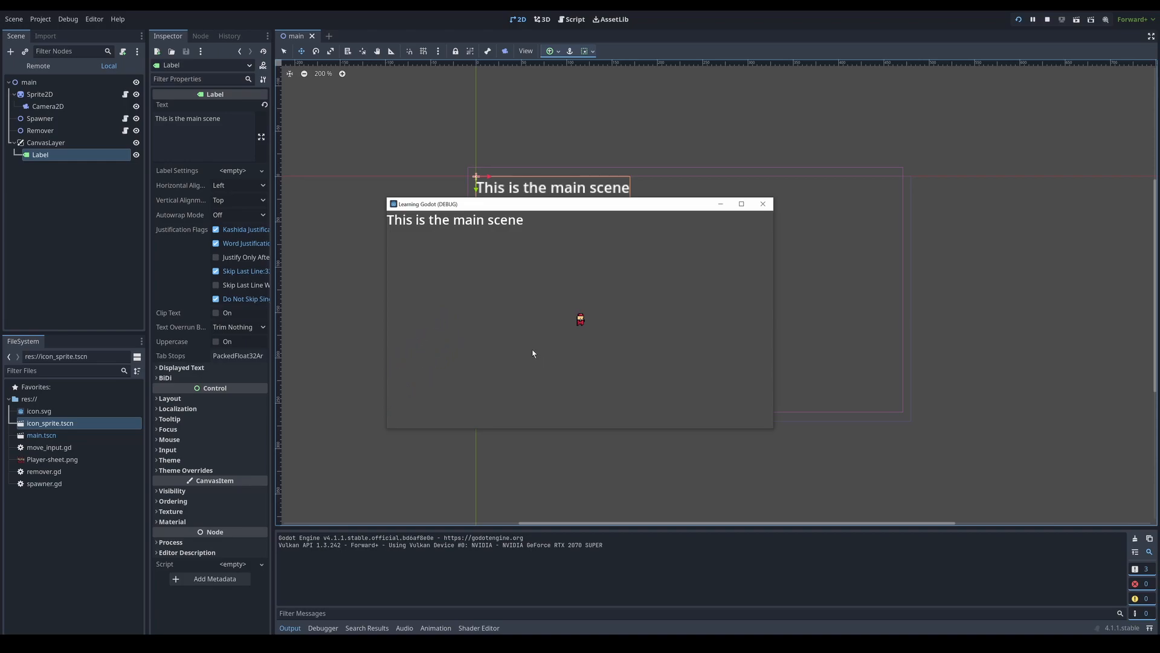
right_click(46, 127)
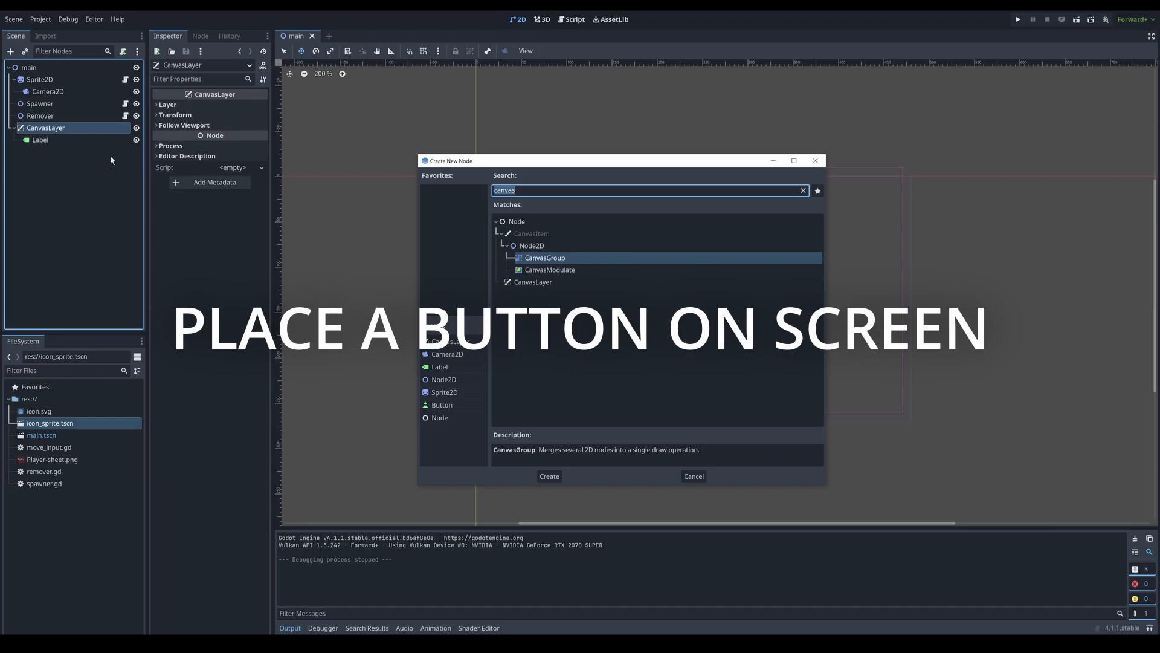
- Search 'but' and create a Button node under the CanvasLayer
text(but)
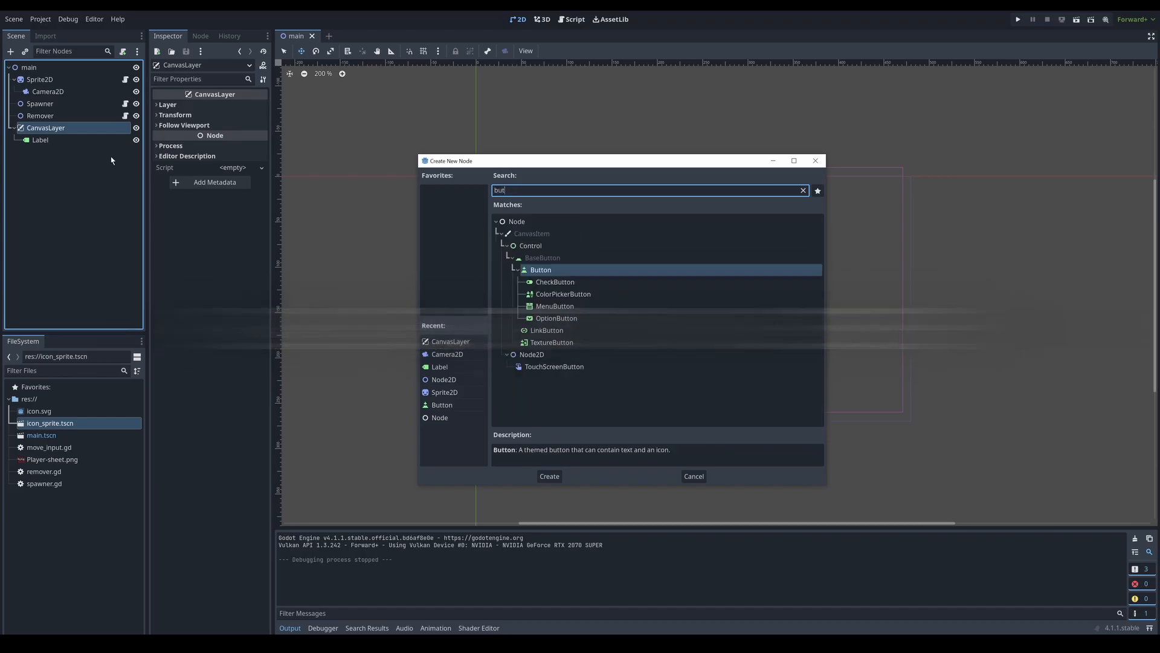
click(550, 476)
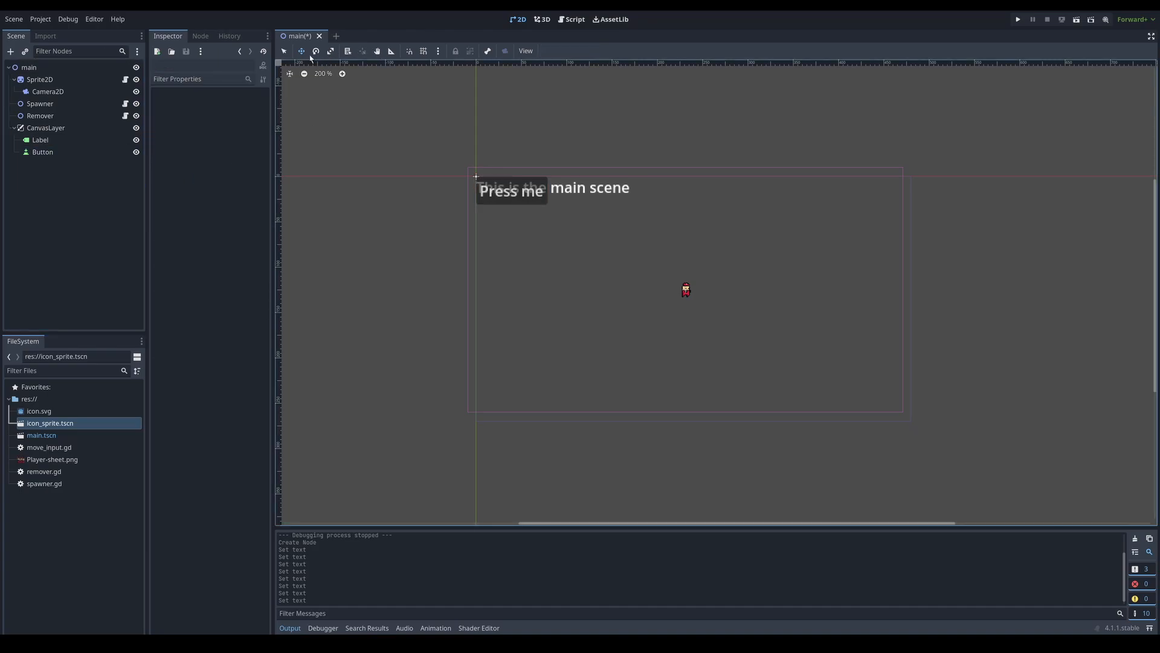
mouse_move(501, 201)
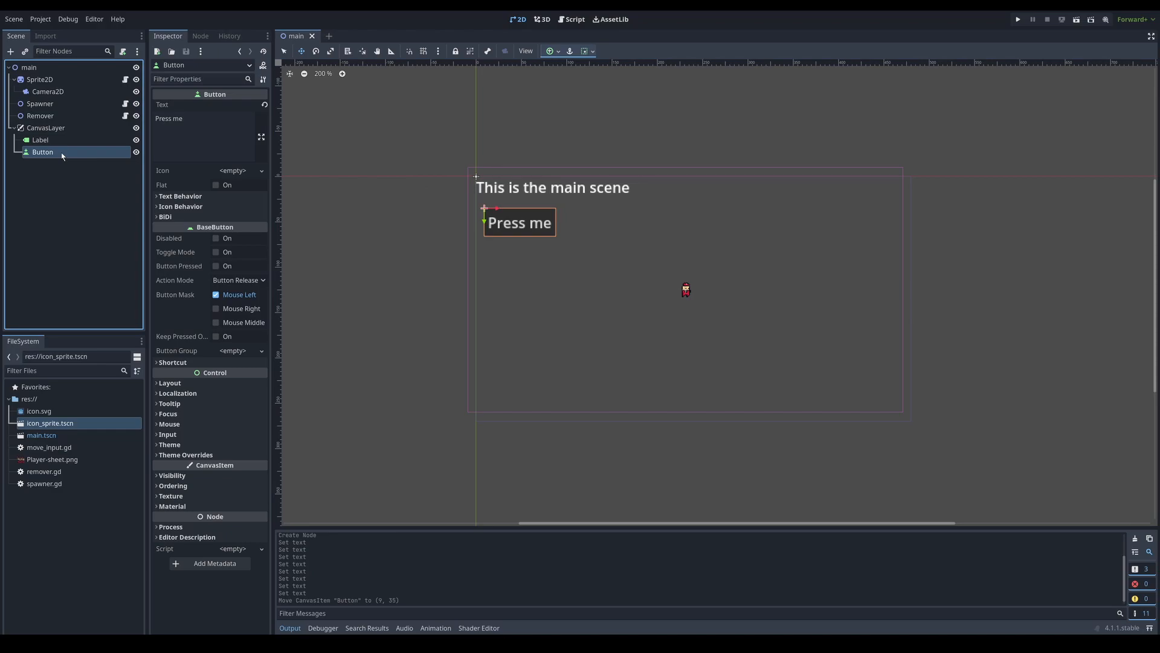
mouse_move(122, 51)
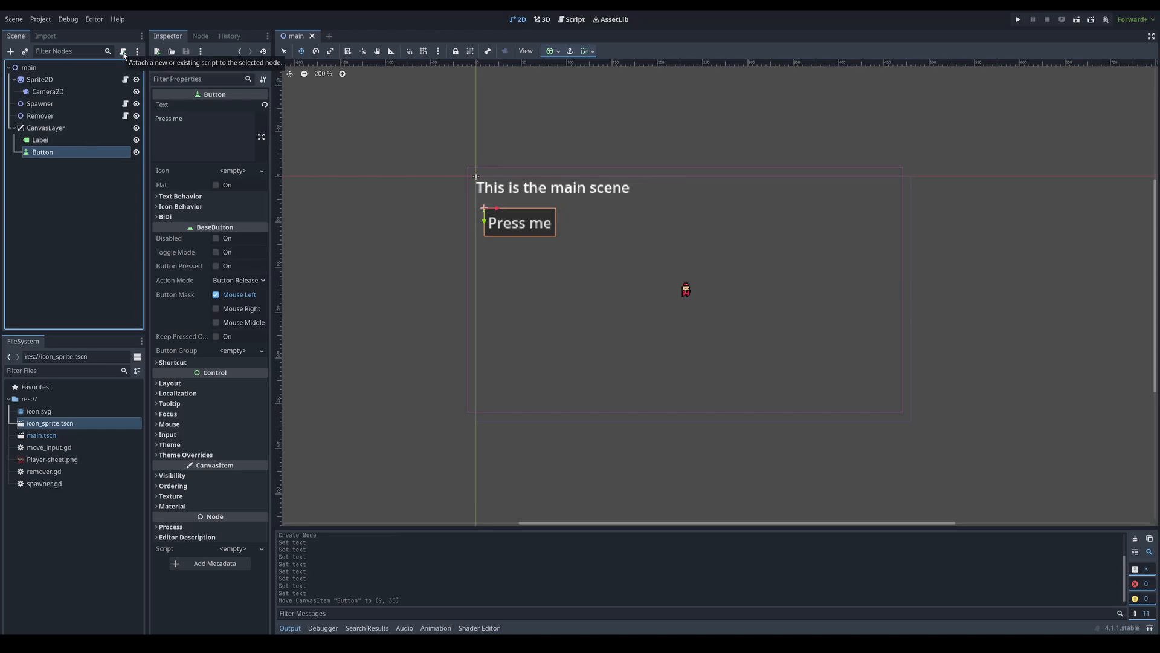
- Attach a new Button.gd script using the empty template to the Button
click(124, 51)
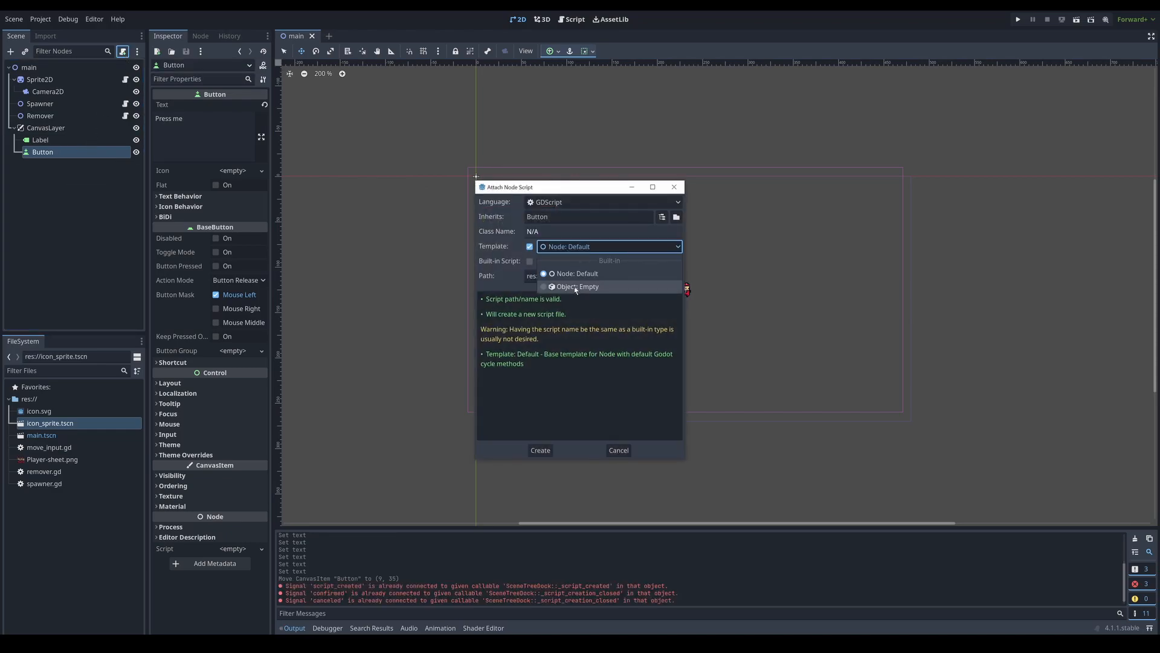
click(540, 450)
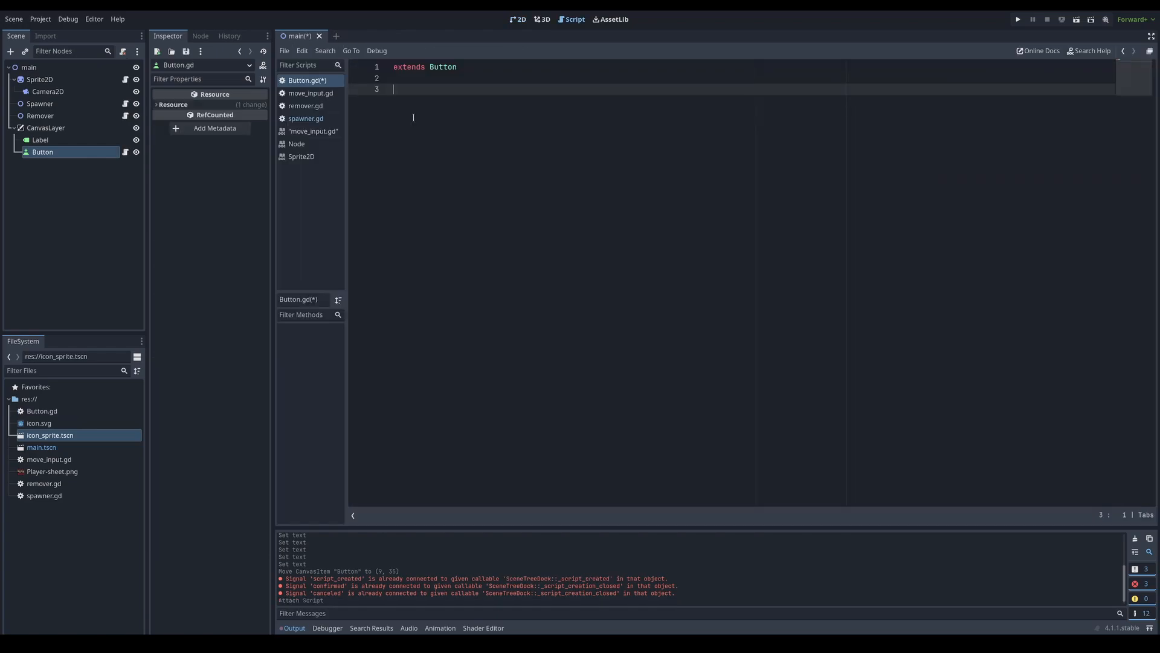
- Add func _pressed()->void: to Button.gd, press the button three times in-game, then stop
text(func _pressed()->void:)
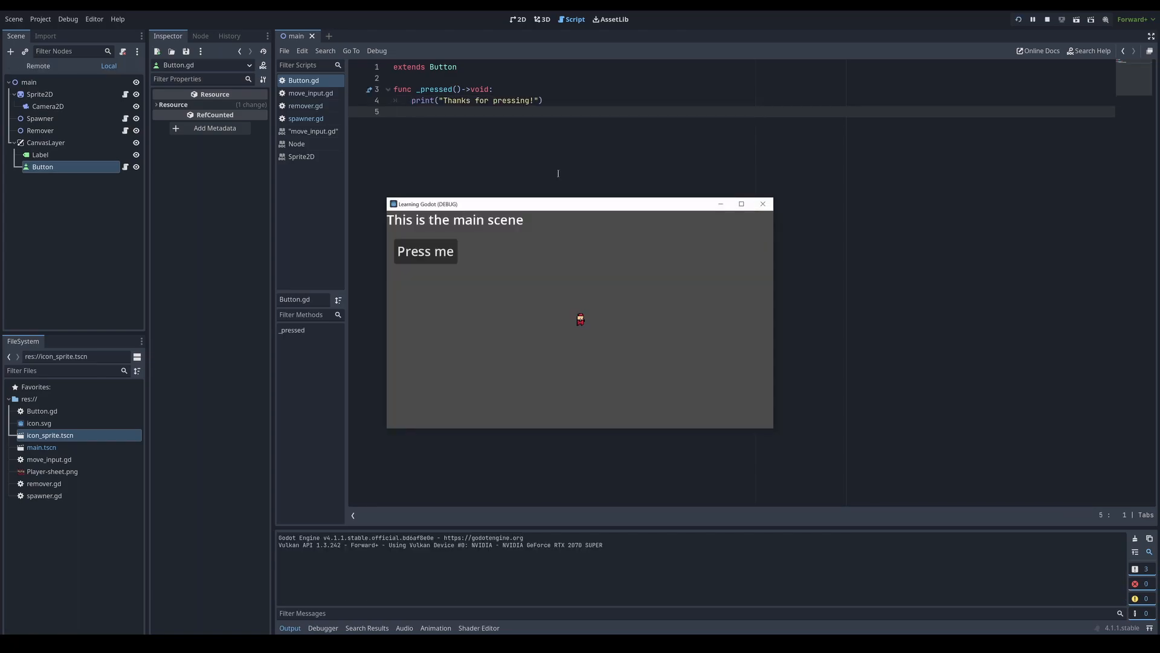
click(426, 251)
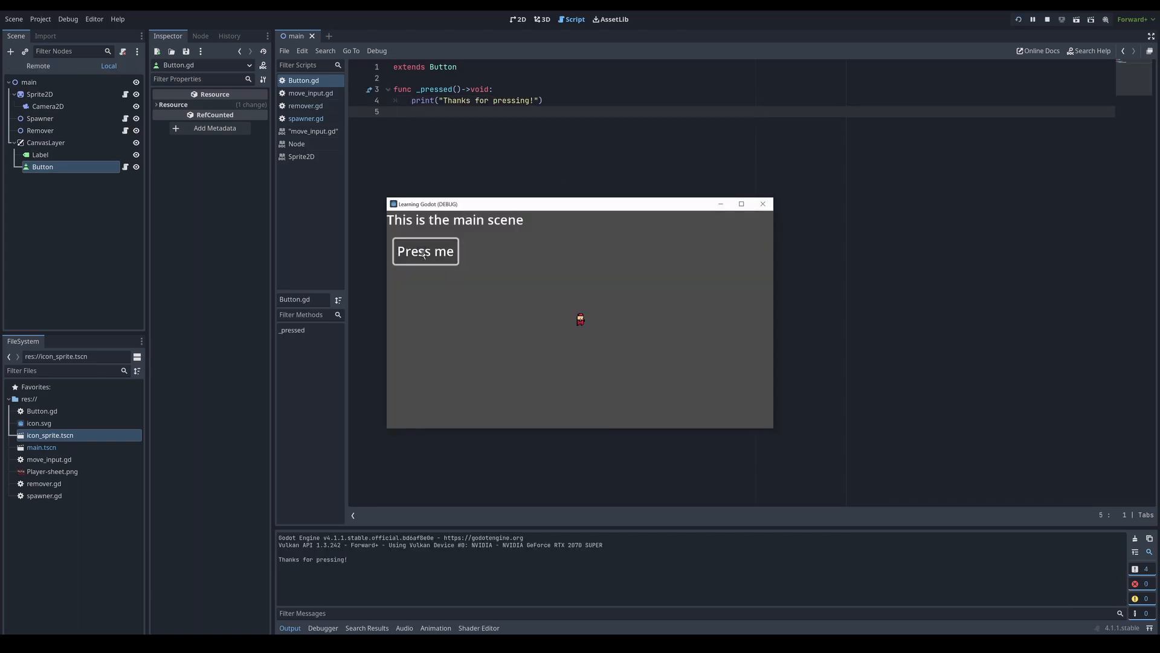
click(425, 251)
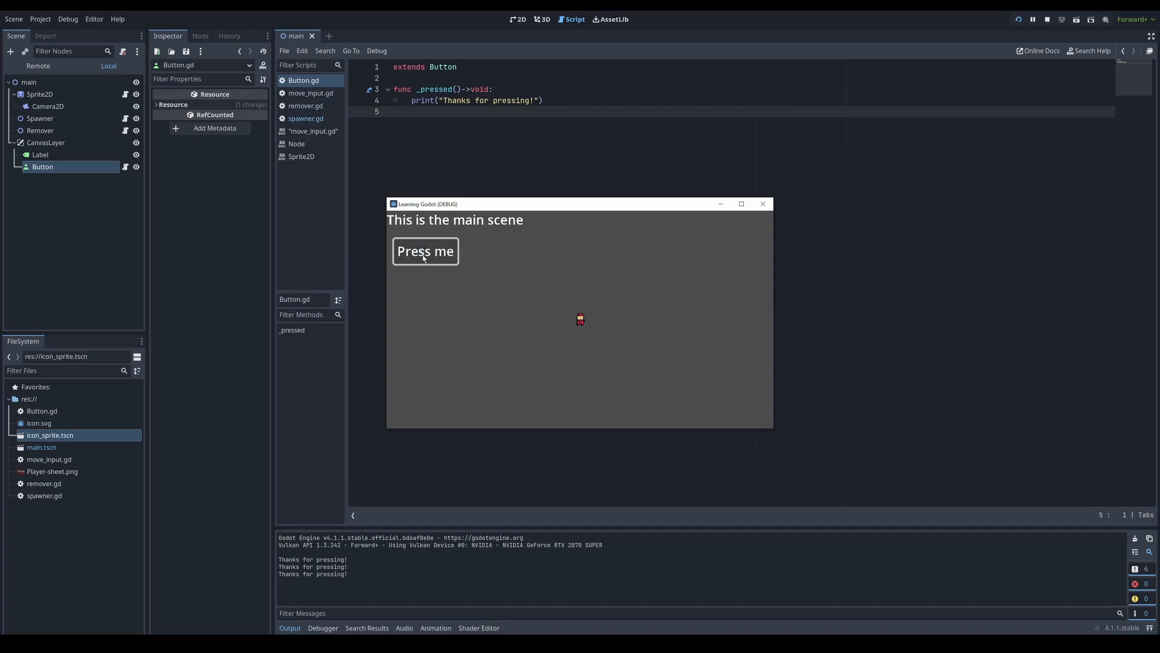
click(426, 250)
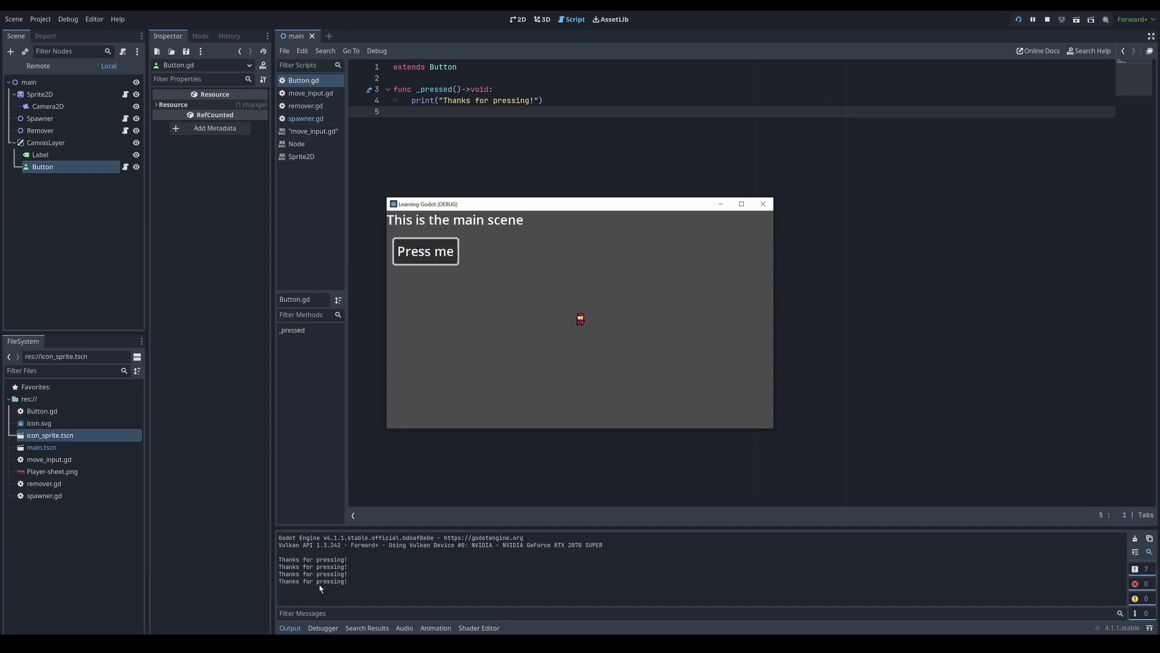
click(1046, 19)
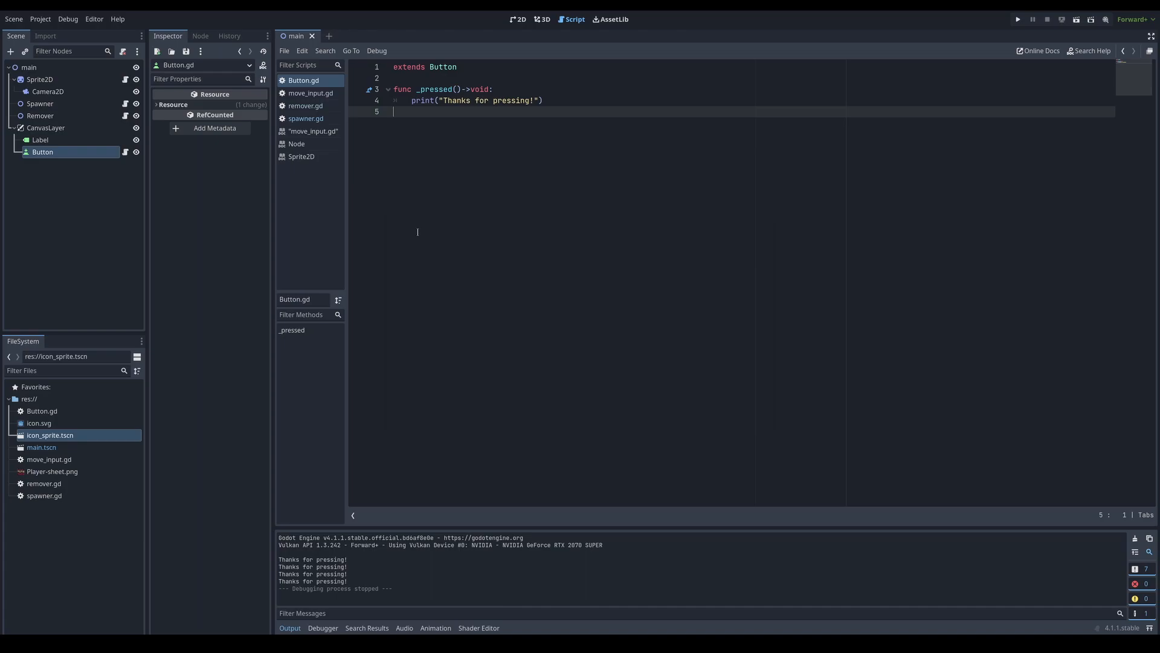
click(518, 20)
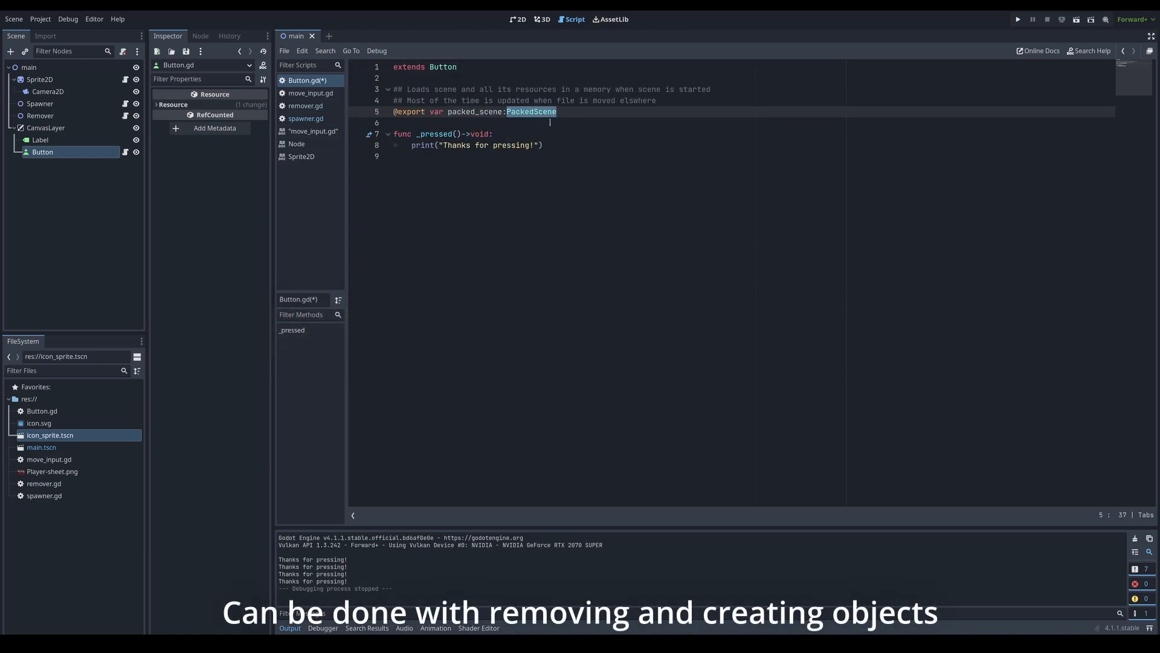
text(## Holds only file path)
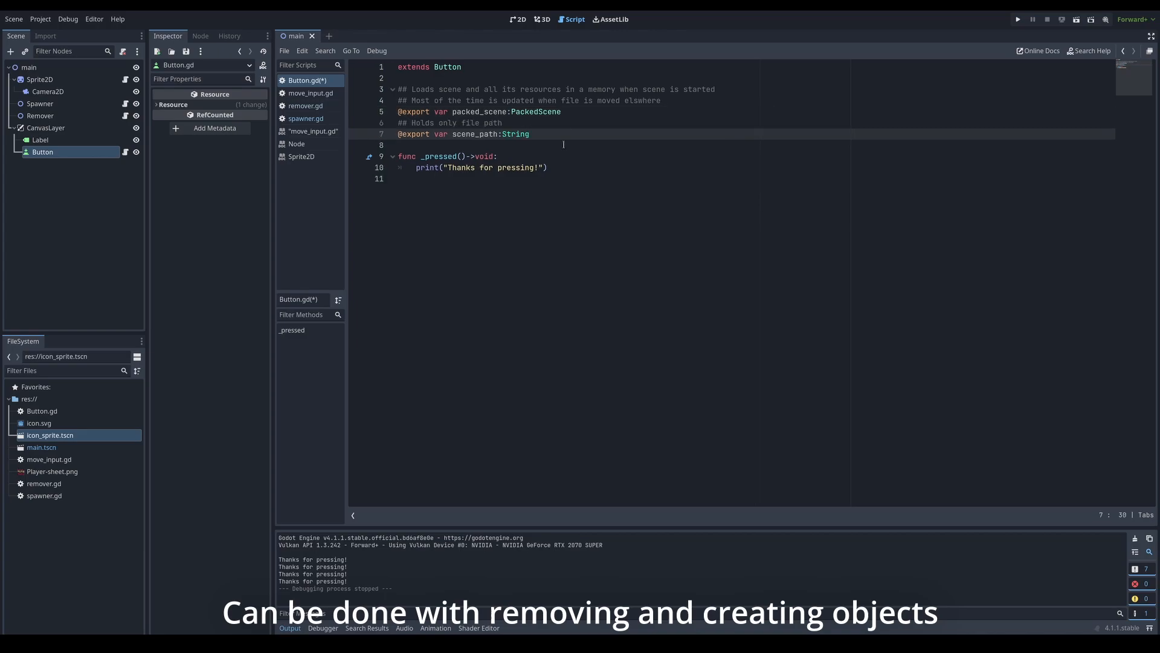
key(ctrl+s)
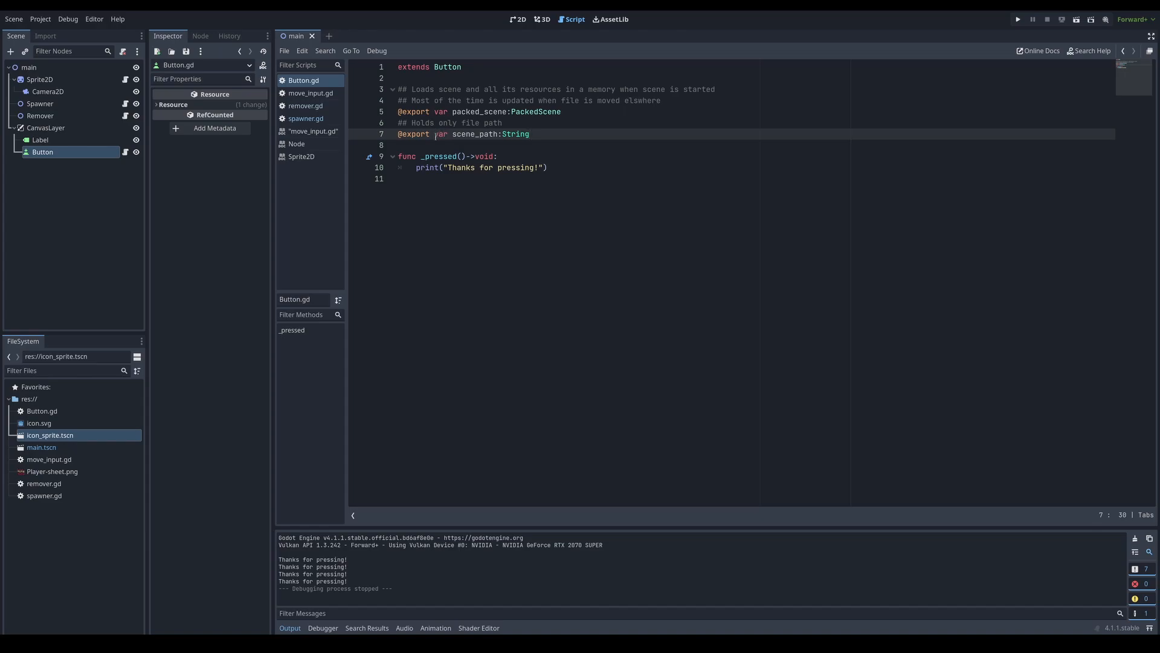
text(if packed_scene != null:)
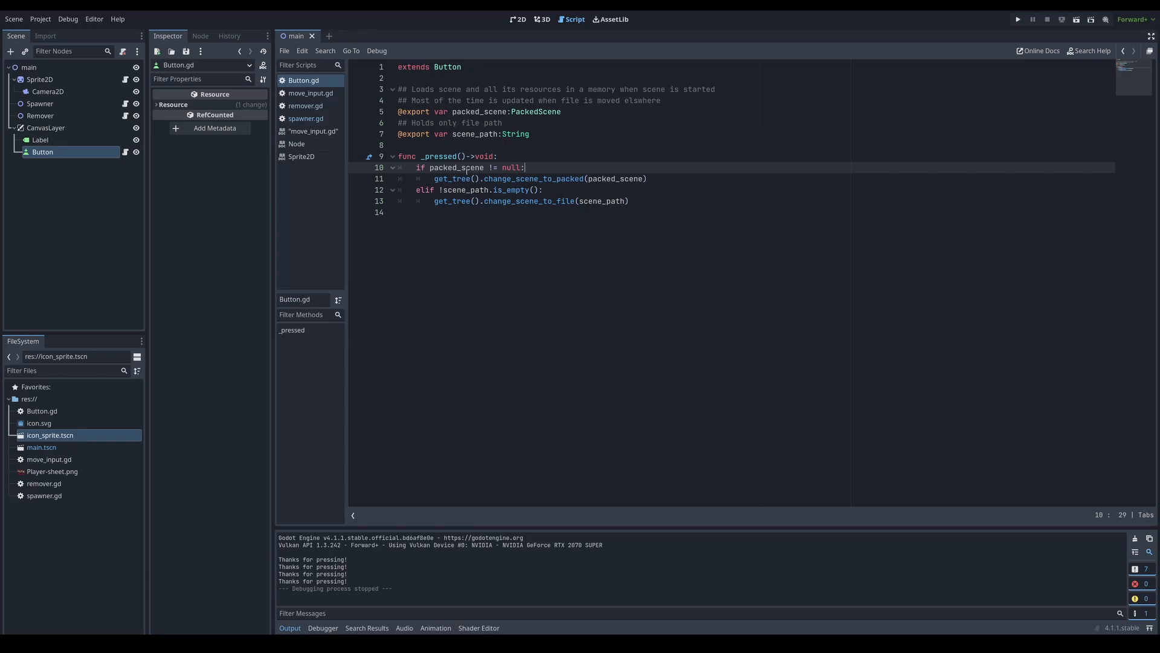
double_click(455, 167)
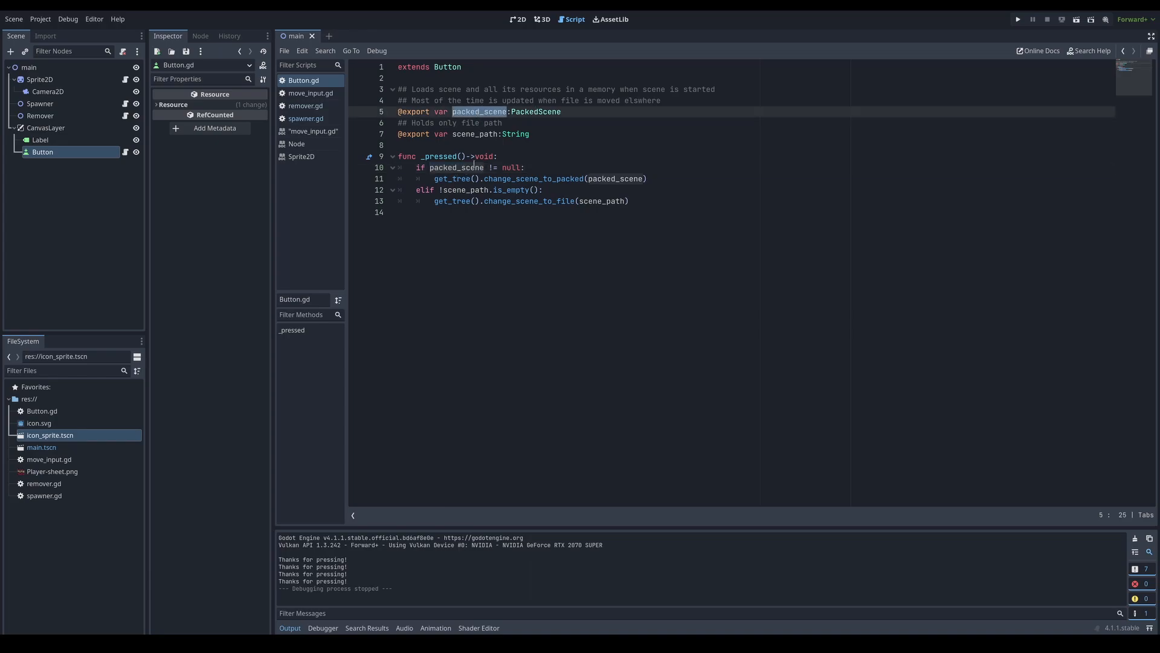
click(451, 179)
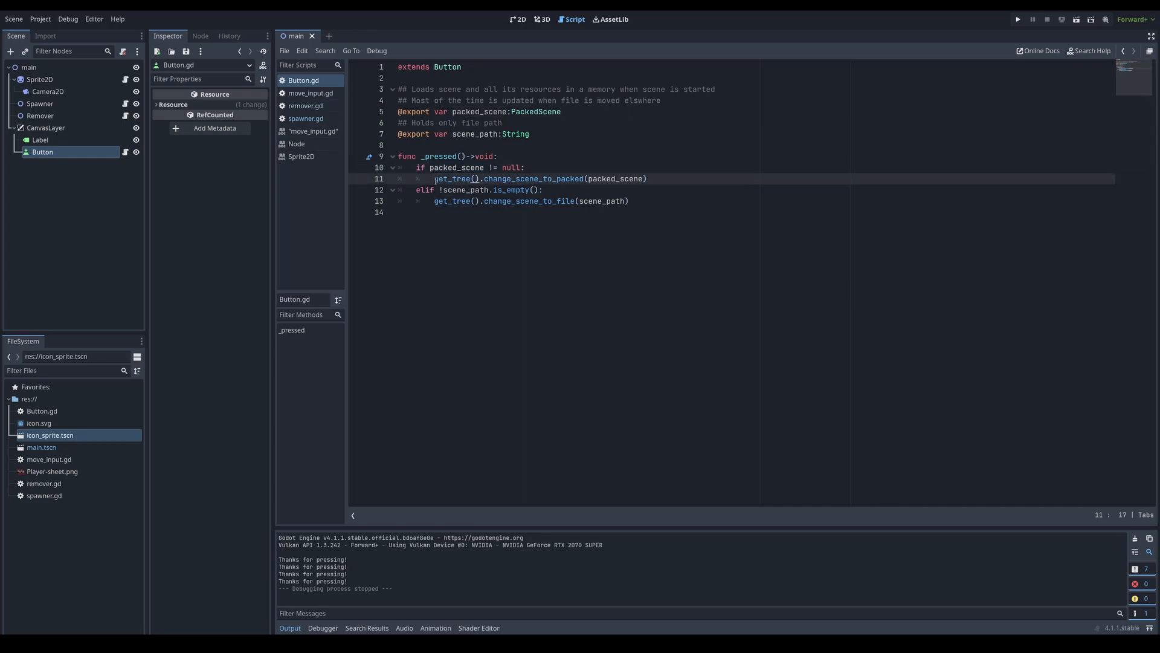
double_click(457, 178)
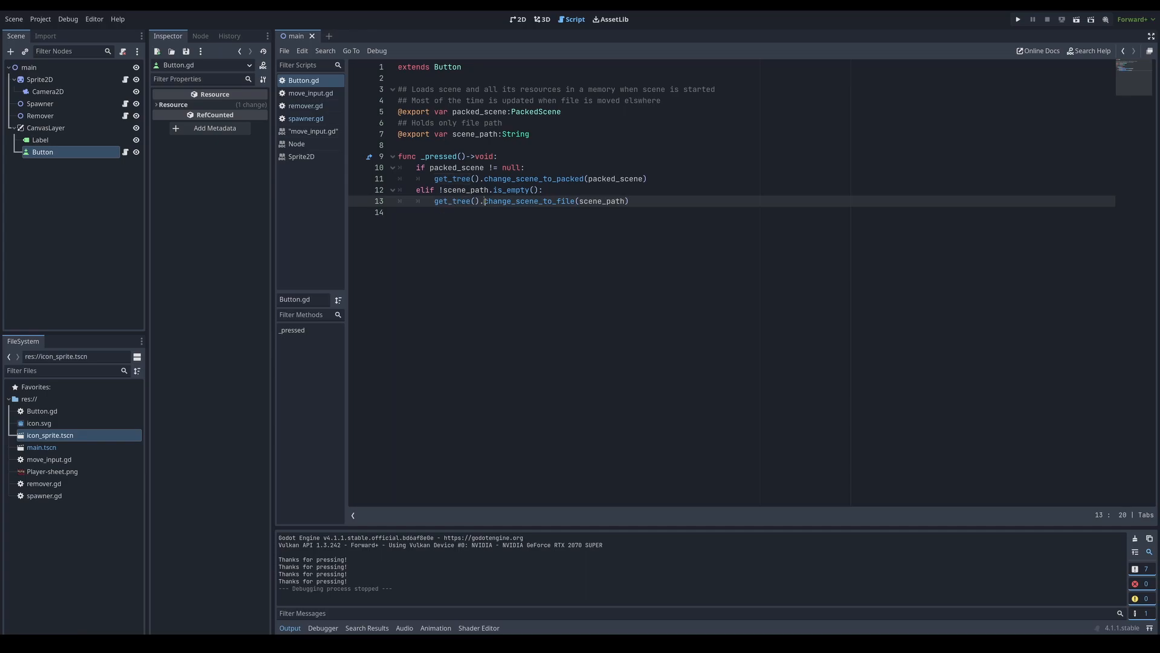
double_click(527, 200)
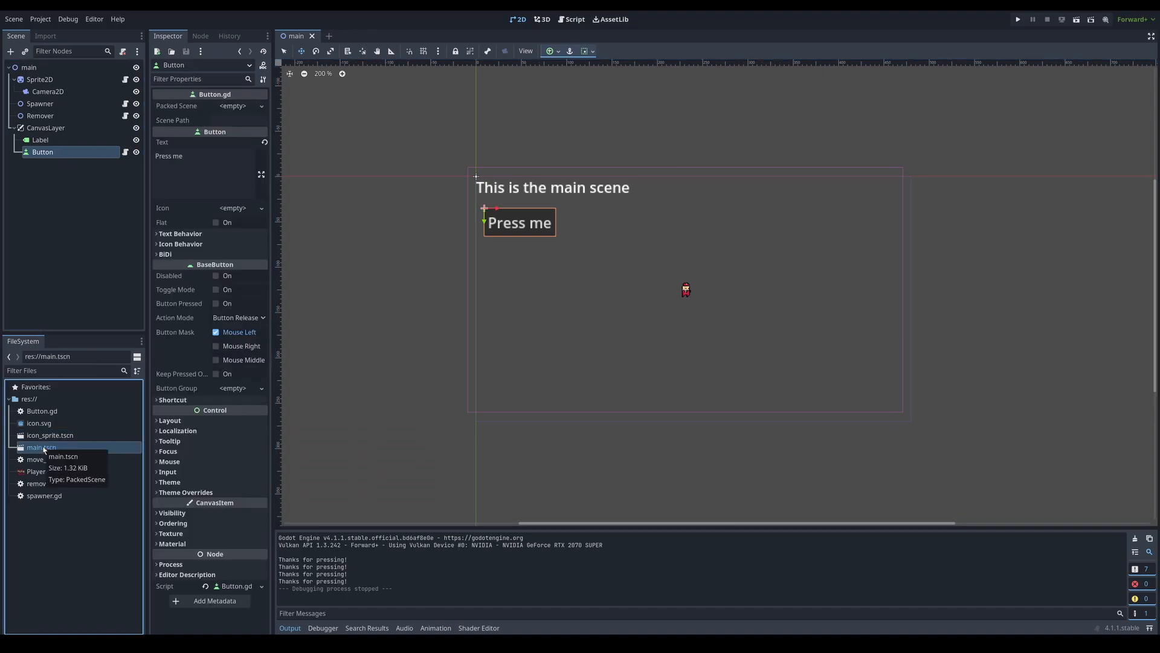
mouse_move(33, 483)
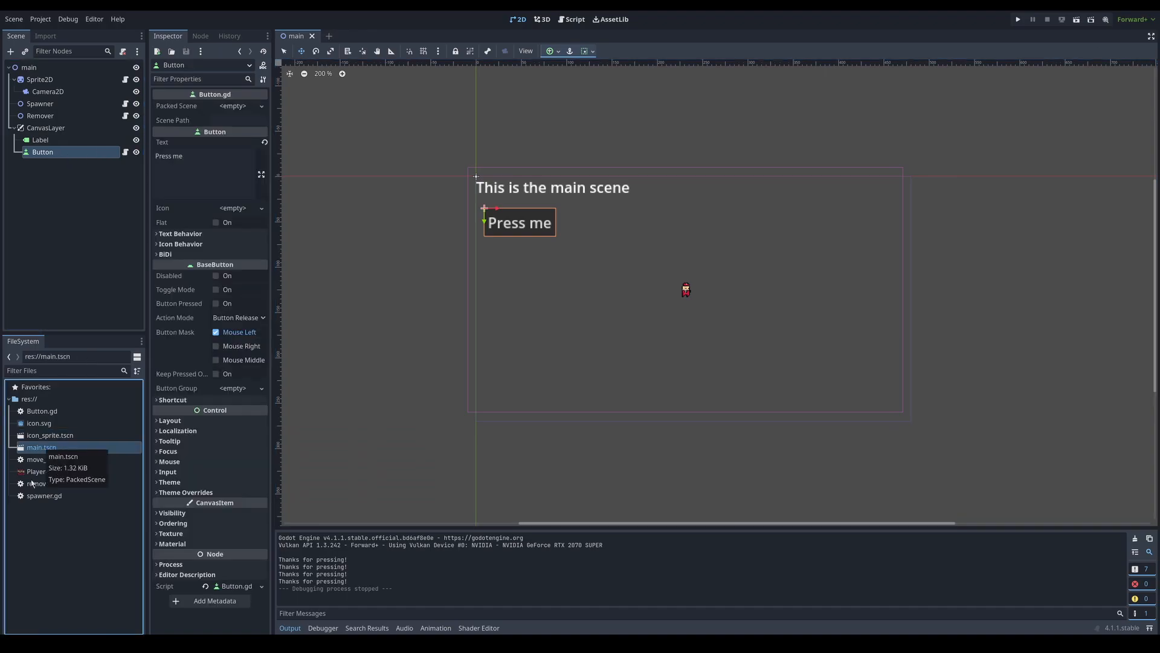
- Duplicate main.tscn in the FileSystem as main_alt.tscn
right_click(41, 447)
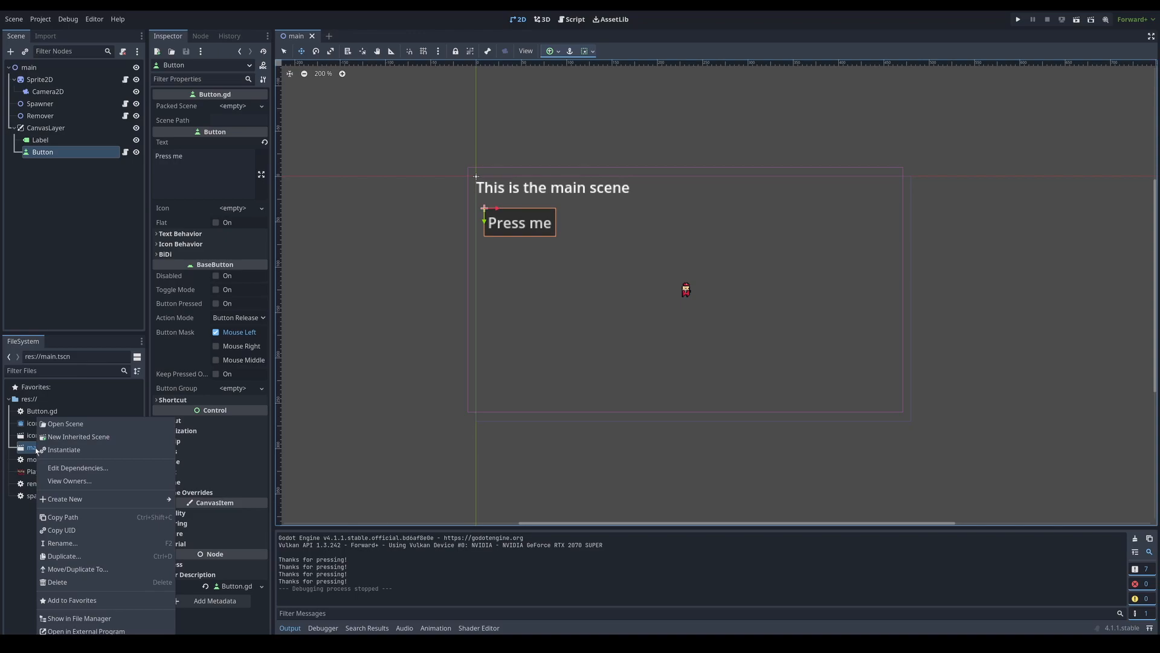
click(64, 556)
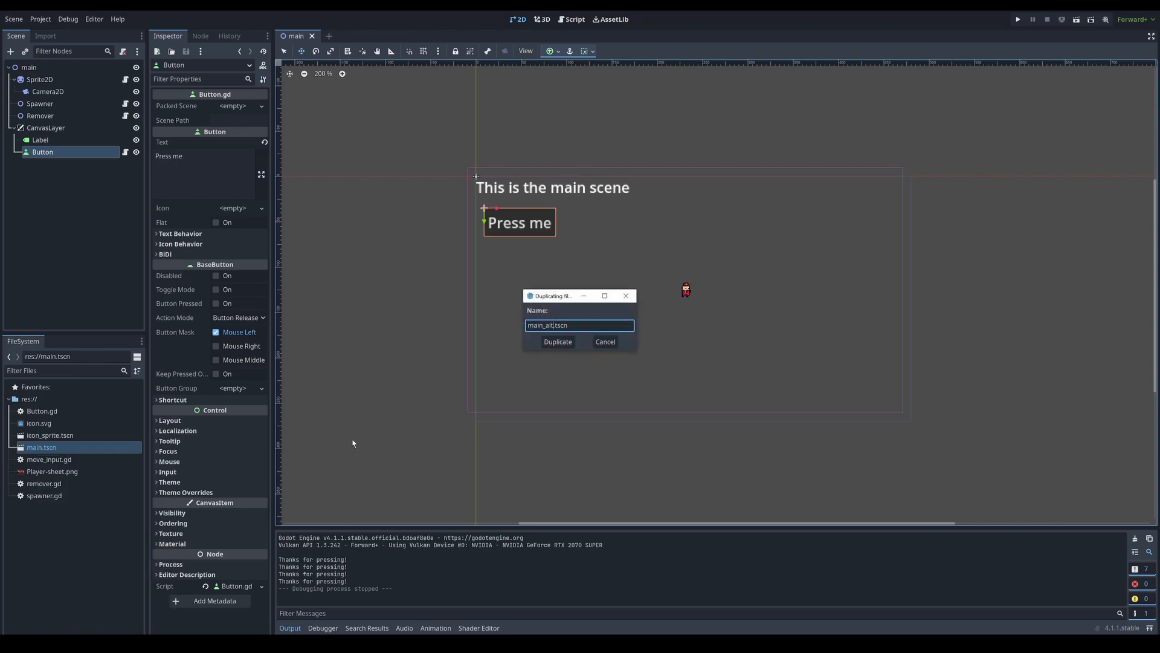
click(558, 341)
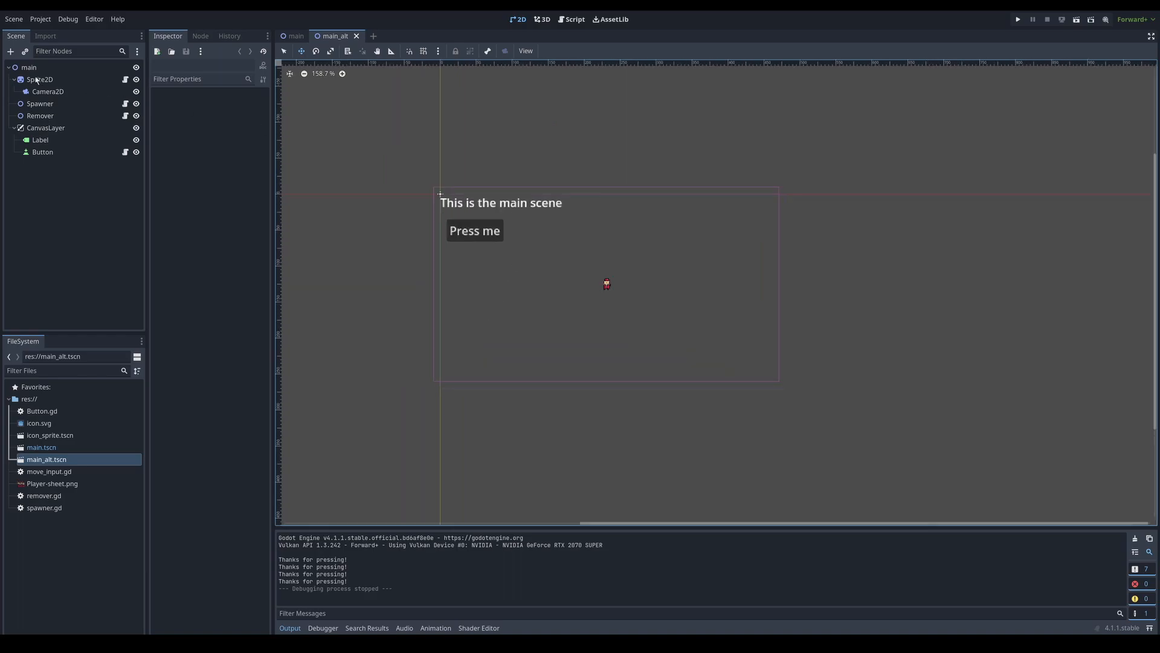
- Change main_alt's Label text to 'This is the alternative game scene'
click(39, 139)
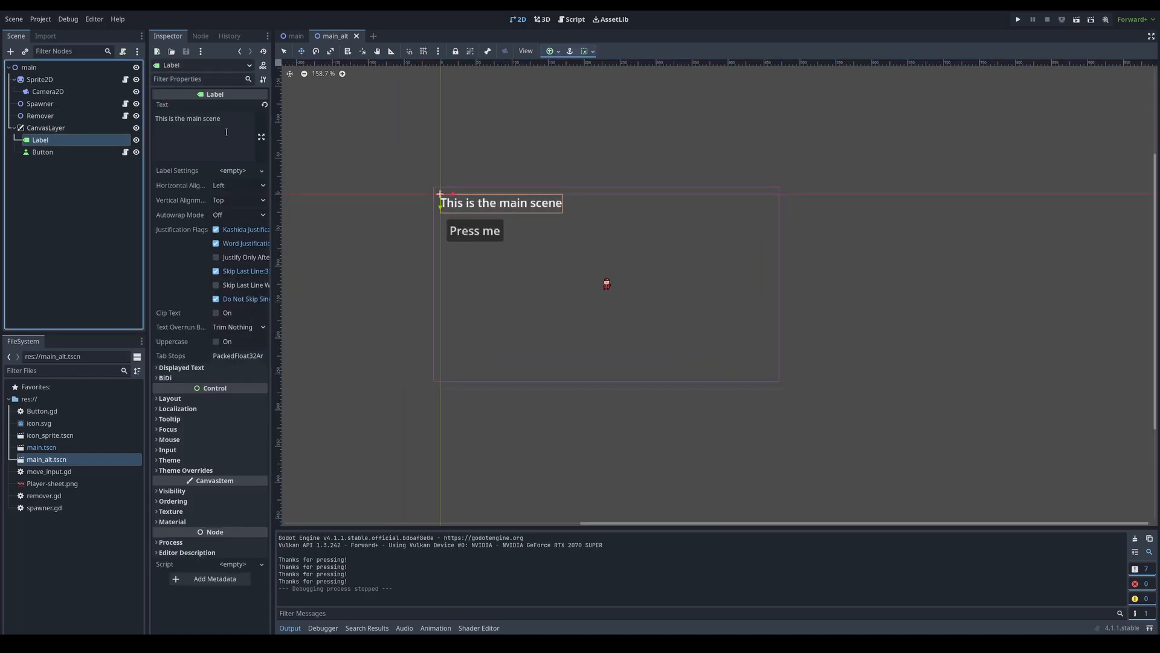
double_click(195, 119)
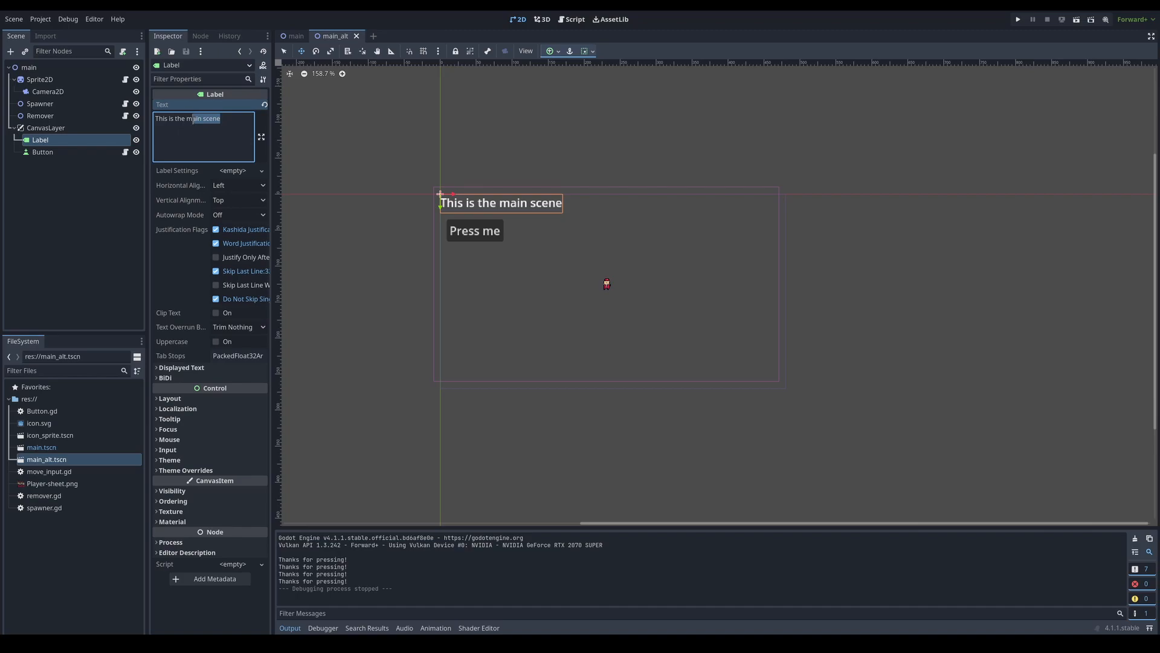
text(al)
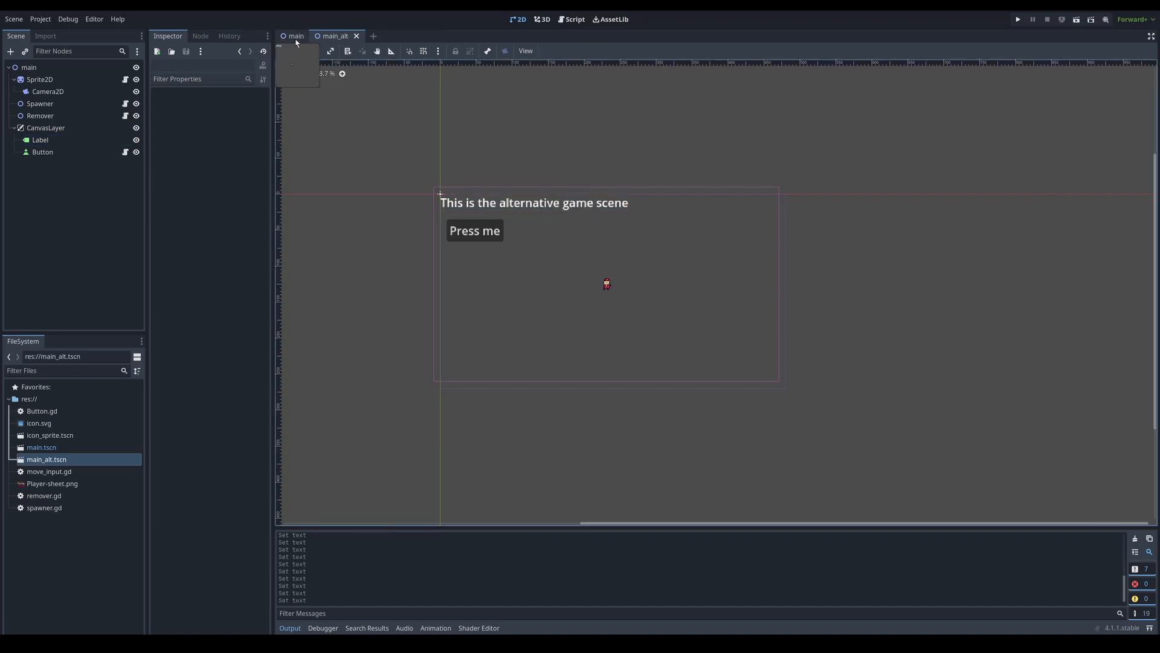
- Rename the main_alt scene's root node to main_alt
click(294, 36)
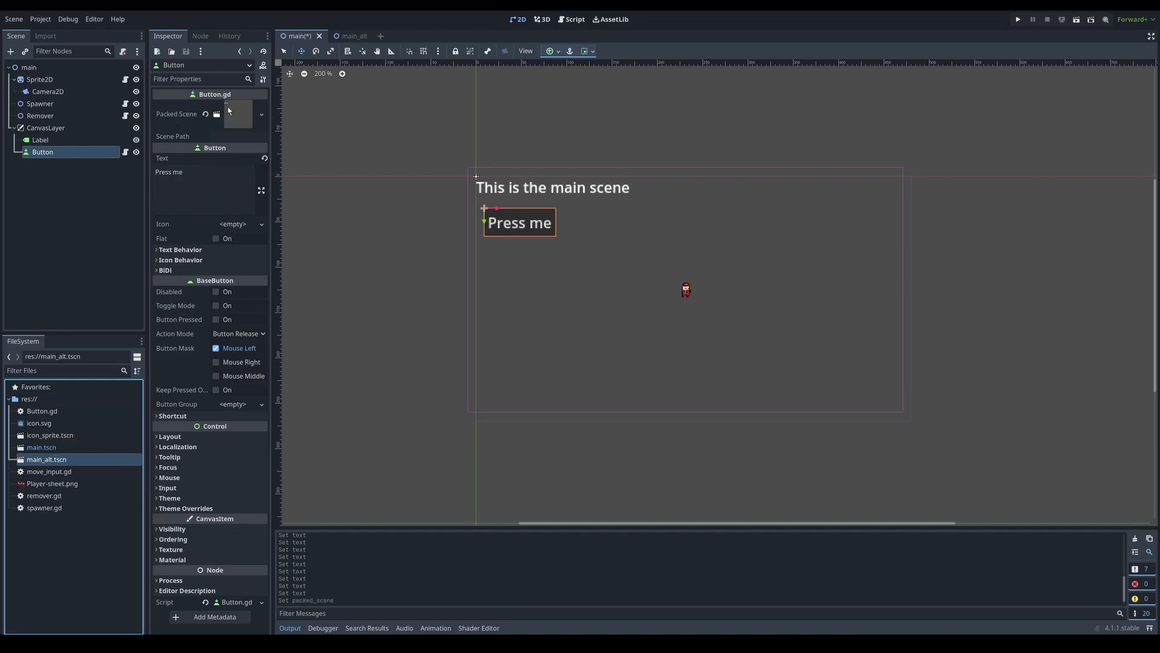
click(334, 36)
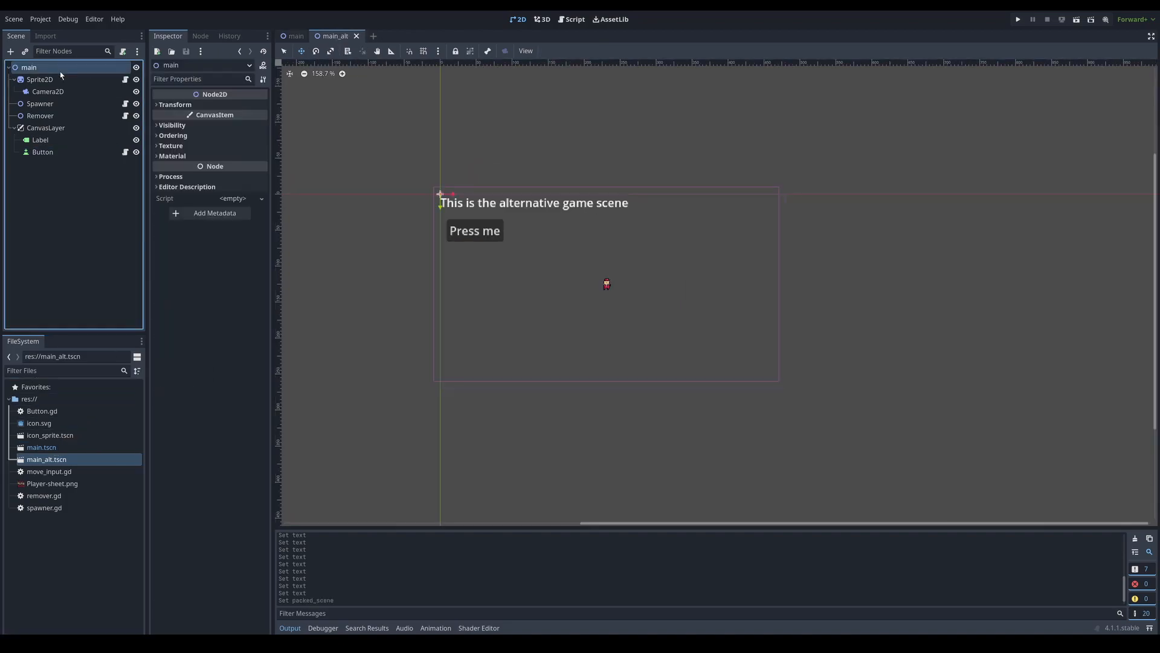
double_click(29, 67)
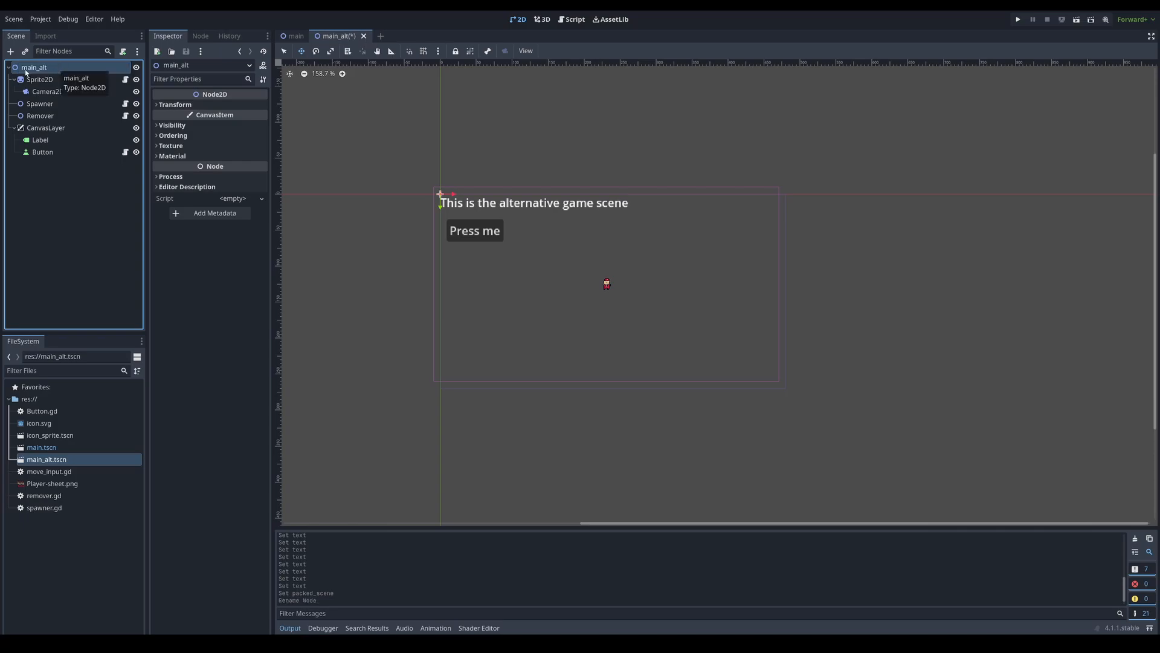
- Set main_alt's Button Scene Path to res://main.tscn
click(43, 152)
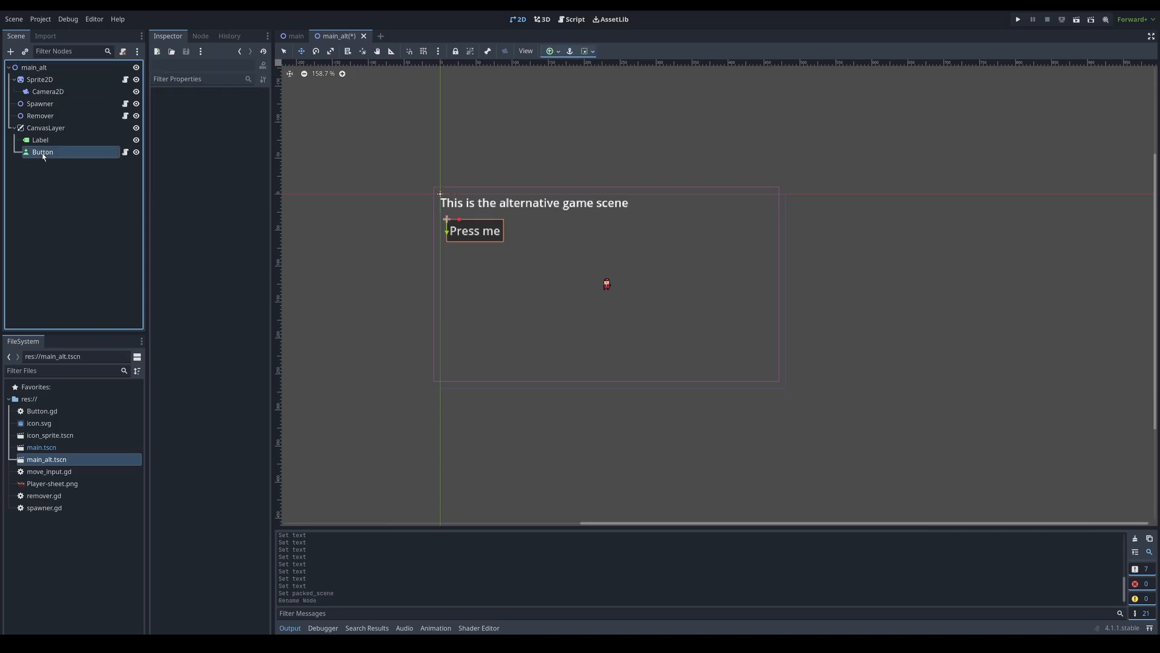
click(42, 152)
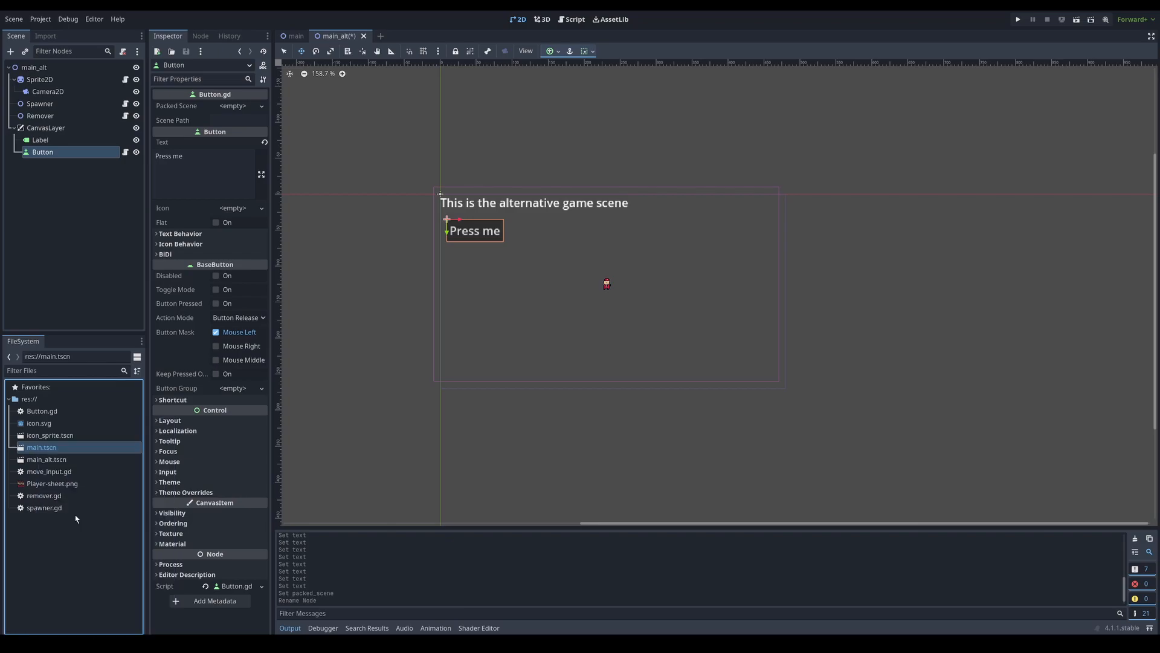
click(237, 120)
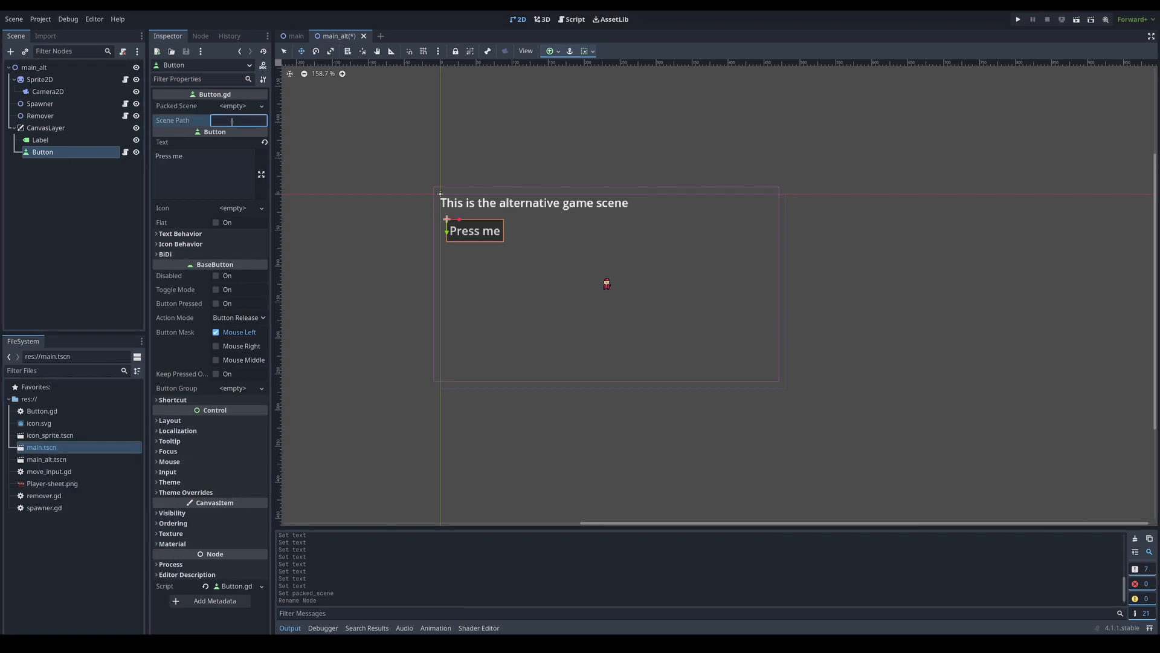
text(res://main.tscn)
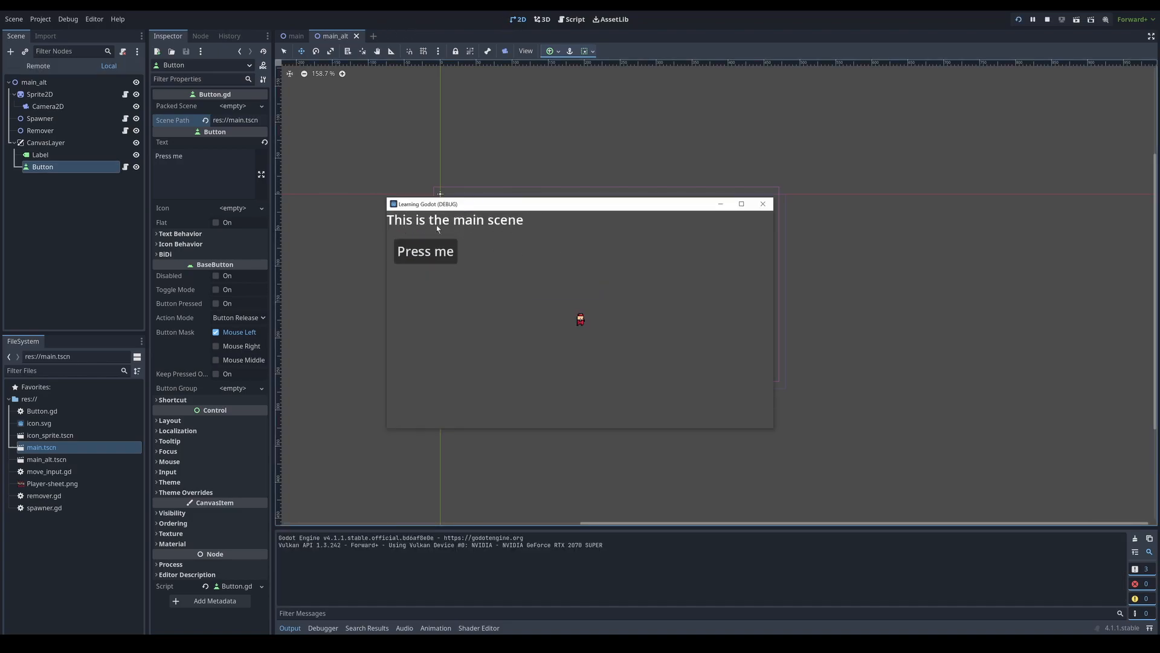
- Use the running game's Press me button to switch to the alternative scene and back
click(426, 250)
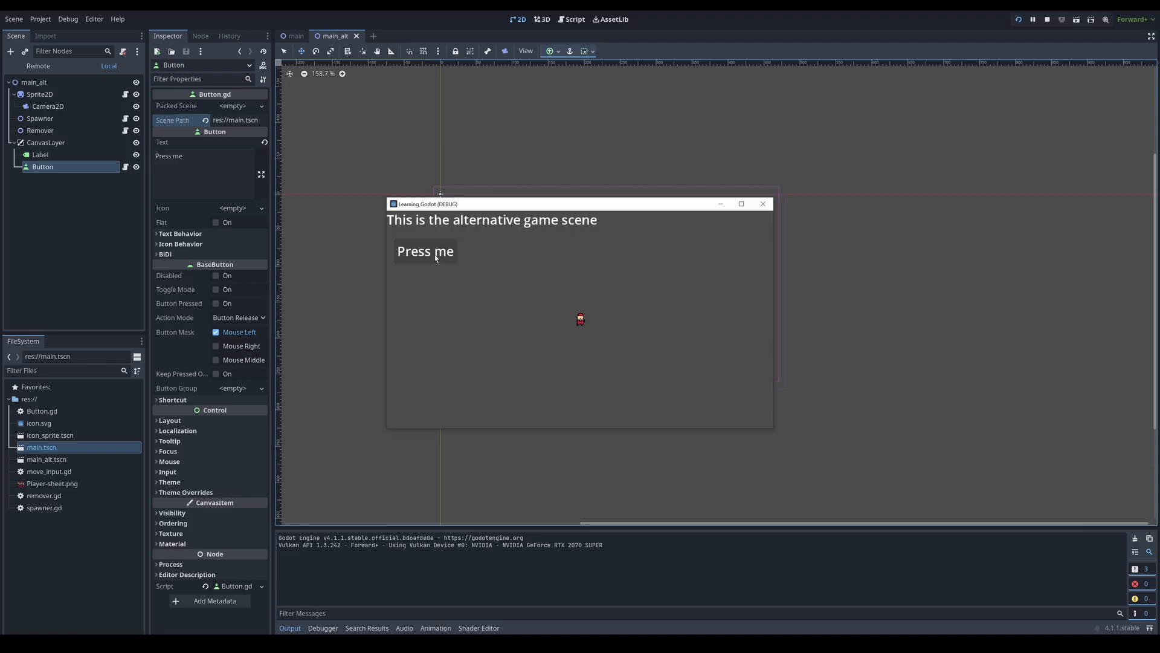
click(426, 251)
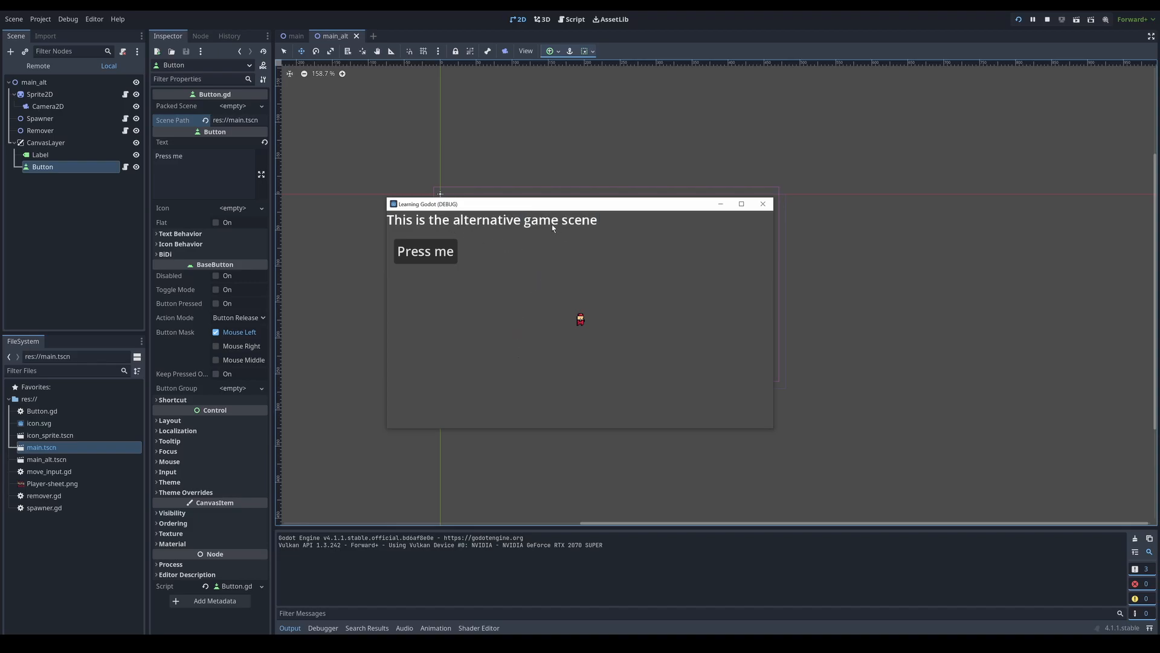
mouse_move(434, 157)
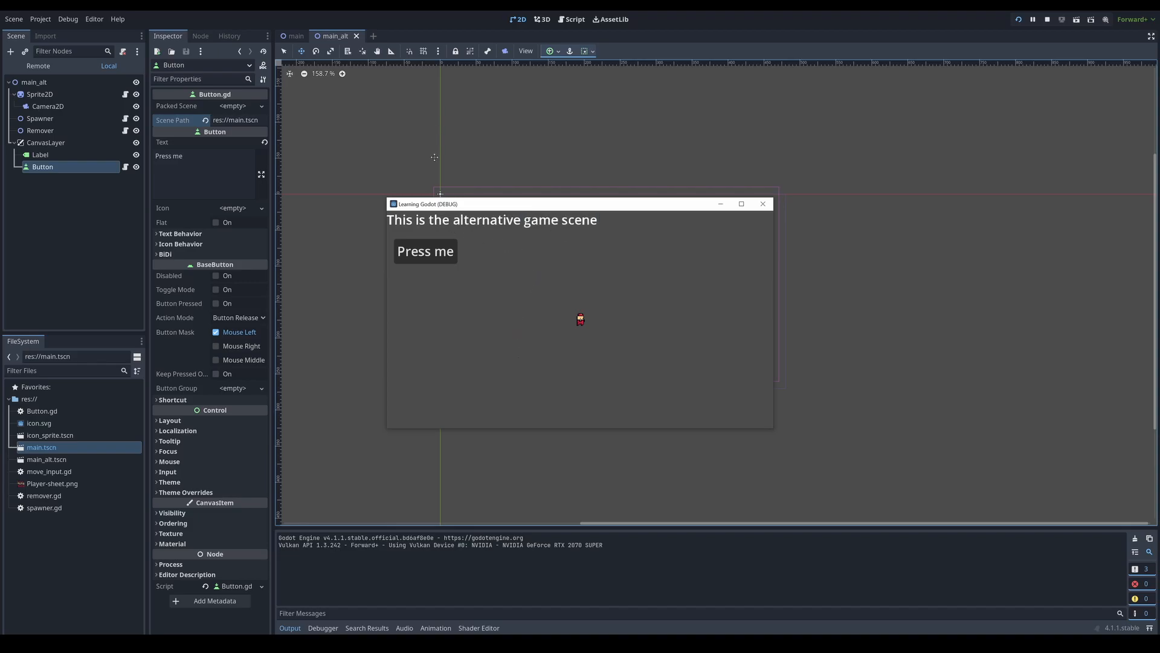
mouse_move(426, 250)
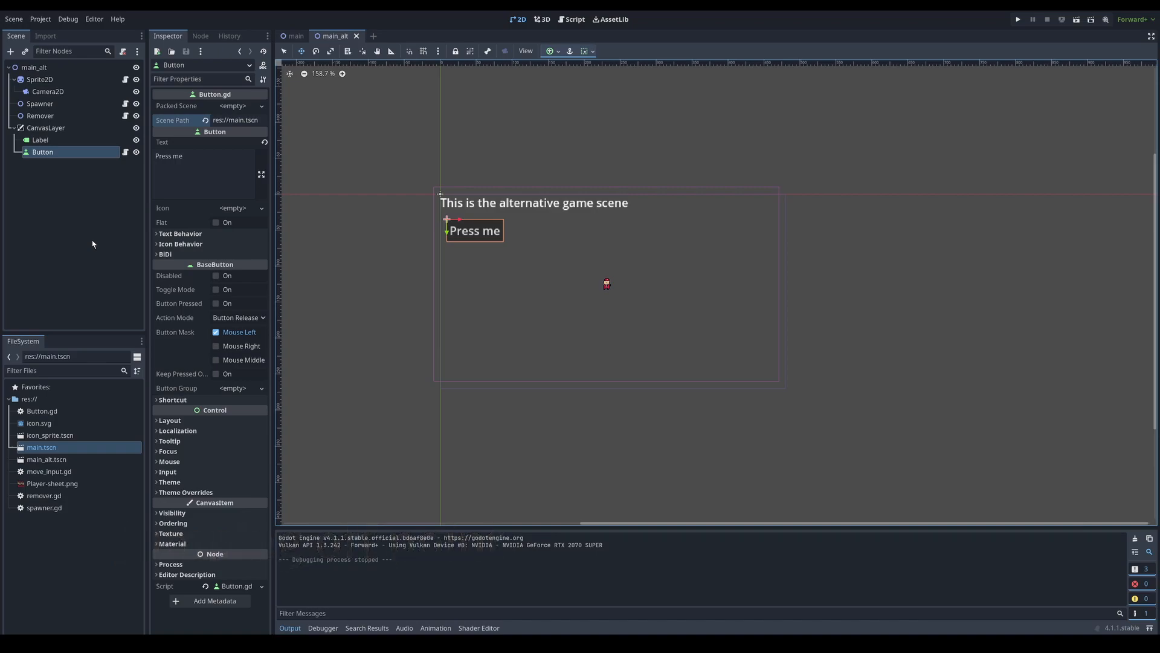
mouse_move(87, 244)
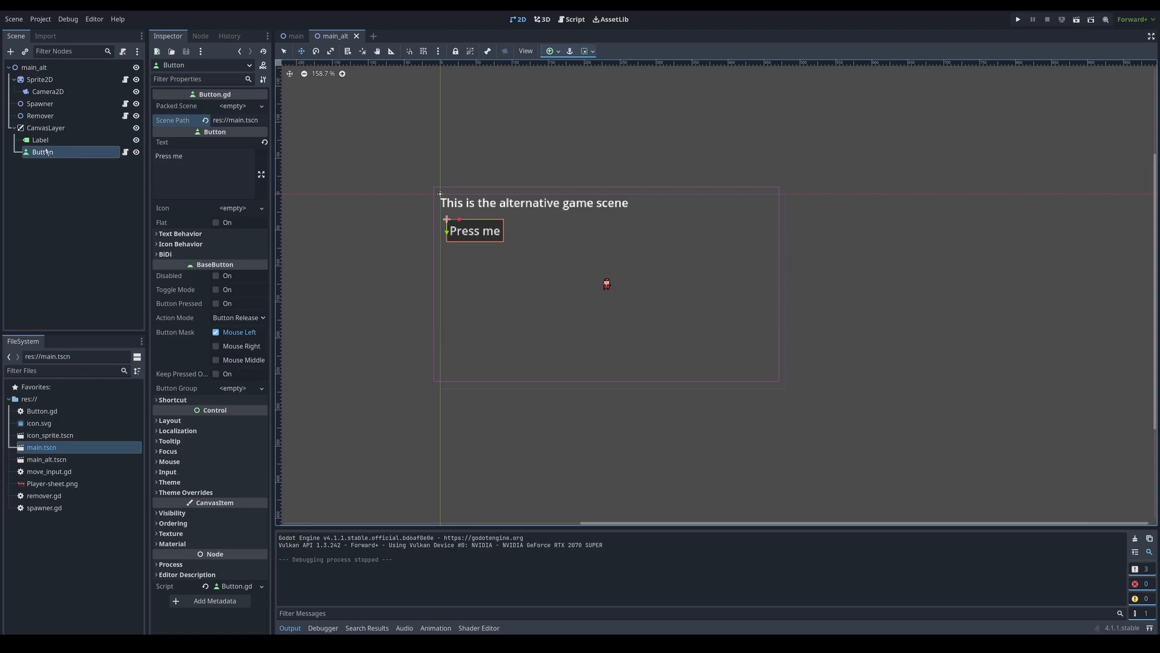
mouse_move(43, 152)
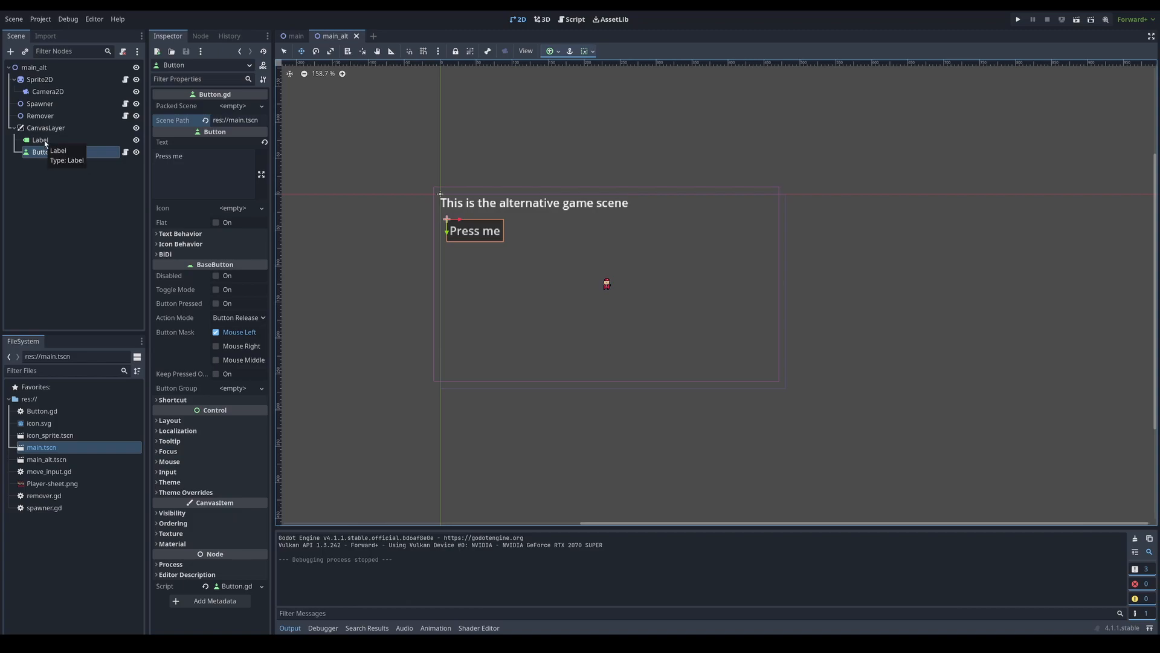
click(40, 140)
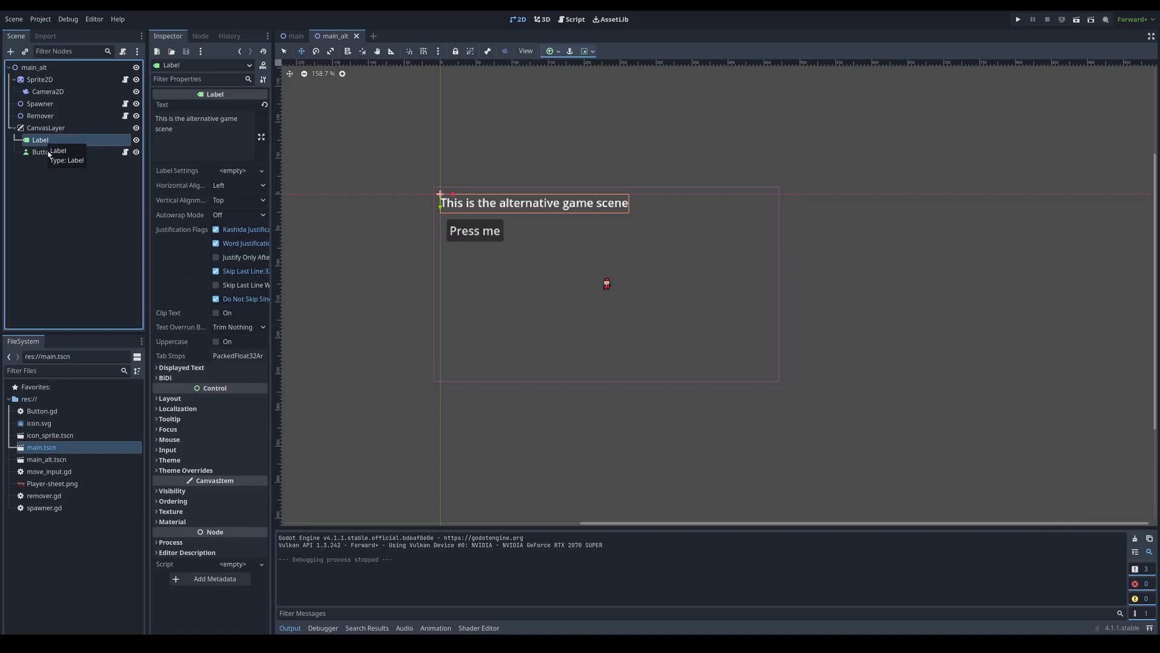